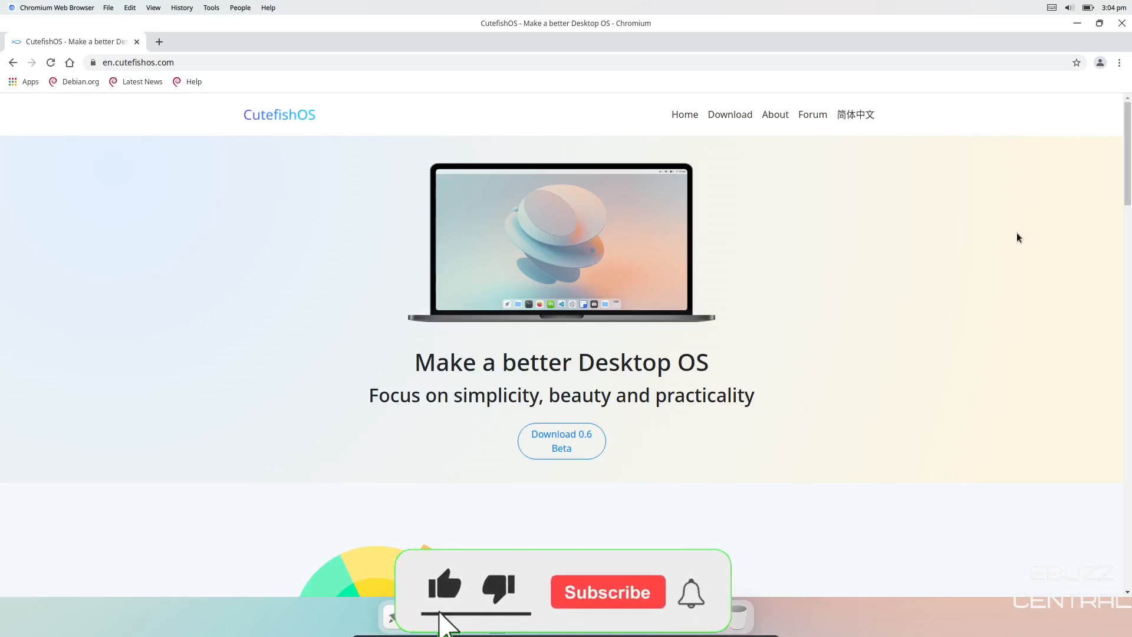
# Drag the Chromium window to the desktop centre, then maximise it again.
pyautogui.click(607, 592)
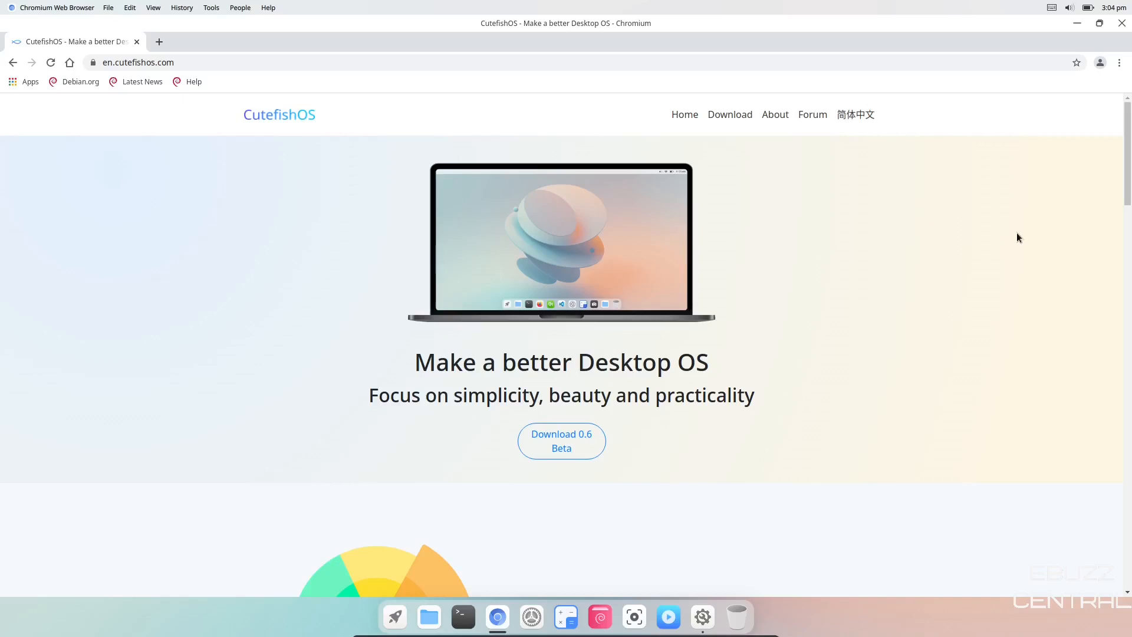
pyautogui.moveTo(1108, 189)
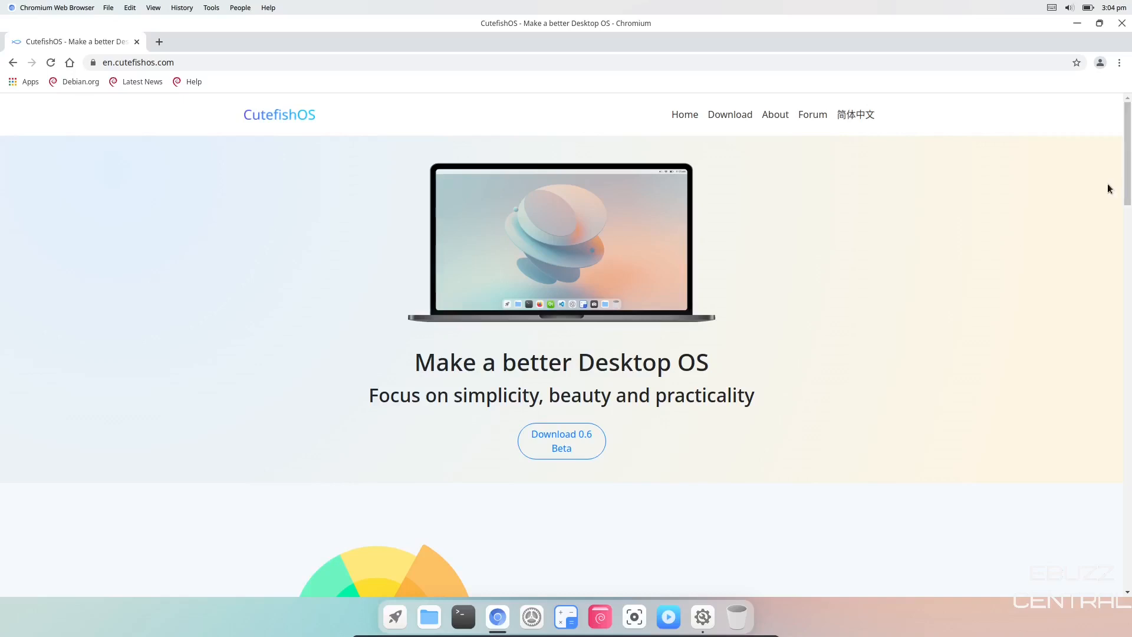
pyautogui.moveTo(815, 248)
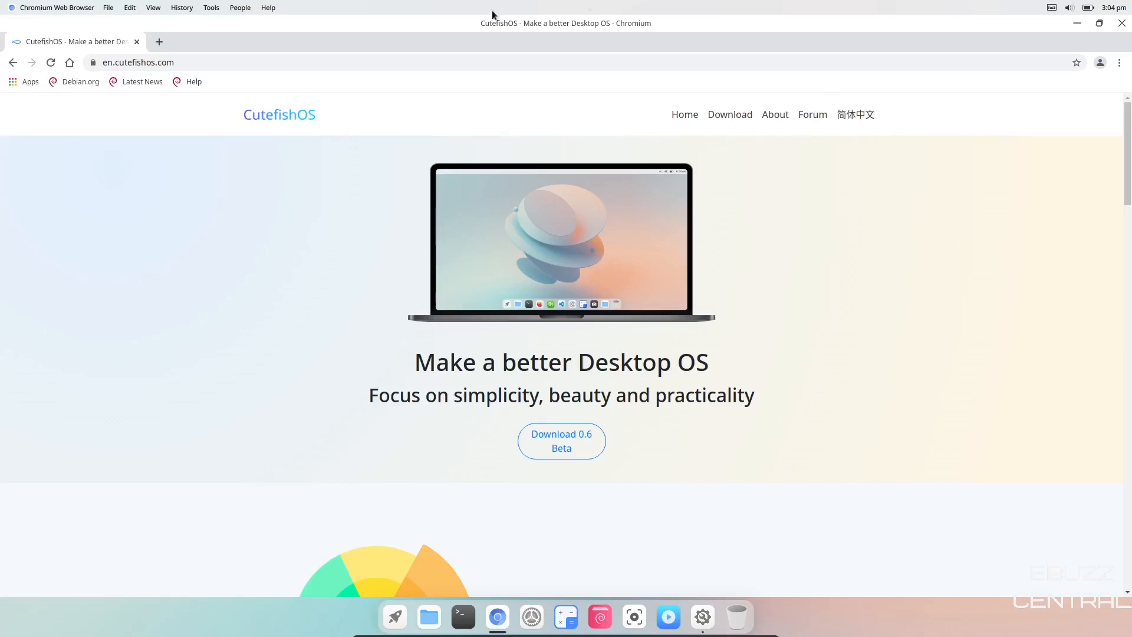
pyautogui.moveTo(485, 224)
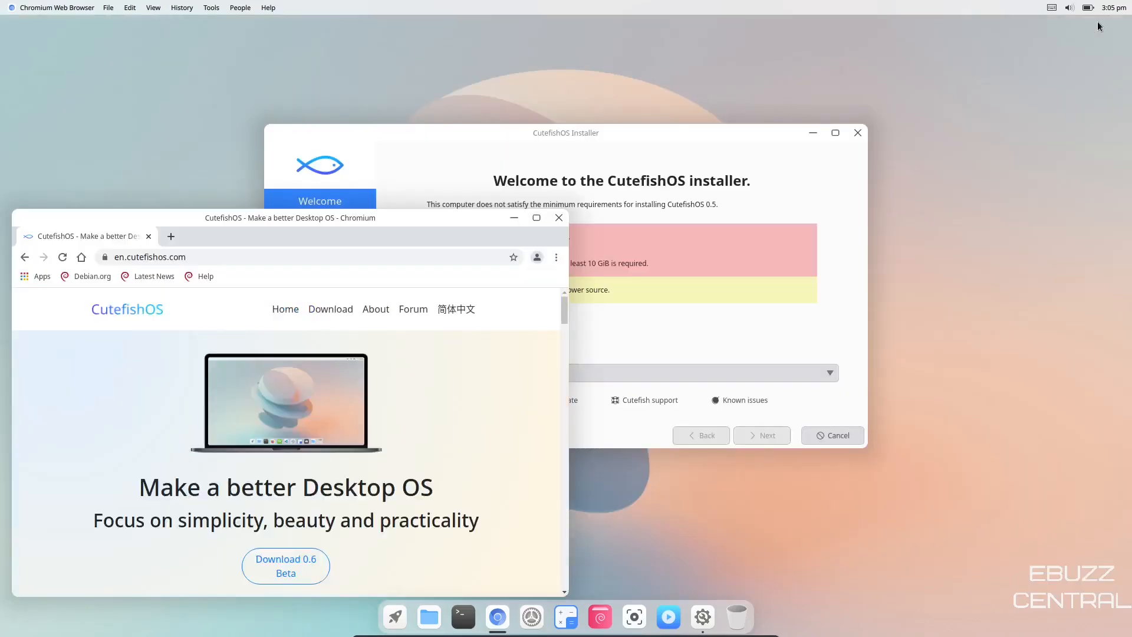
pyautogui.moveTo(289, 217); pyautogui.dragTo(541, 107)
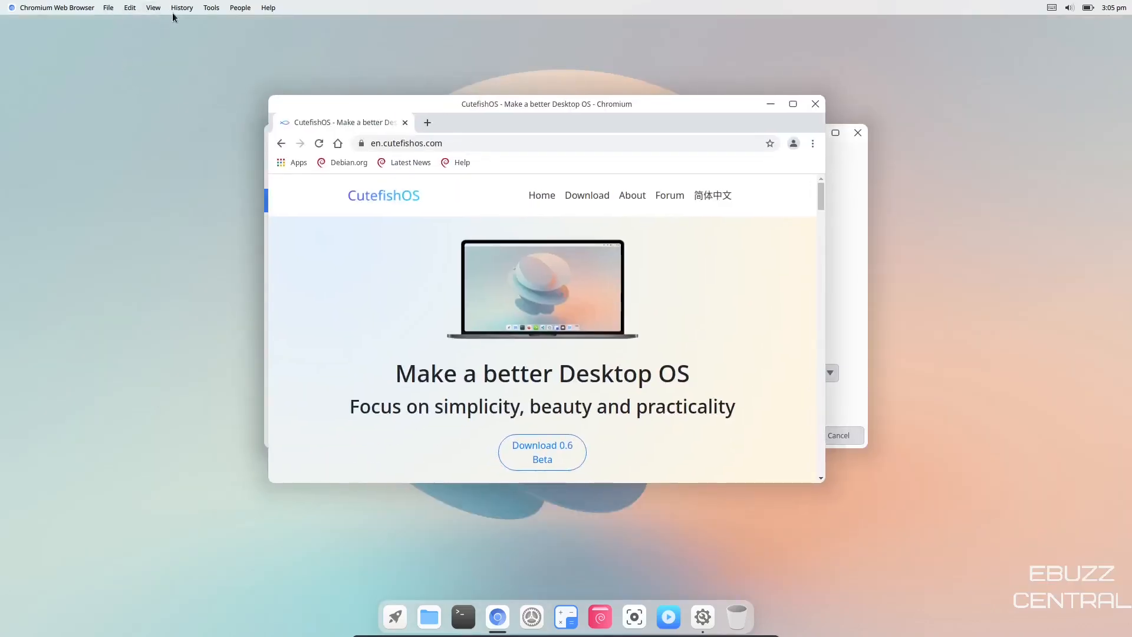
pyautogui.moveTo(197, 98)
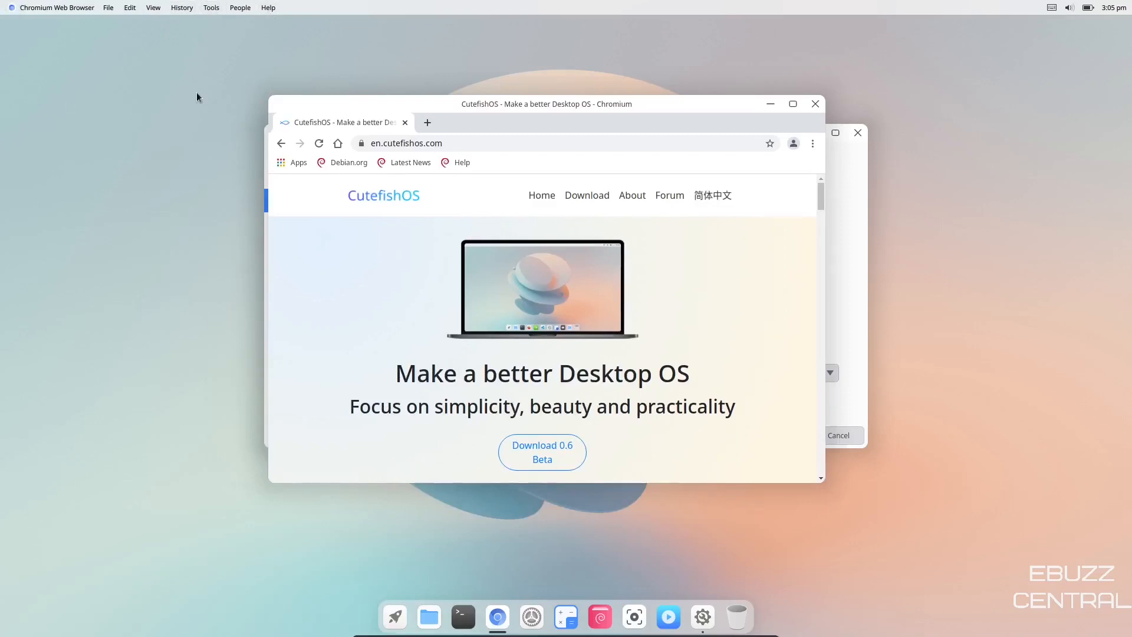
pyautogui.moveTo(308, 27)
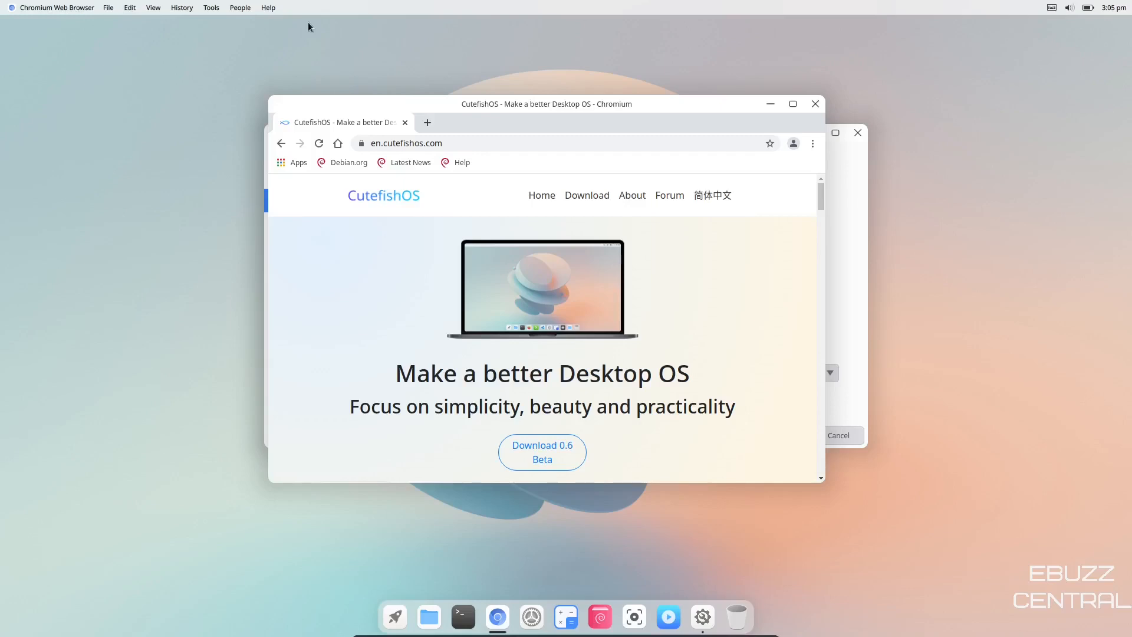
pyautogui.moveTo(114, 125)
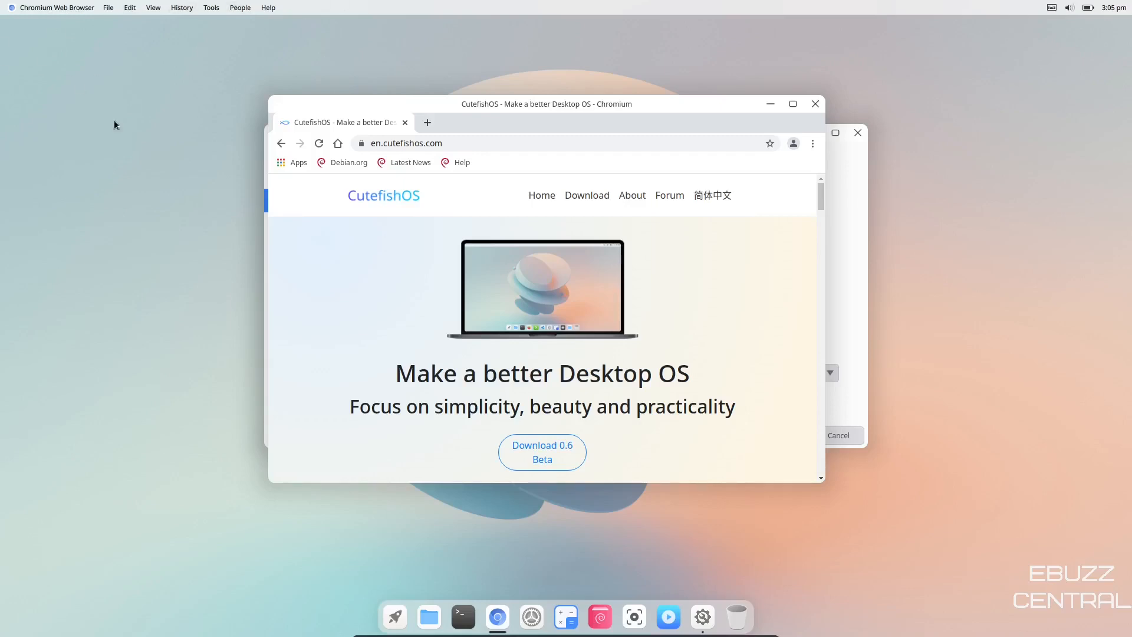
pyautogui.moveTo(133, 82)
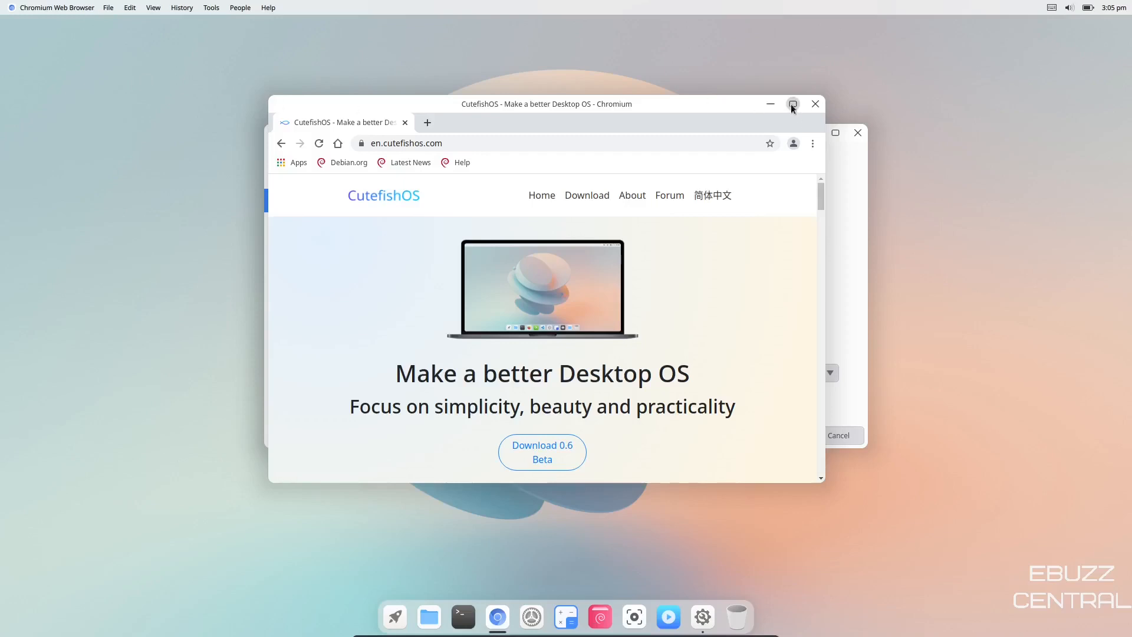
pyautogui.click(792, 104)
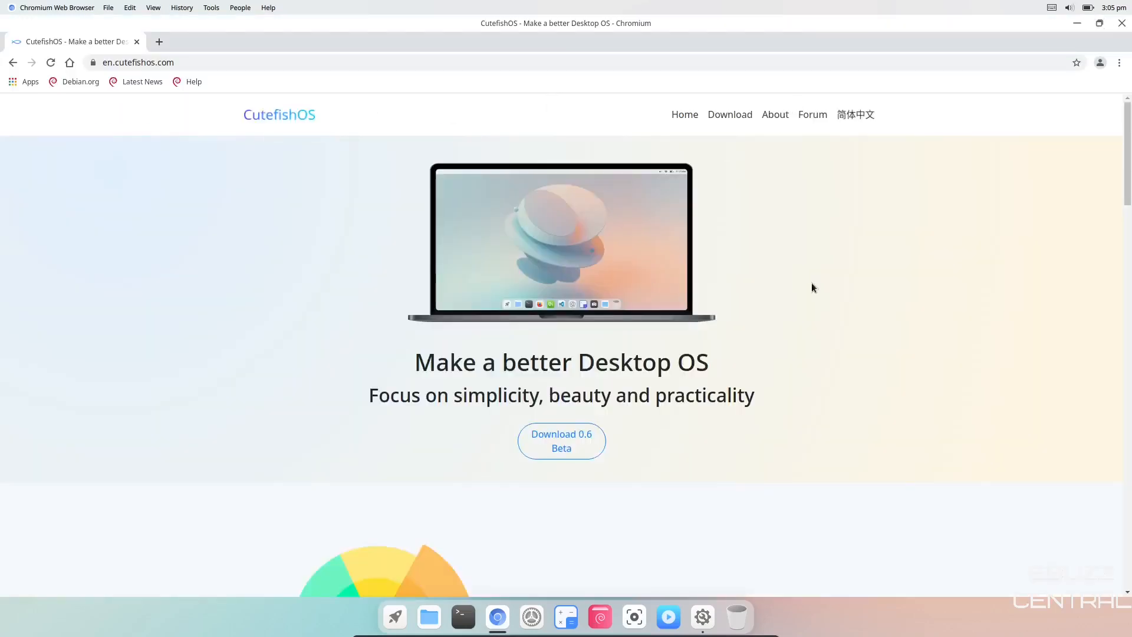
# Scroll the cutefishos.com homepage down to the CutefishOS Applications section.
pyautogui.scroll(-3)
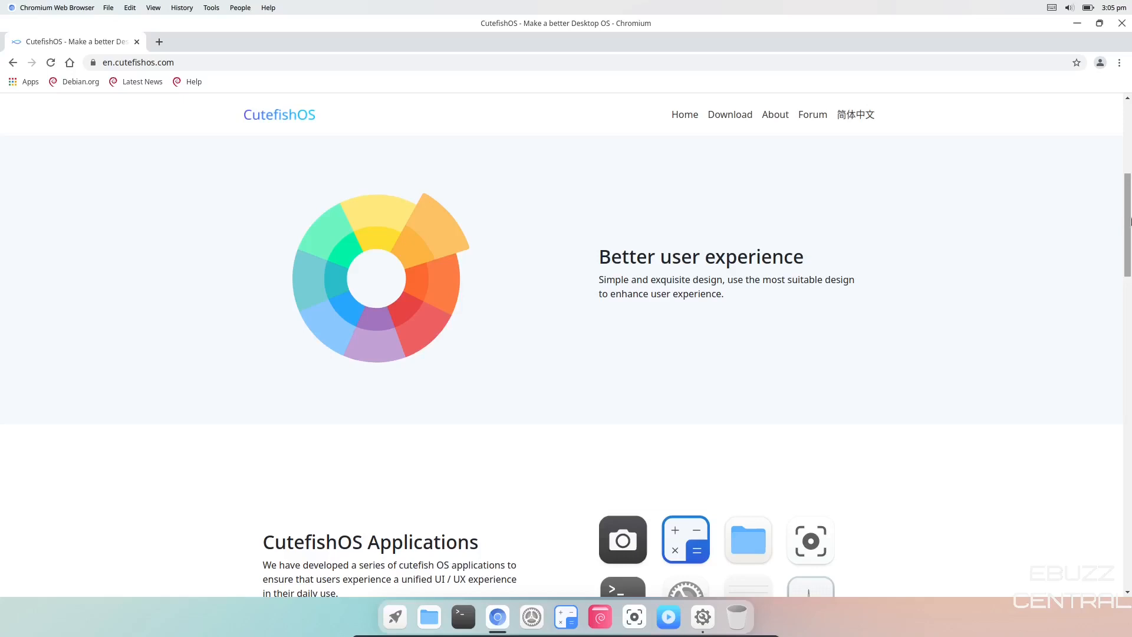
pyautogui.scroll(-3)
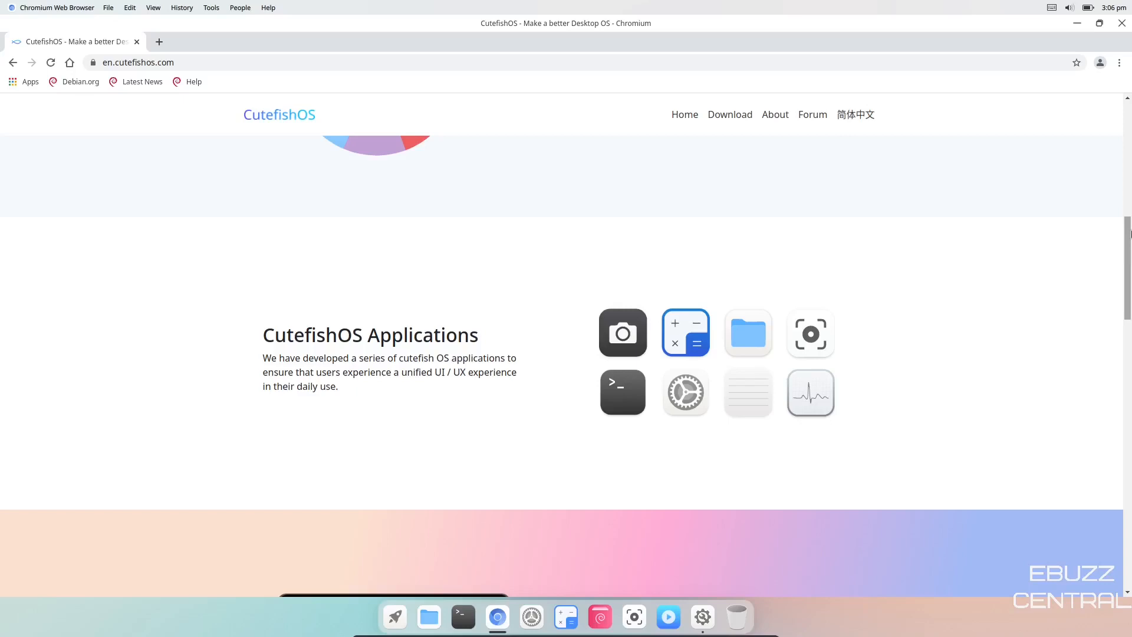
pyautogui.moveTo(995, 293)
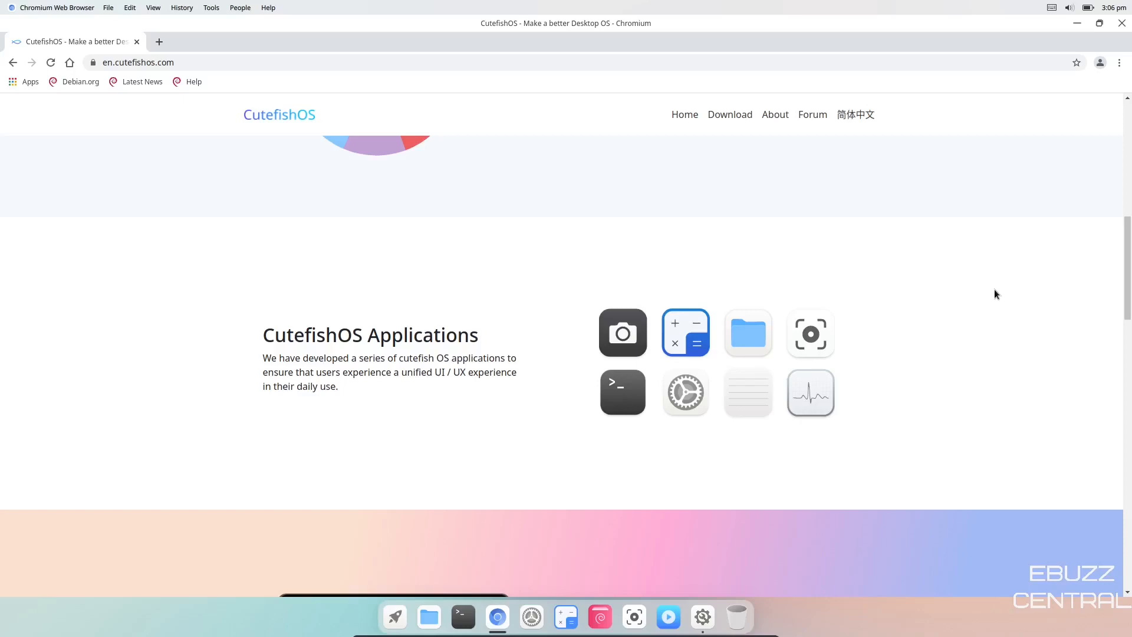
pyautogui.moveTo(1099, 252)
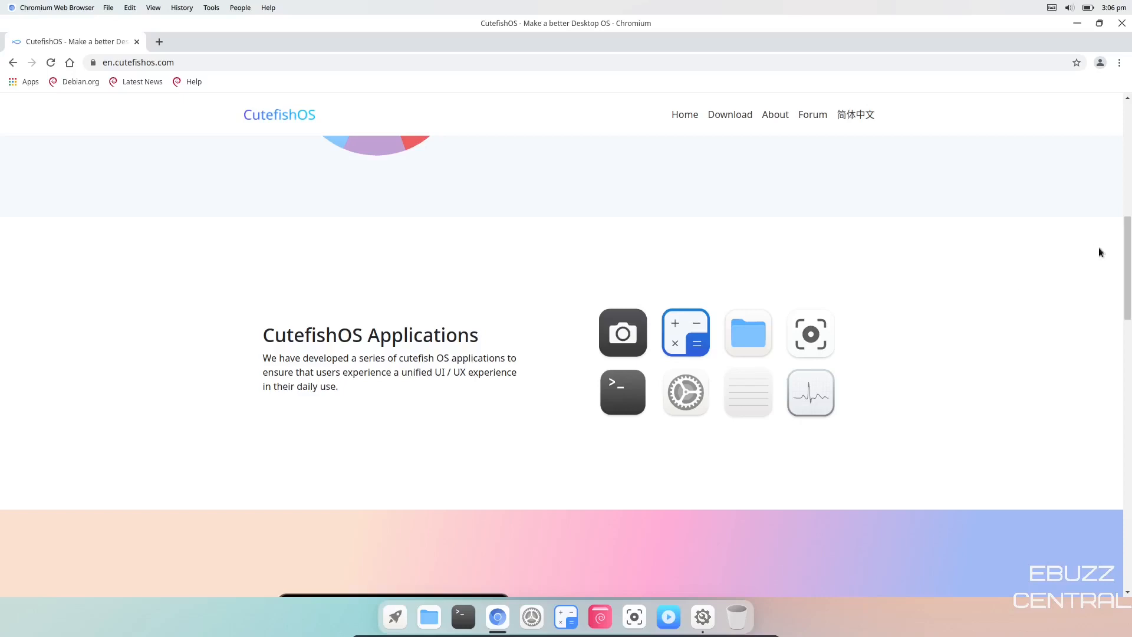
# Scroll through Cutefish Desktop, Global Menu, Security and Open source, then back to the top banner.
pyautogui.scroll(-3)
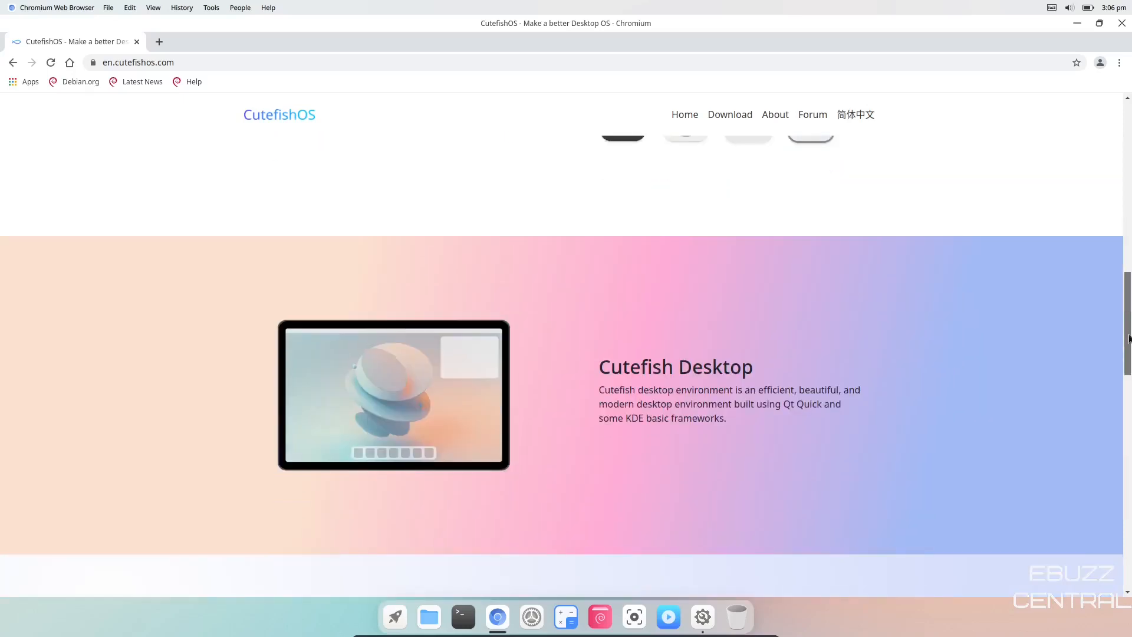
pyautogui.scroll(-3)
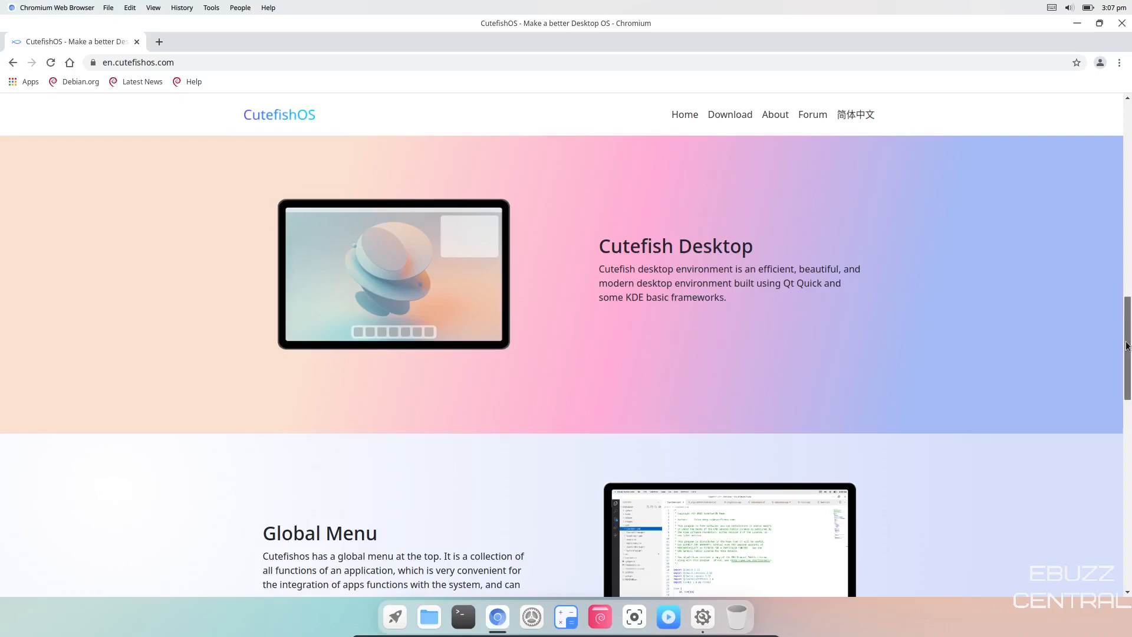
pyautogui.scroll(-3)
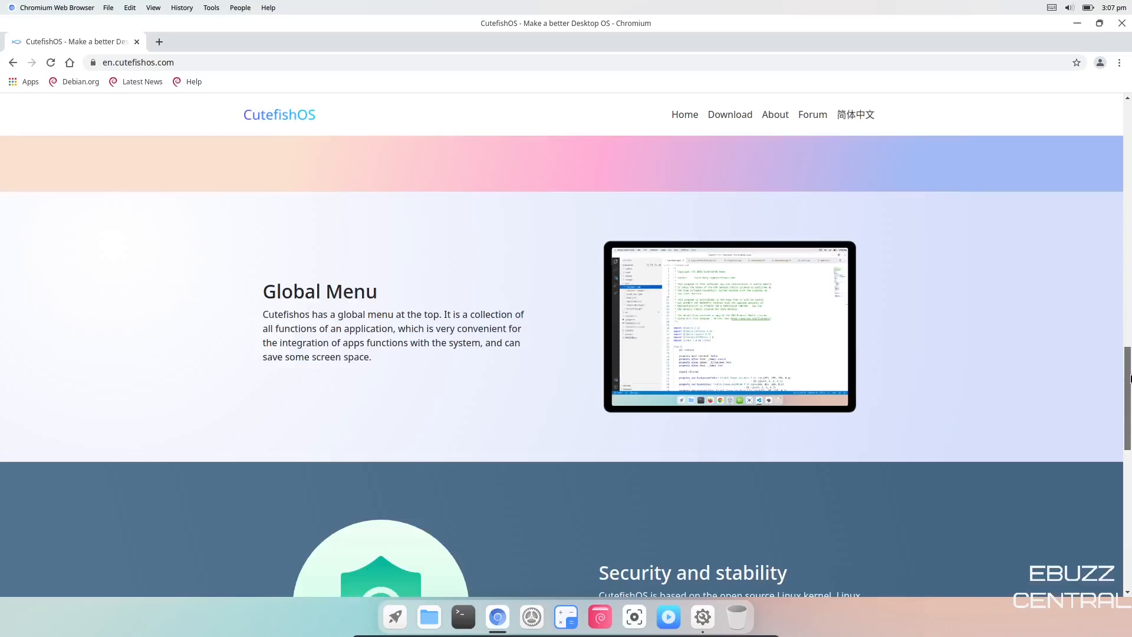
pyautogui.scroll(-3)
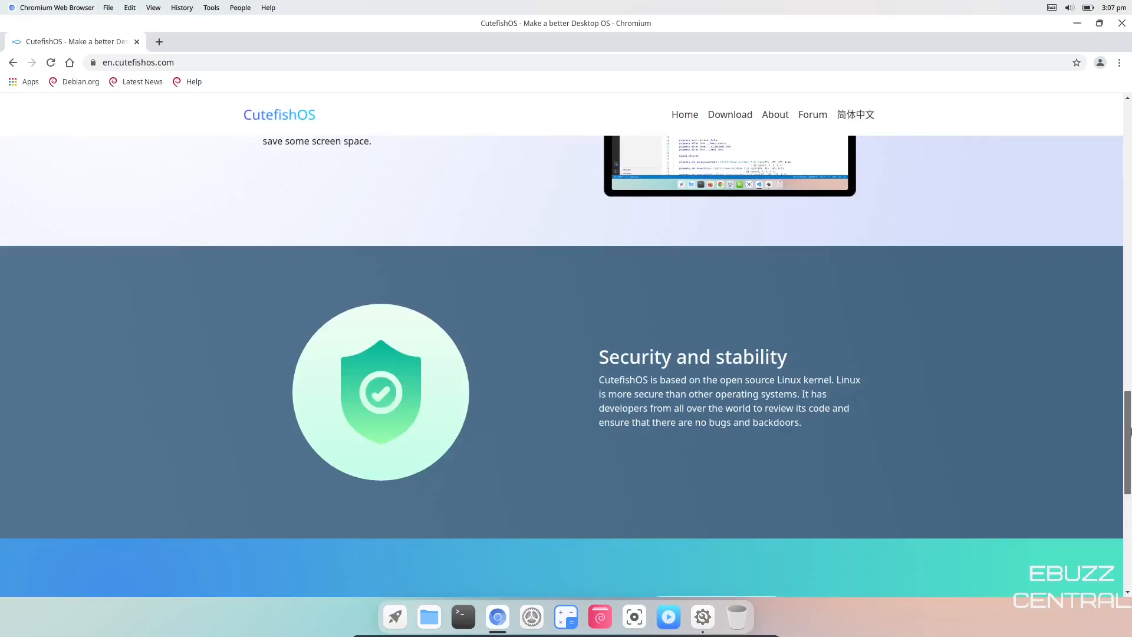
pyautogui.scroll(-3)
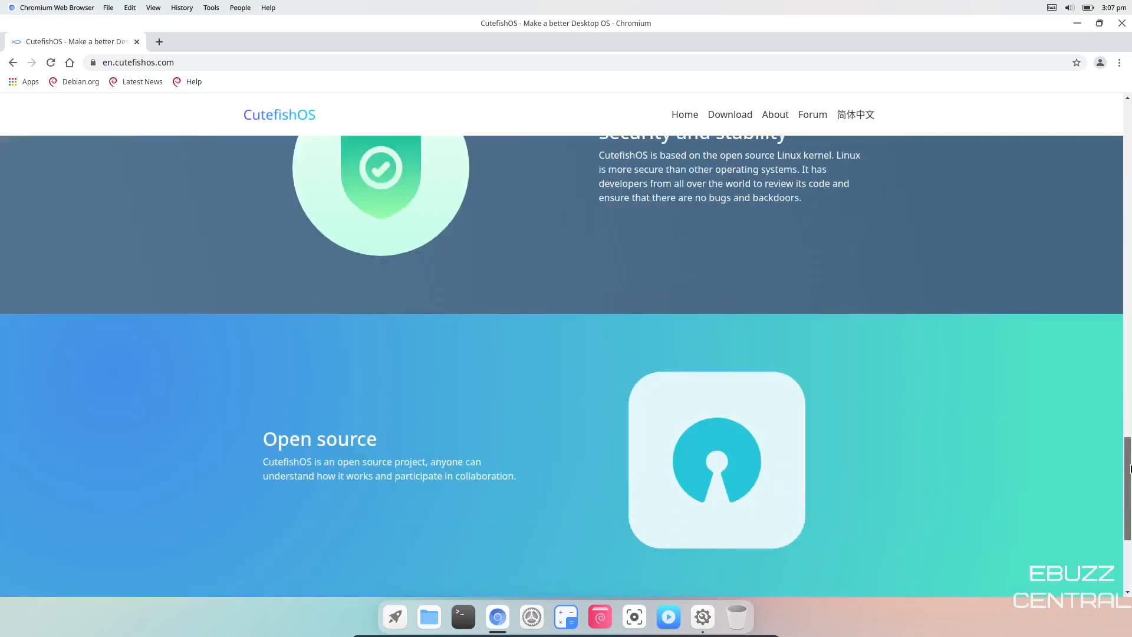
pyautogui.scroll(3)
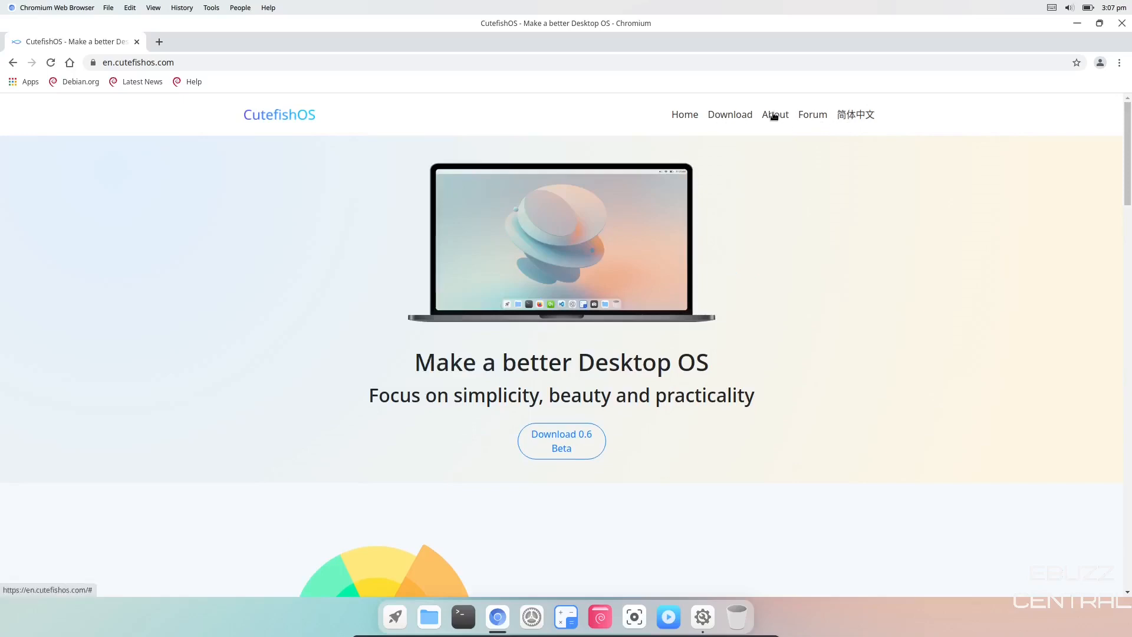
# Open the site's About page, then the CutefishOS Forum in a new tab.
pyautogui.click(773, 114)
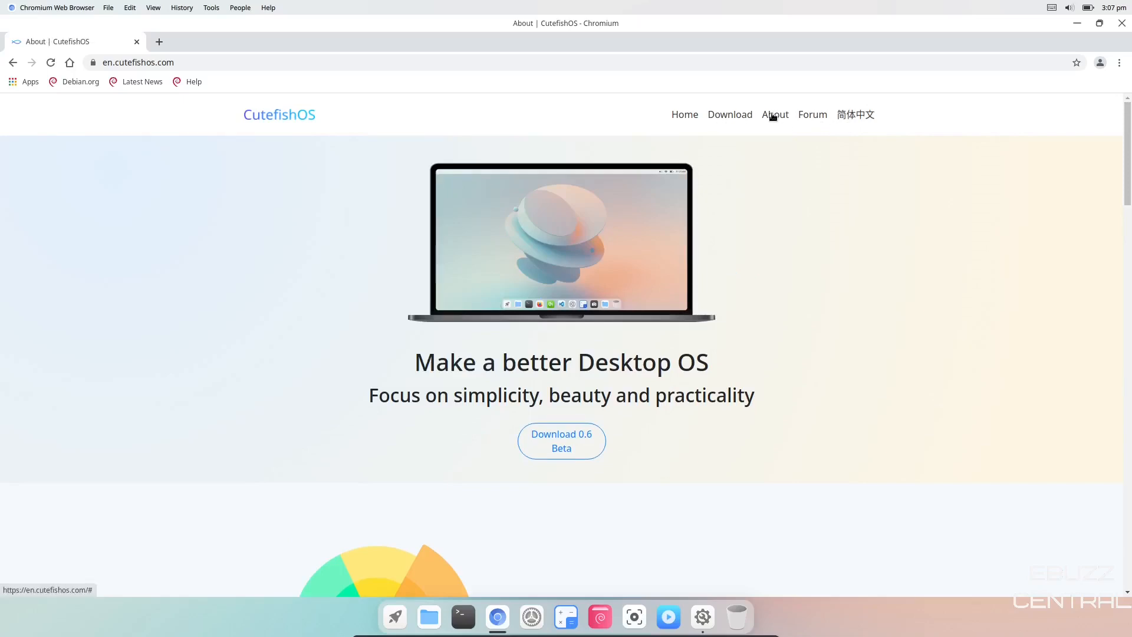
pyautogui.click(775, 114)
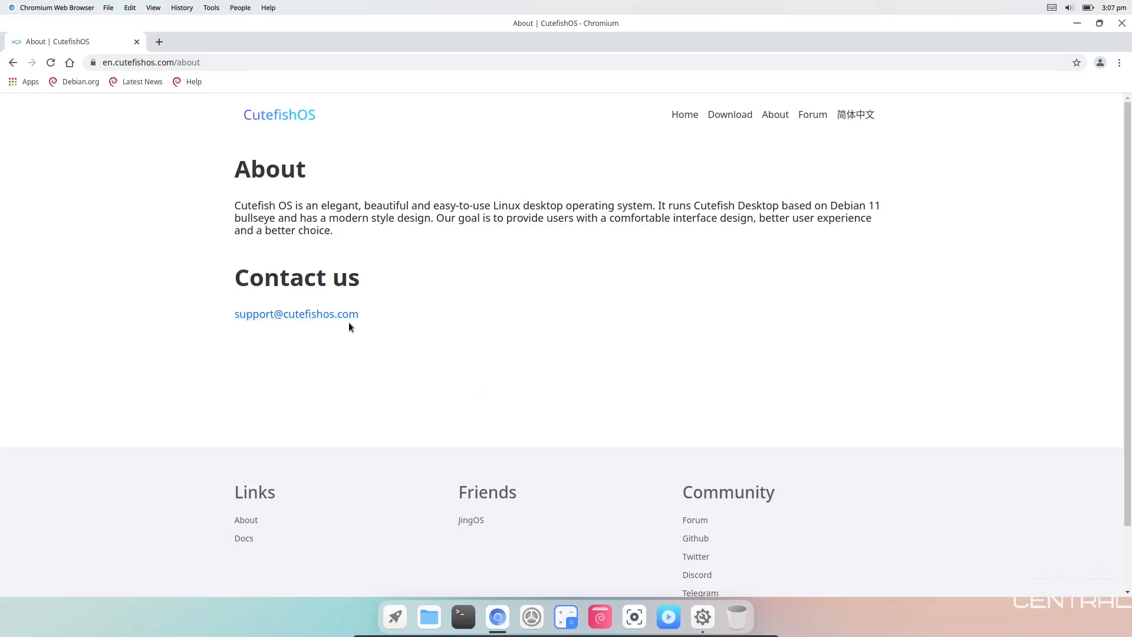
pyautogui.click(812, 114)
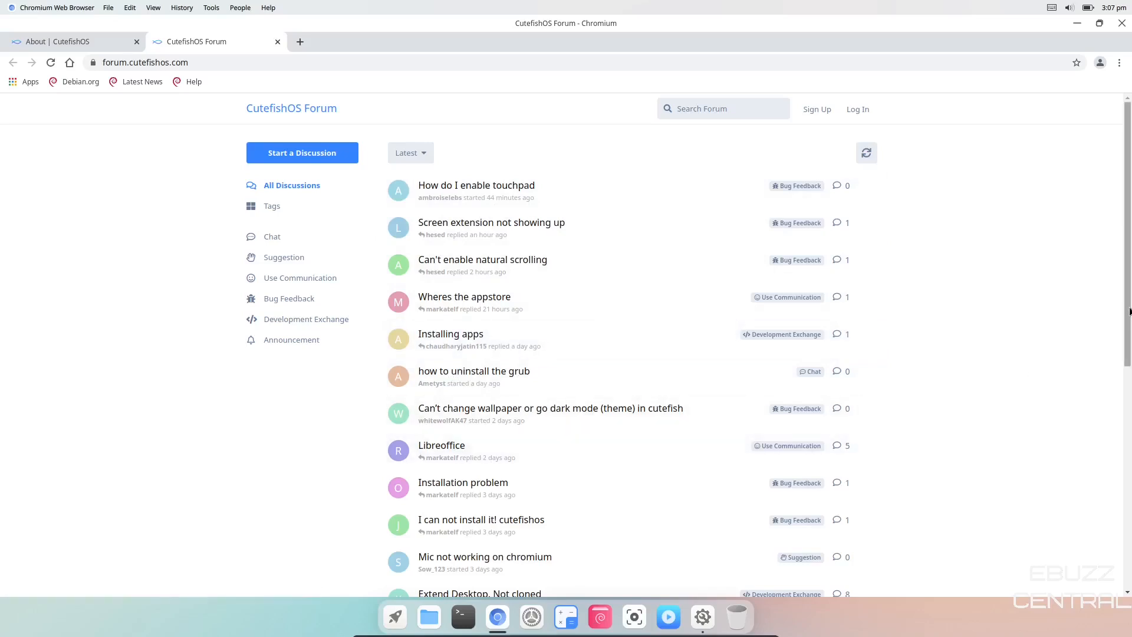
# Scroll down through the forum's discussion list.
pyautogui.scroll(-3)
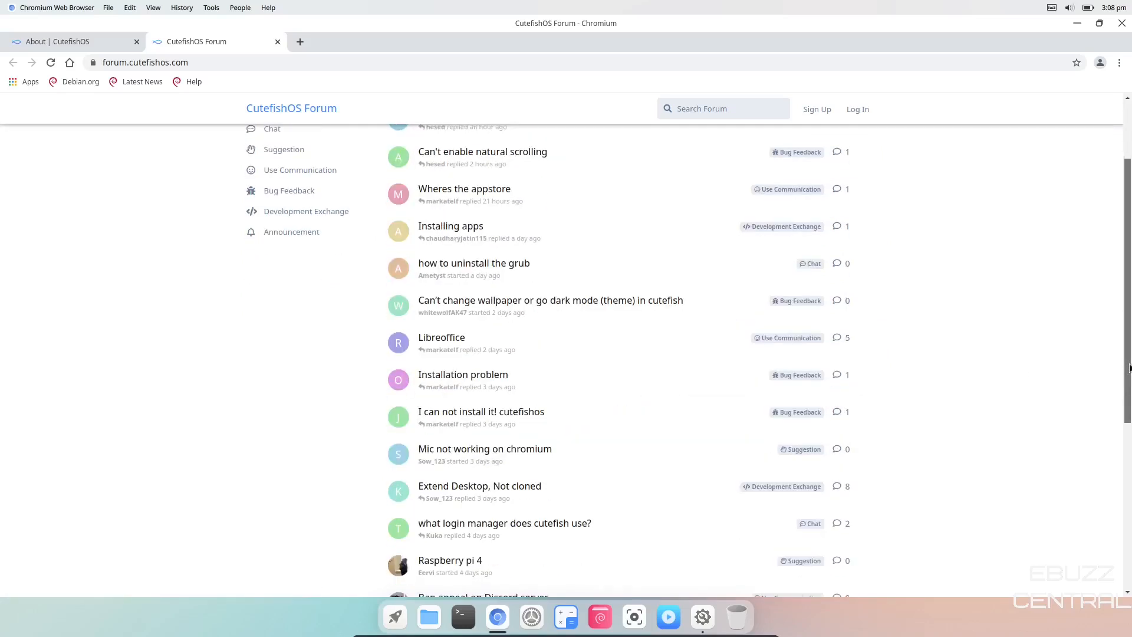
pyautogui.scroll(-3)
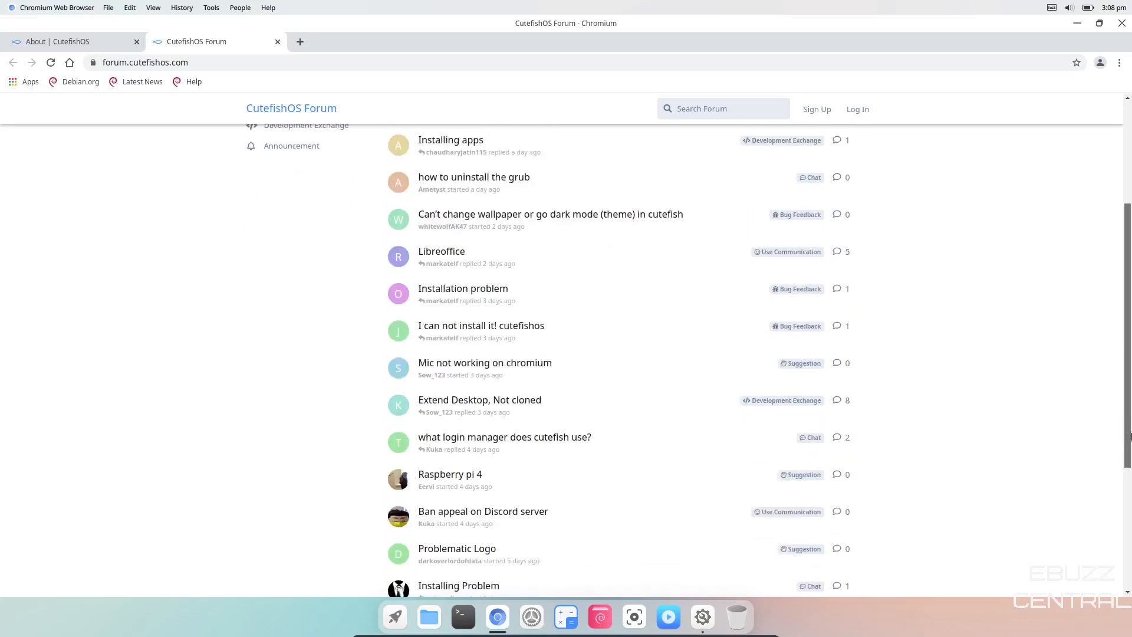
pyautogui.scroll(-3)
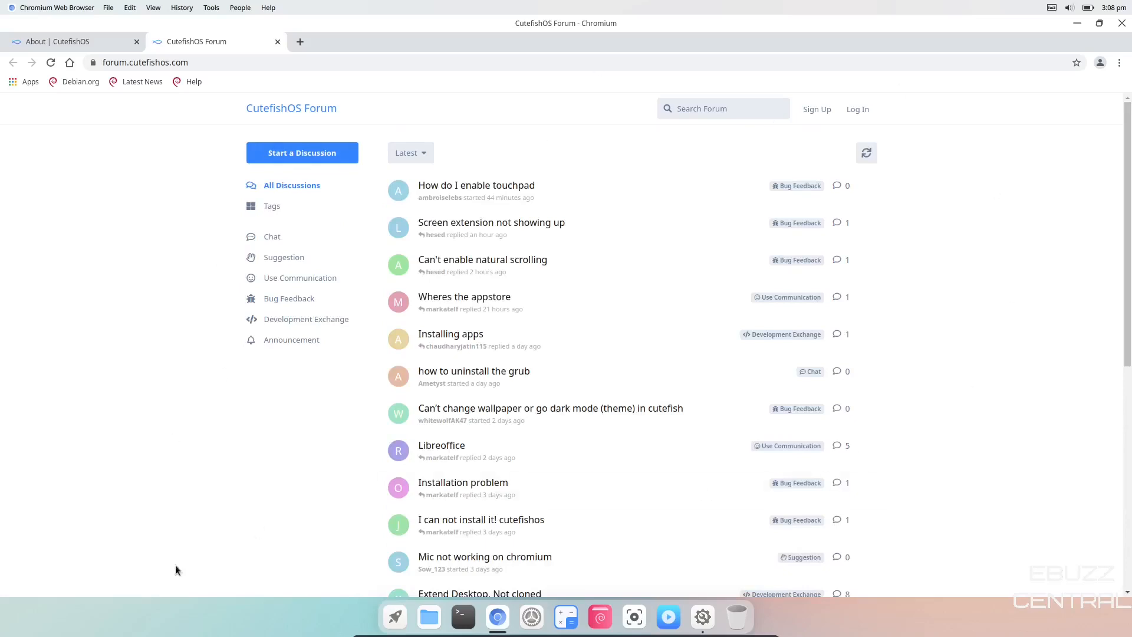
pyautogui.moveTo(473, 370)
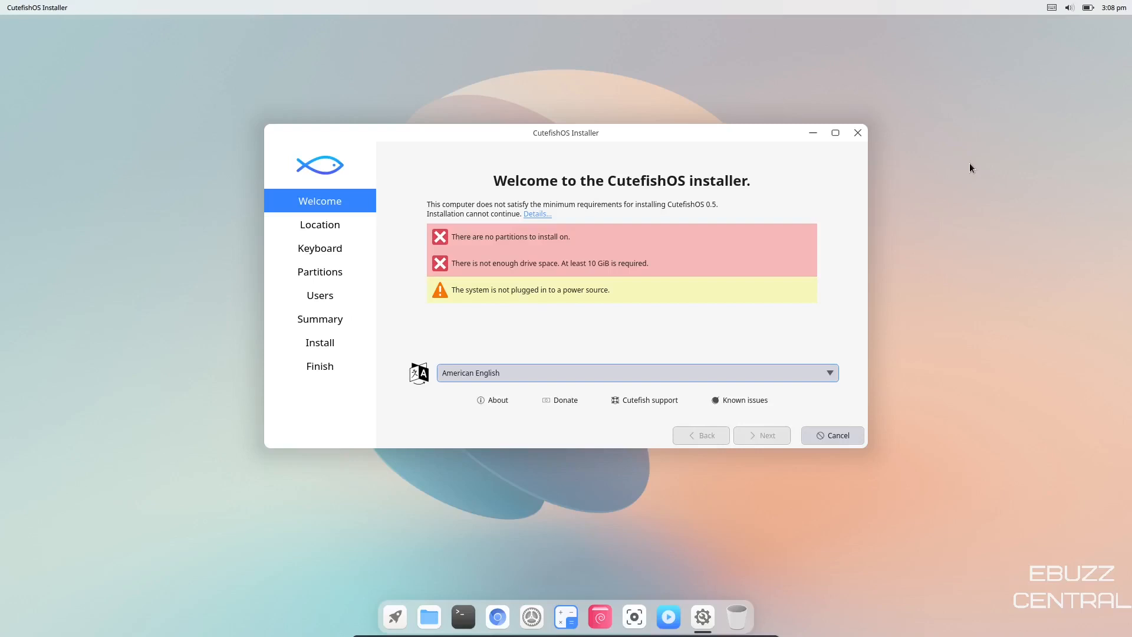
pyautogui.moveTo(886, 282)
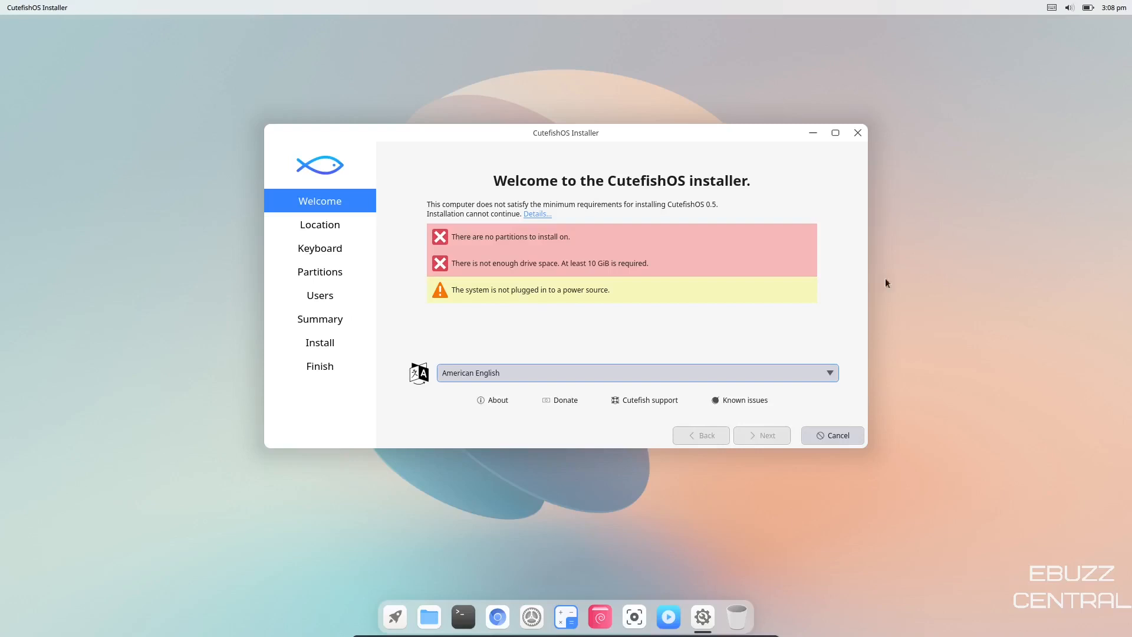
pyautogui.moveTo(375, 482)
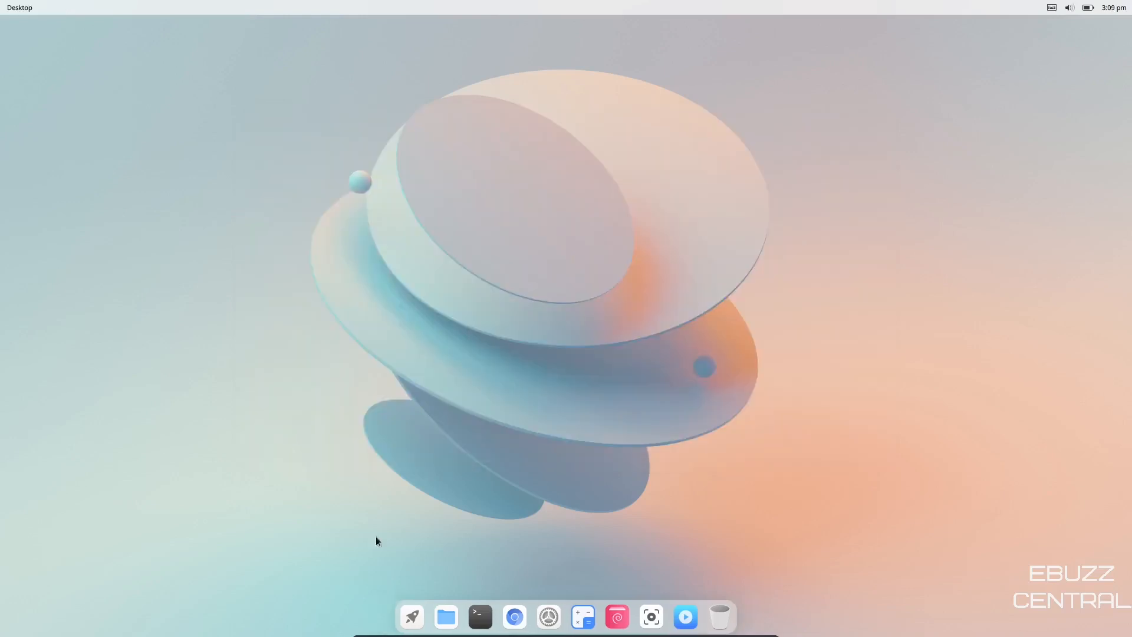
pyautogui.moveTo(520, 246)
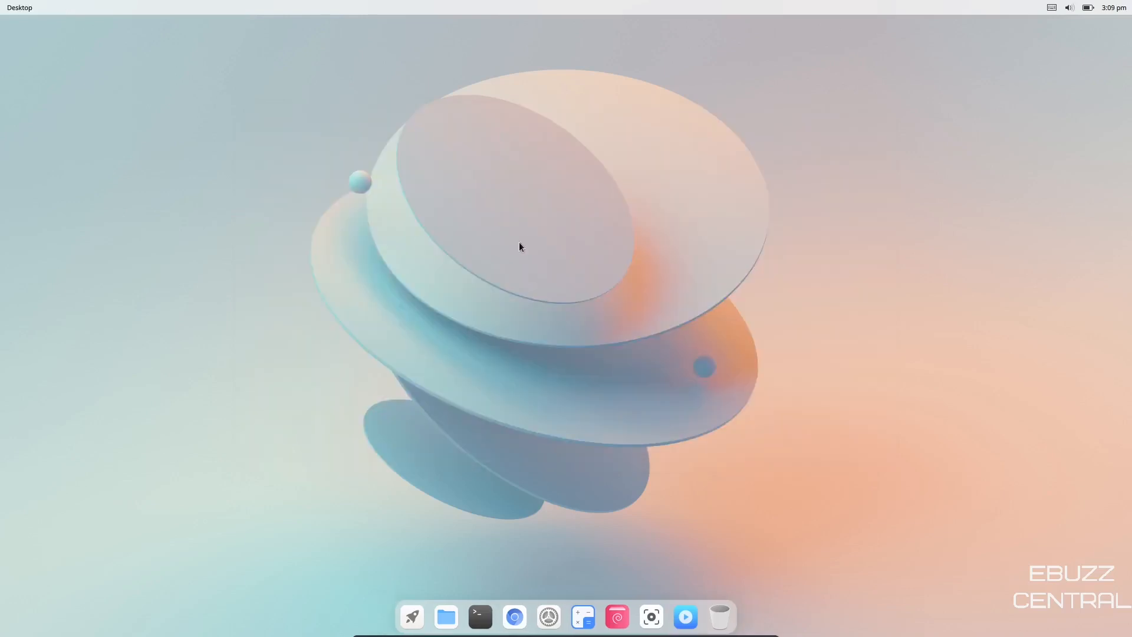
pyautogui.moveTo(610, 244)
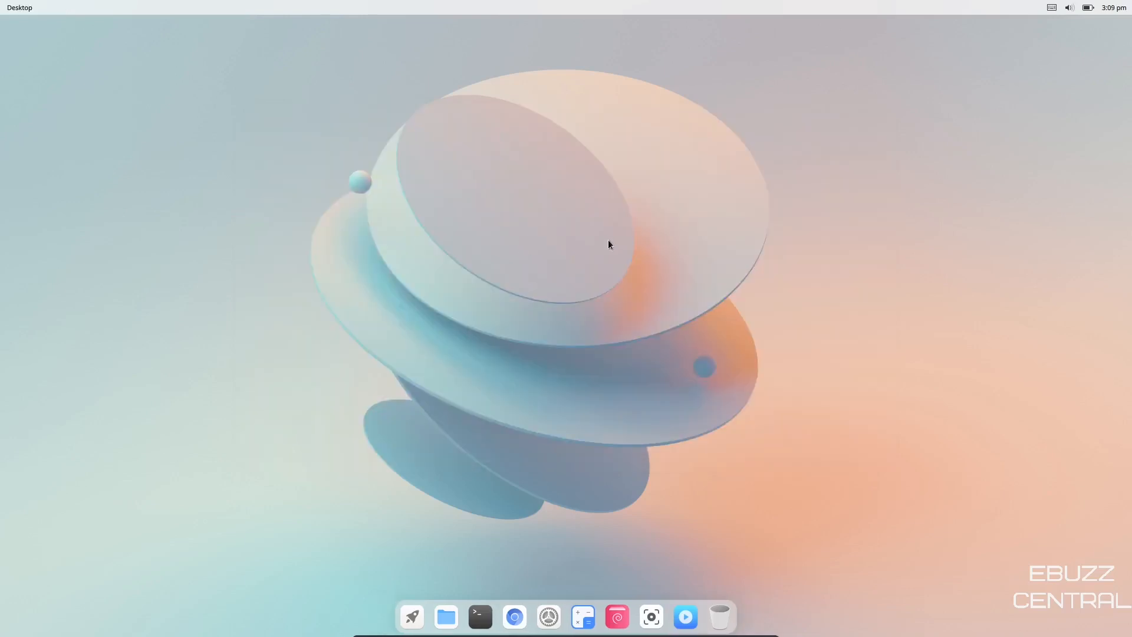
# From the desktop's Change background option, choose the purple and orange wave wallpaper.
pyautogui.rightClick(693, 282)
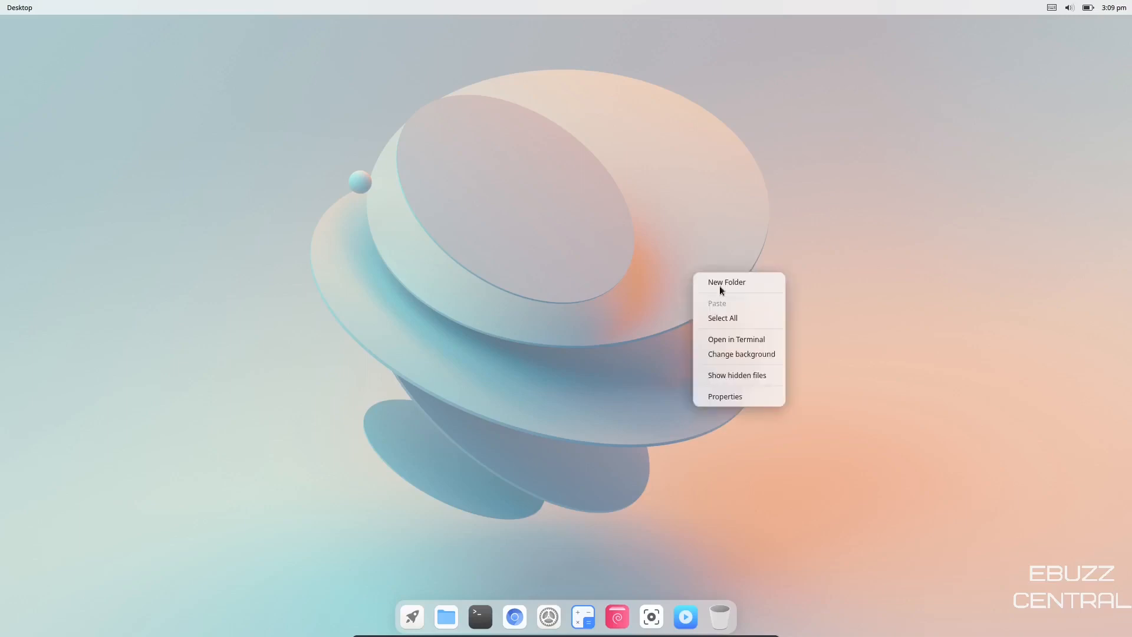
pyautogui.click(735, 361)
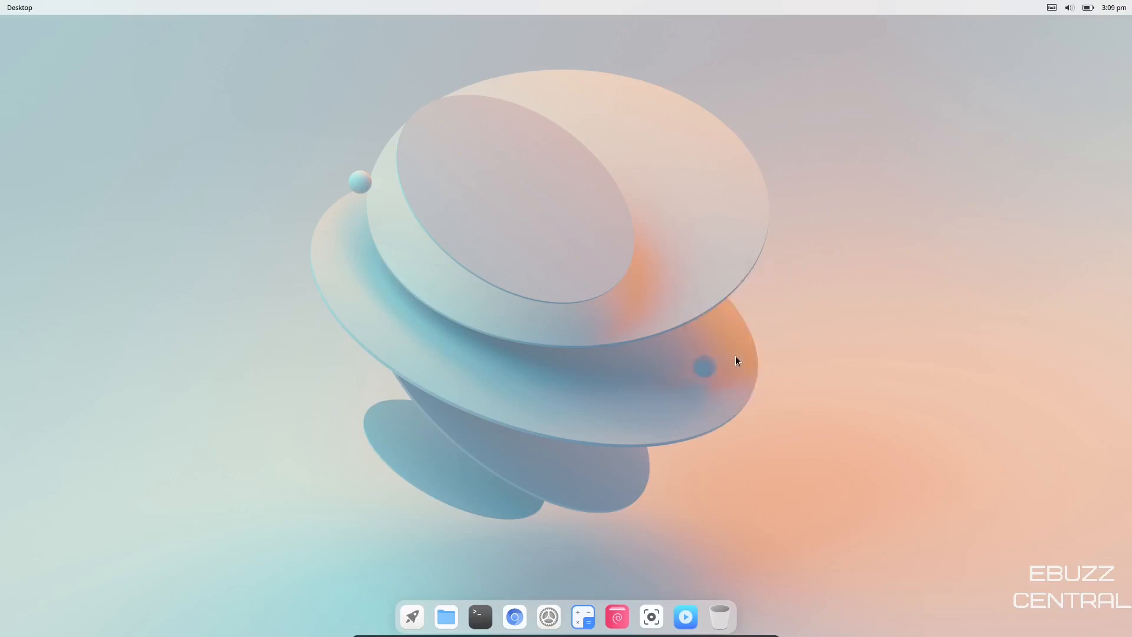
pyautogui.click(547, 616)
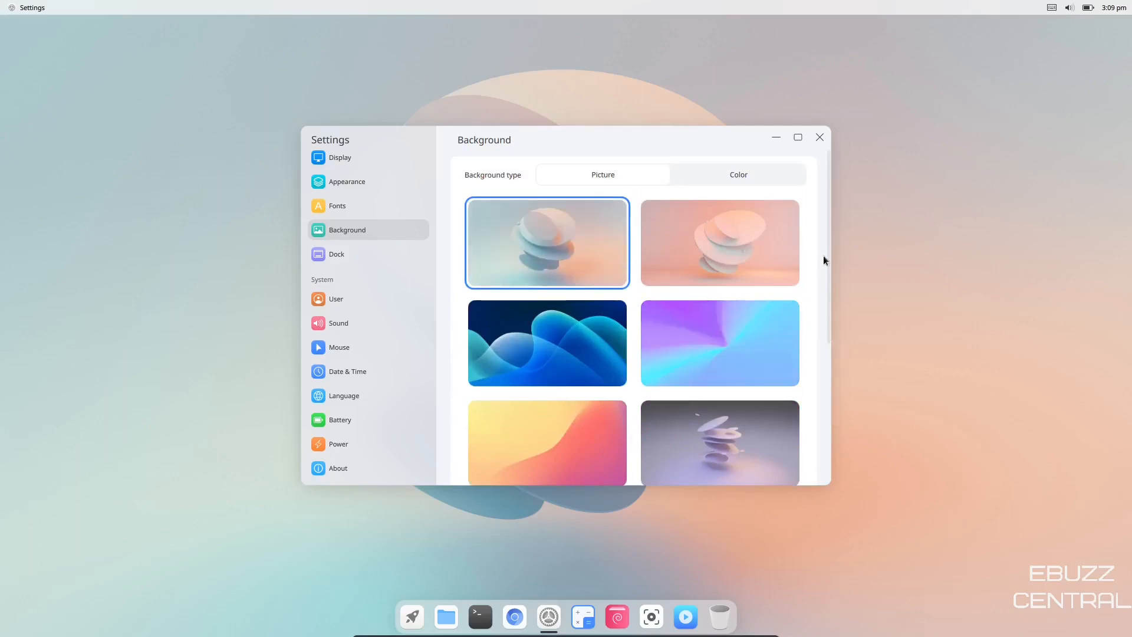
pyautogui.scroll(-3)
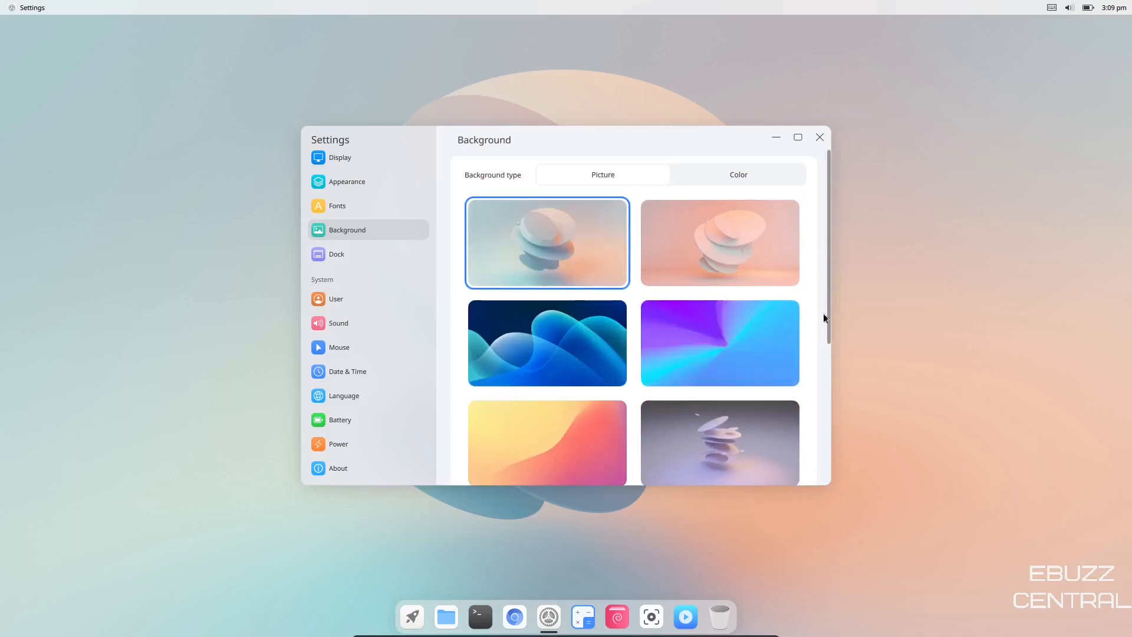
pyautogui.scroll(-3)
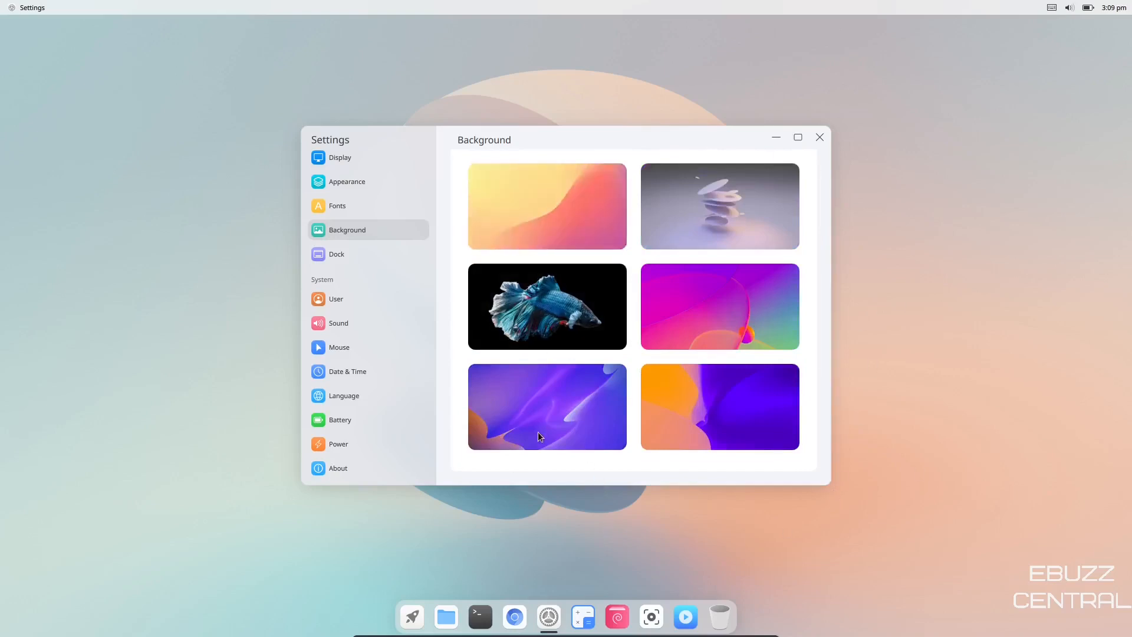
pyautogui.click(546, 405)
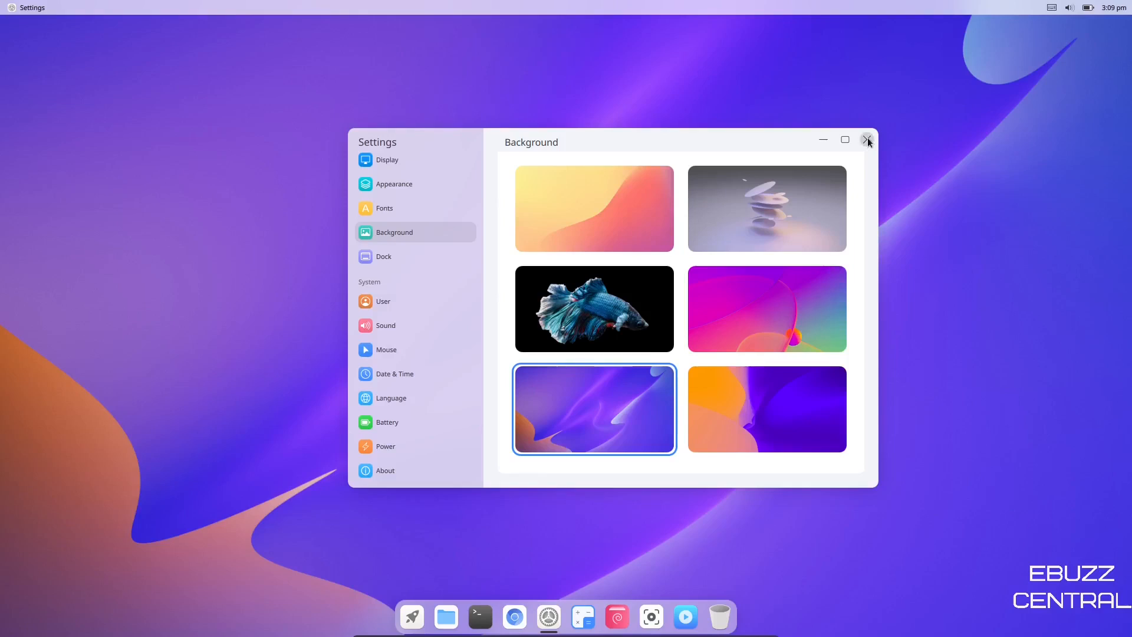
# Close the Settings window, leaving the desktop with the new wallpaper.
pyautogui.click(866, 139)
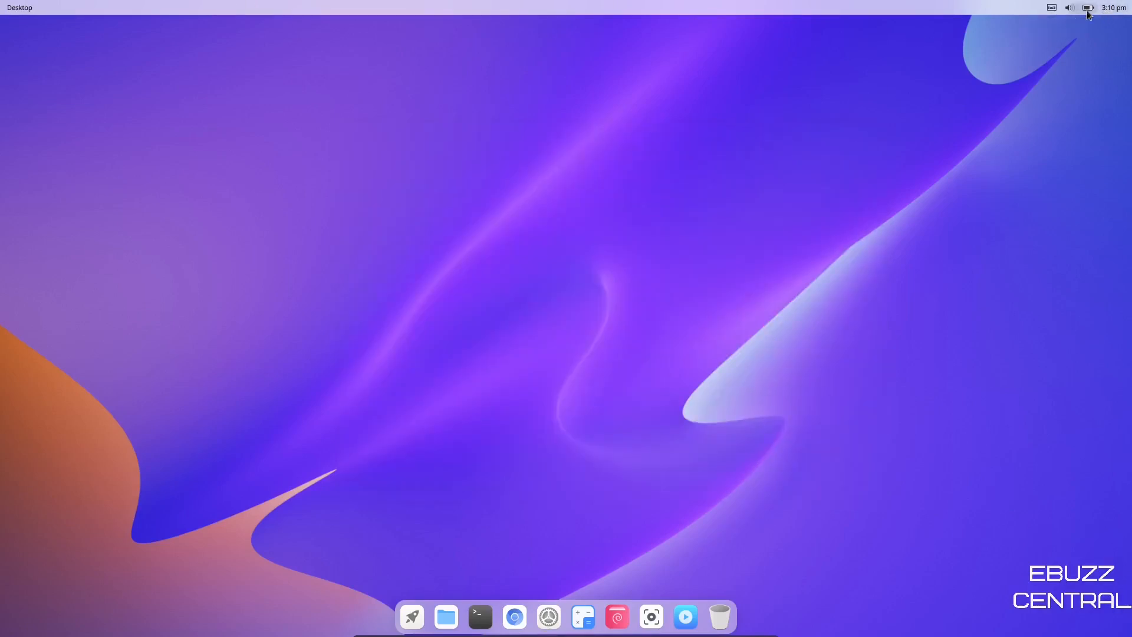
pyautogui.moveTo(1051, 9)
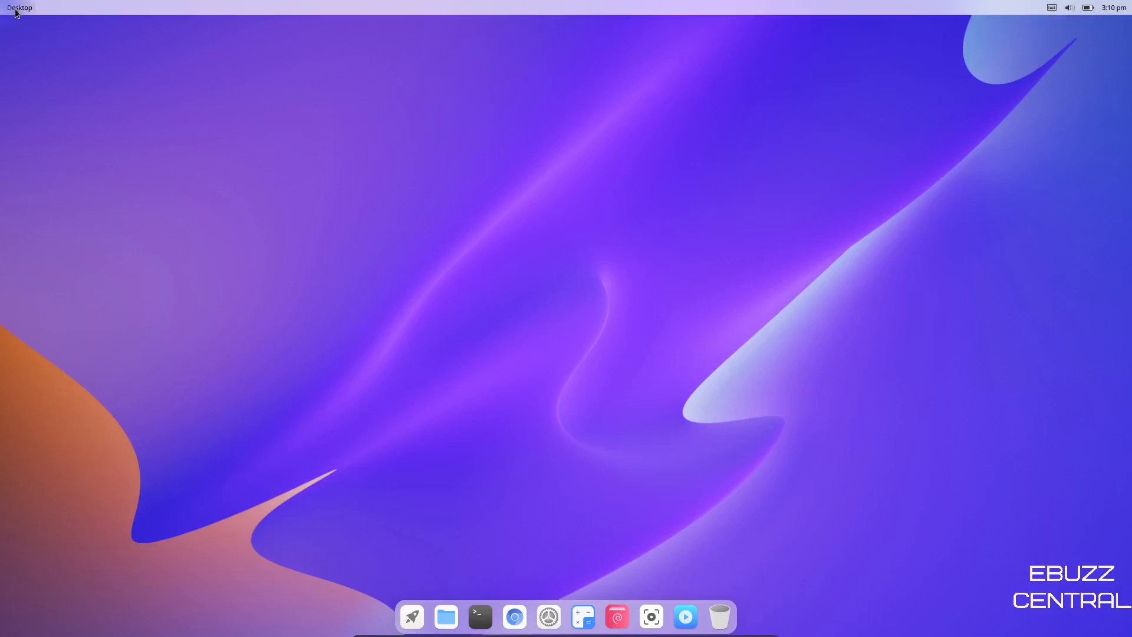
pyautogui.moveTo(567, 417)
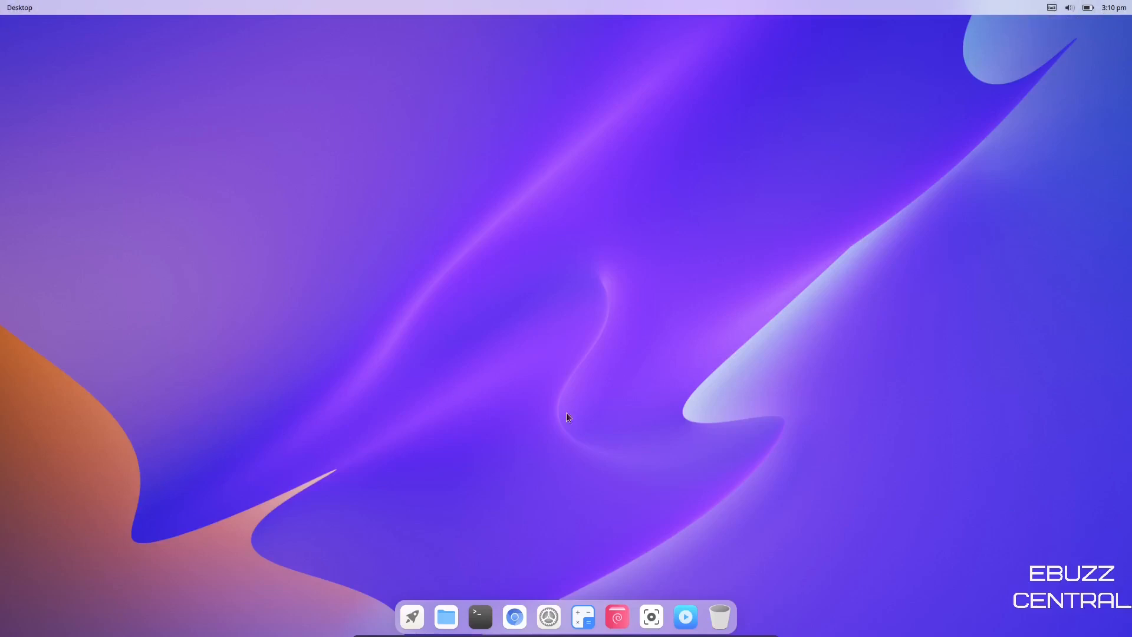
pyautogui.moveTo(481, 475)
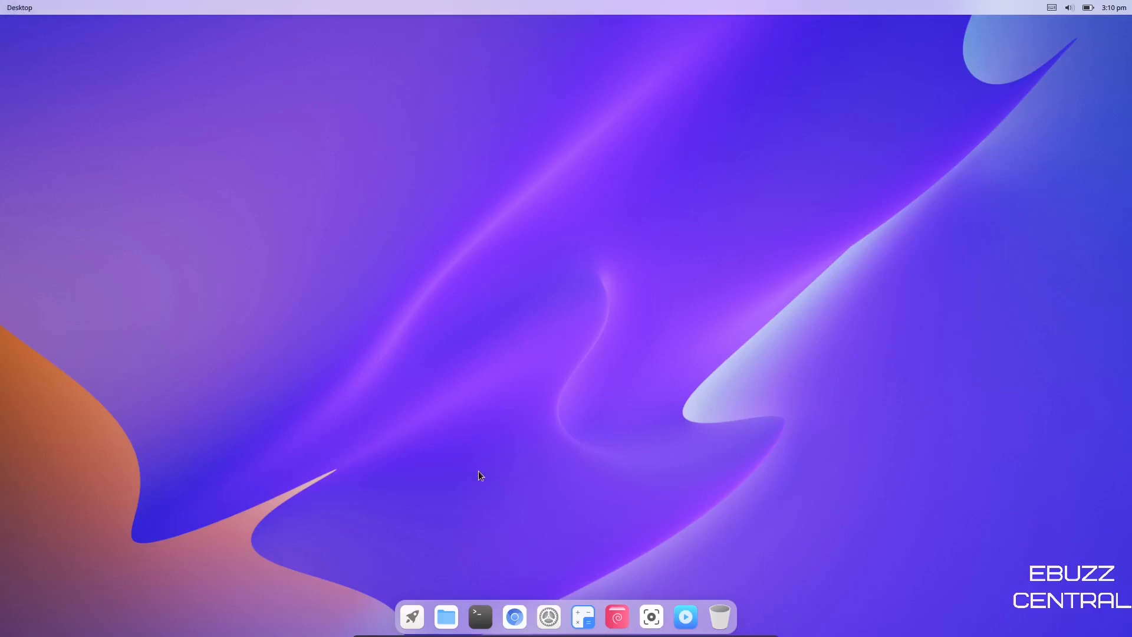
pyautogui.moveTo(616, 390)
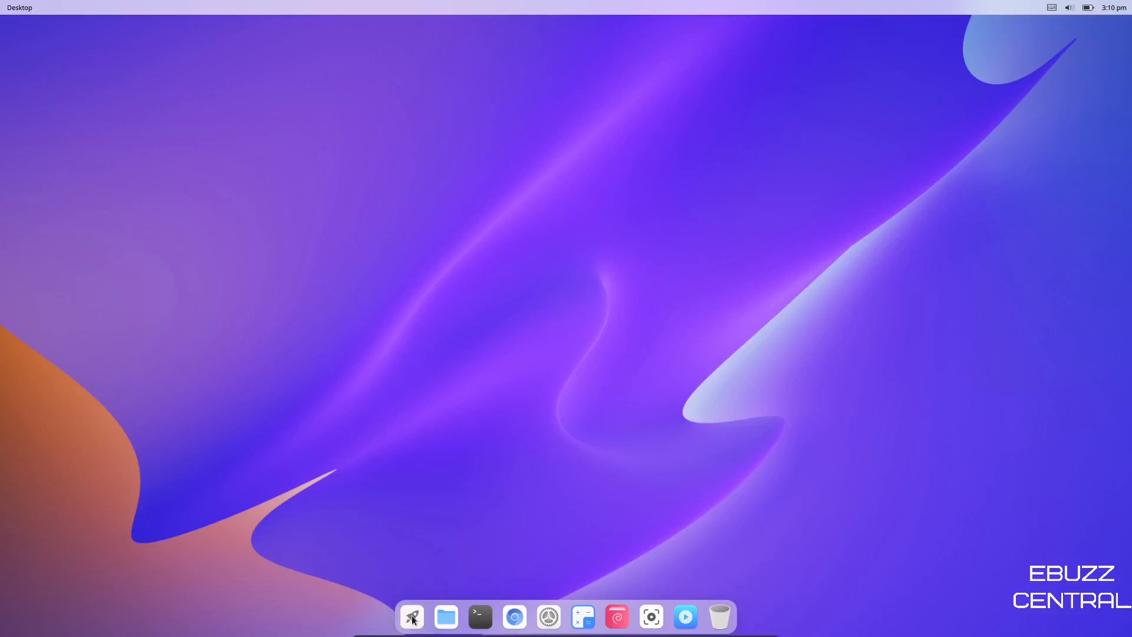
pyautogui.click(411, 616)
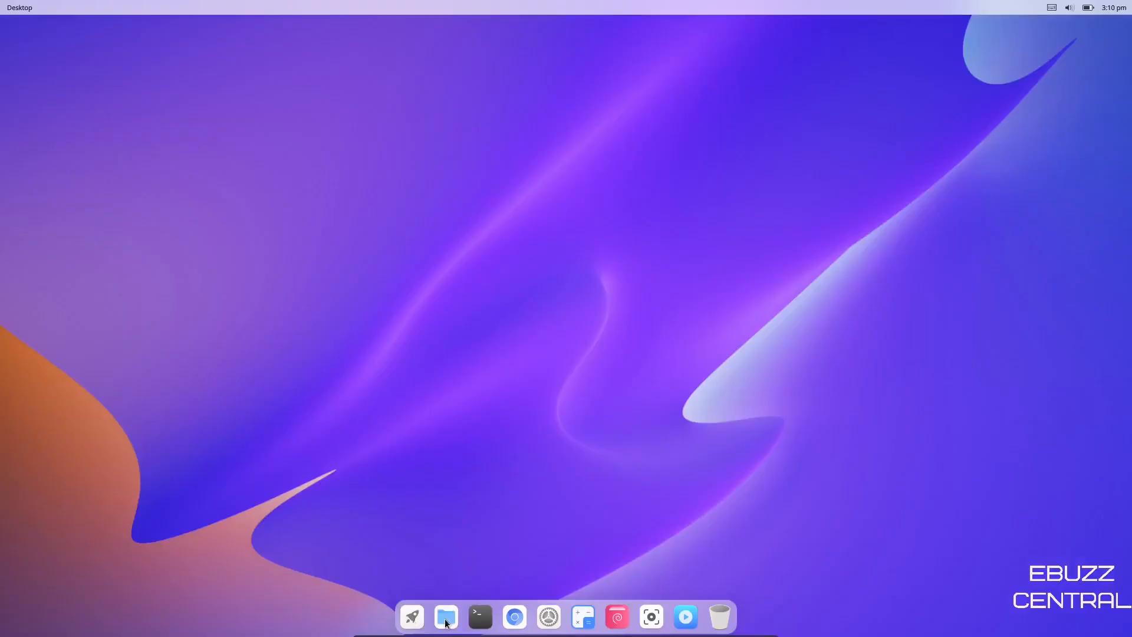
# Launch File Manager on the home folder and view its Help > About box, then dismiss it.
pyautogui.click(446, 616)
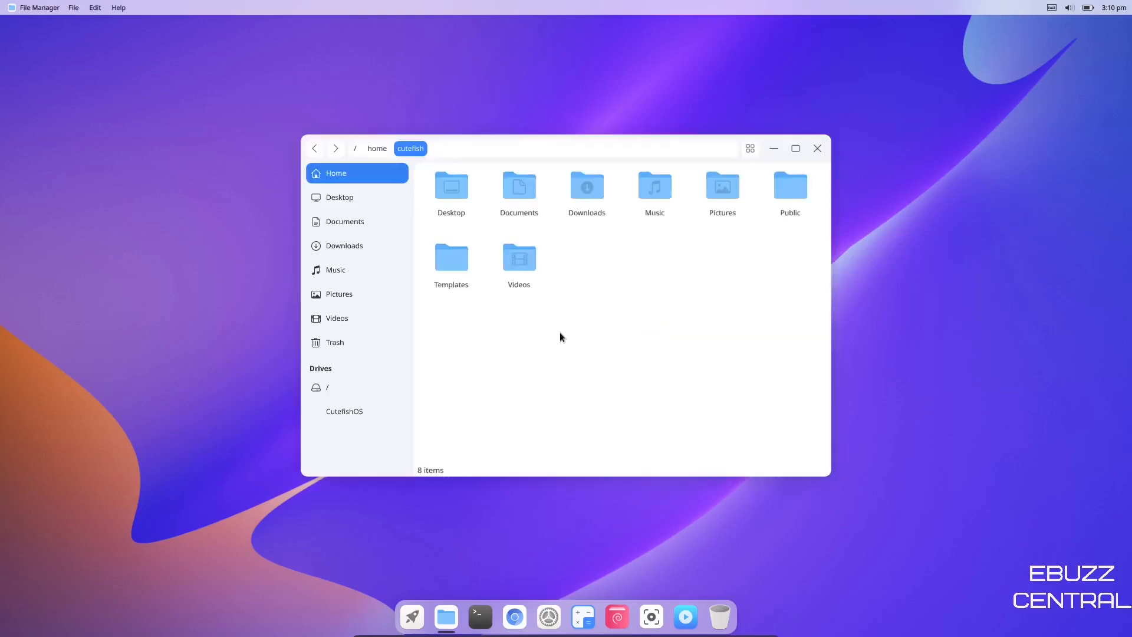
pyautogui.click(118, 8)
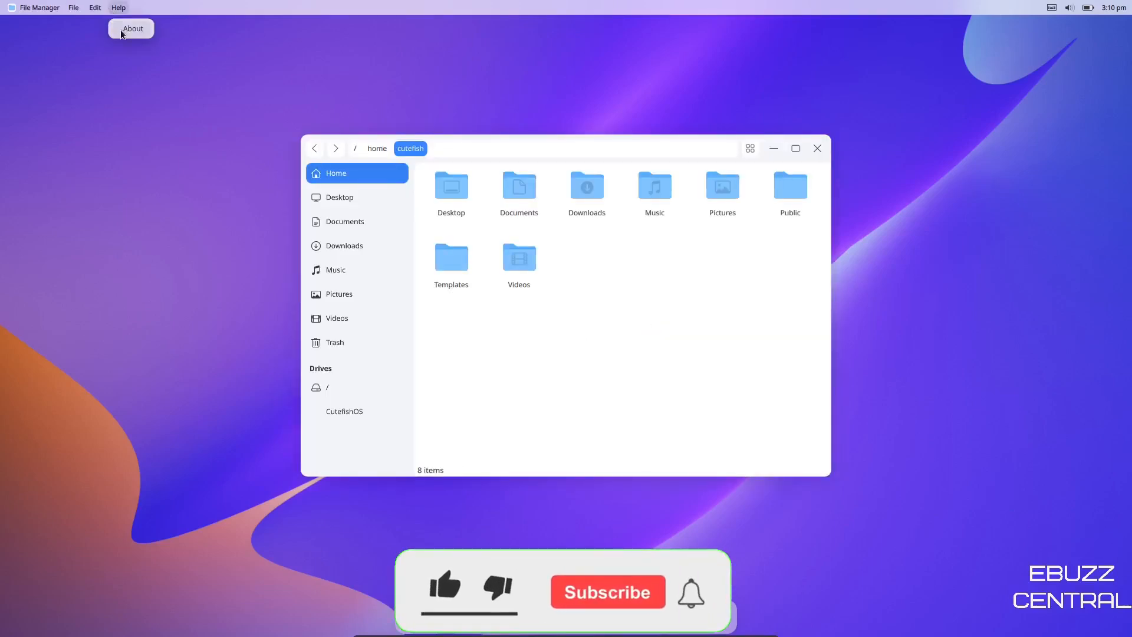
pyautogui.click(132, 28)
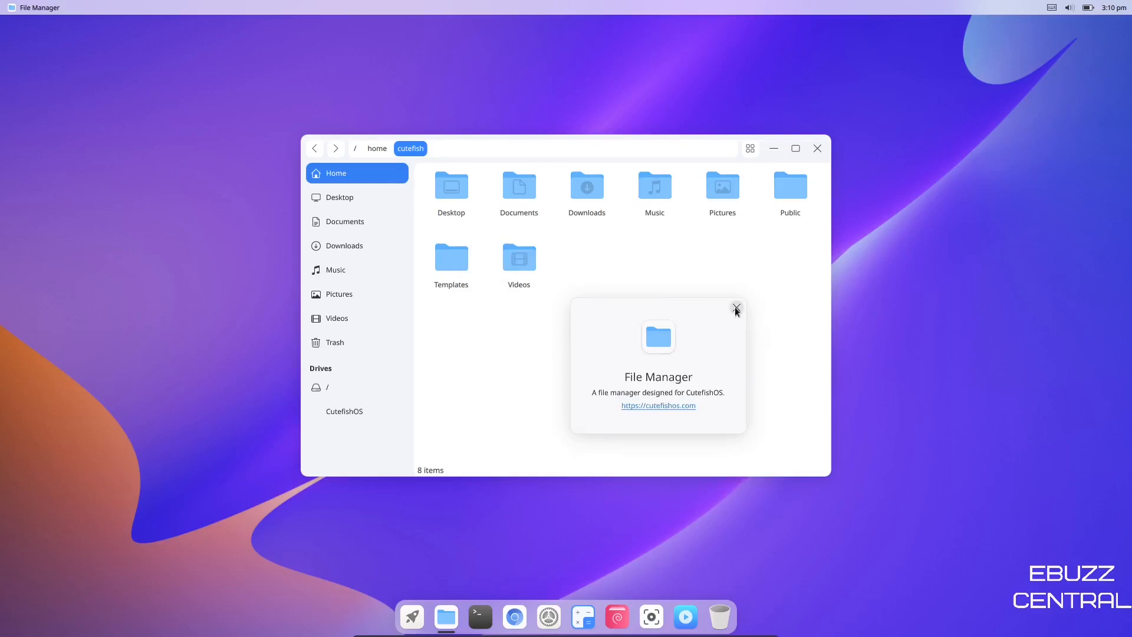
pyautogui.click(735, 307)
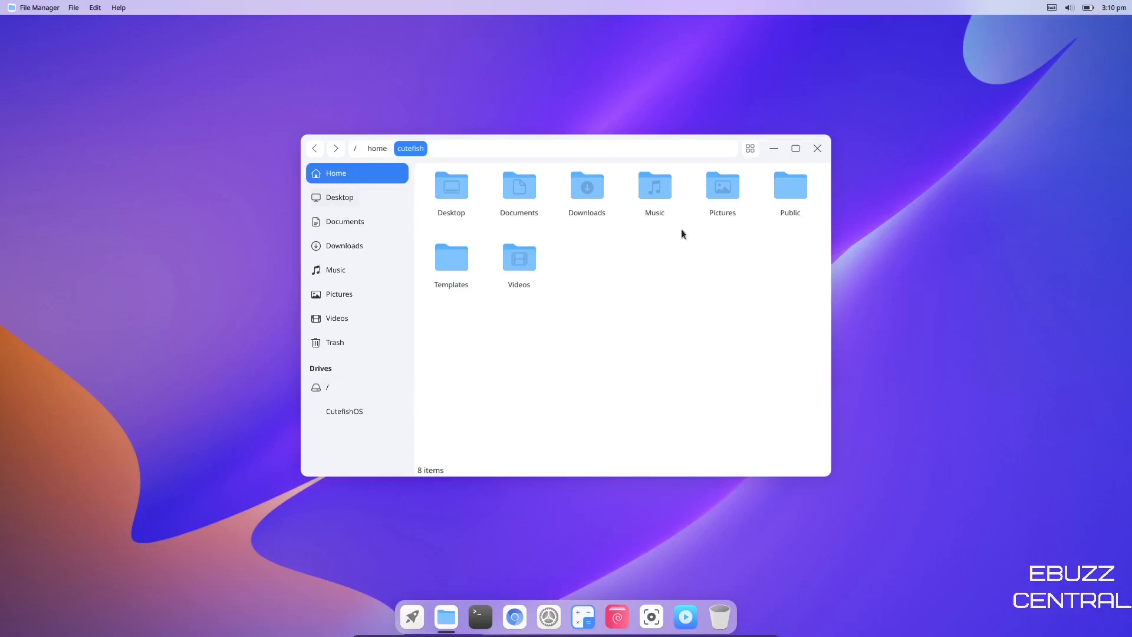
pyautogui.moveTo(588, 107)
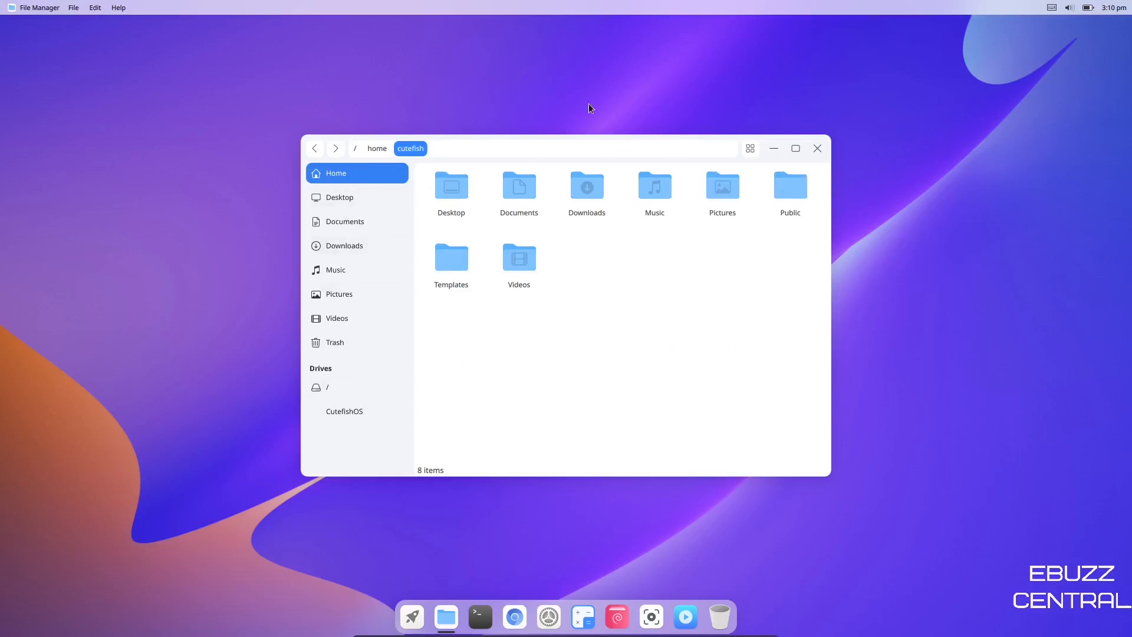
# Switch the home folder to list view and back to icons, then open and dismiss the File menu.
pyautogui.click(750, 148)
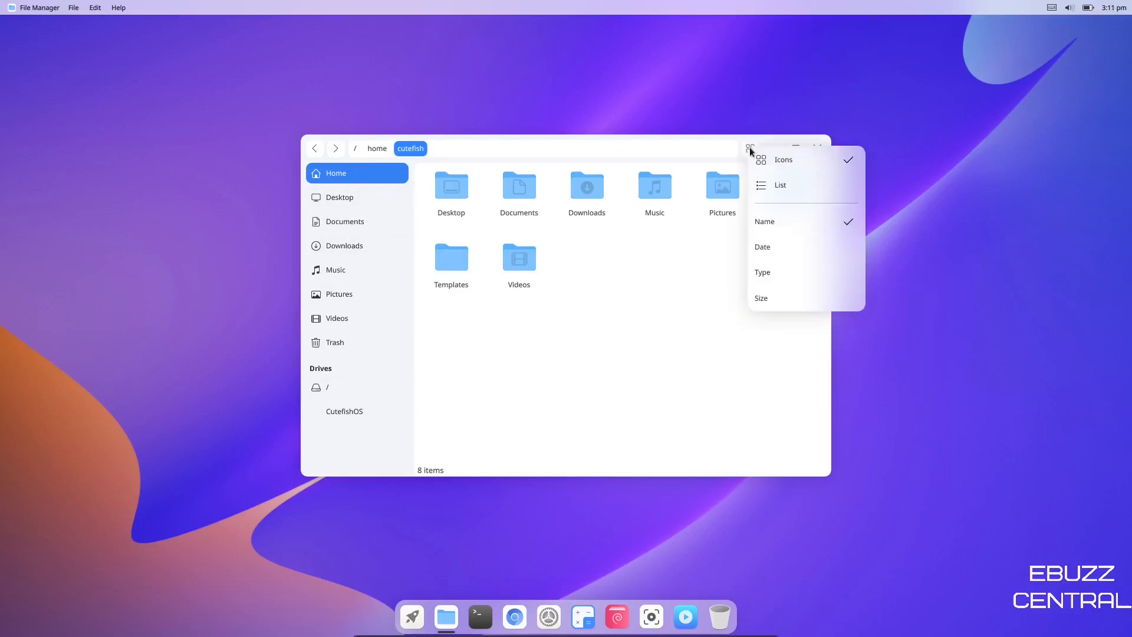
pyautogui.click(779, 185)
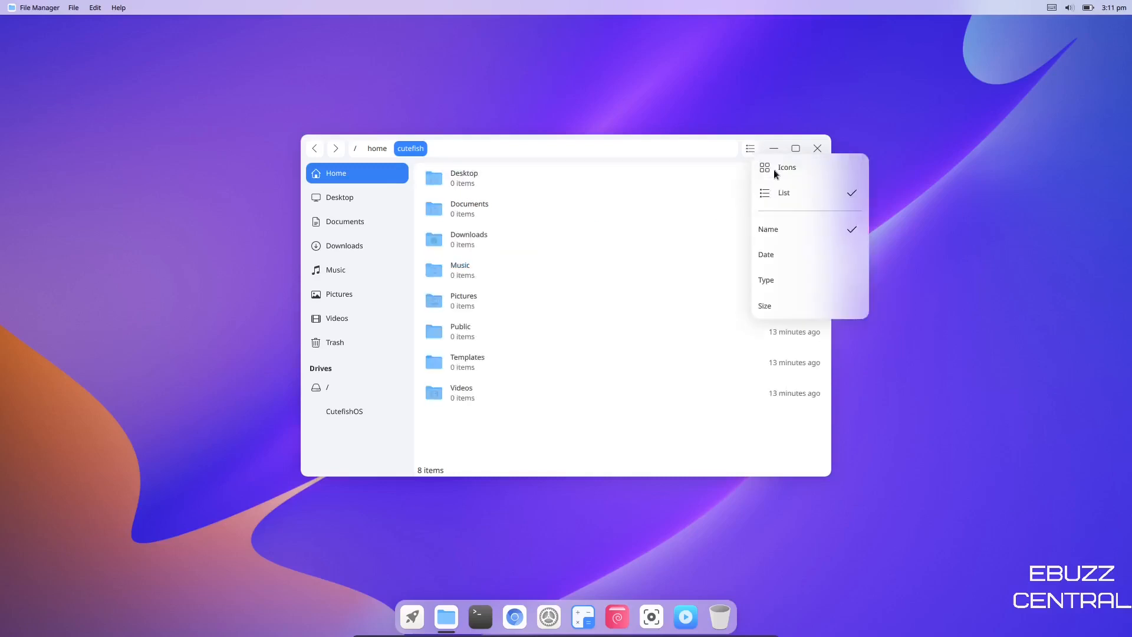
pyautogui.click(785, 167)
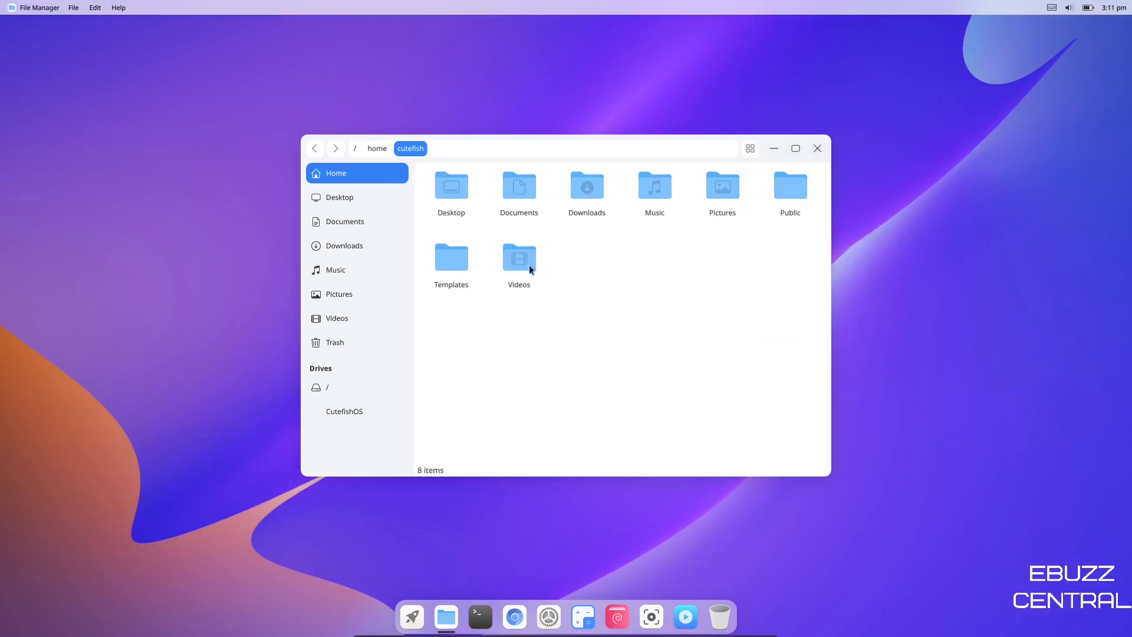
pyautogui.click(73, 7)
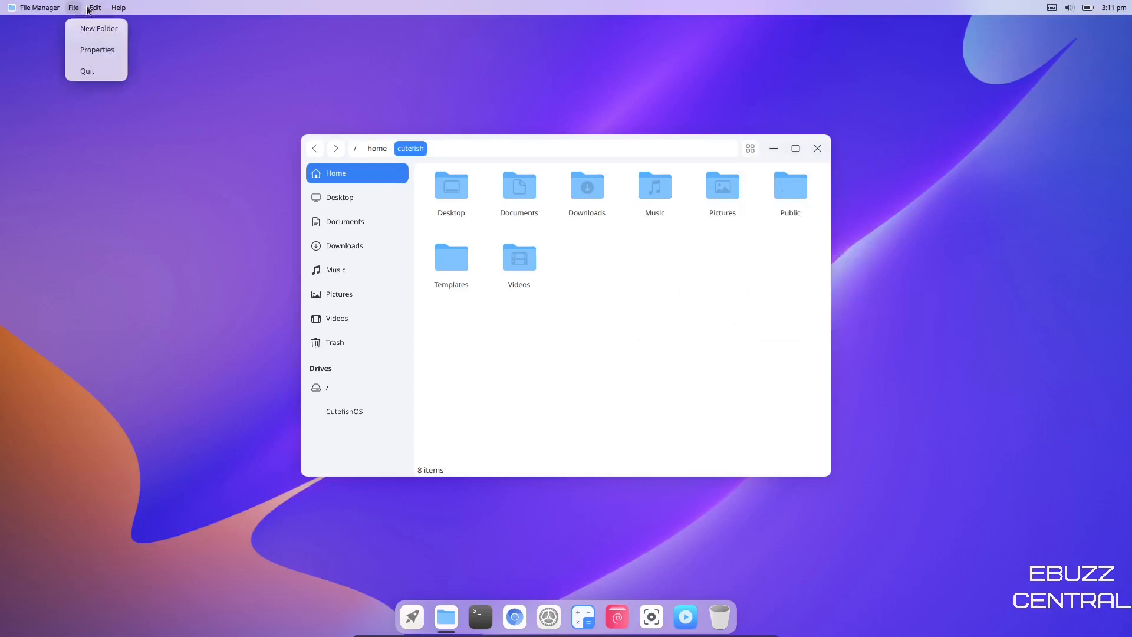
pyautogui.click(205, 262)
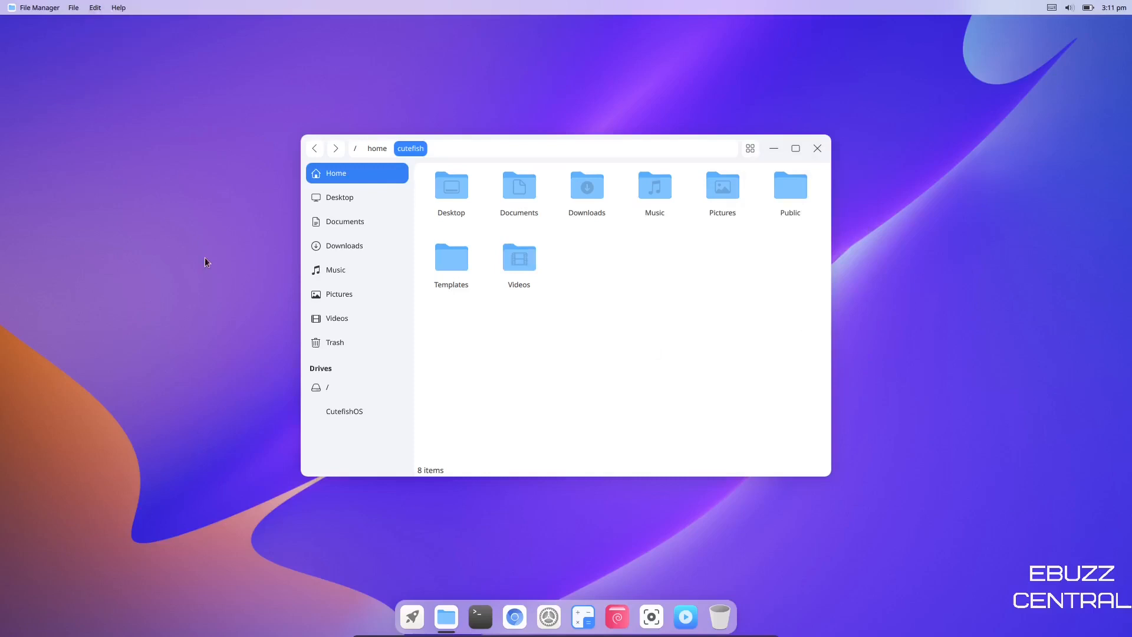
pyautogui.moveTo(645, 384)
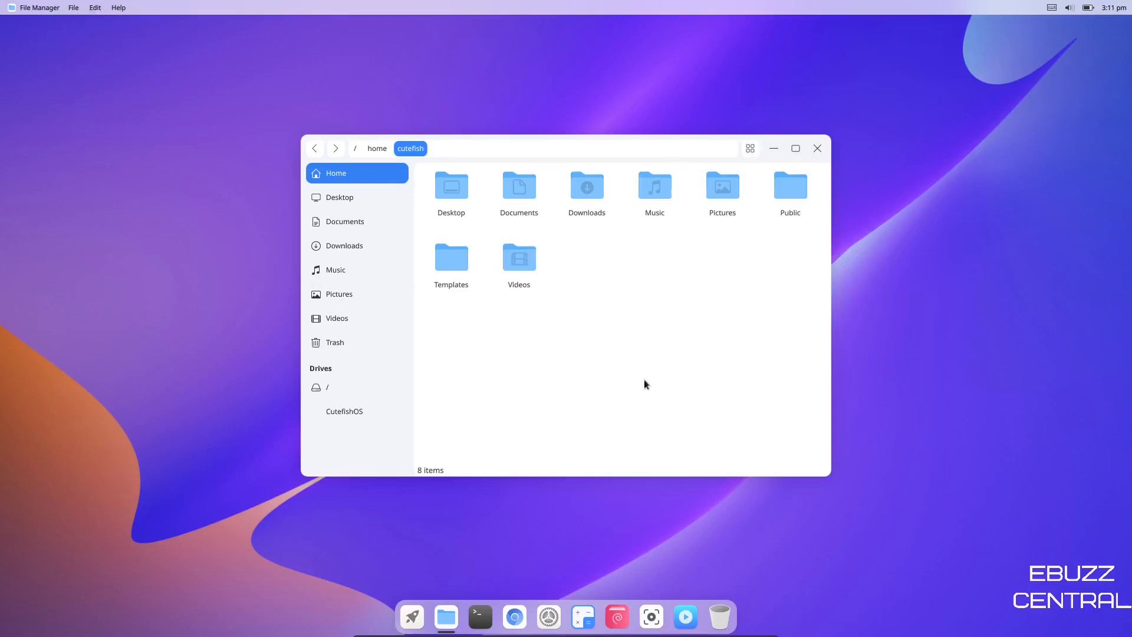
pyautogui.moveTo(688, 364)
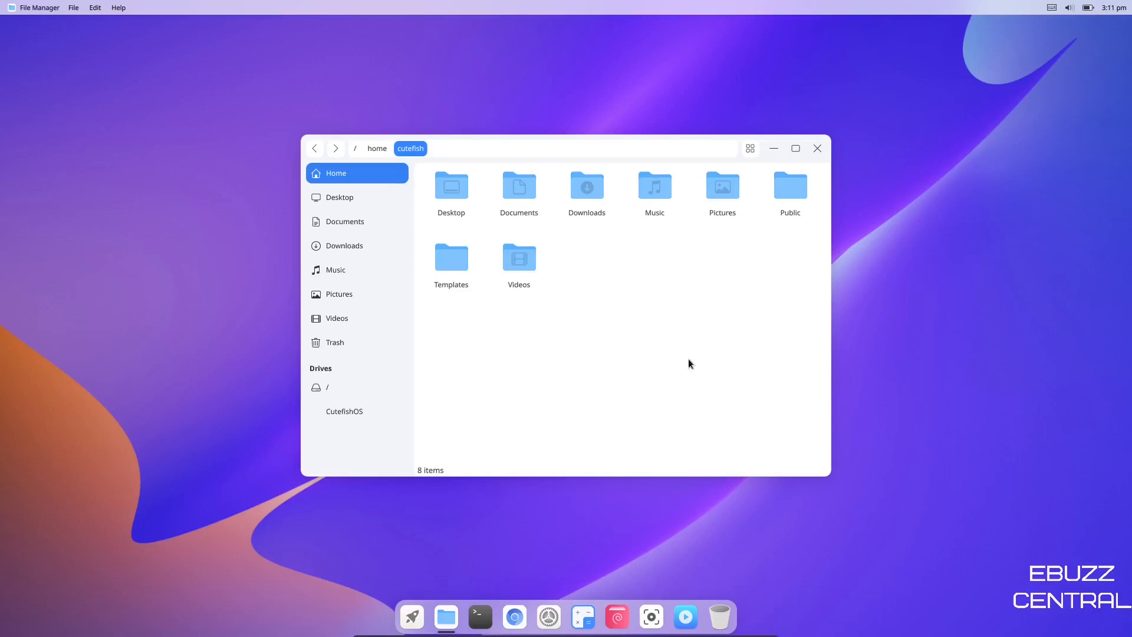
pyautogui.click(816, 149)
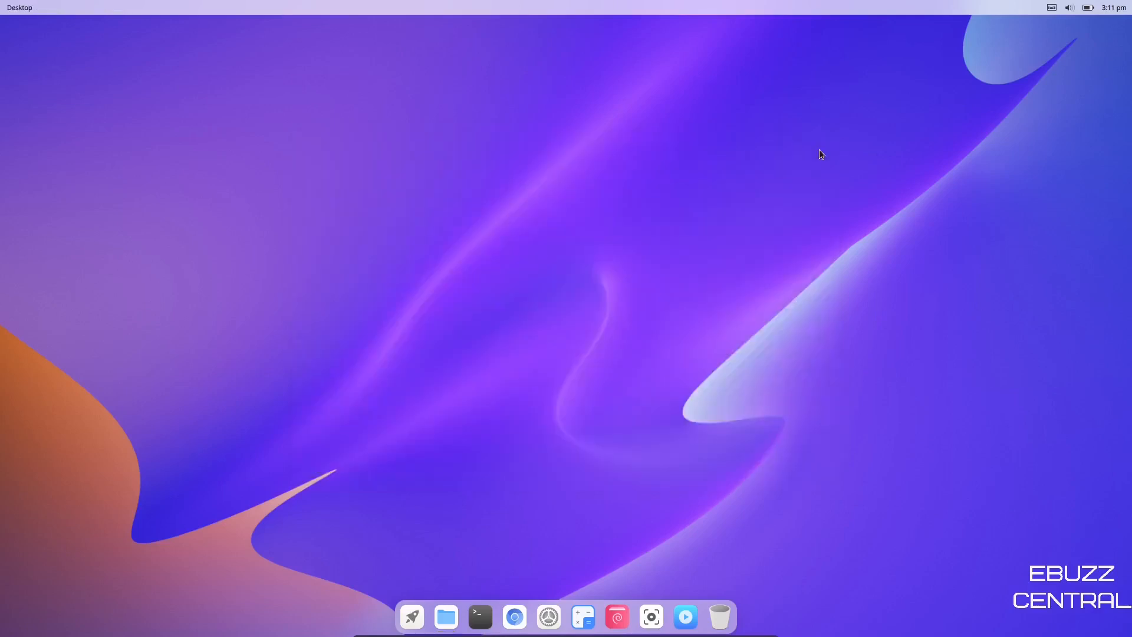
pyautogui.moveTo(480, 617)
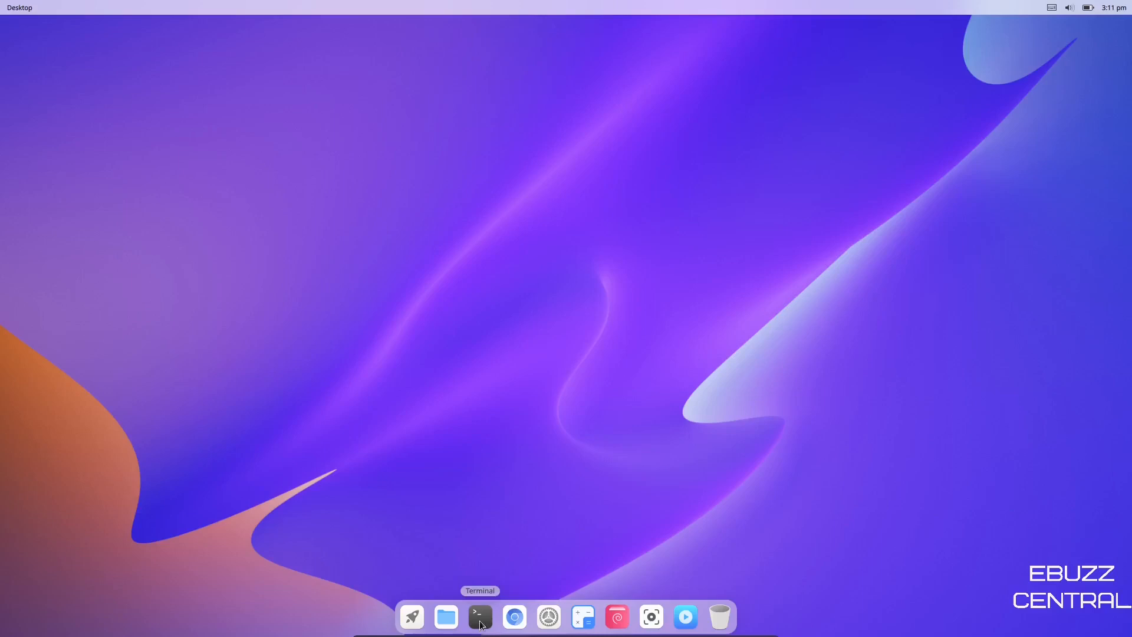
pyautogui.click(479, 616)
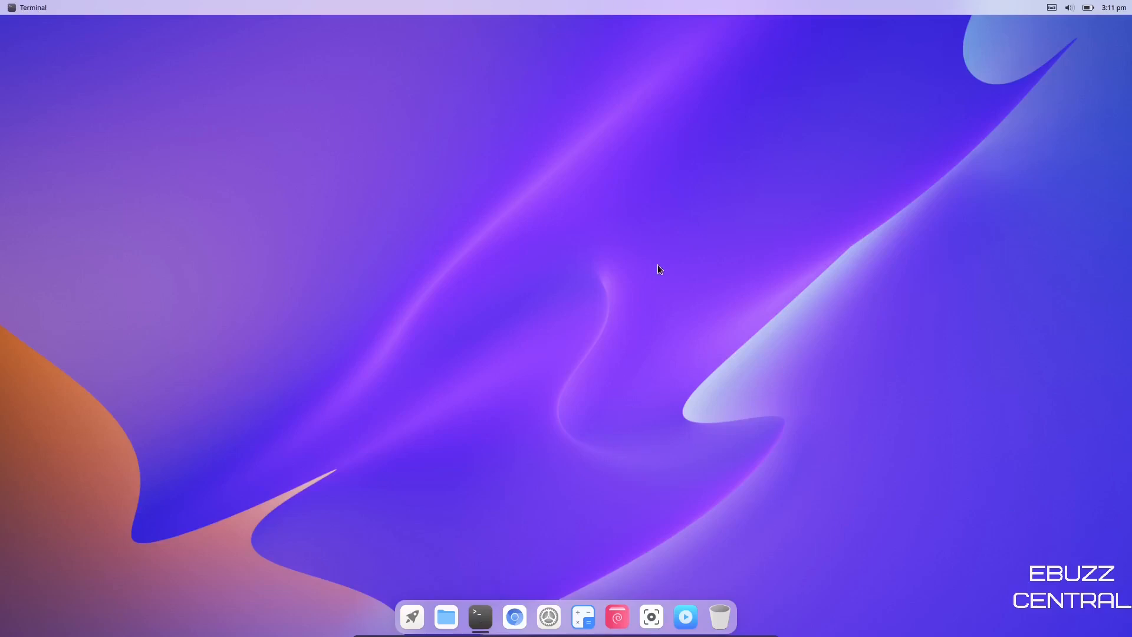
pyautogui.click(480, 617)
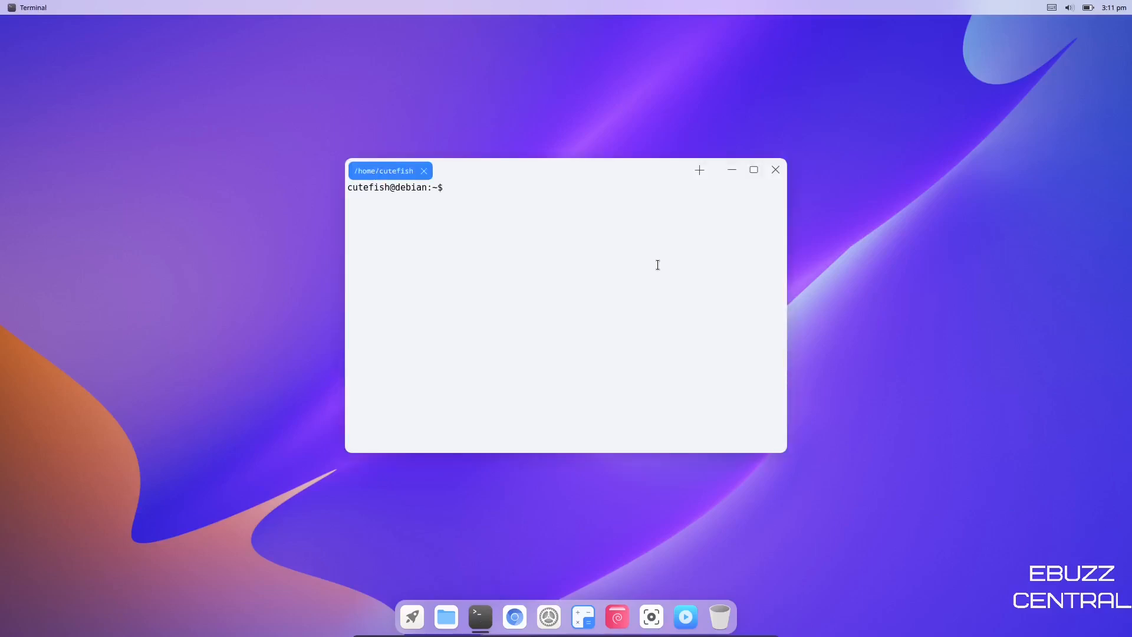
pyautogui.write('htop')
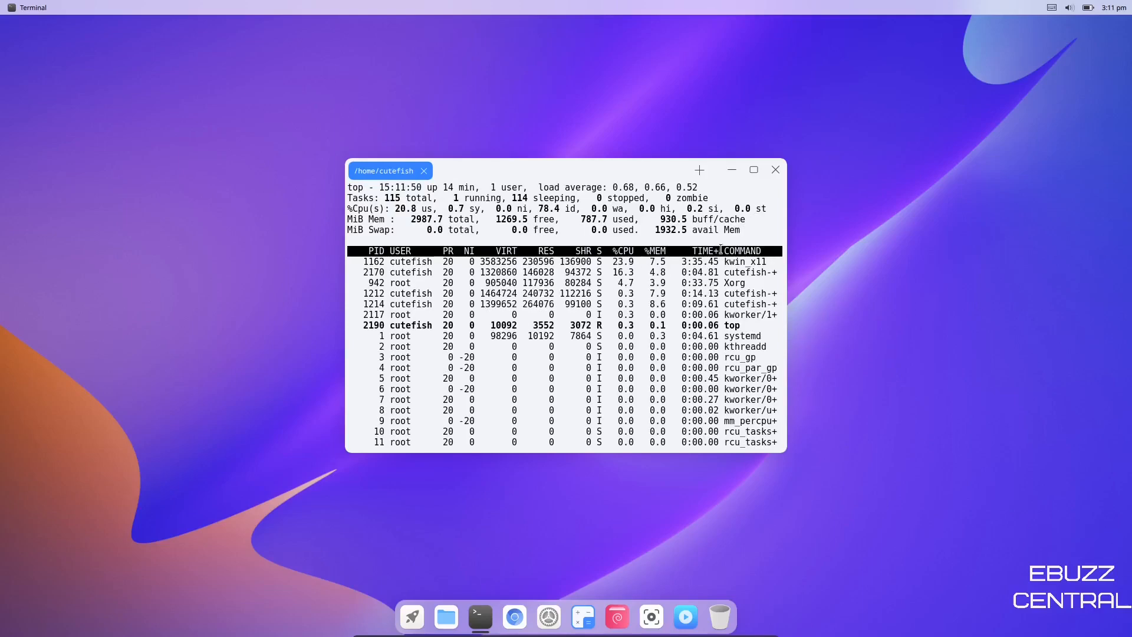
pyautogui.click(753, 170)
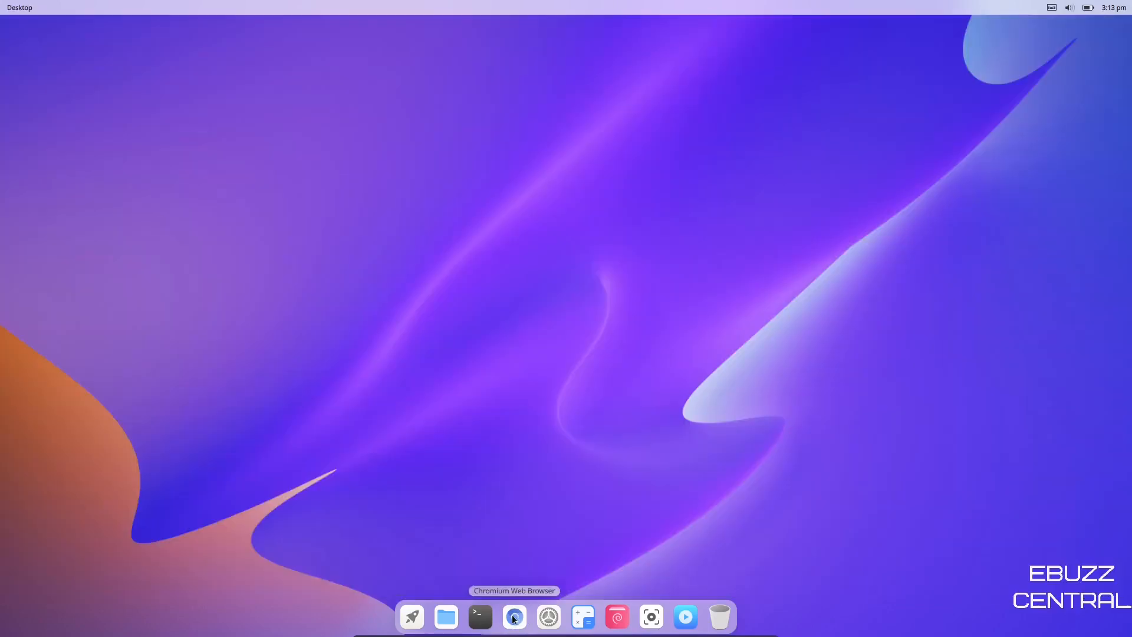
pyautogui.moveTo(548, 616)
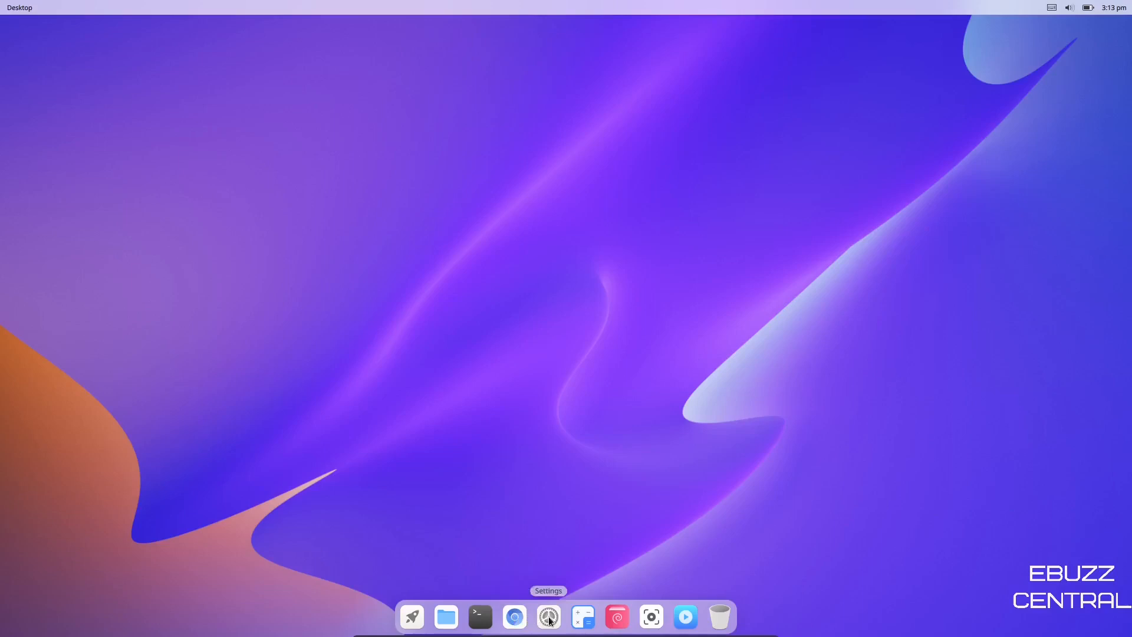
pyautogui.moveTo(582, 616)
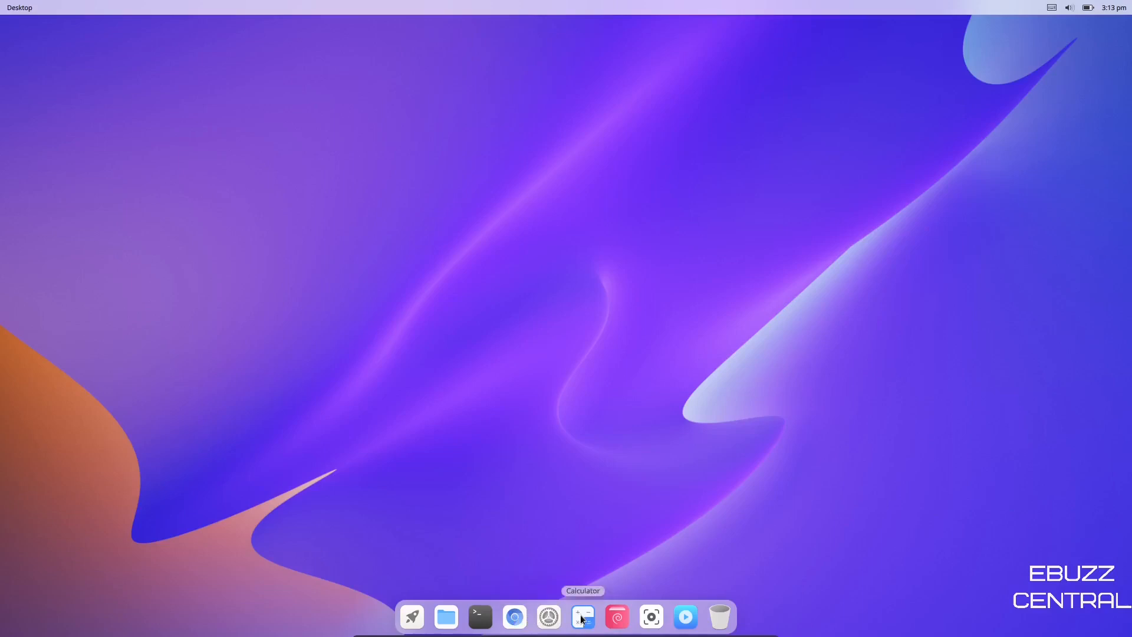
pyautogui.click(581, 616)
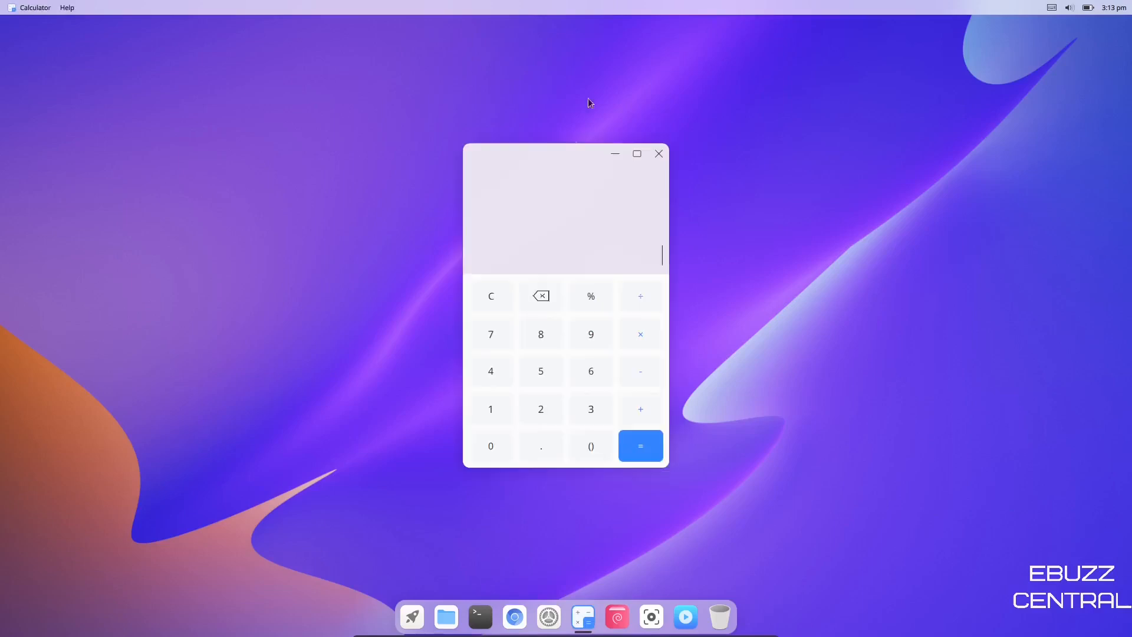
pyautogui.click(658, 153)
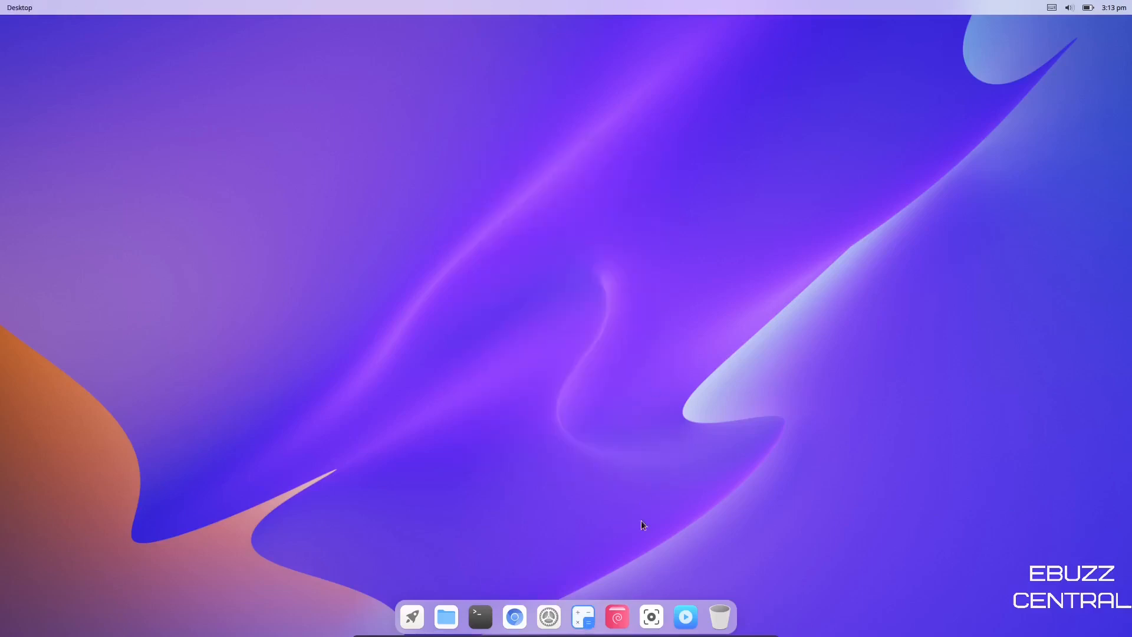
pyautogui.moveTo(616, 617)
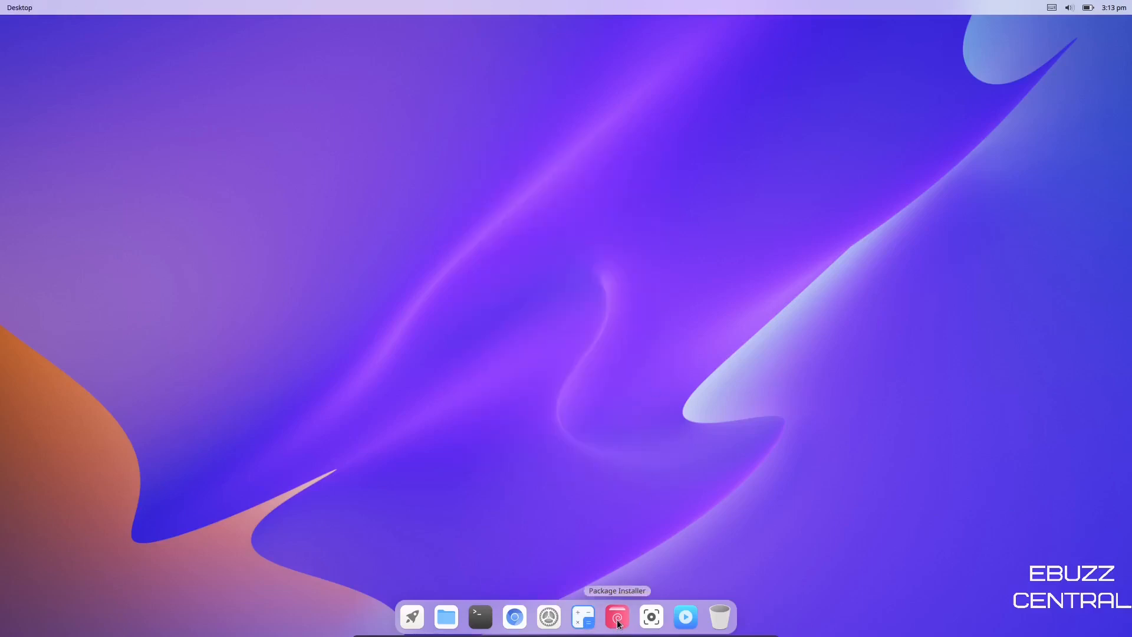
# Launch Package Installer, check the empty Downloads folder in File Manager, then close it.
pyautogui.click(616, 617)
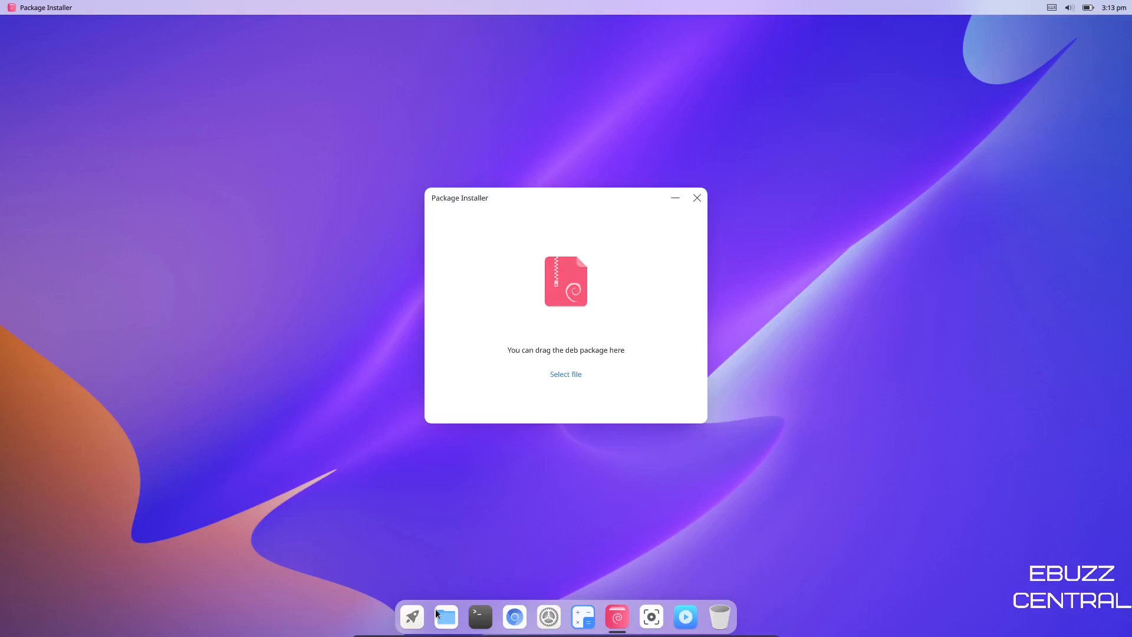
pyautogui.click(445, 615)
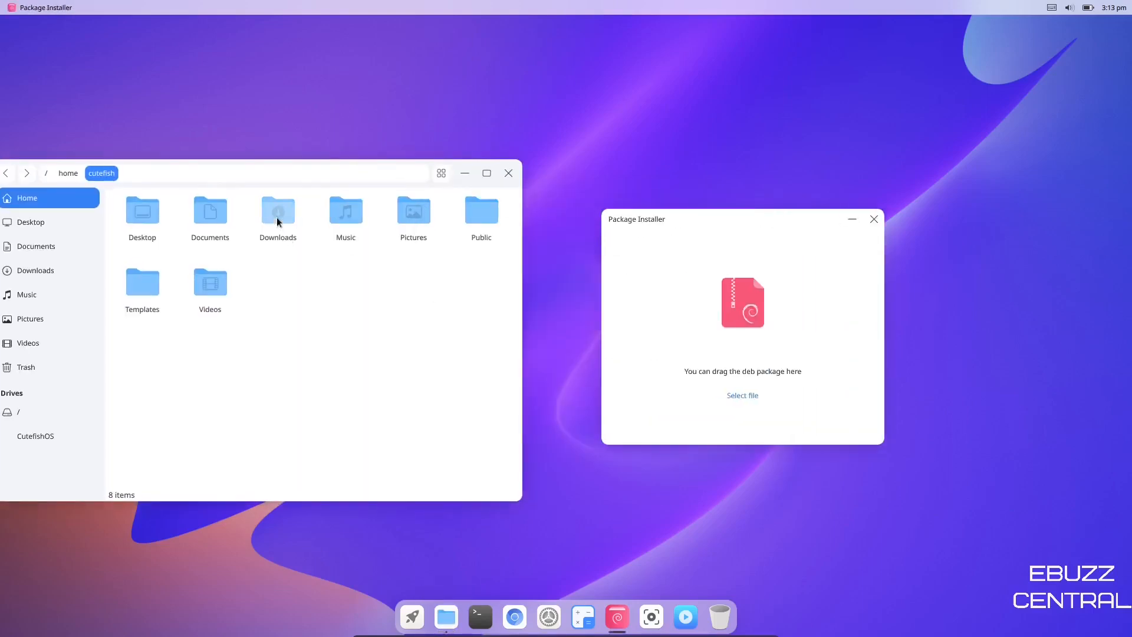
pyautogui.doubleClick(278, 209)
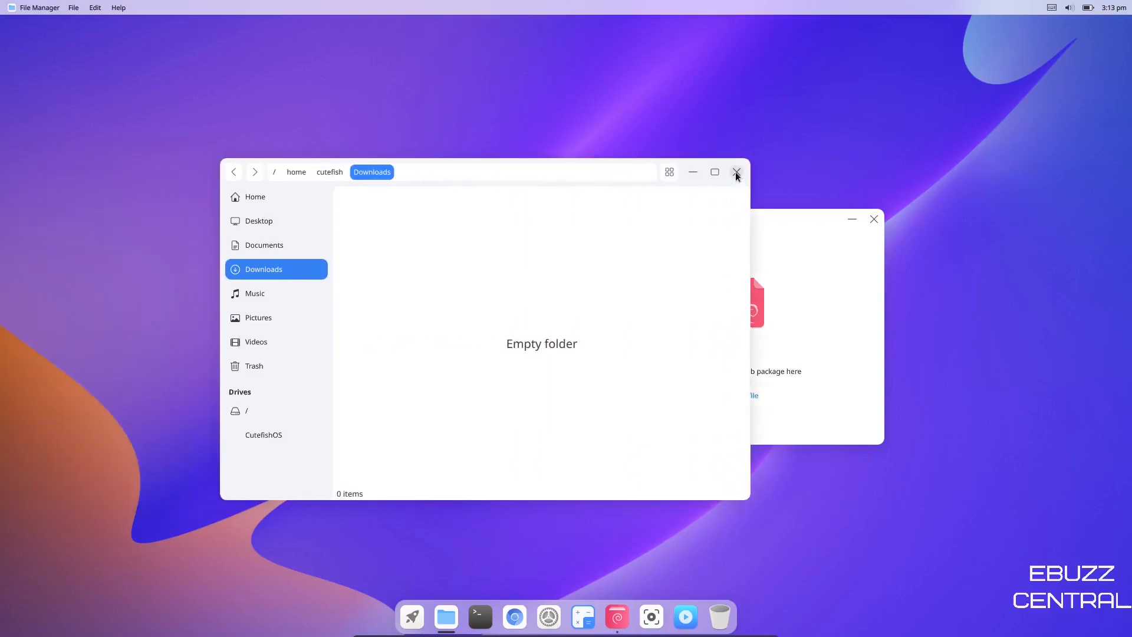
pyautogui.click(735, 172)
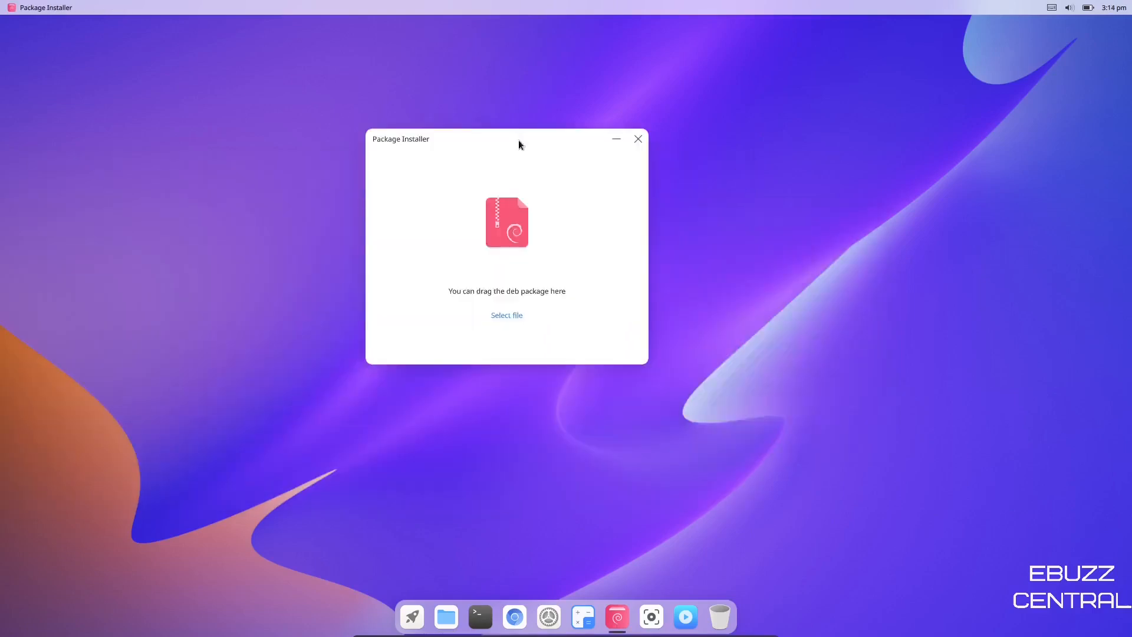
pyautogui.moveTo(566, 71)
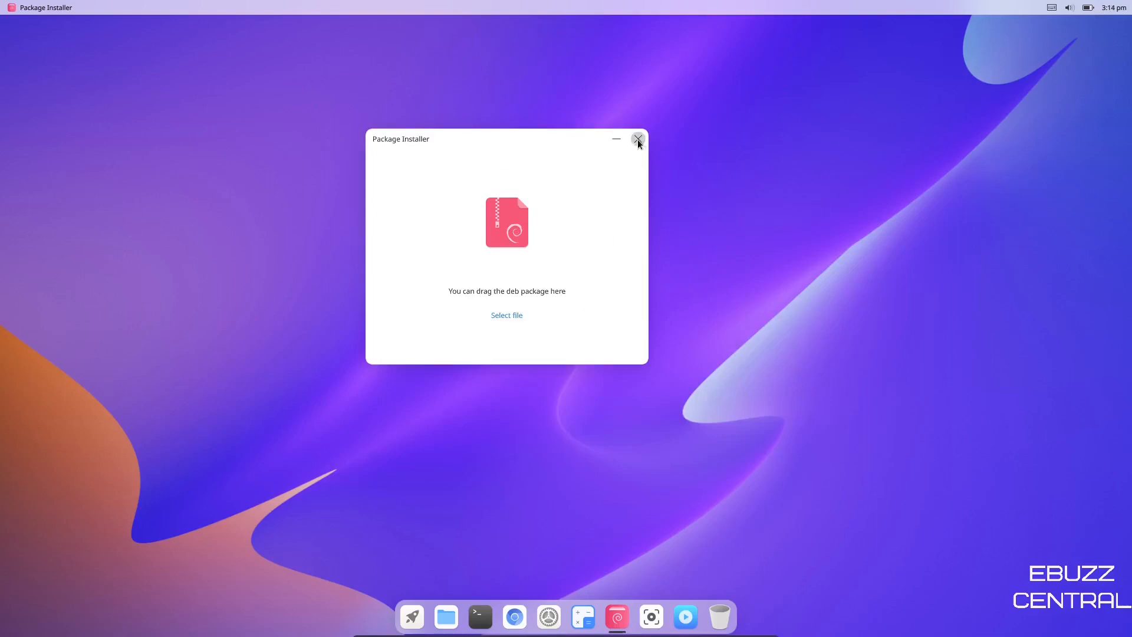
# Close Package Installer and capture an upper-left desktop region to the clipboard.
pyautogui.click(638, 138)
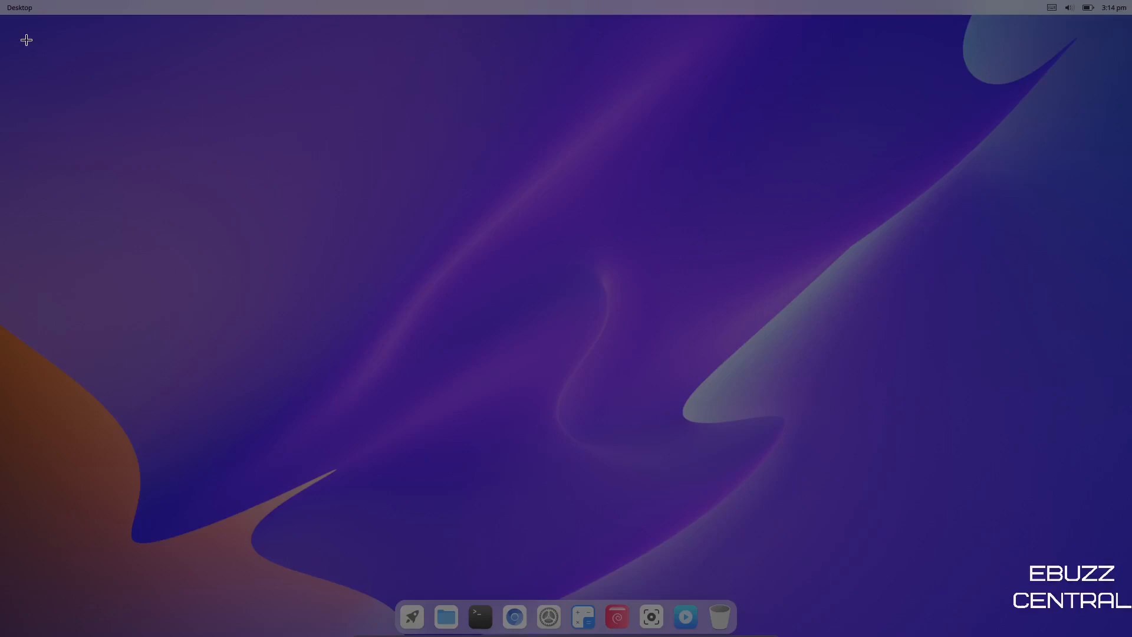
pyautogui.moveTo(28, 40); pyautogui.dragTo(516, 422)
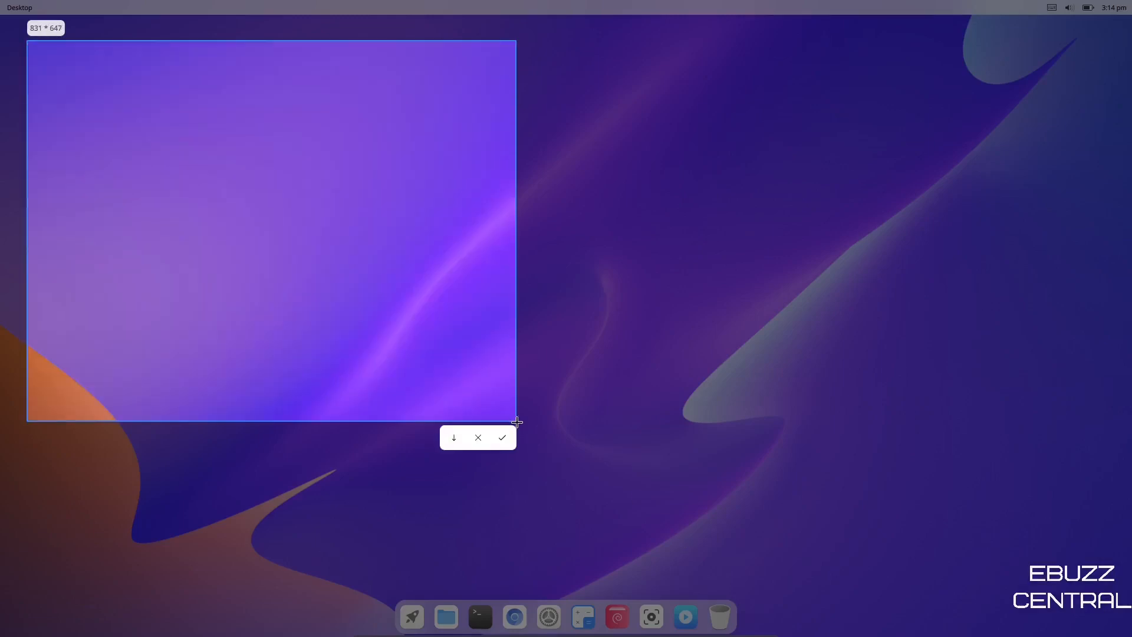
pyautogui.moveTo(517, 422); pyautogui.dragTo(521, 427)
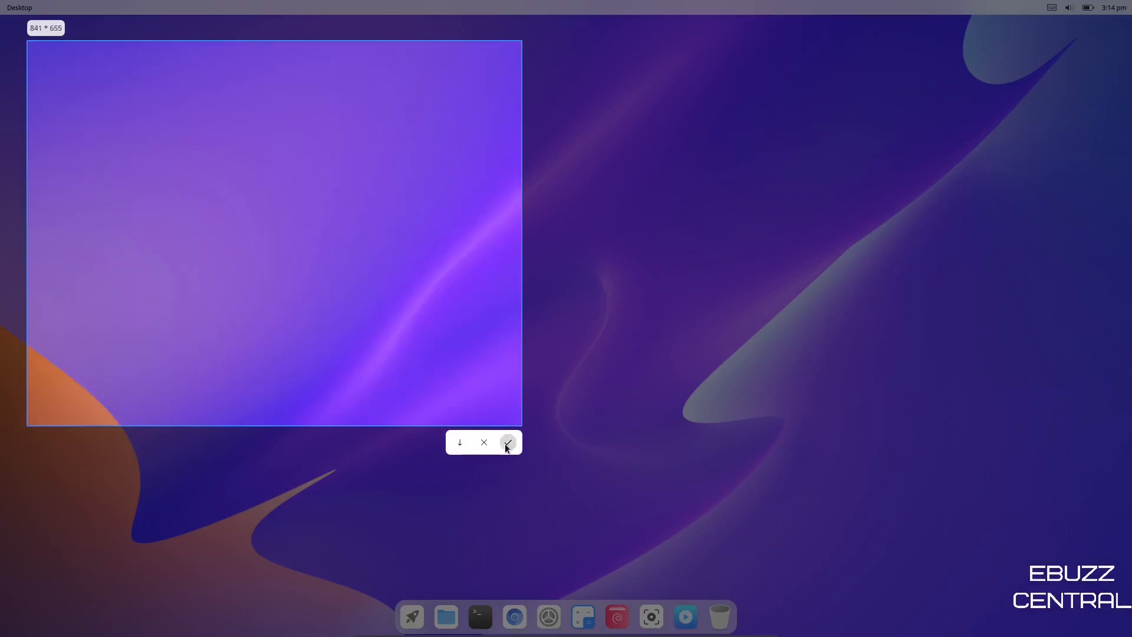
pyautogui.click(507, 442)
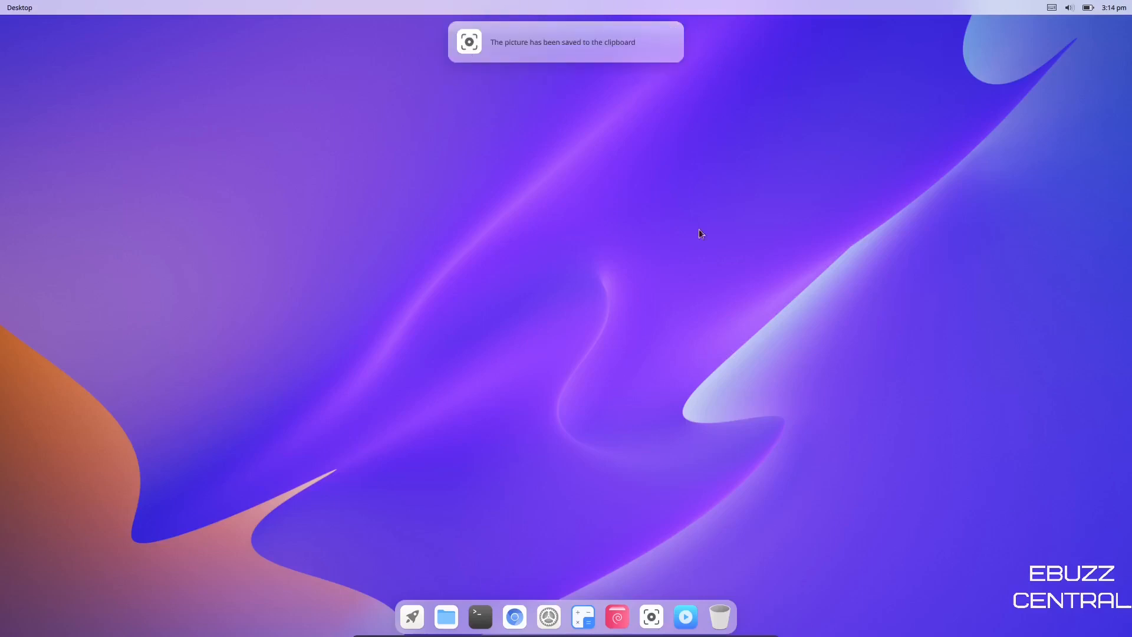
pyautogui.moveTo(744, 165)
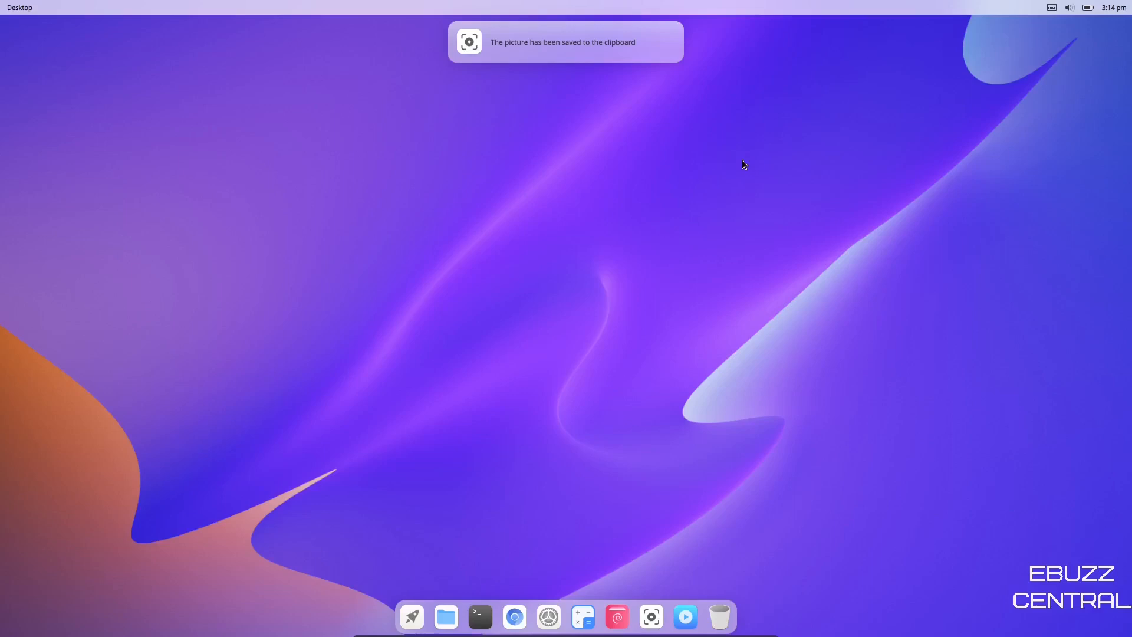
pyautogui.moveTo(682, 65)
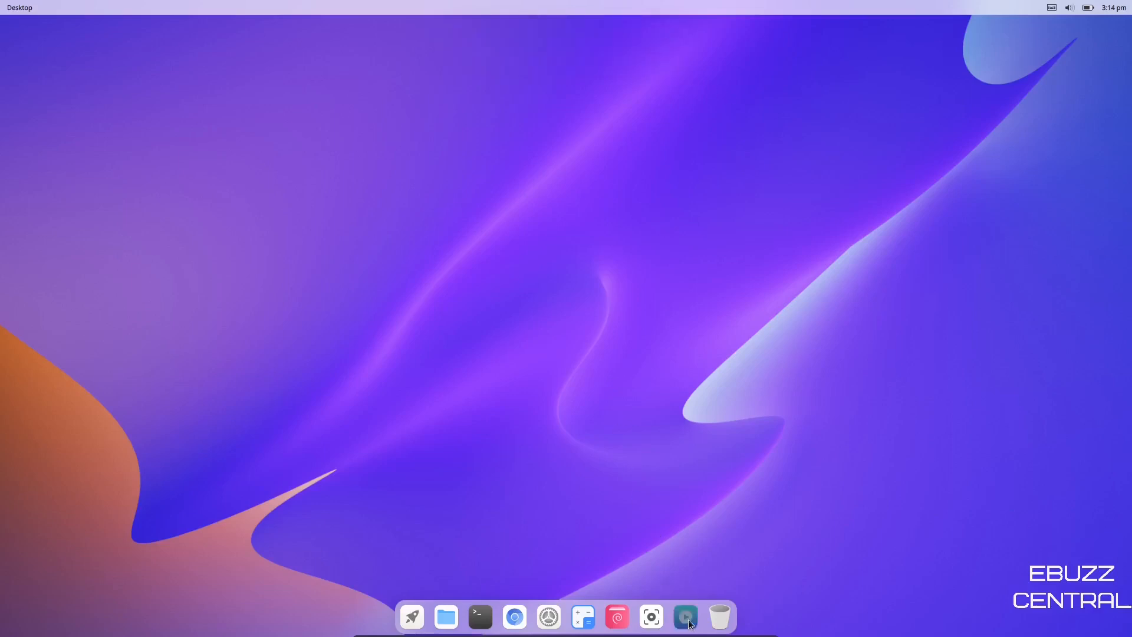
pyautogui.click(684, 617)
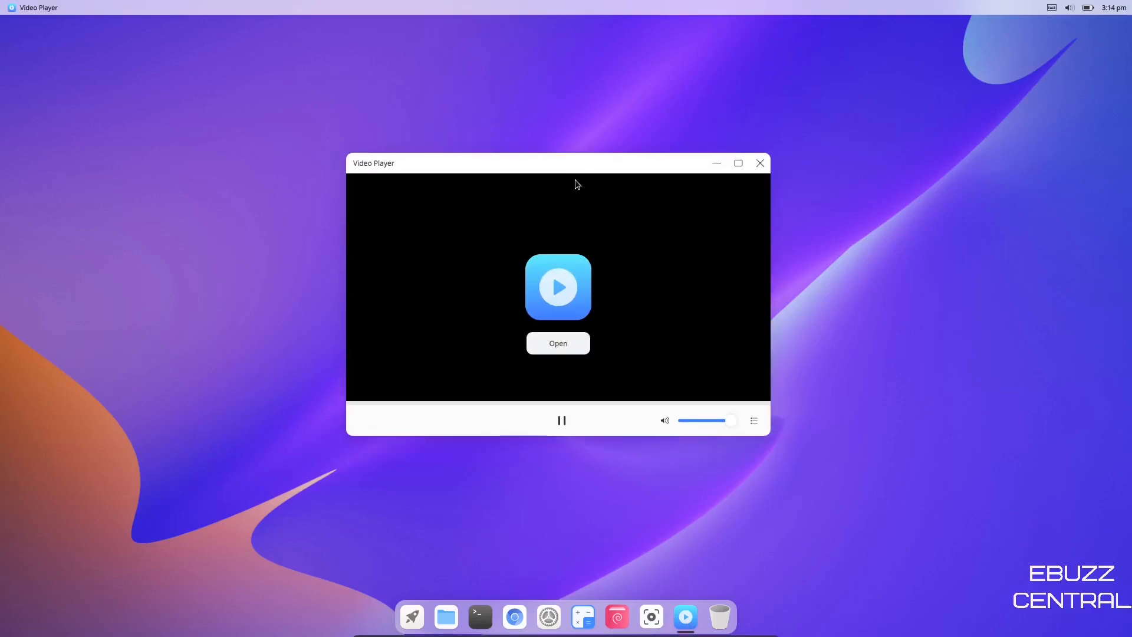
pyautogui.click(759, 163)
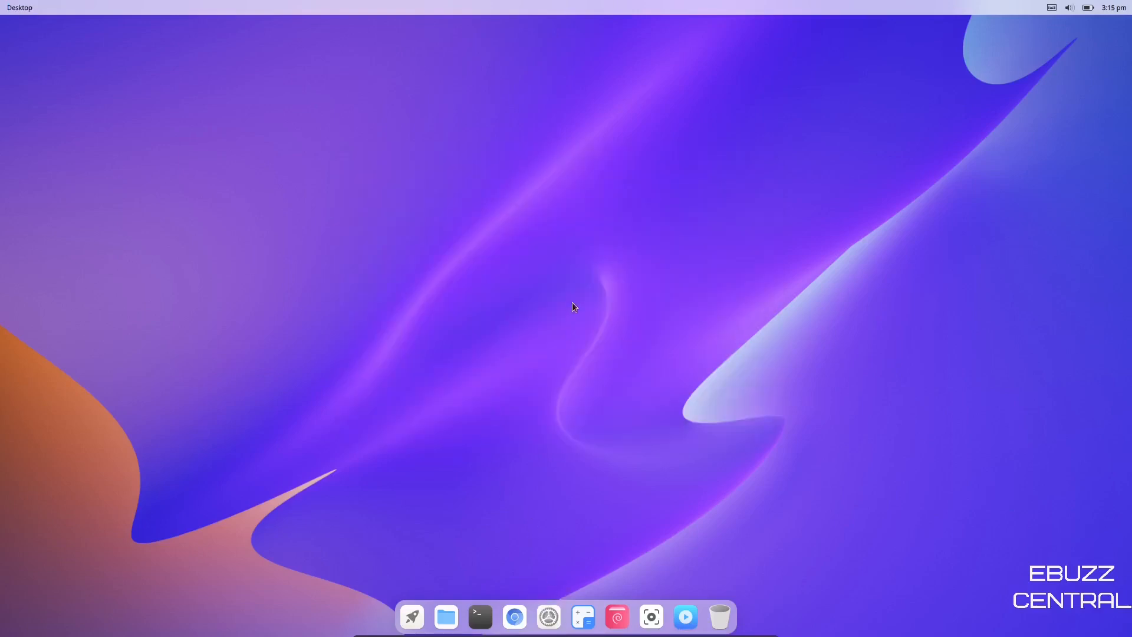
# Launch Settings, check the wired Ethernet connection, then switch WLAN off.
pyautogui.click(547, 615)
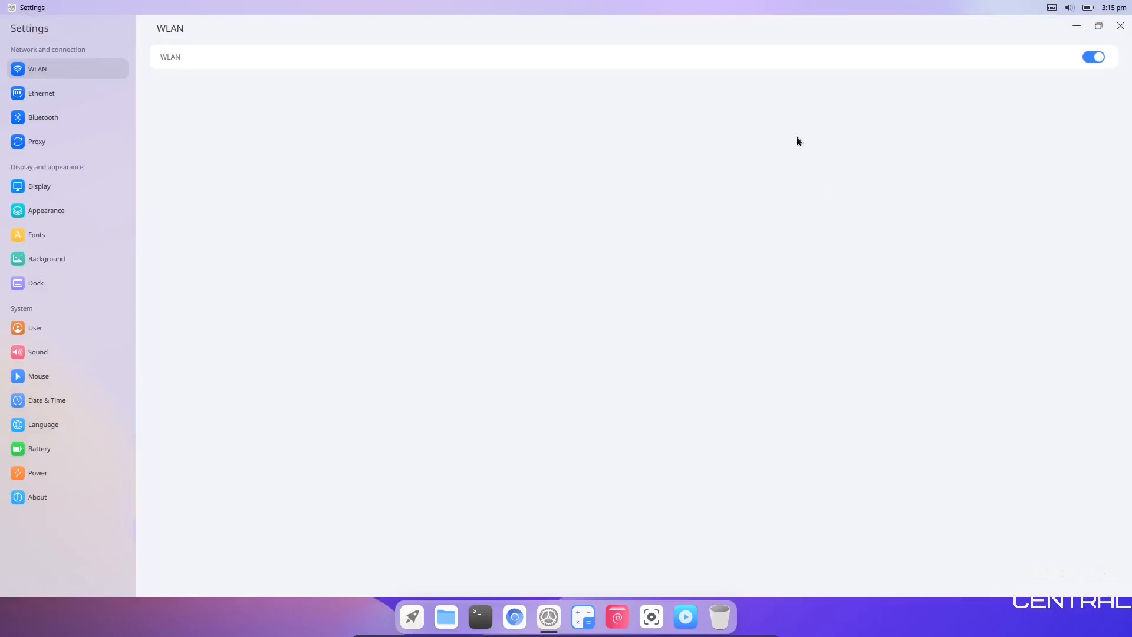
pyautogui.moveTo(37, 74)
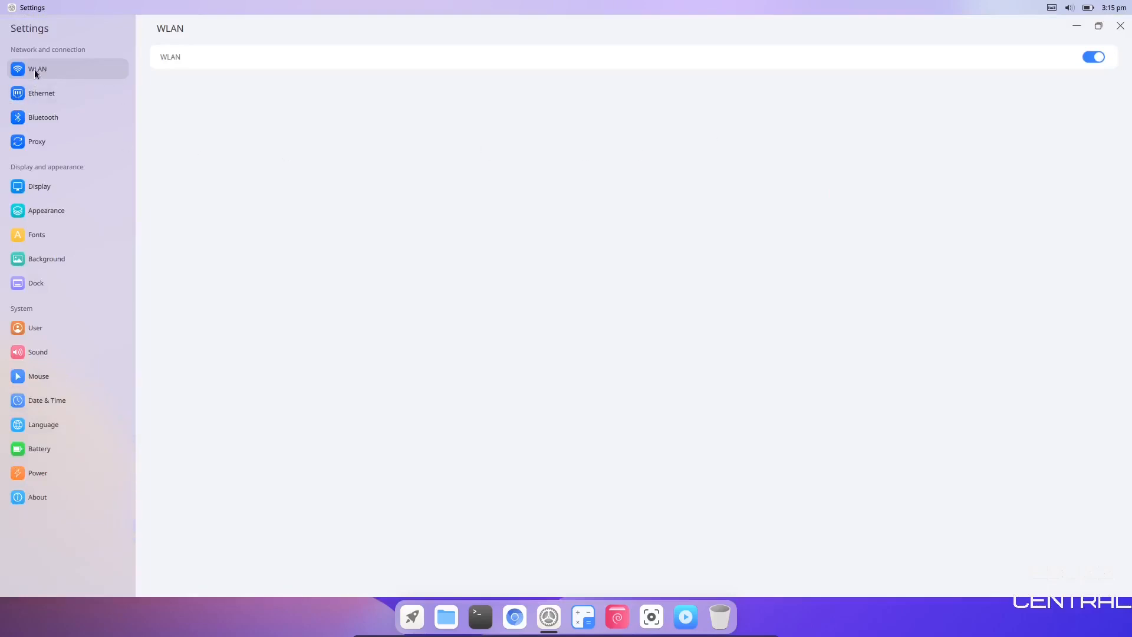
pyautogui.click(41, 92)
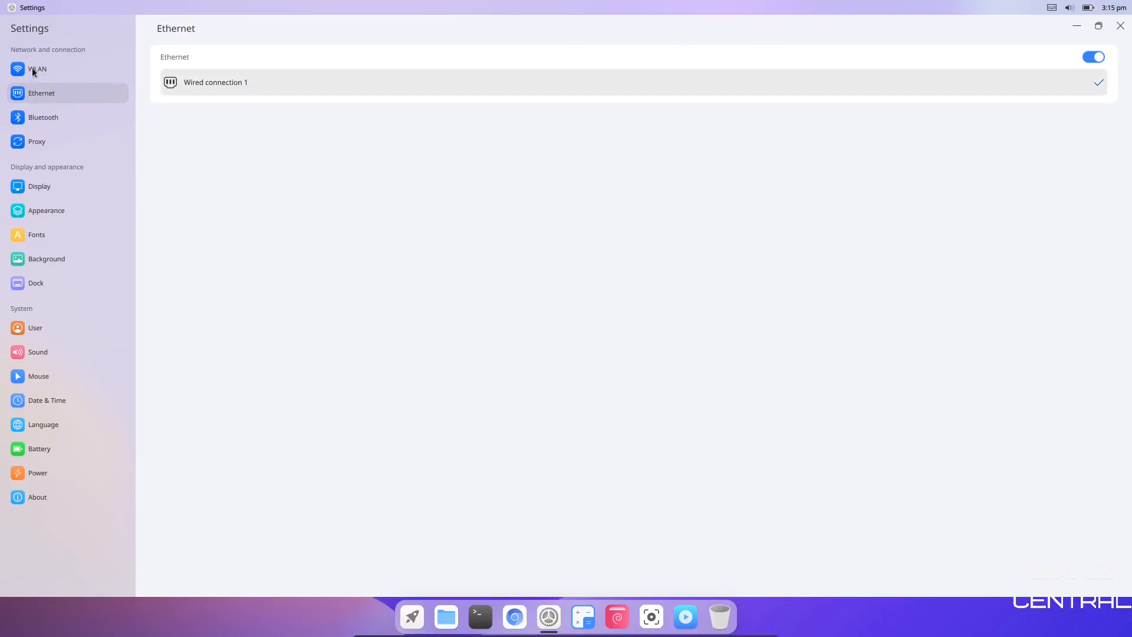
pyautogui.click(37, 68)
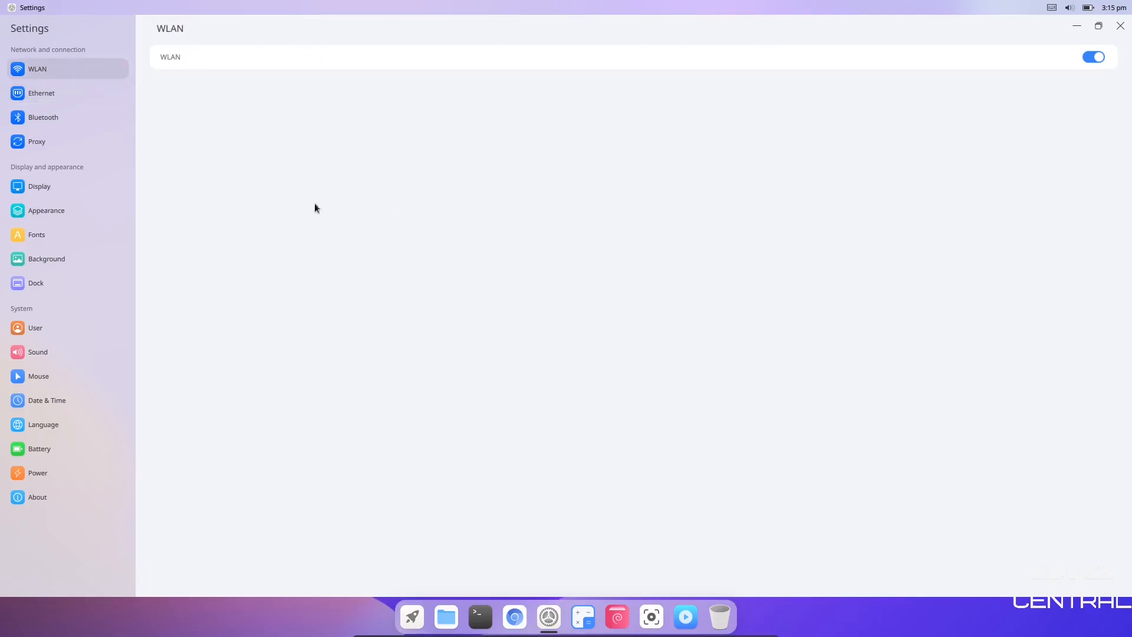
pyautogui.click(1091, 56)
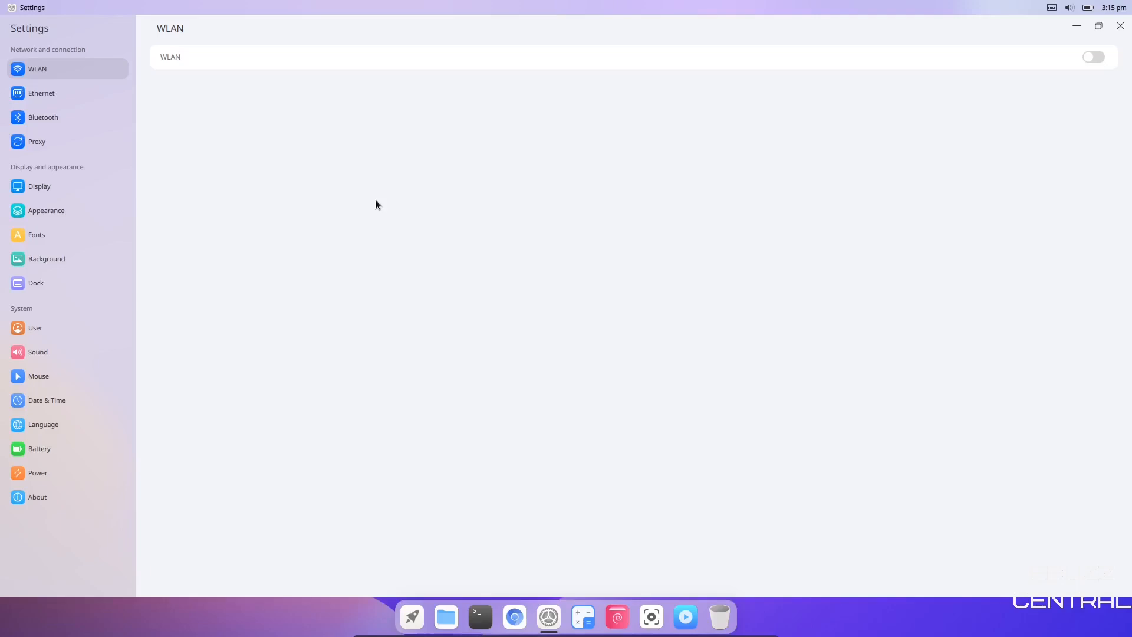
pyautogui.moveTo(55, 108)
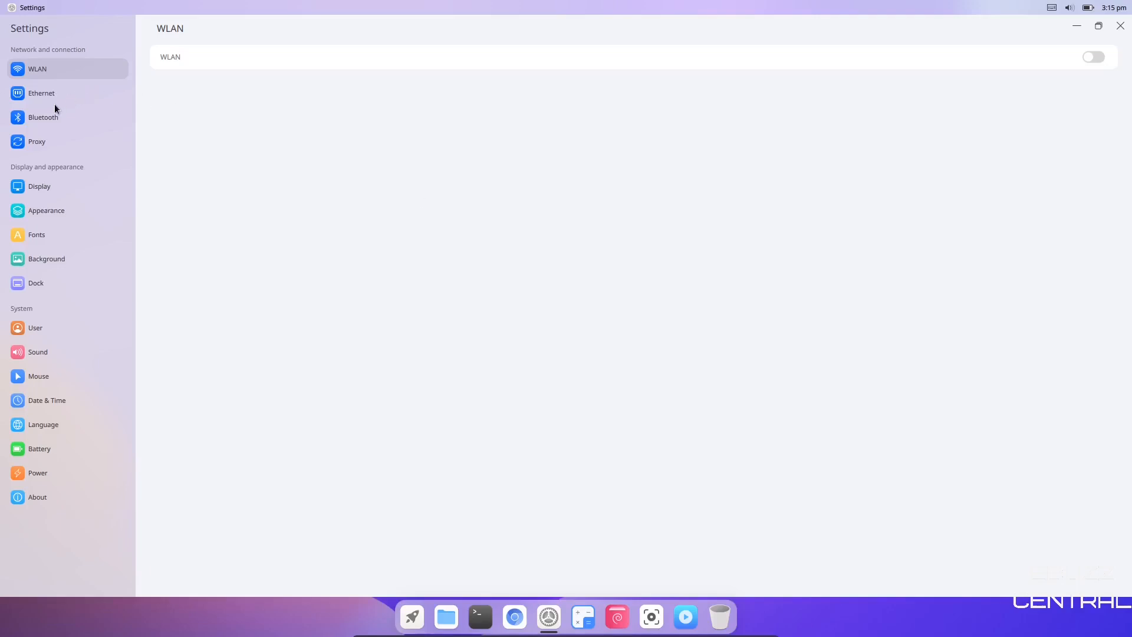
# Glance at the Bluetooth page, then show the Proxy page set to no proxy.
pyautogui.click(42, 117)
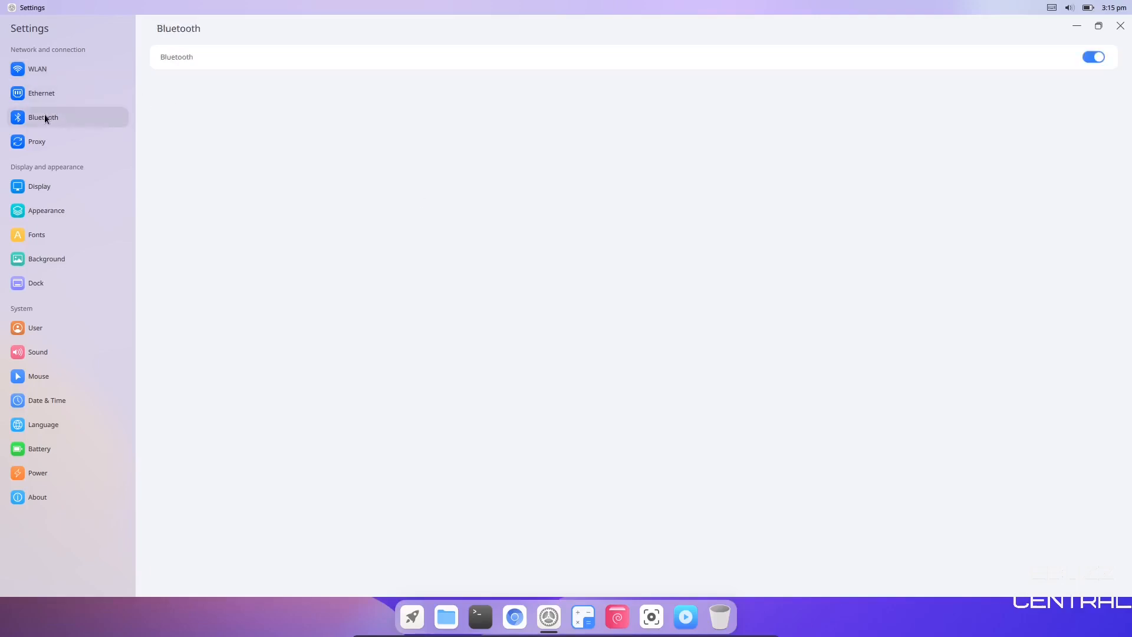
pyautogui.click(37, 142)
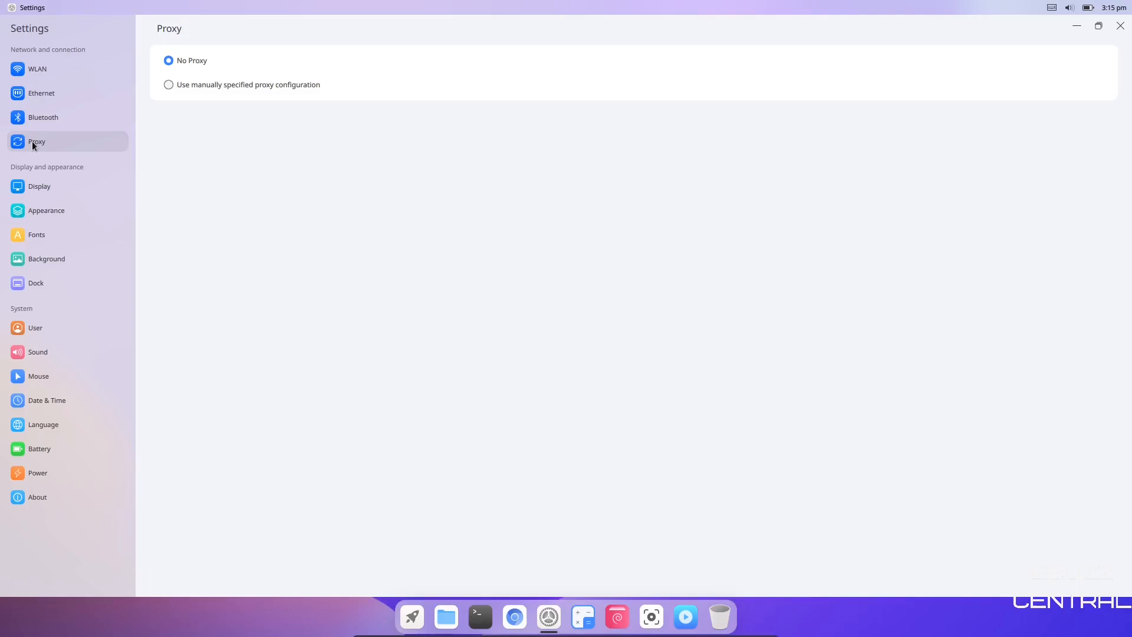
pyautogui.moveTo(39, 196)
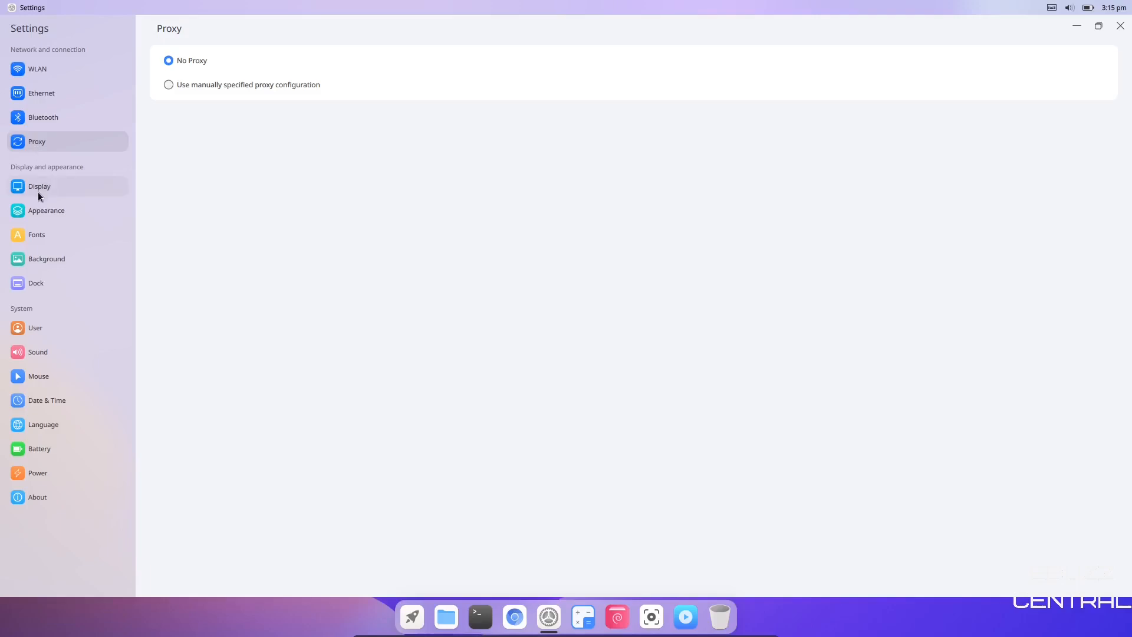
# Show the Display page with 1920x940 resolution, 60 Hz refresh rate and 100% scale.
pyautogui.click(39, 187)
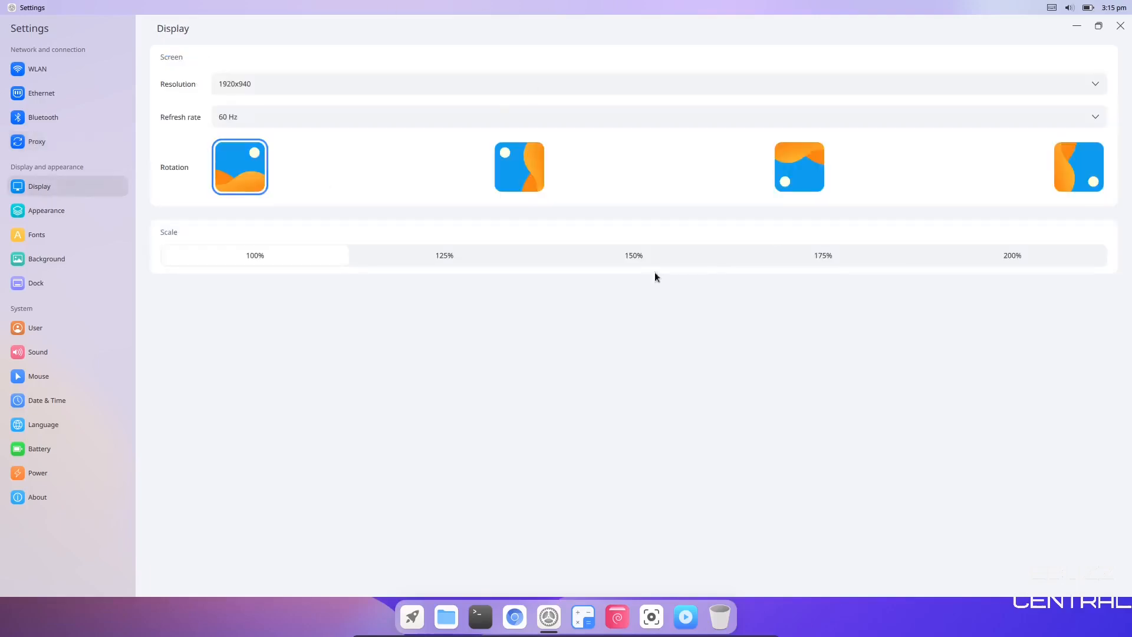
pyautogui.moveTo(393, 255)
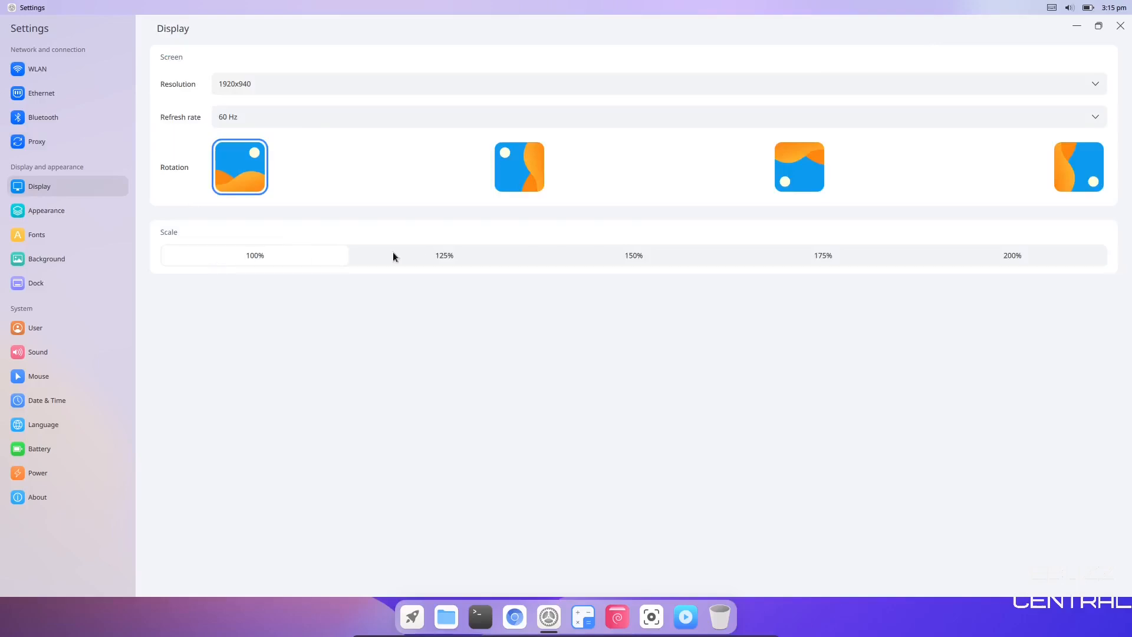
pyautogui.moveTo(187, 170)
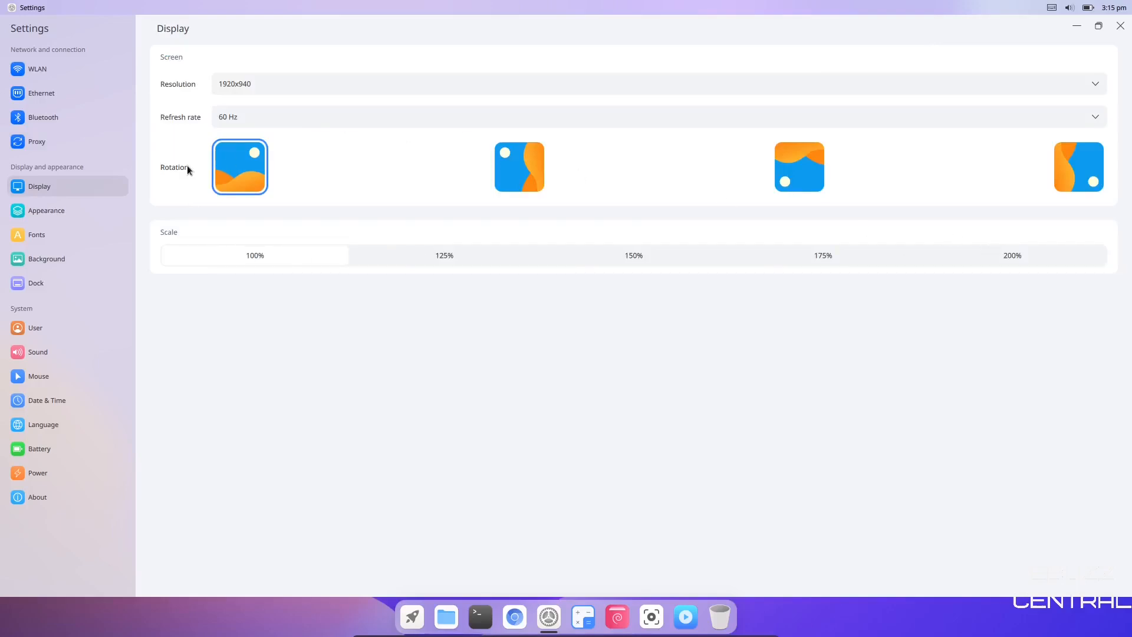
pyautogui.moveTo(690, 250)
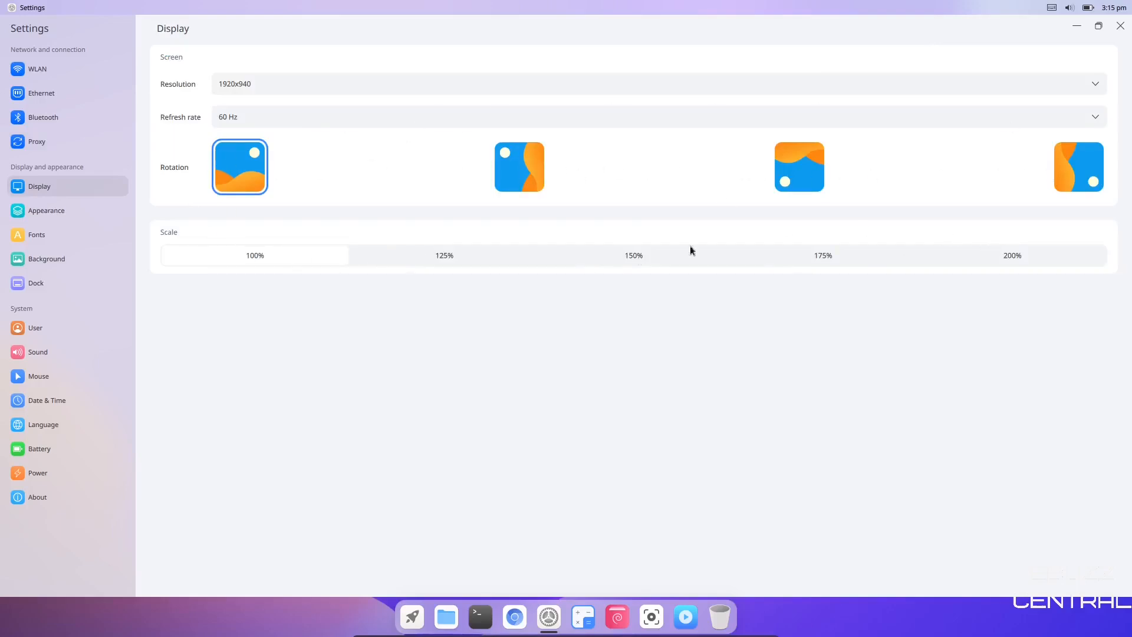
pyautogui.moveTo(574, 189)
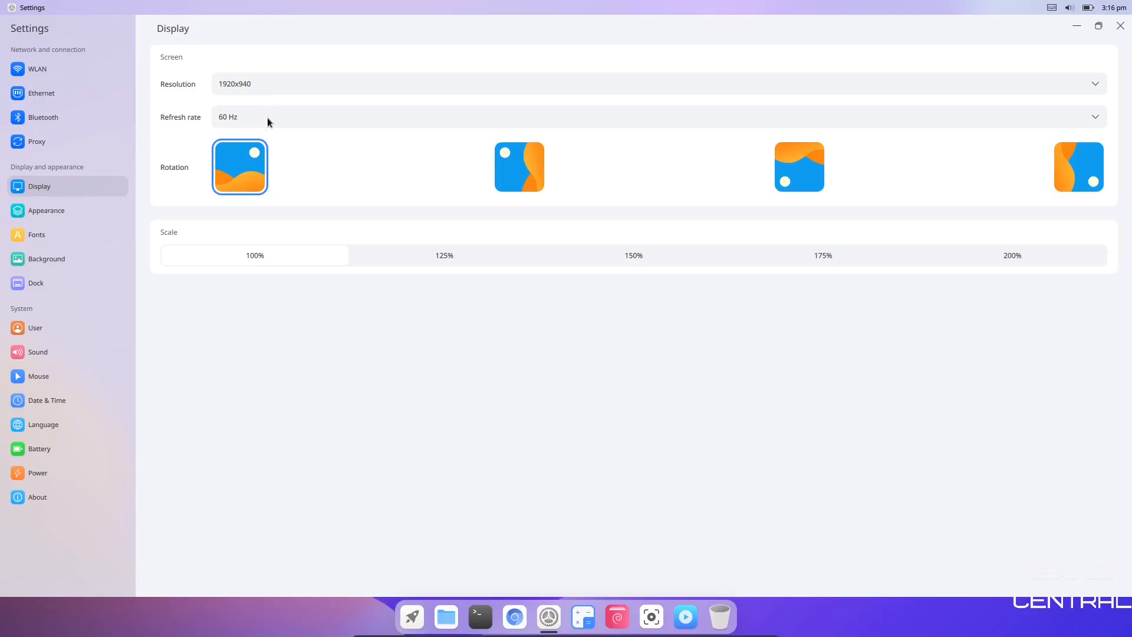
pyautogui.moveTo(42, 215)
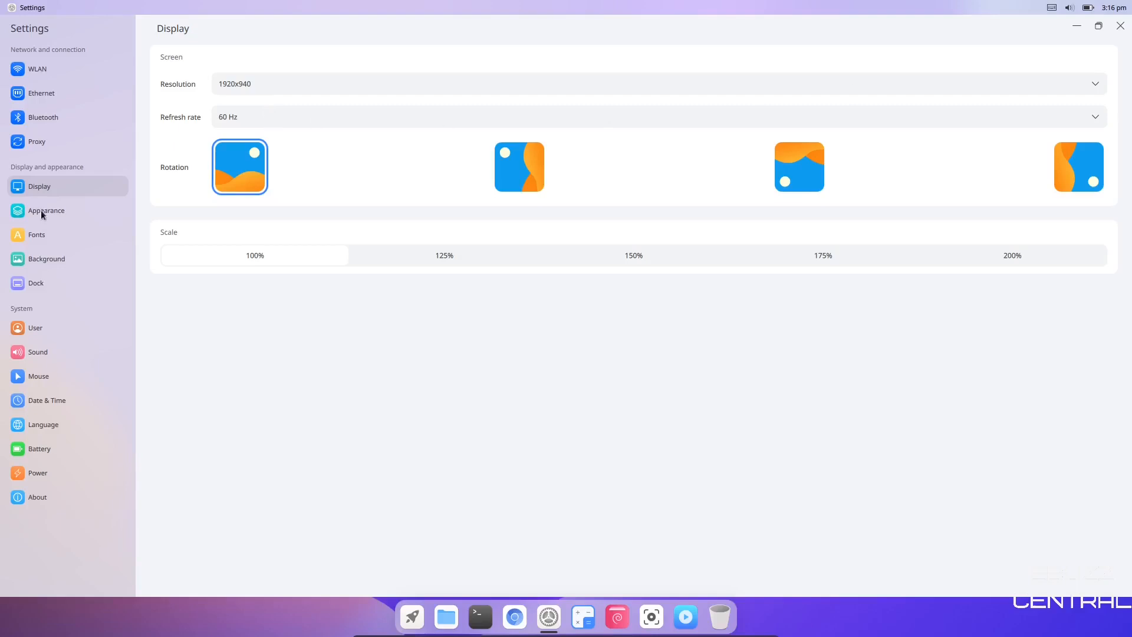
# Go to the Appearance page and apply the Dark theme to the system.
pyautogui.click(46, 210)
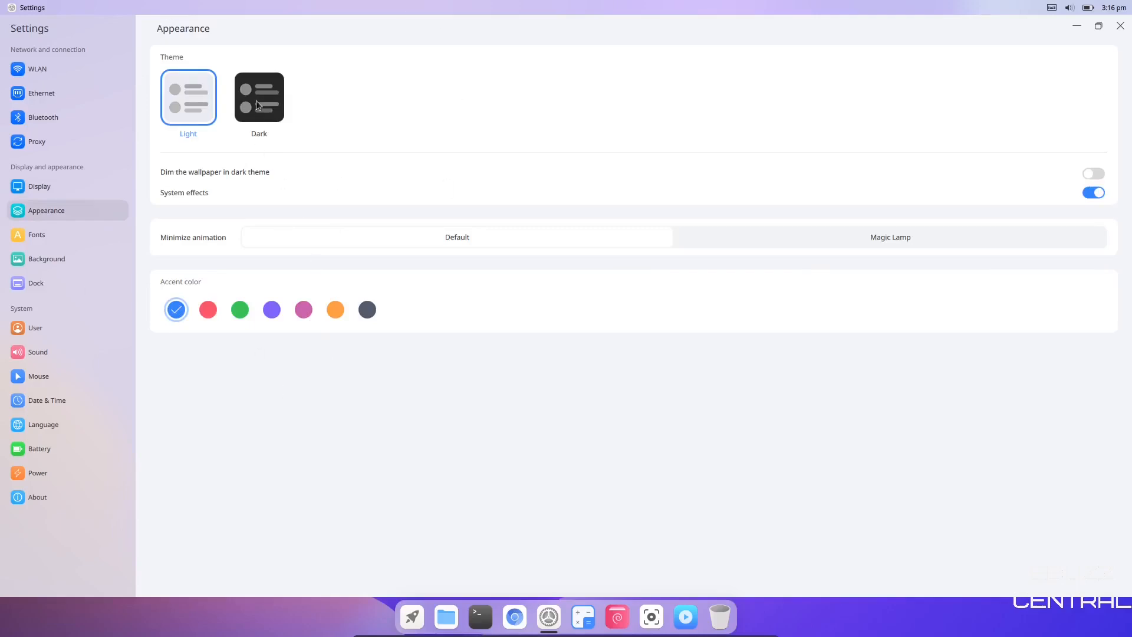
pyautogui.click(258, 98)
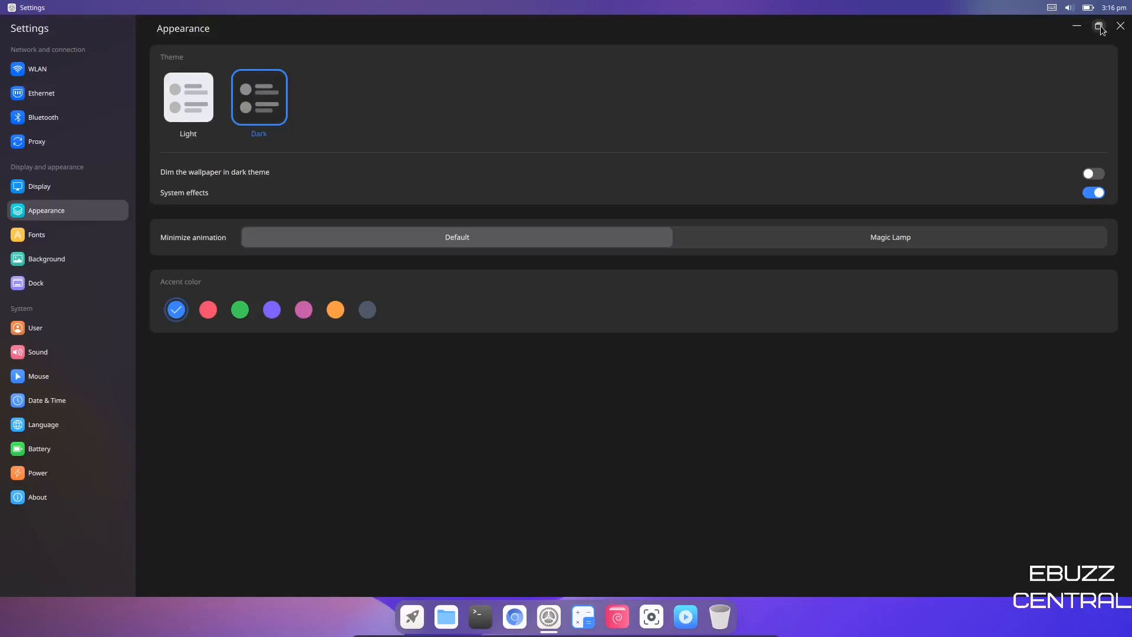
# Restore the window to floating size and try 'Dim the wallpaper in dark theme', leaving it off.
pyautogui.click(1100, 27)
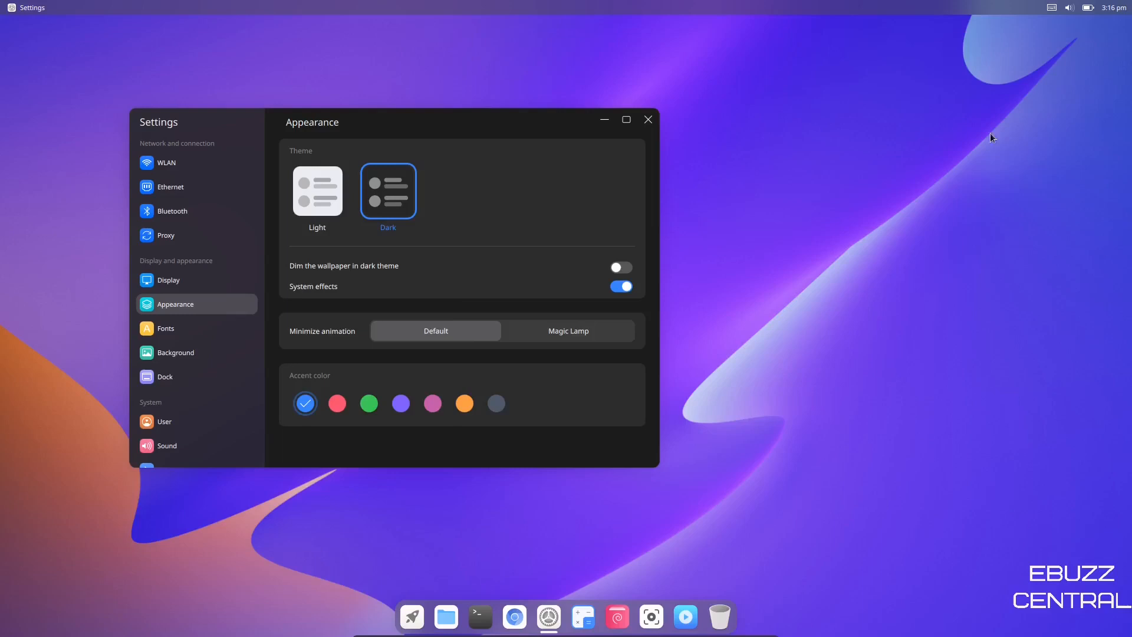
pyautogui.moveTo(840, 451)
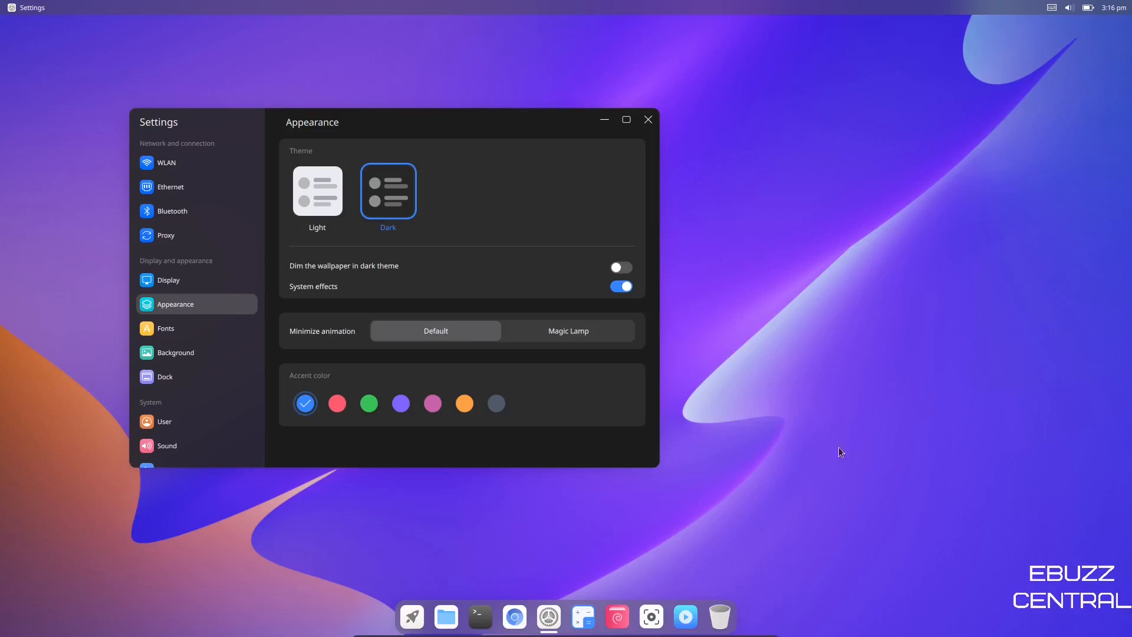
pyautogui.moveTo(638, 281)
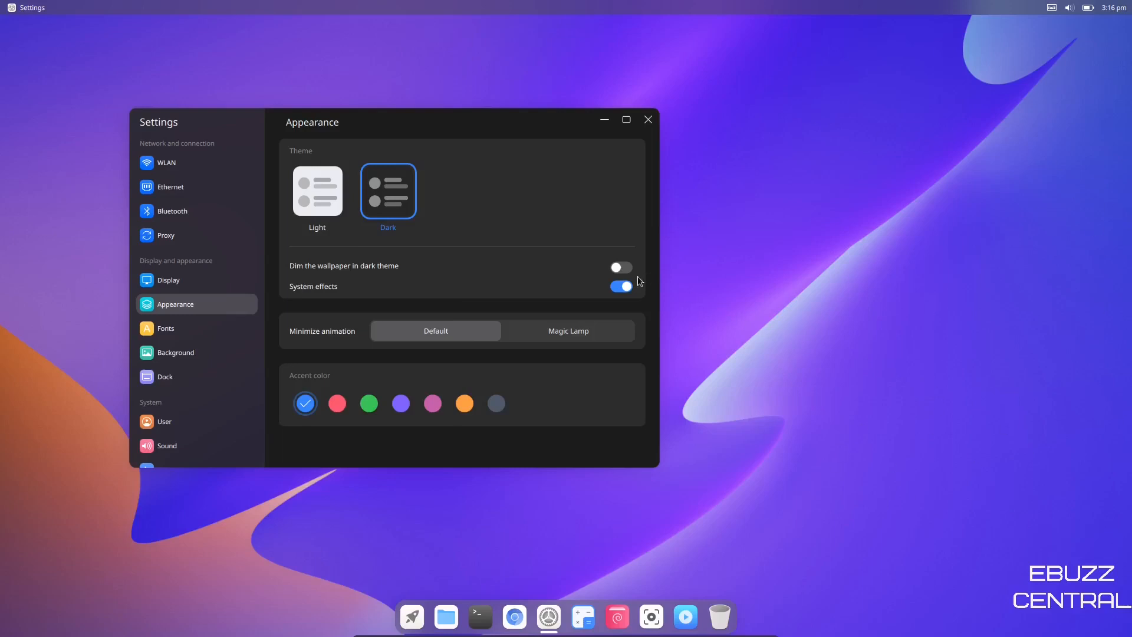
pyautogui.click(618, 268)
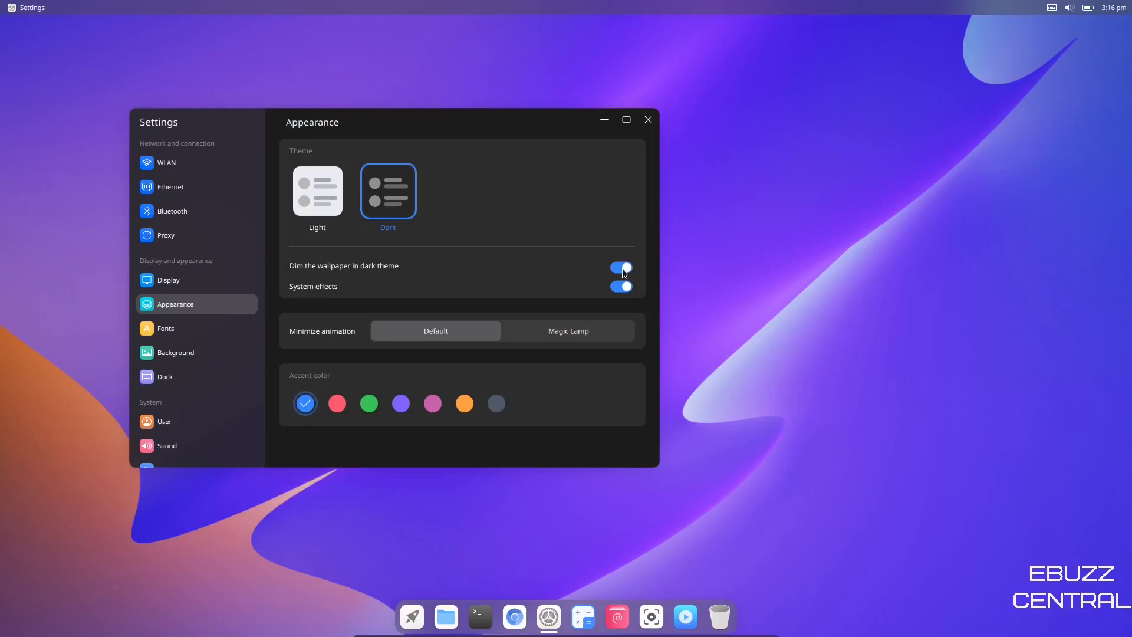
pyautogui.click(619, 267)
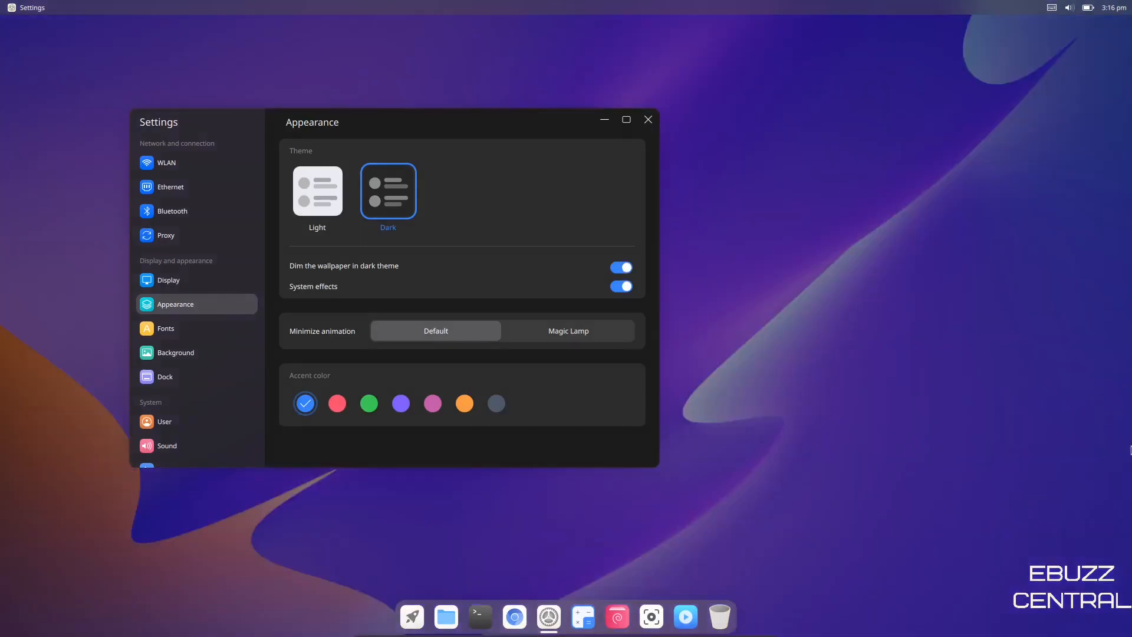
pyautogui.moveTo(1046, 335)
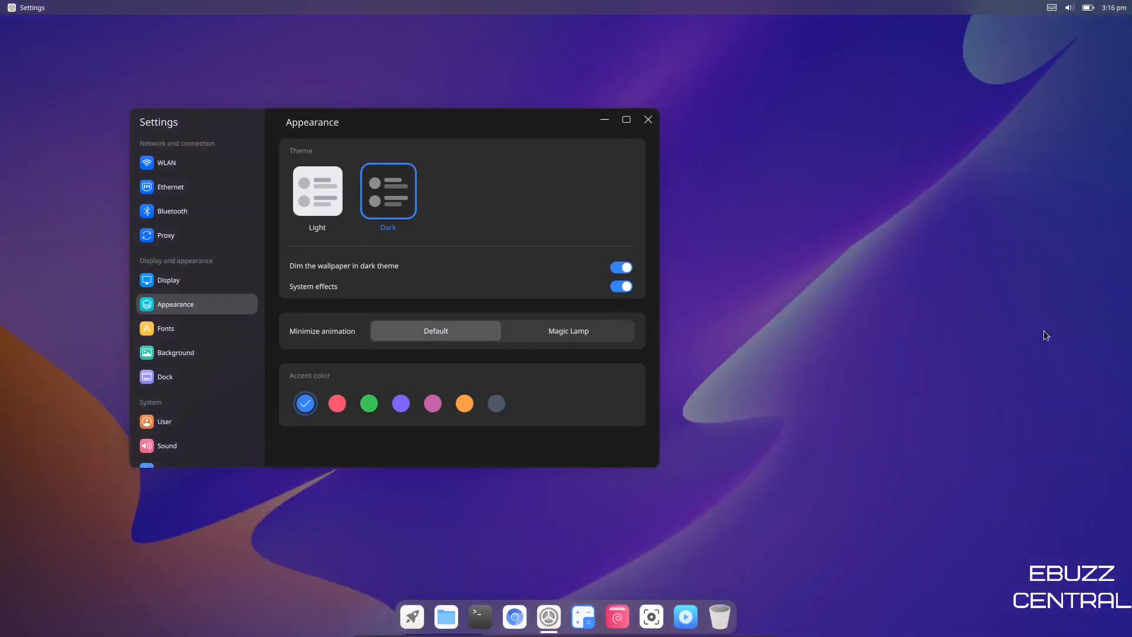
pyautogui.click(619, 267)
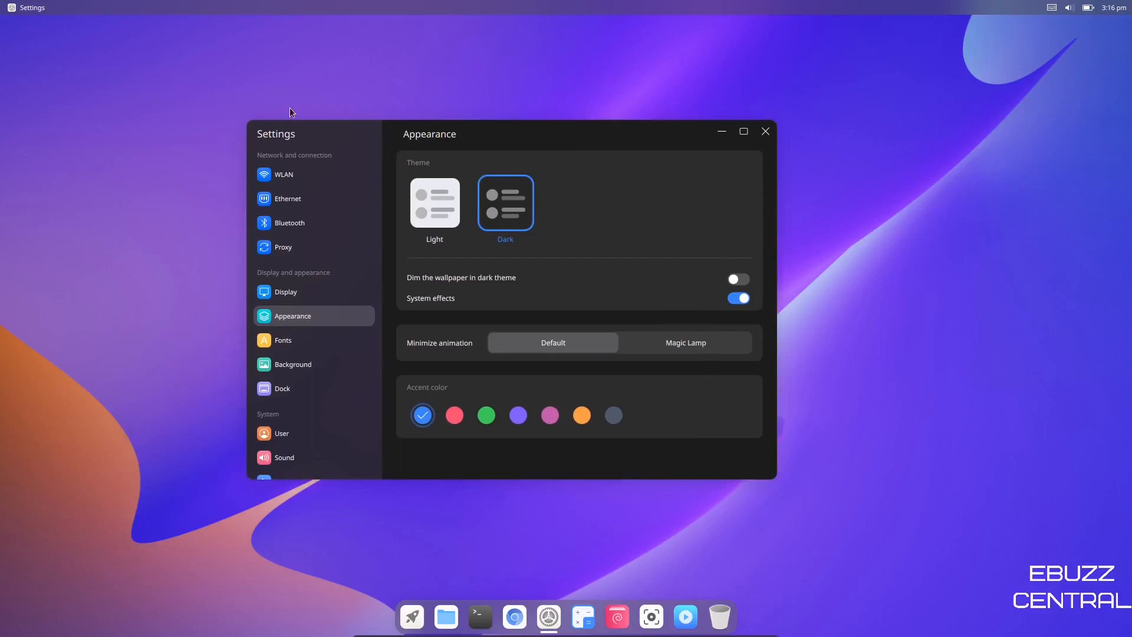
pyautogui.moveTo(265, 108)
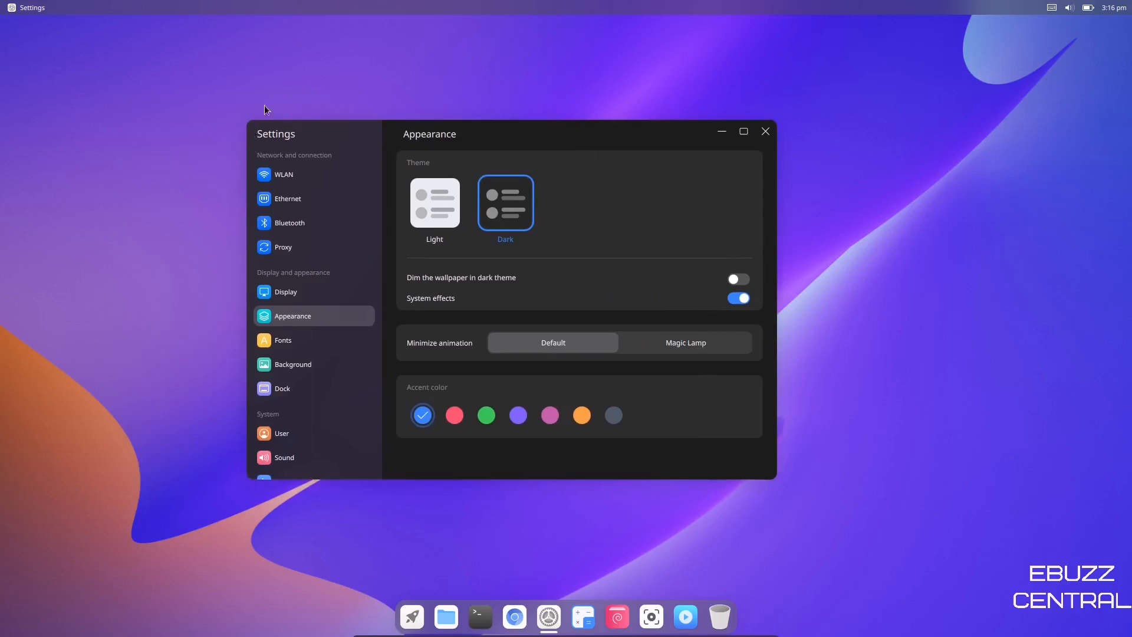
pyautogui.moveTo(387, 622)
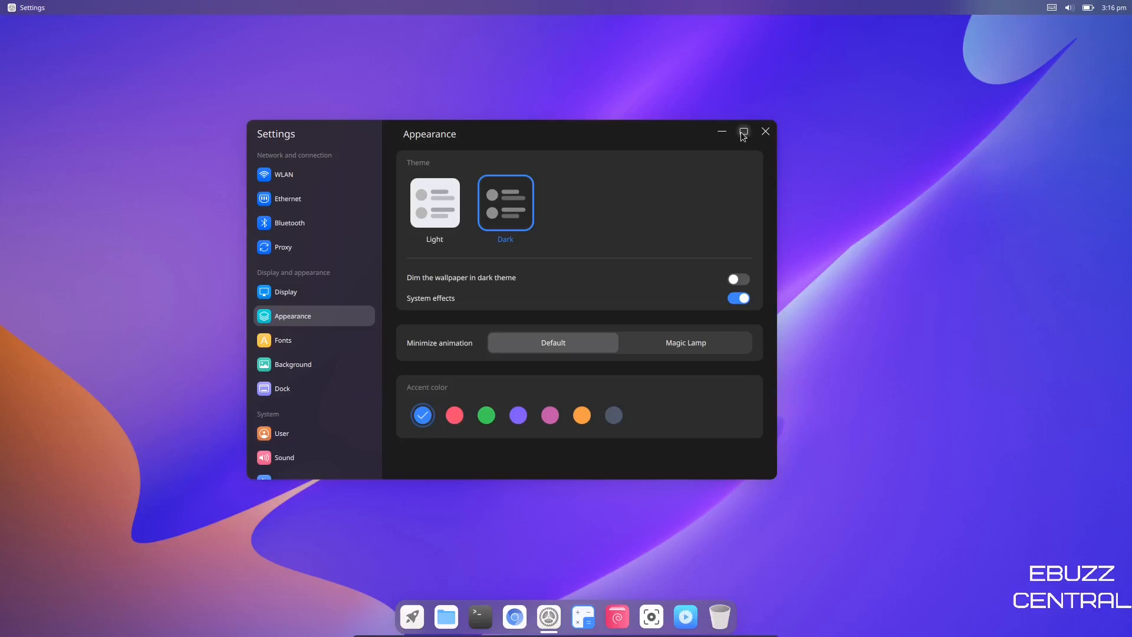
# Maximize the settings window, then return it to its floating size.
pyautogui.click(742, 131)
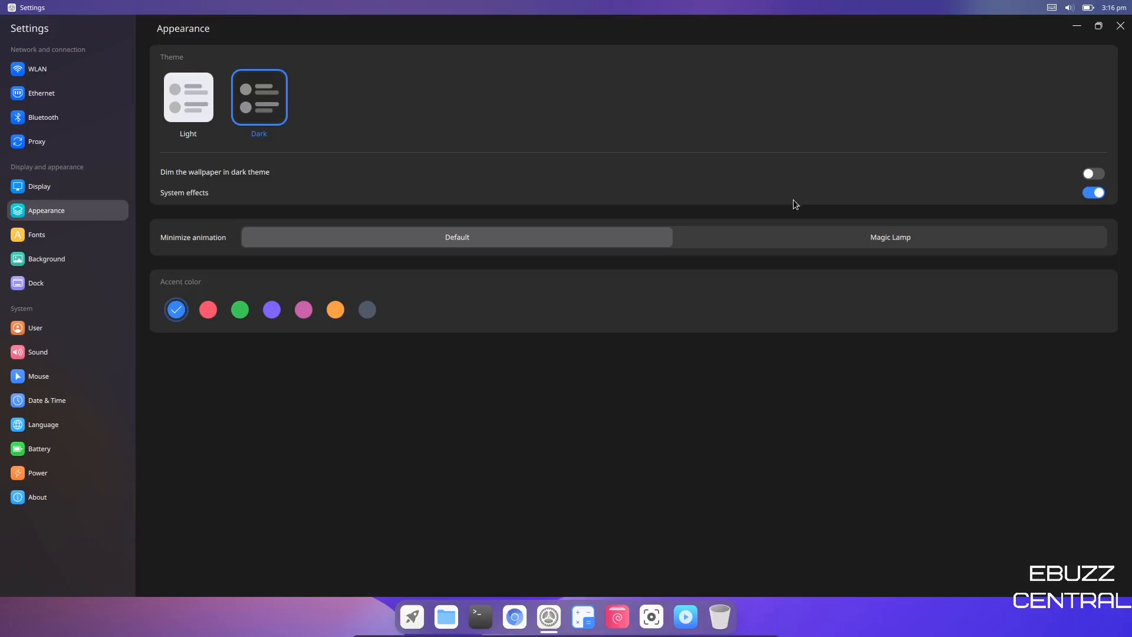
pyautogui.moveTo(1073, 51)
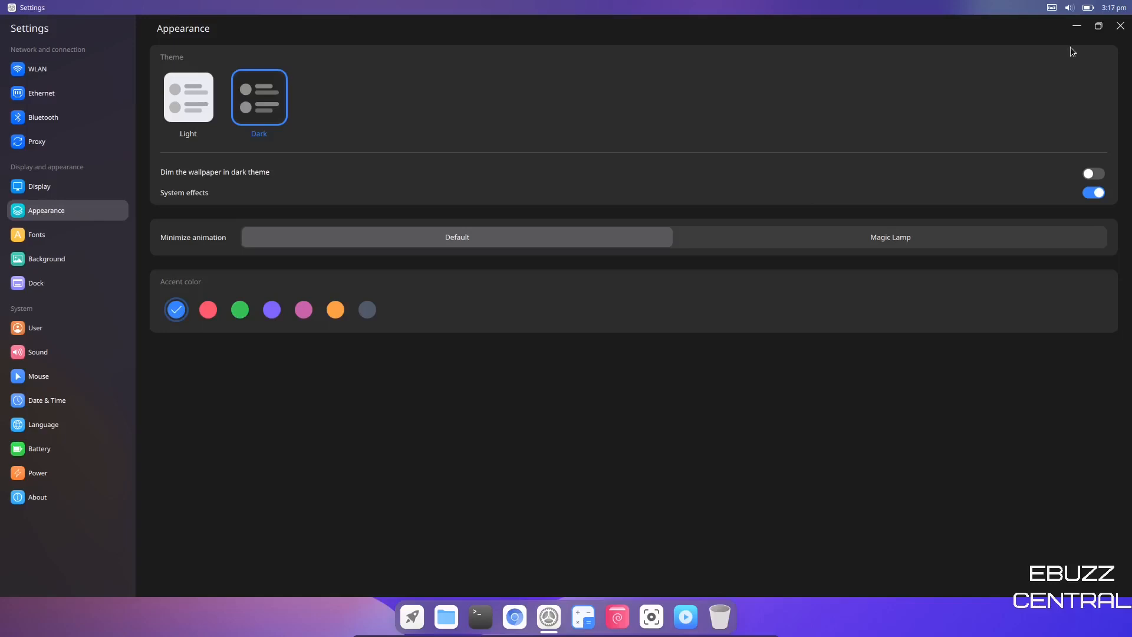
pyautogui.click(1098, 24)
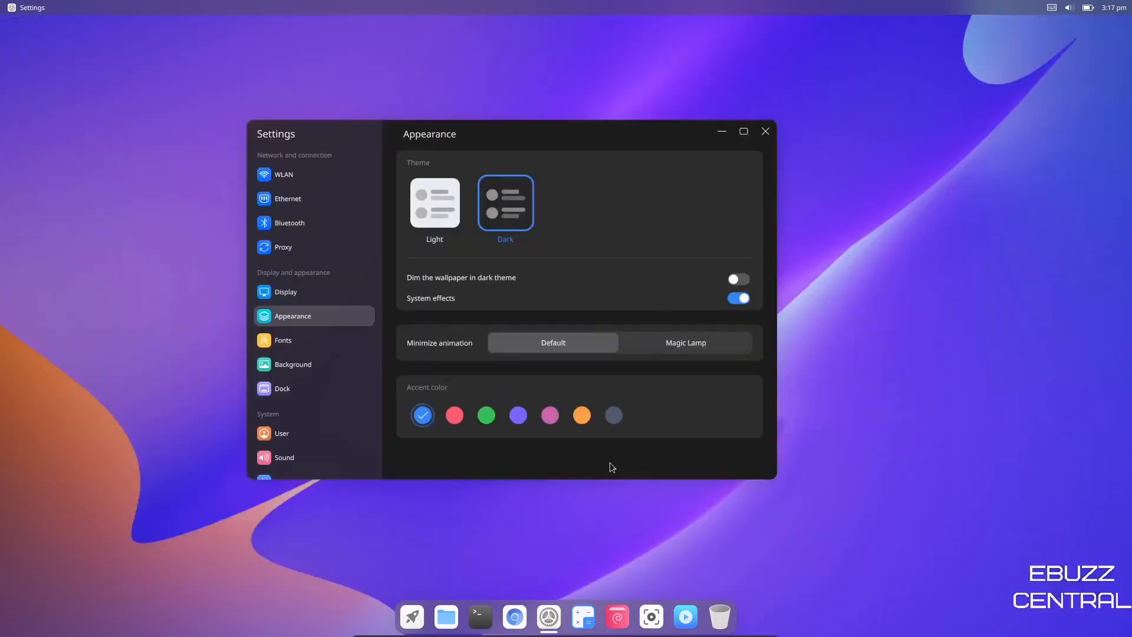
pyautogui.moveTo(175, 570)
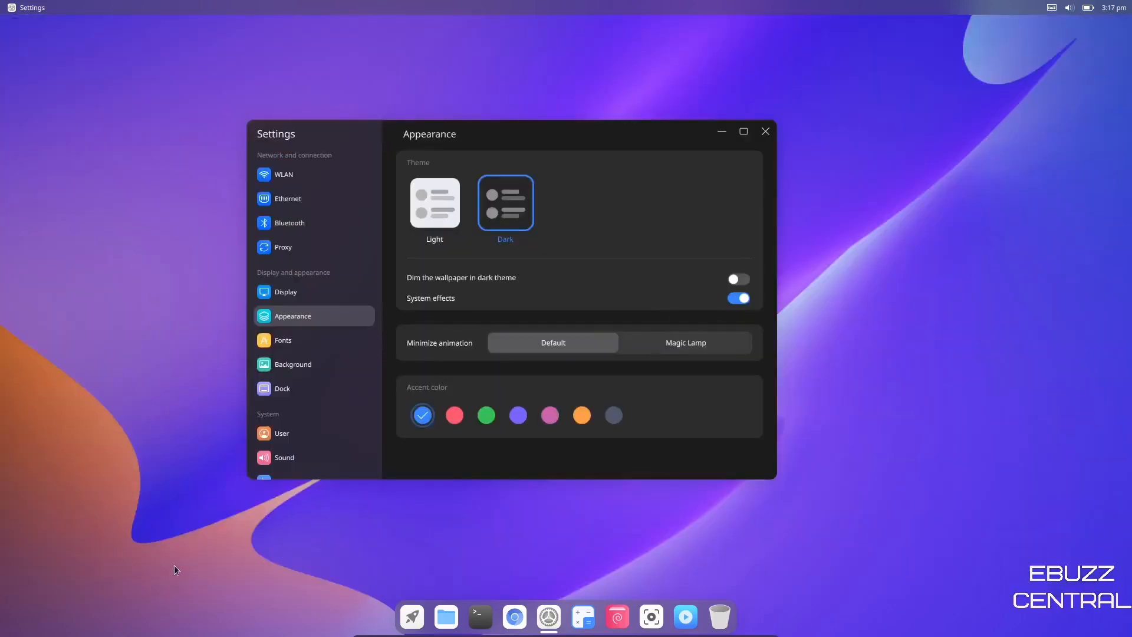
pyautogui.moveTo(970, 323)
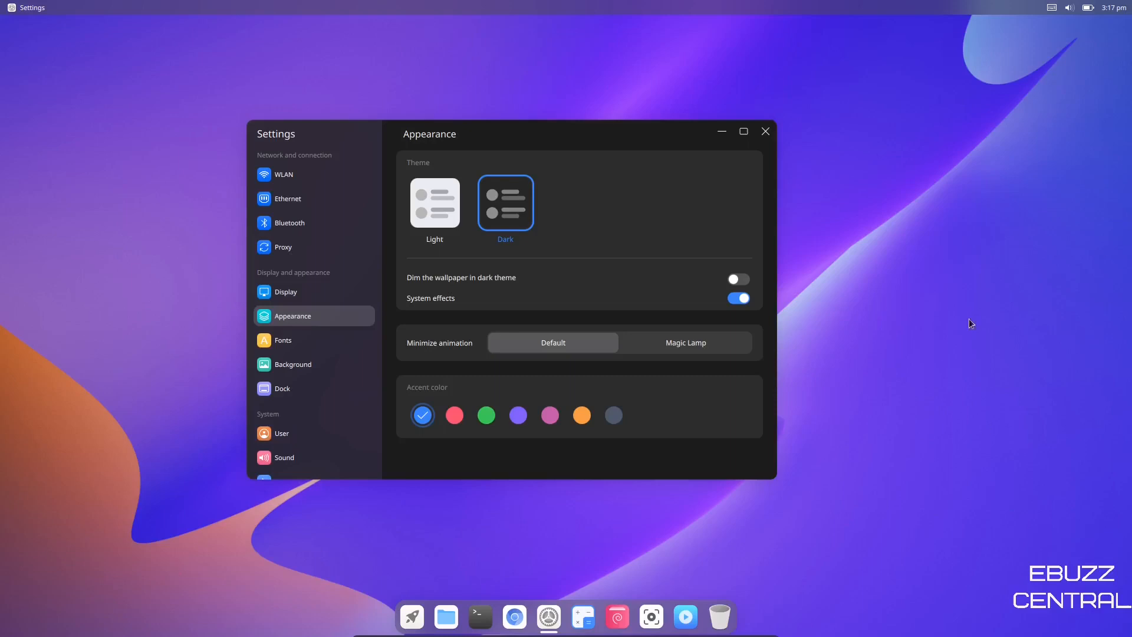
pyautogui.moveTo(749, 613)
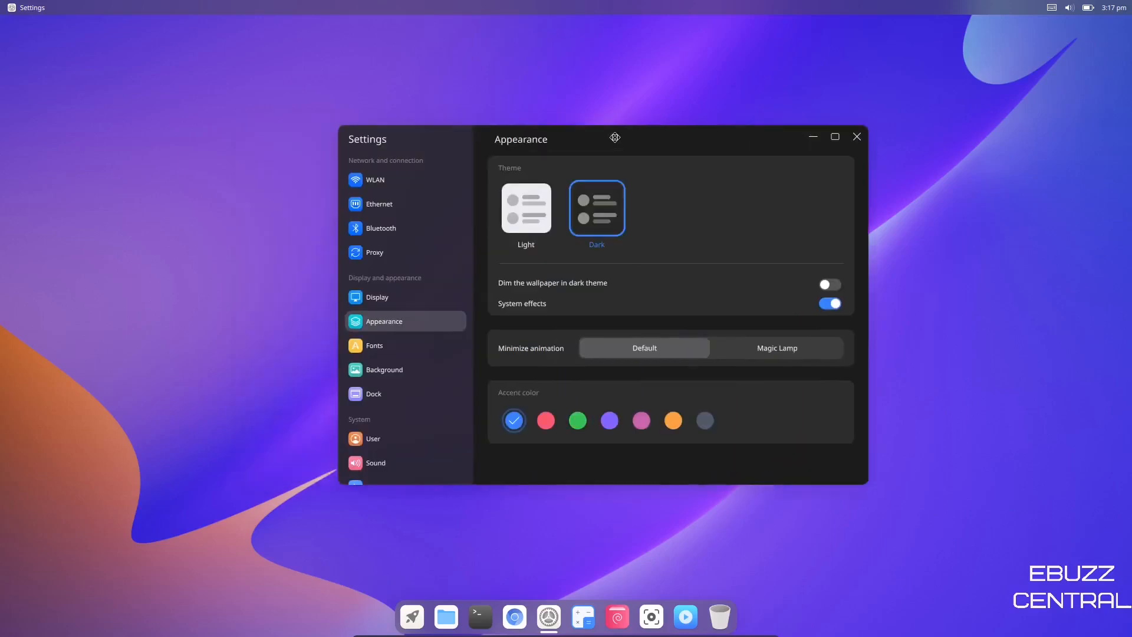
pyautogui.moveTo(634, 150)
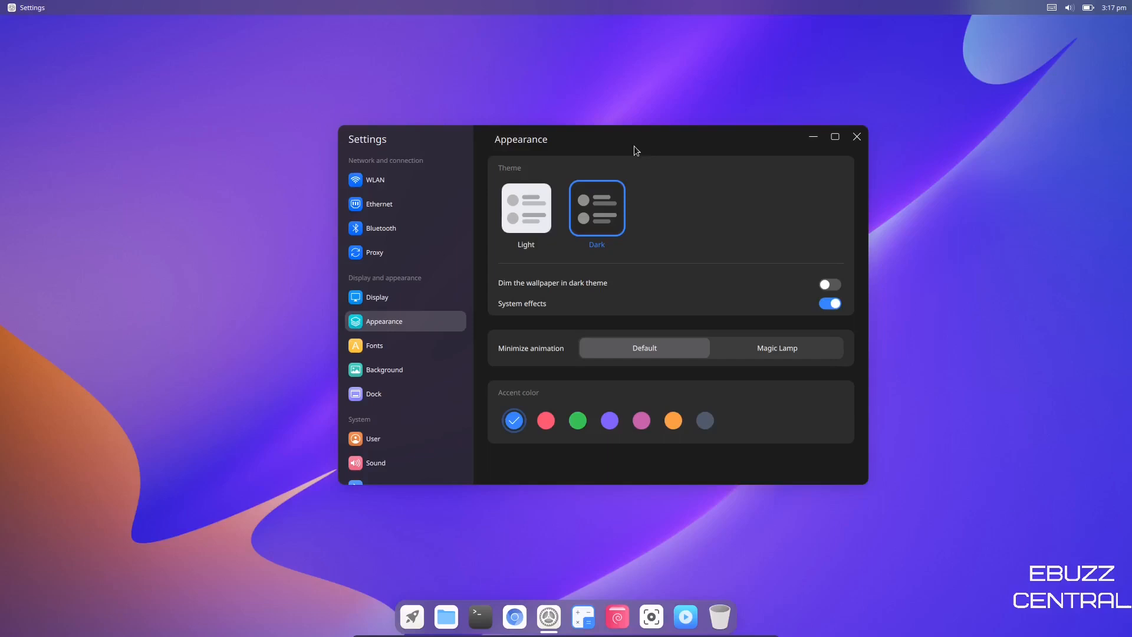
pyautogui.moveTo(616, 287)
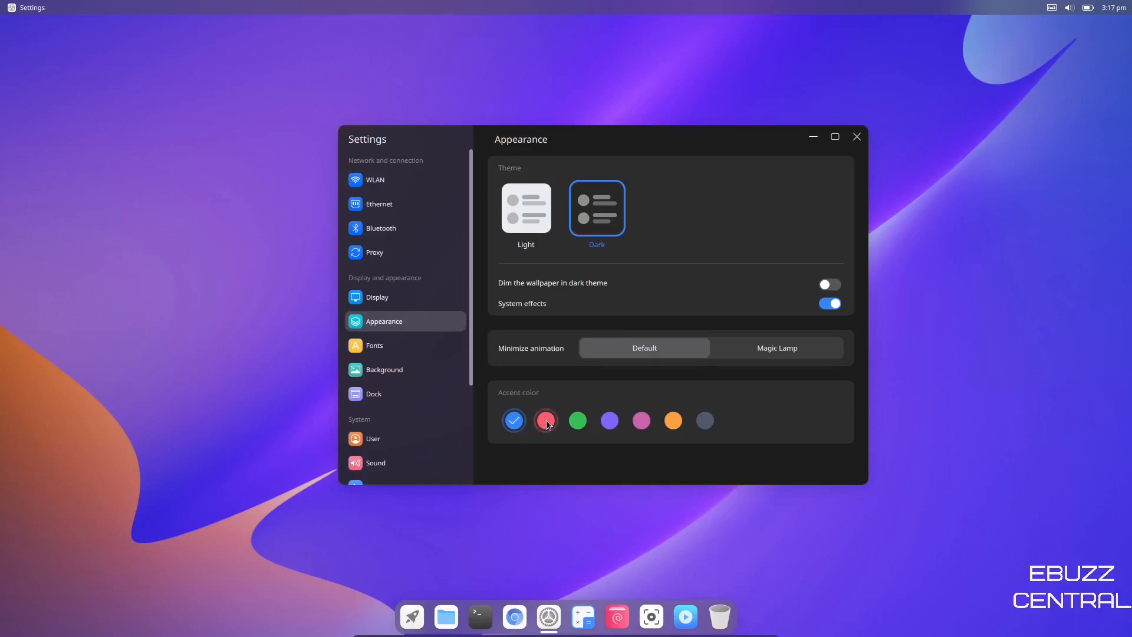
# Cycle the accent colour through red, green and orange, ending on blue.
pyautogui.click(546, 420)
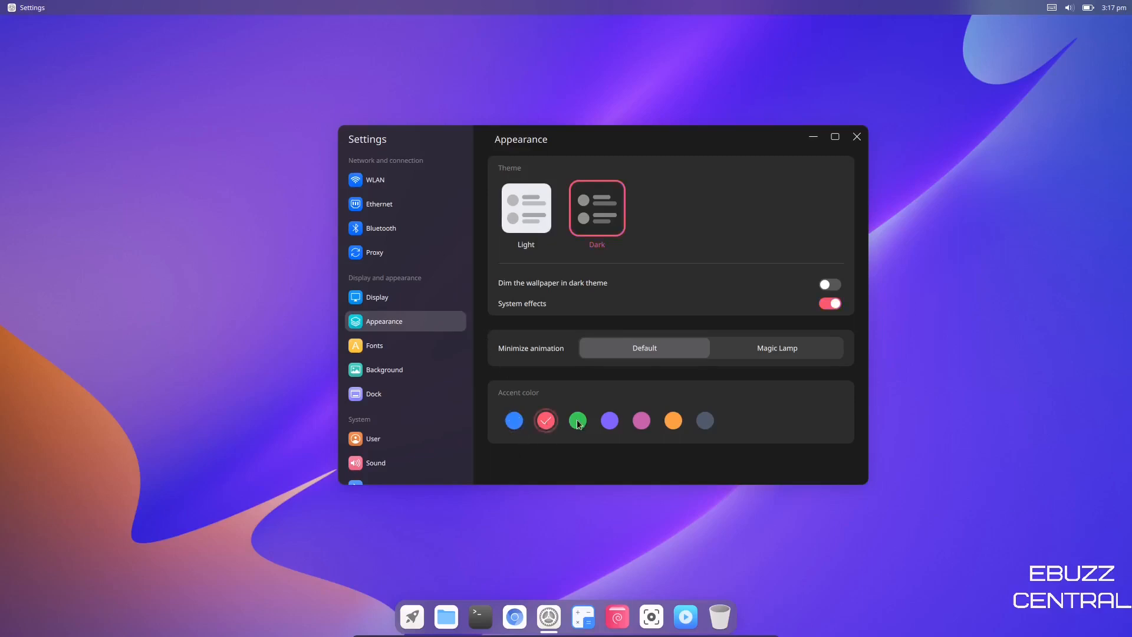
pyautogui.click(576, 419)
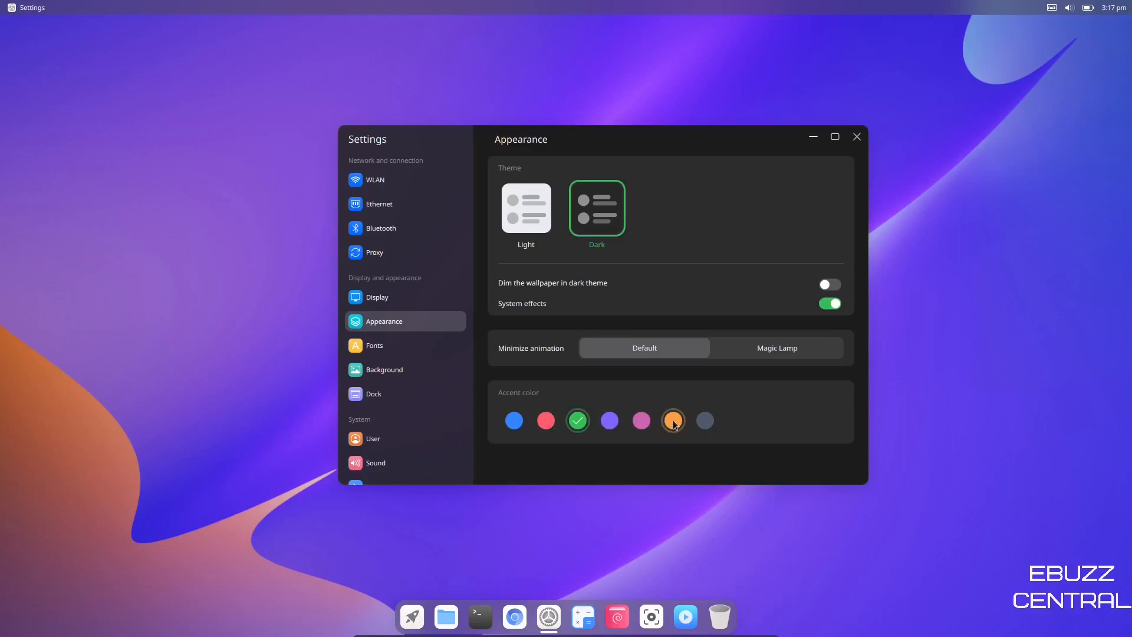
pyautogui.click(672, 420)
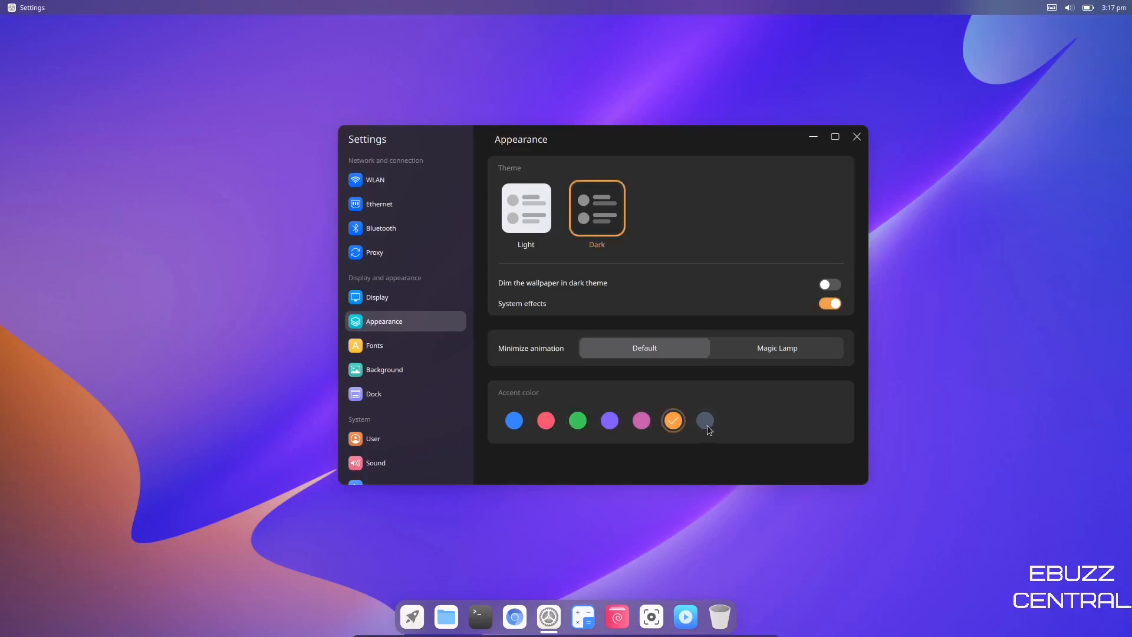
pyautogui.click(703, 420)
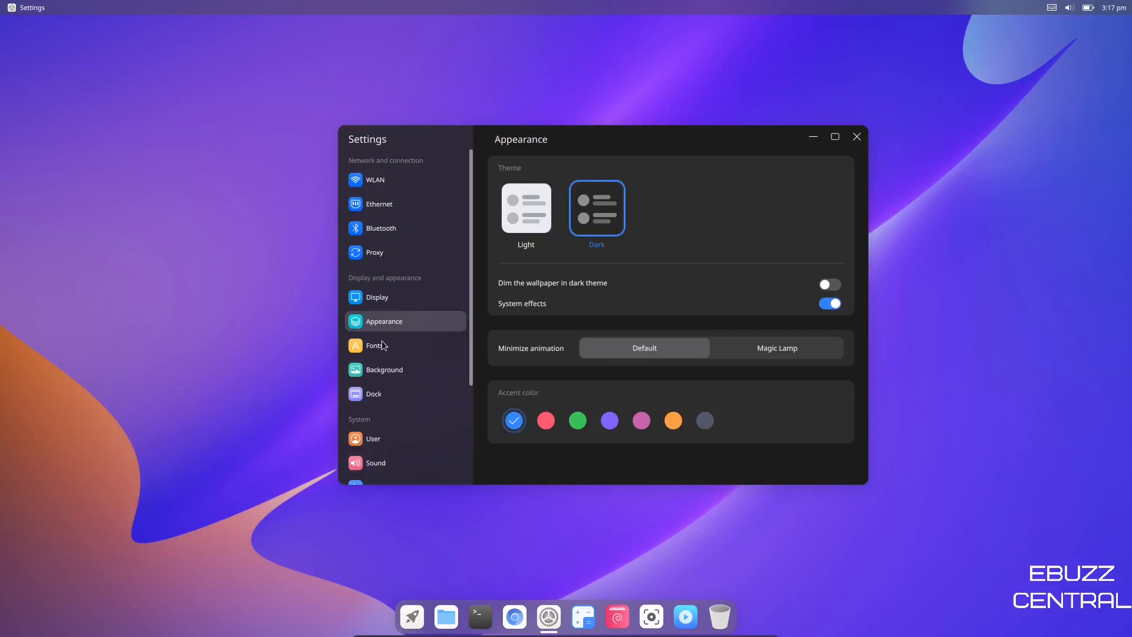
# On the Fonts page, toggle Font Size between Small and Medium, settling on Medium.
pyautogui.click(375, 345)
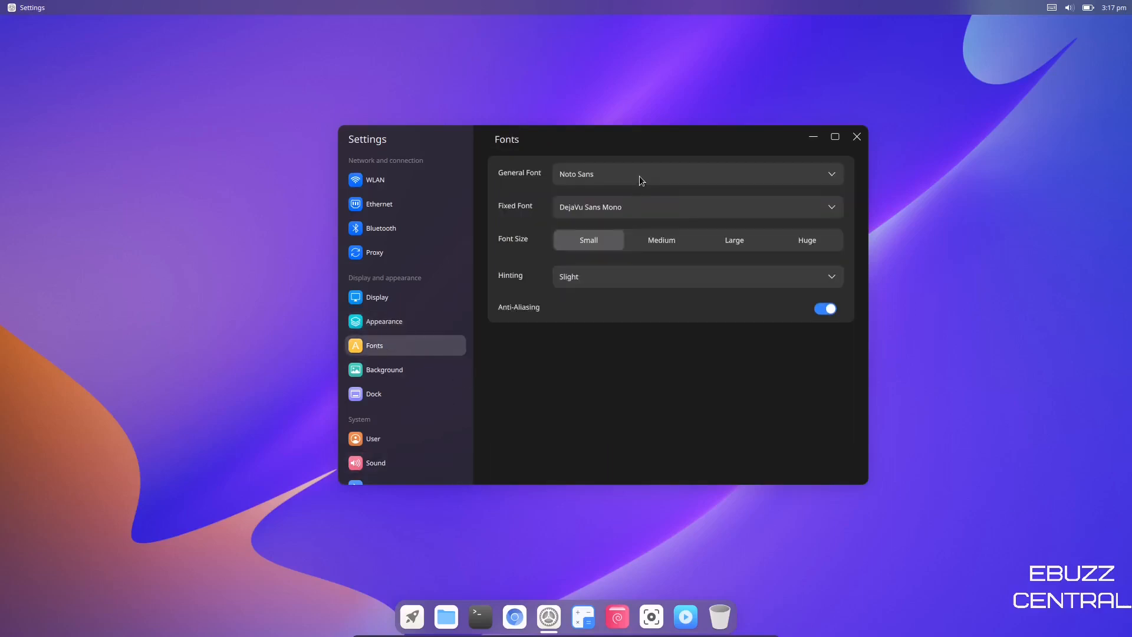
pyautogui.moveTo(648, 205)
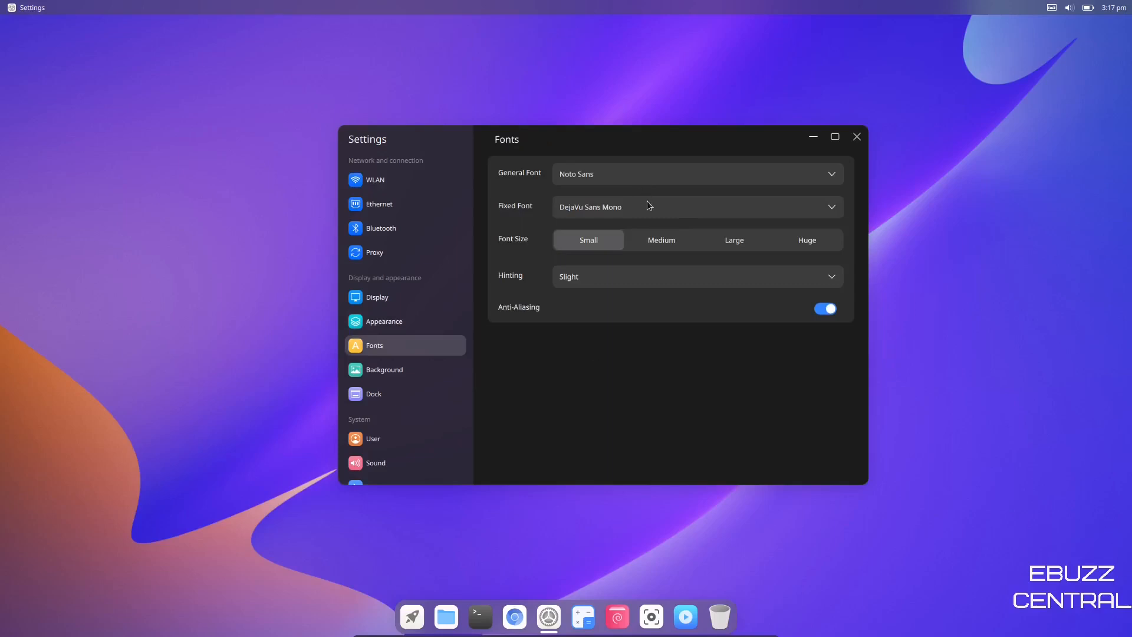
pyautogui.moveTo(596, 249)
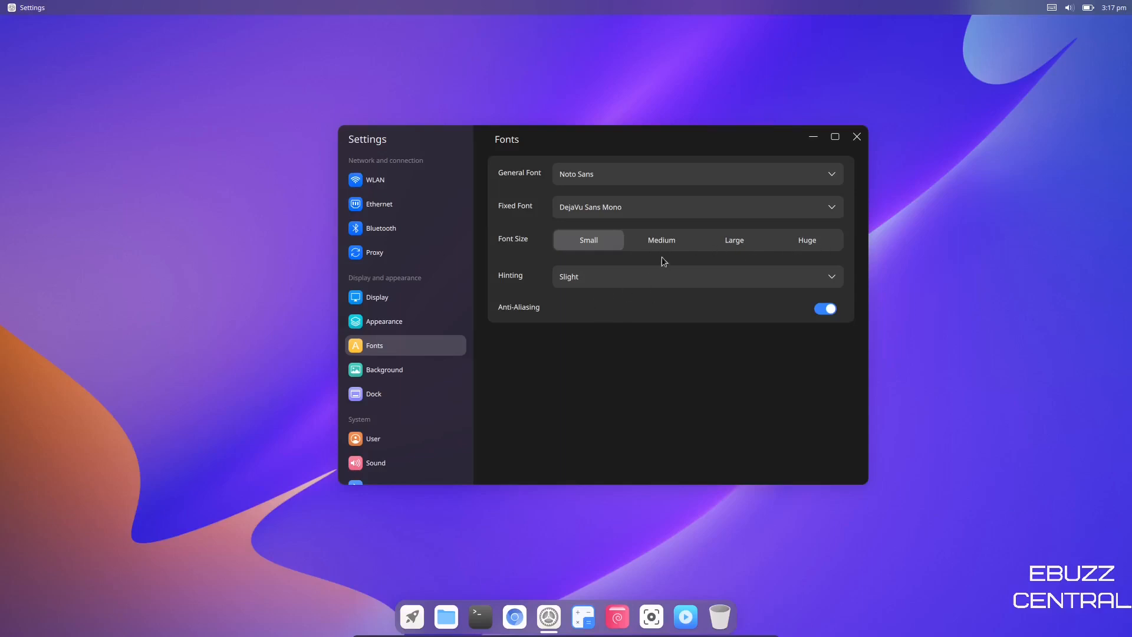
pyautogui.click(662, 239)
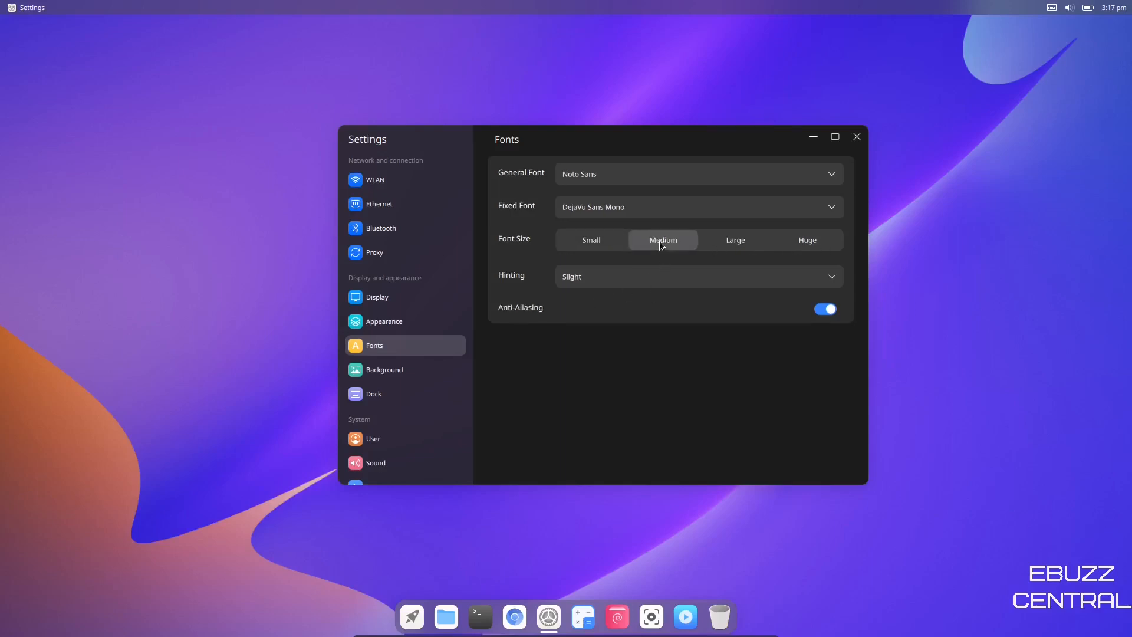
pyautogui.click(590, 239)
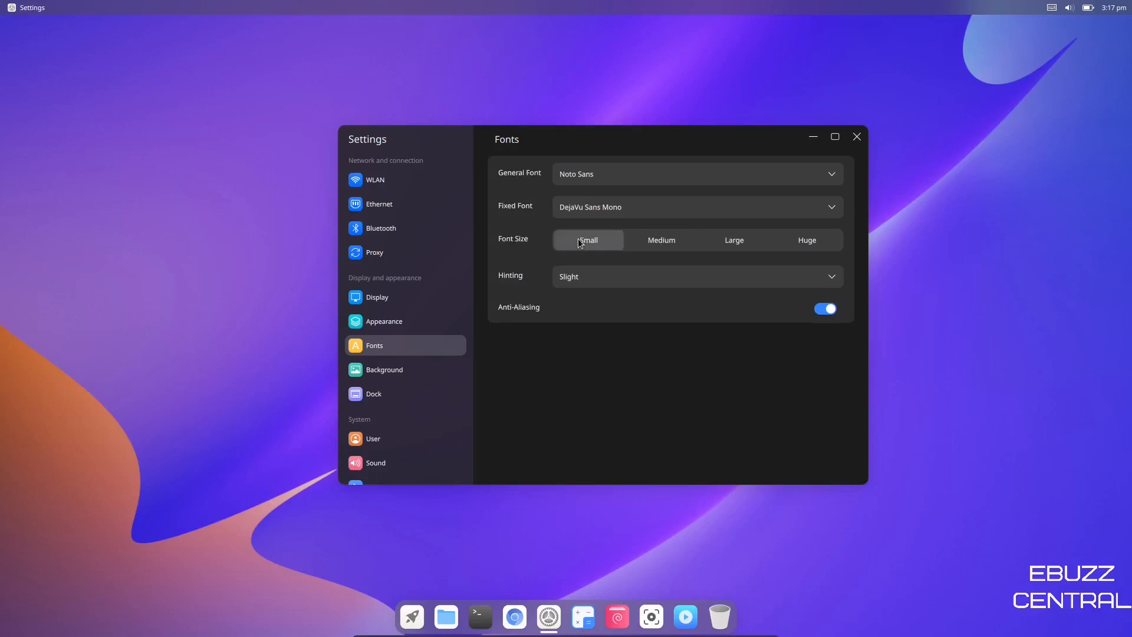
pyautogui.click(661, 239)
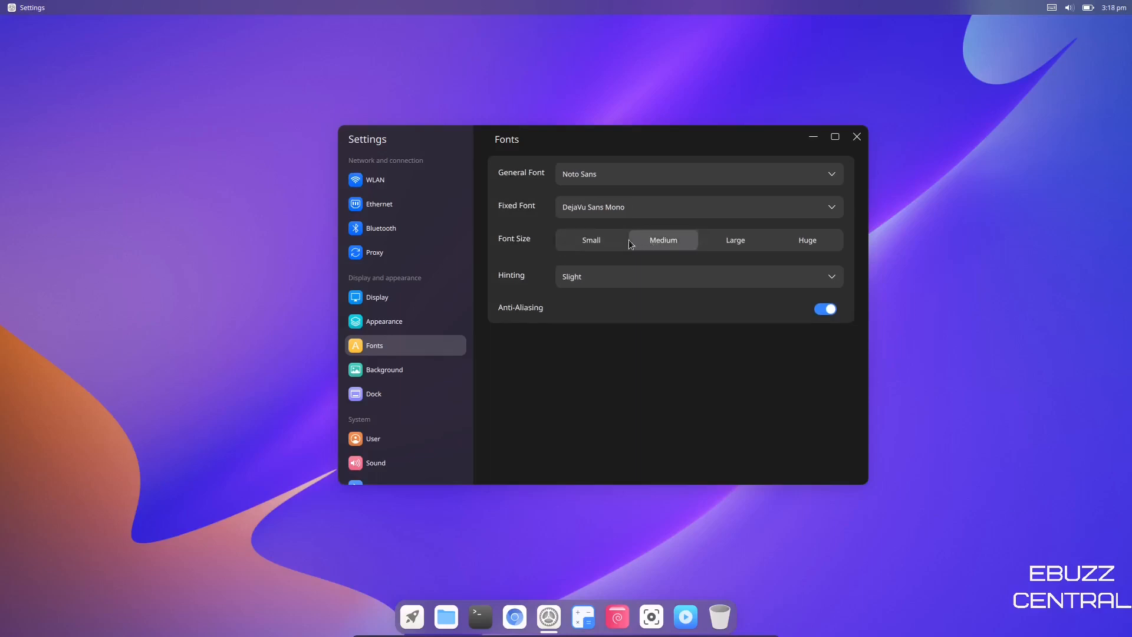
pyautogui.click(587, 240)
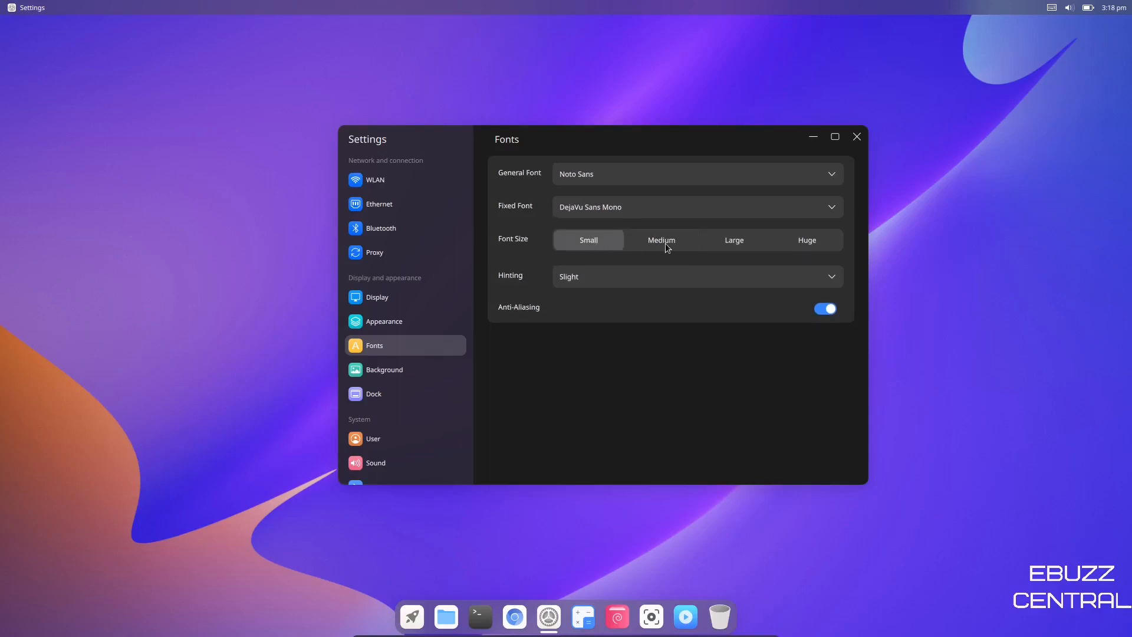
pyautogui.click(661, 239)
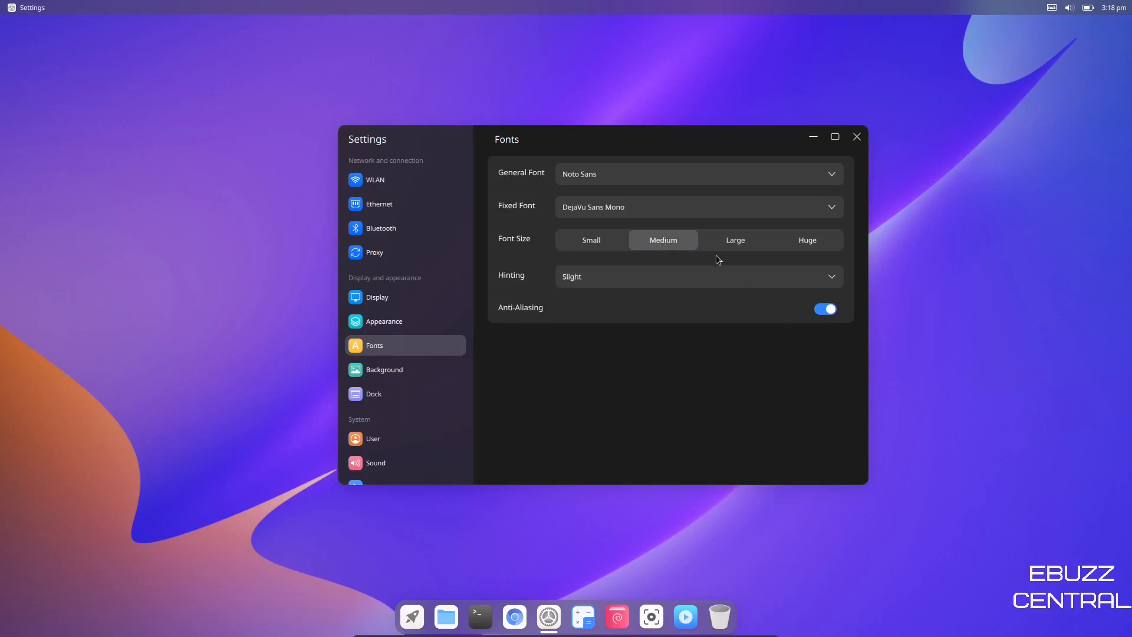
pyautogui.moveTo(729, 320)
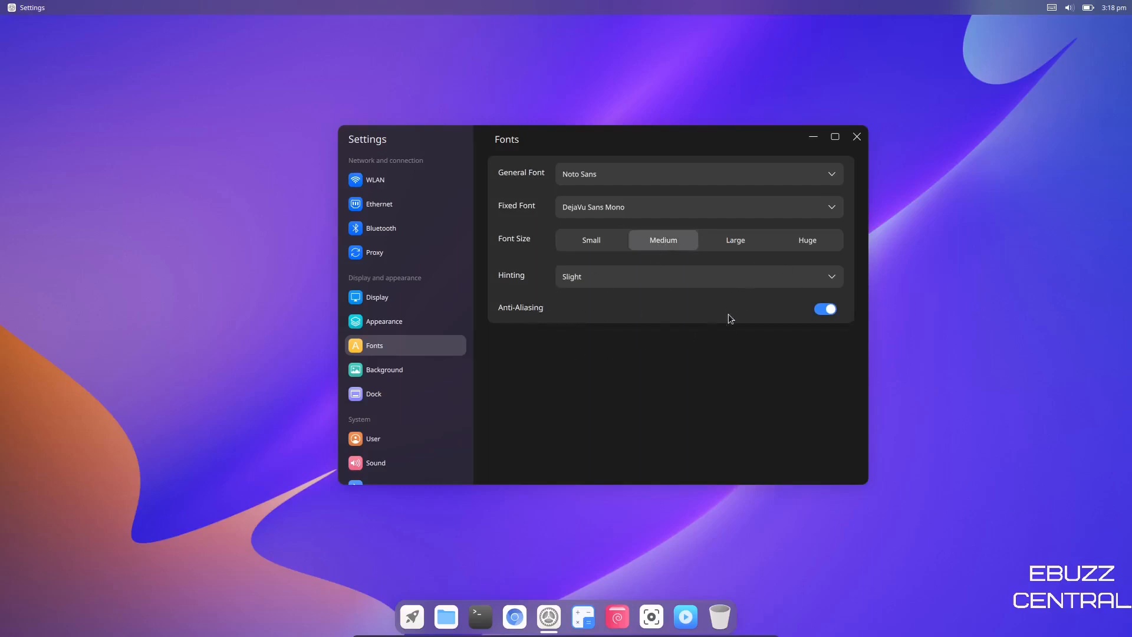
# Browse the Background wallpaper choices, then move on to the Dock page.
pyautogui.scroll(-3)
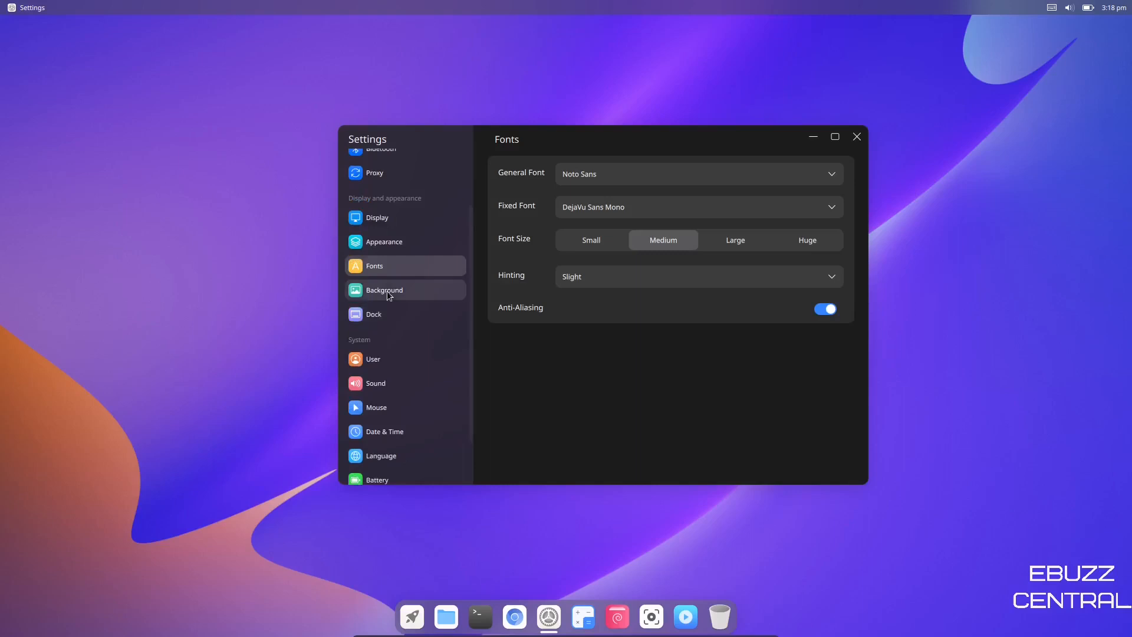
pyautogui.click(384, 290)
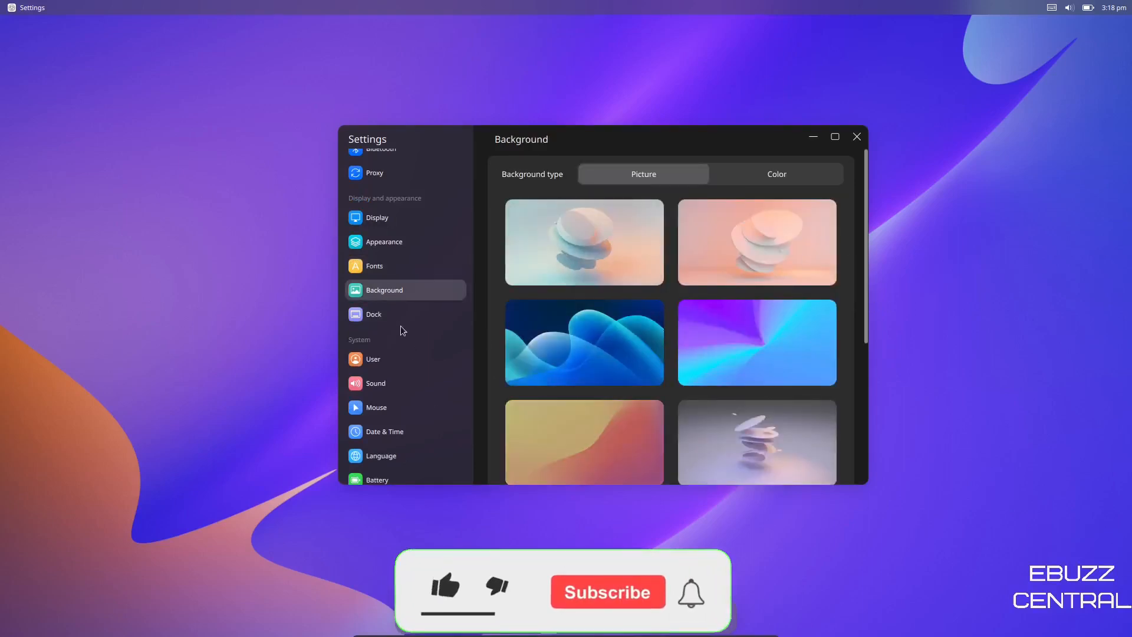
pyautogui.click(373, 313)
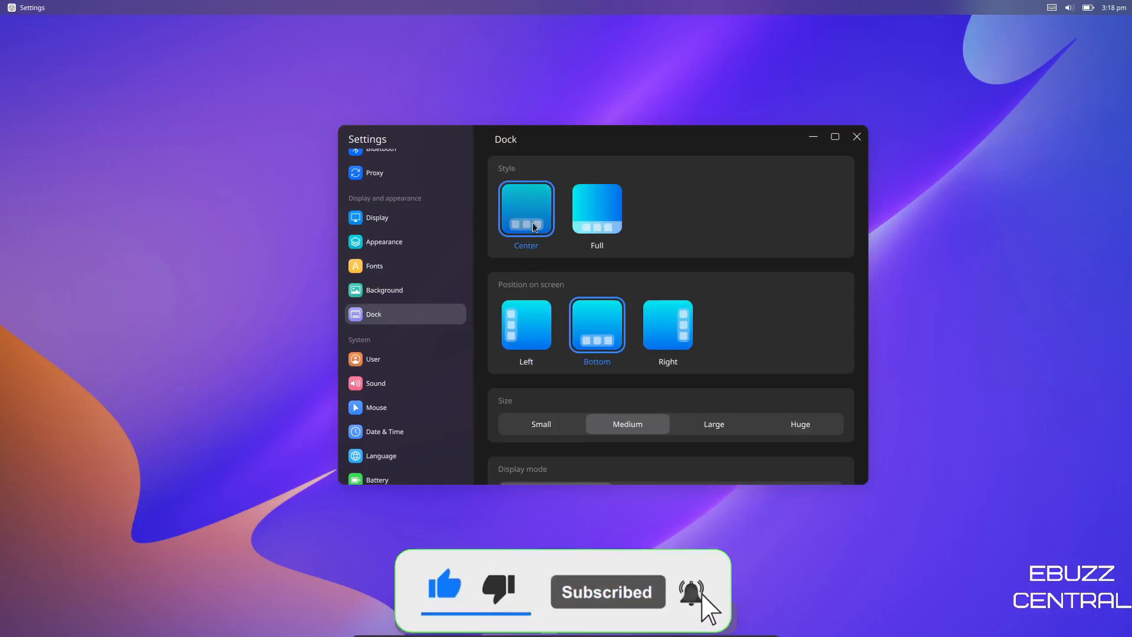
# Try the Full-width dock style against the Center style.
pyautogui.click(525, 209)
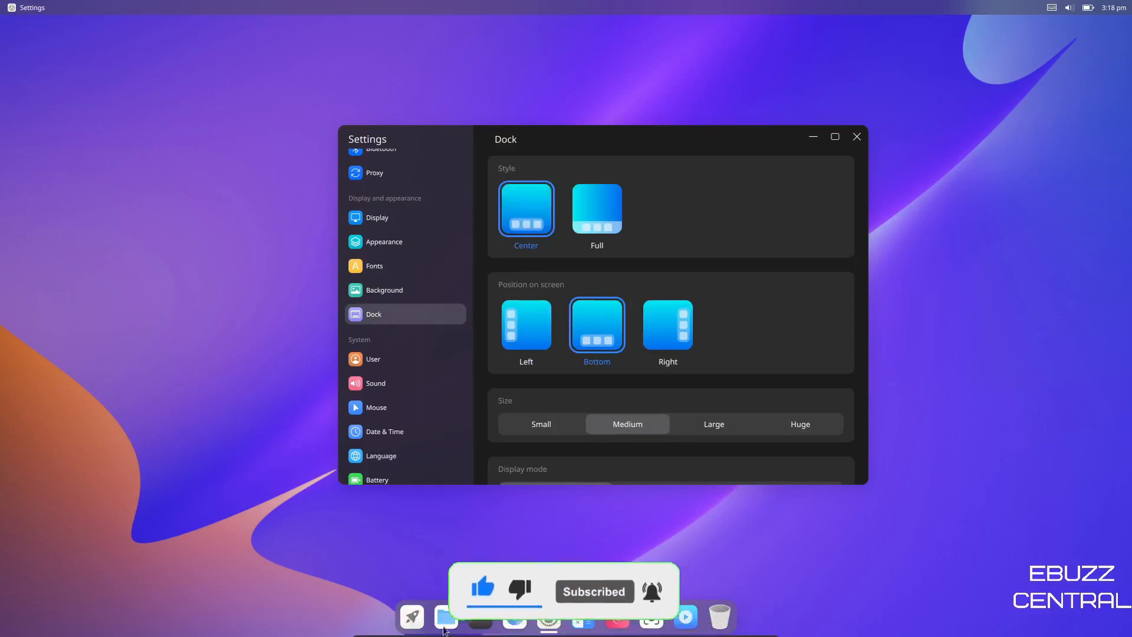
pyautogui.click(596, 210)
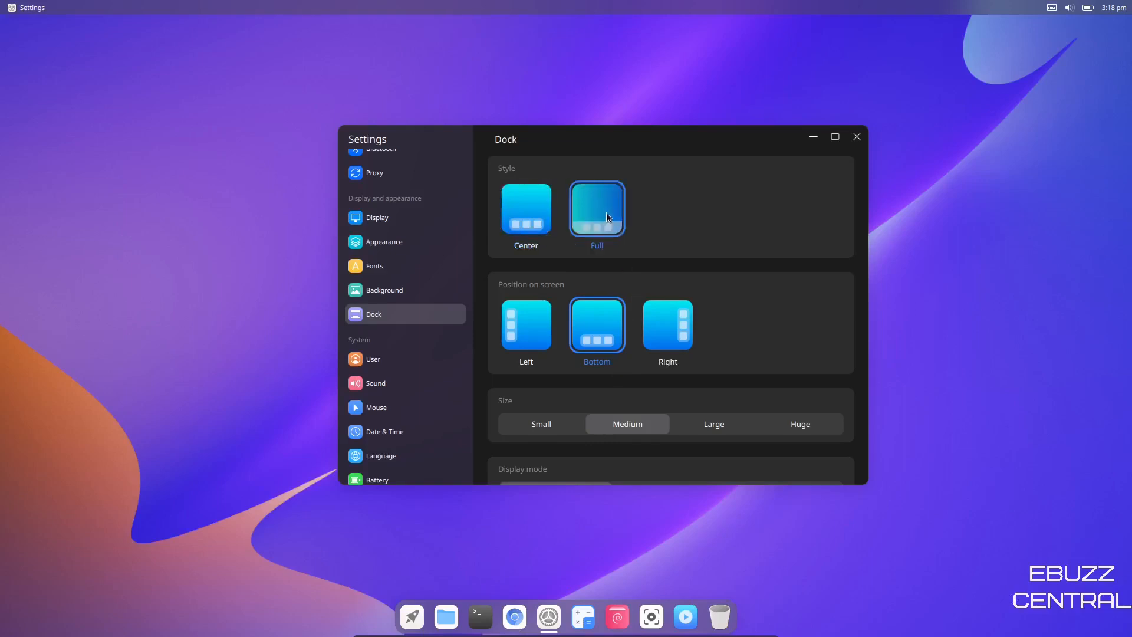
pyautogui.click(597, 209)
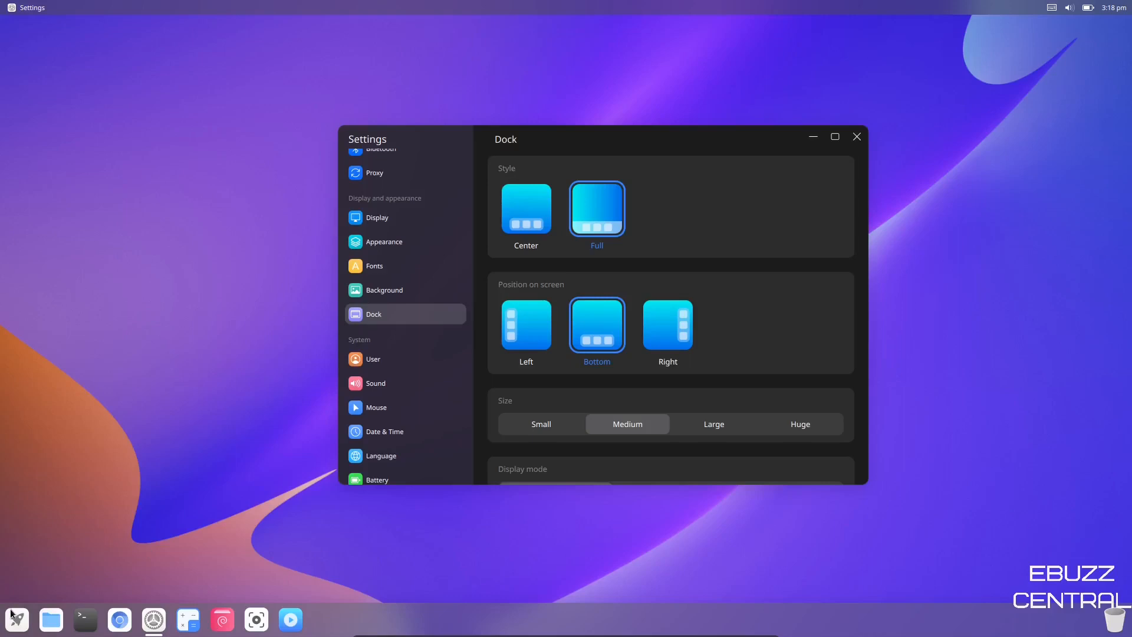
pyautogui.moveTo(666, 326)
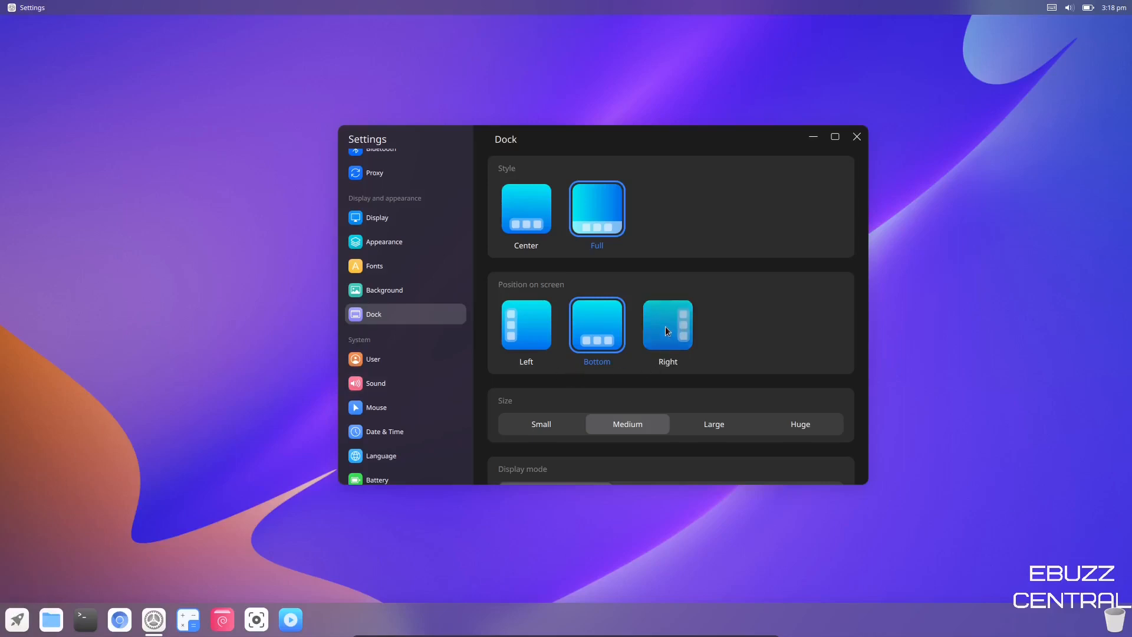
# Try the dock on the right and left edges, then return it to Bottom with Center style.
pyautogui.click(667, 325)
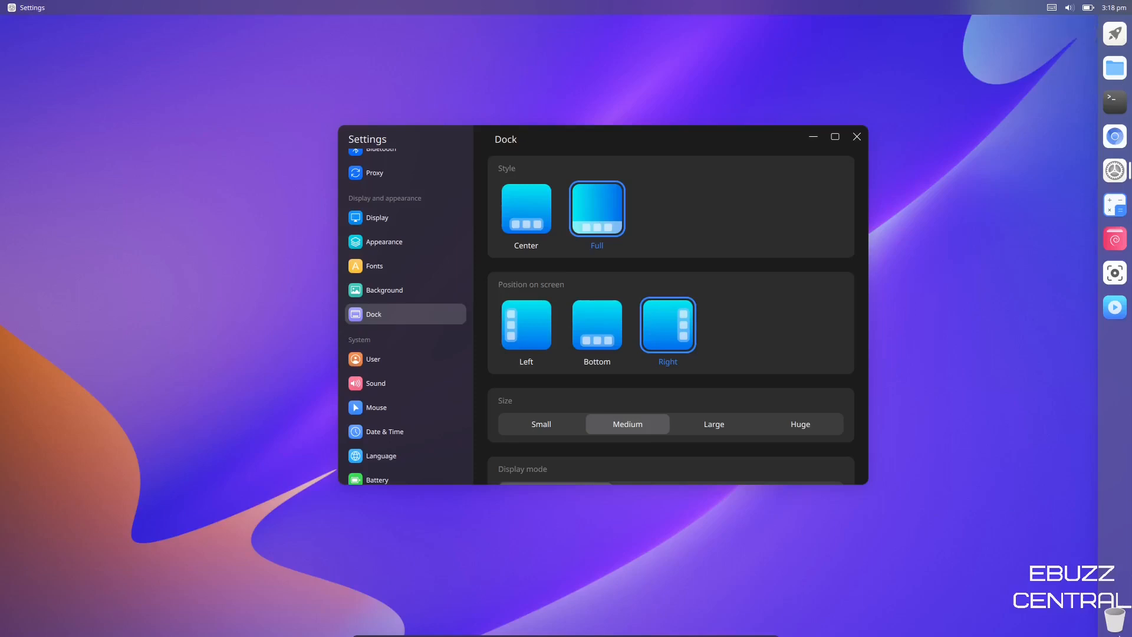
pyautogui.moveTo(531, 330)
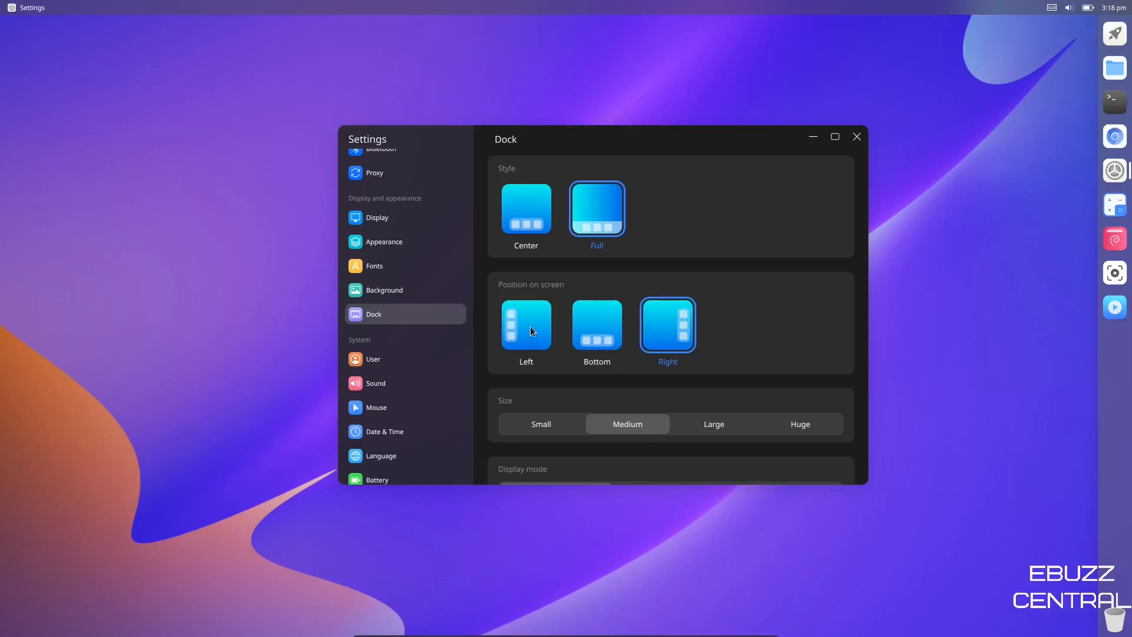
pyautogui.click(526, 323)
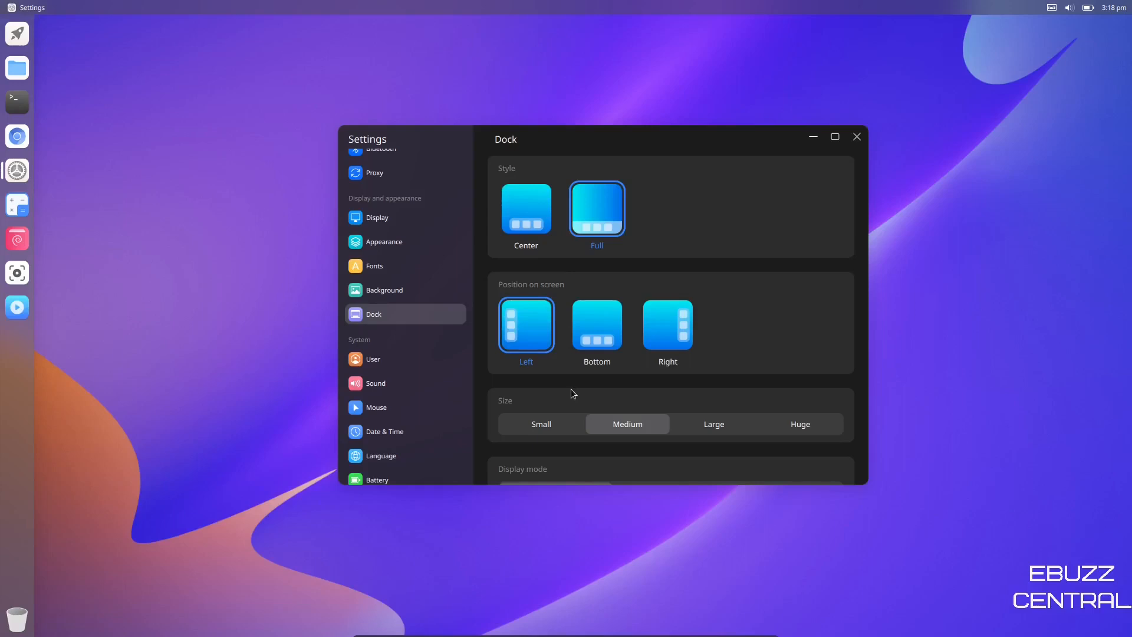
pyautogui.click(597, 326)
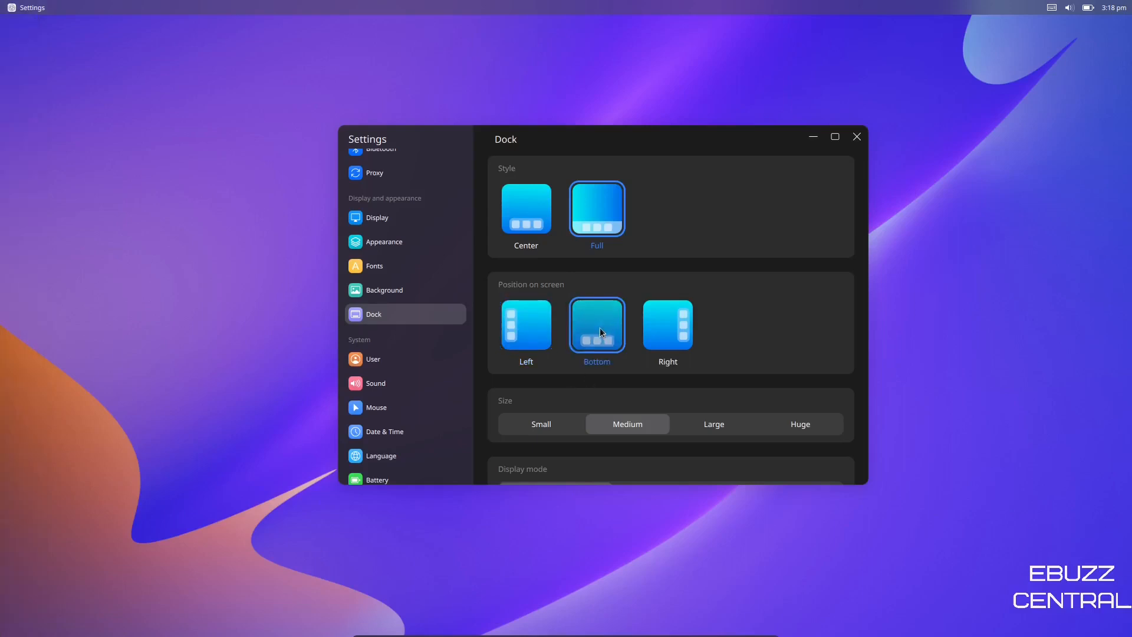
pyautogui.click(526, 210)
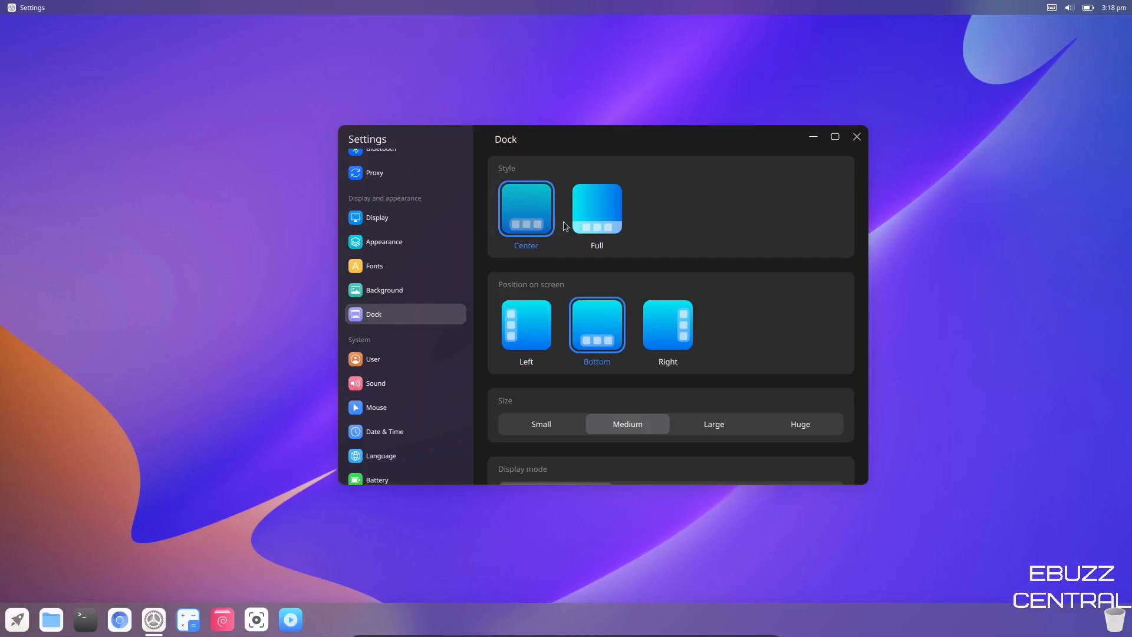
pyautogui.scroll(-3)
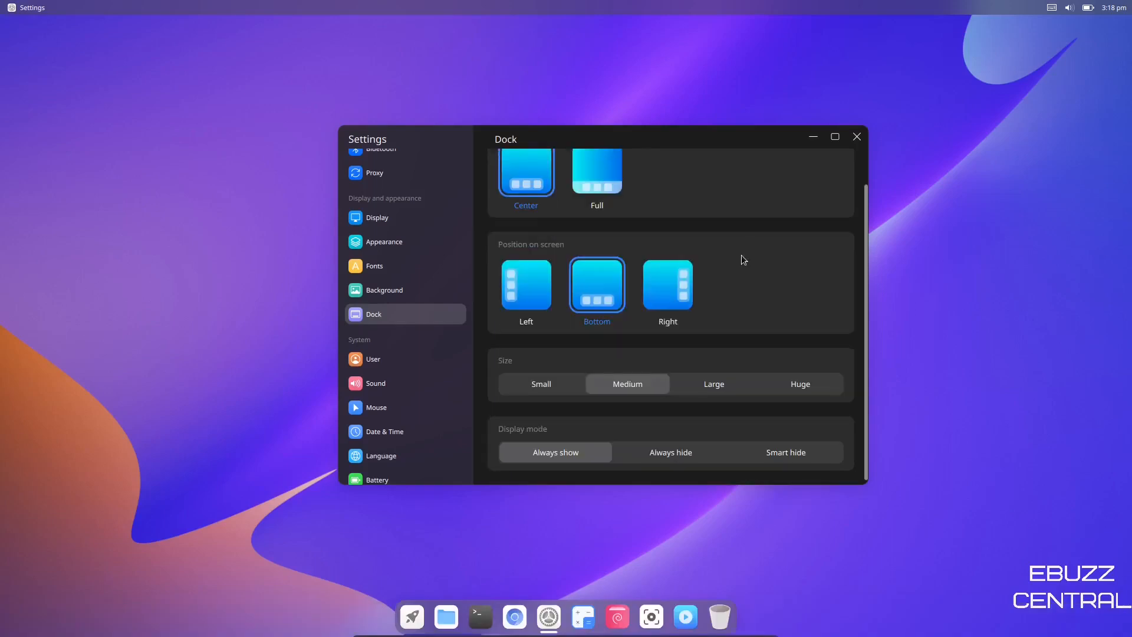
# Try a small dock size before returning to medium, and set Smart hide display mode.
pyautogui.click(540, 383)
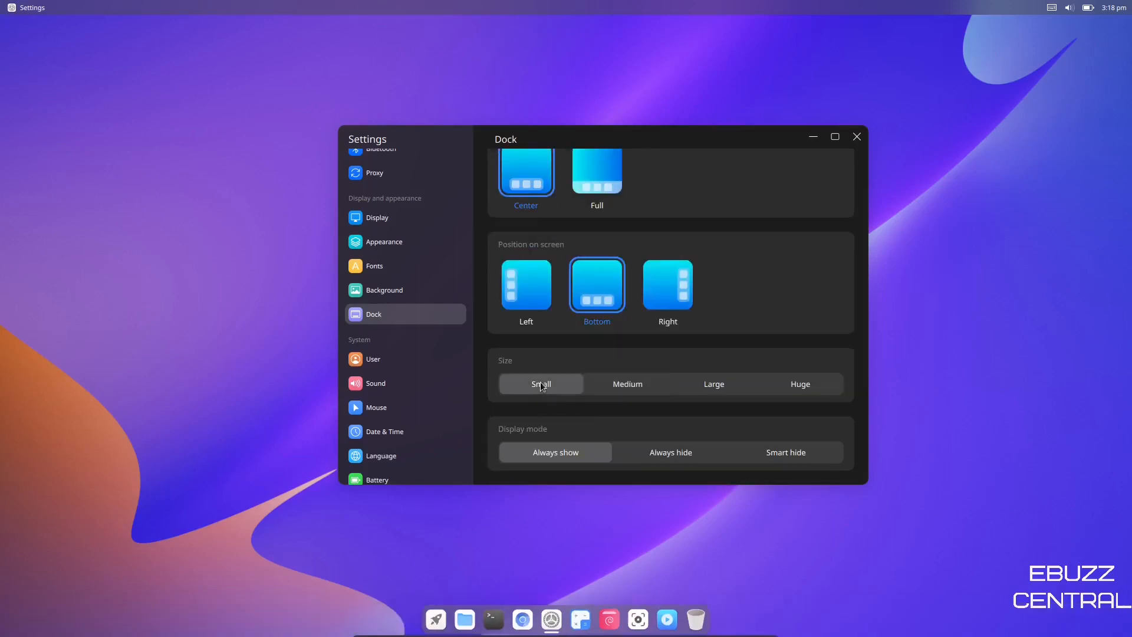
pyautogui.click(799, 383)
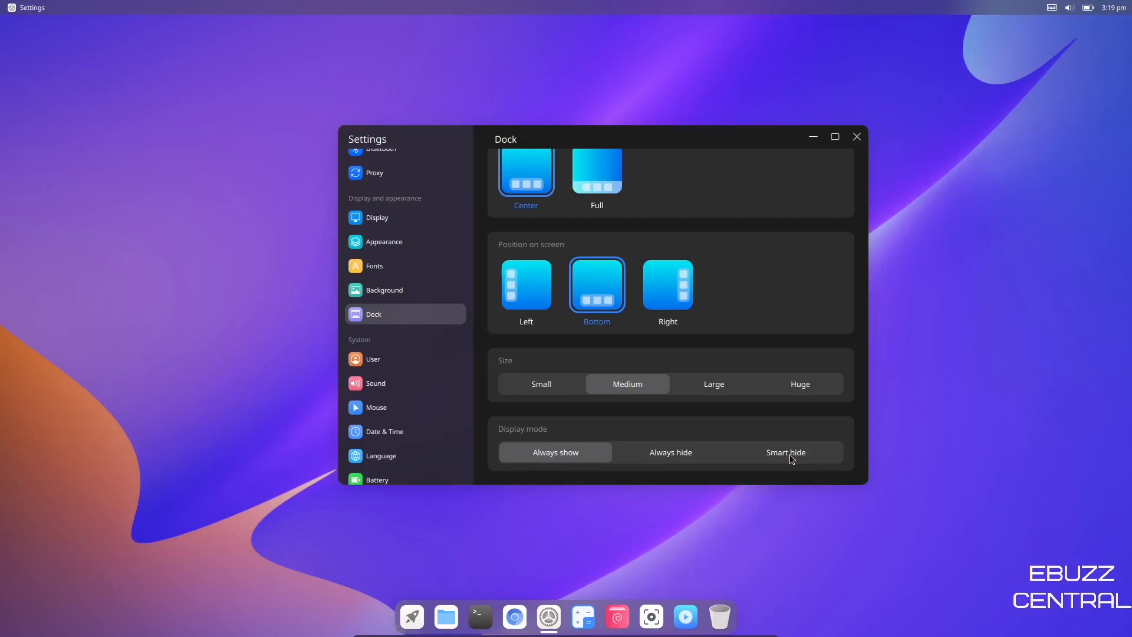
pyautogui.click(785, 452)
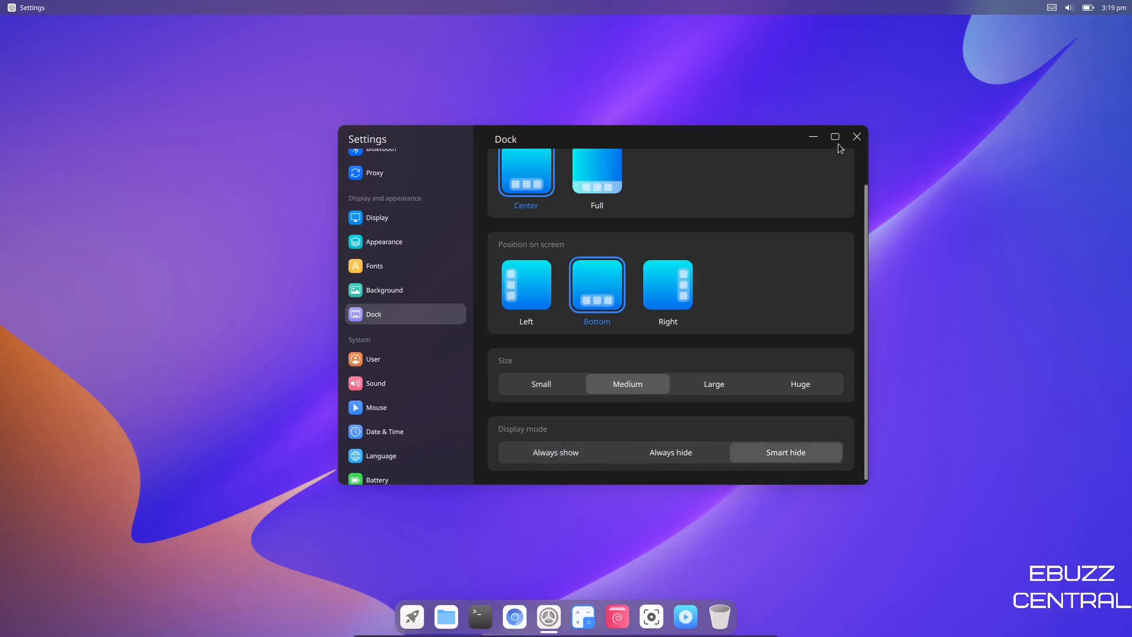
pyautogui.click(834, 137)
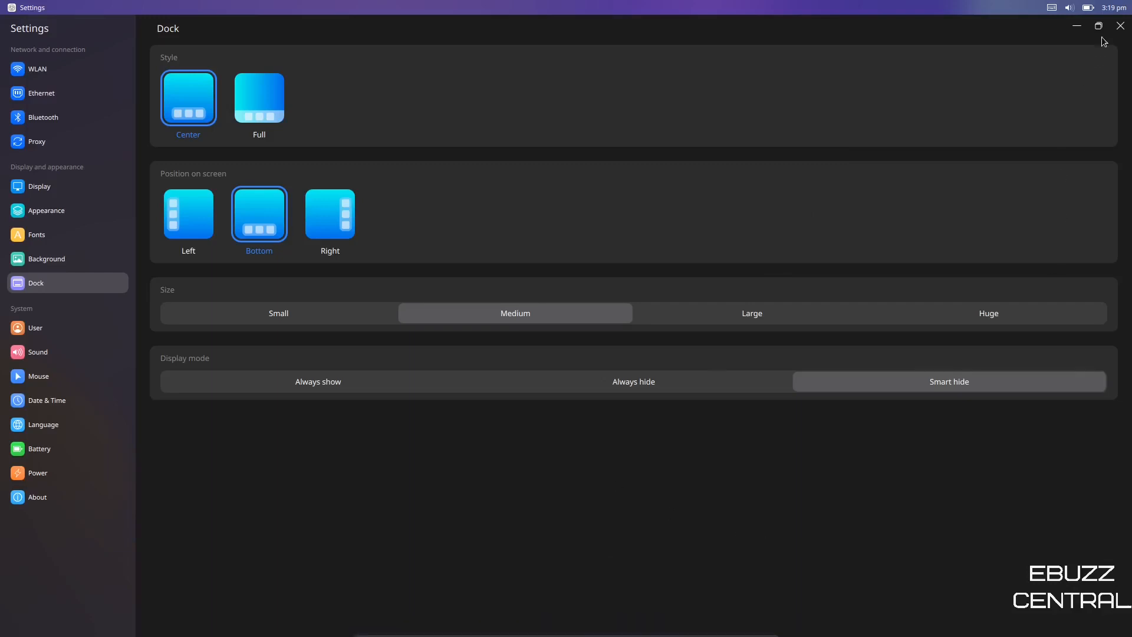
pyautogui.click(1098, 25)
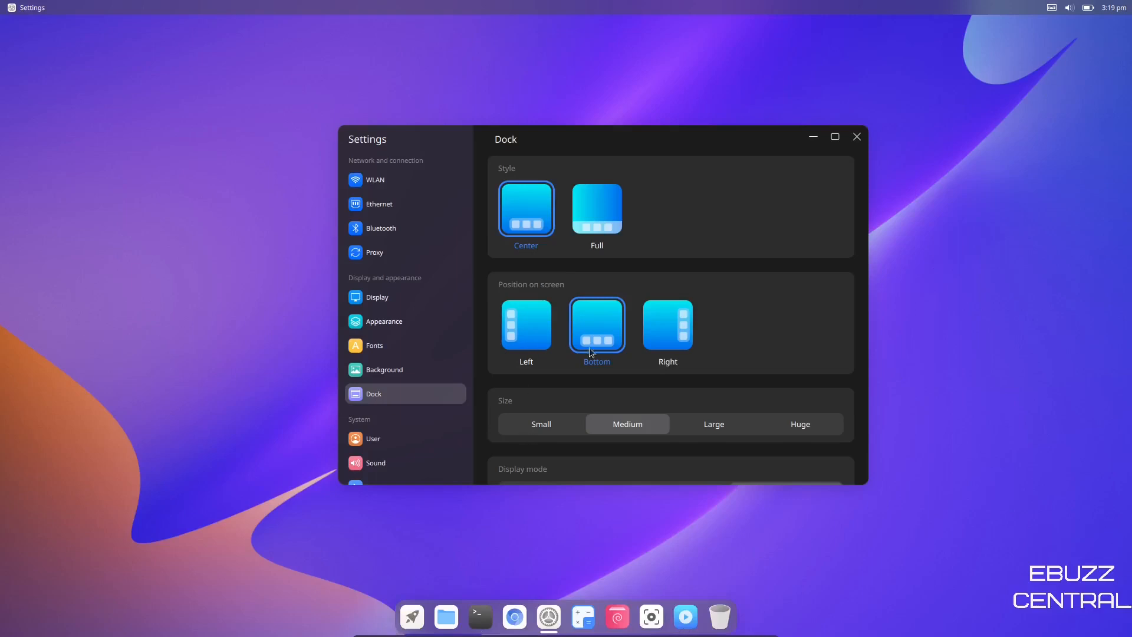
# Try Always hide display mode, then set the dock back to Always show.
pyautogui.scroll(-3)
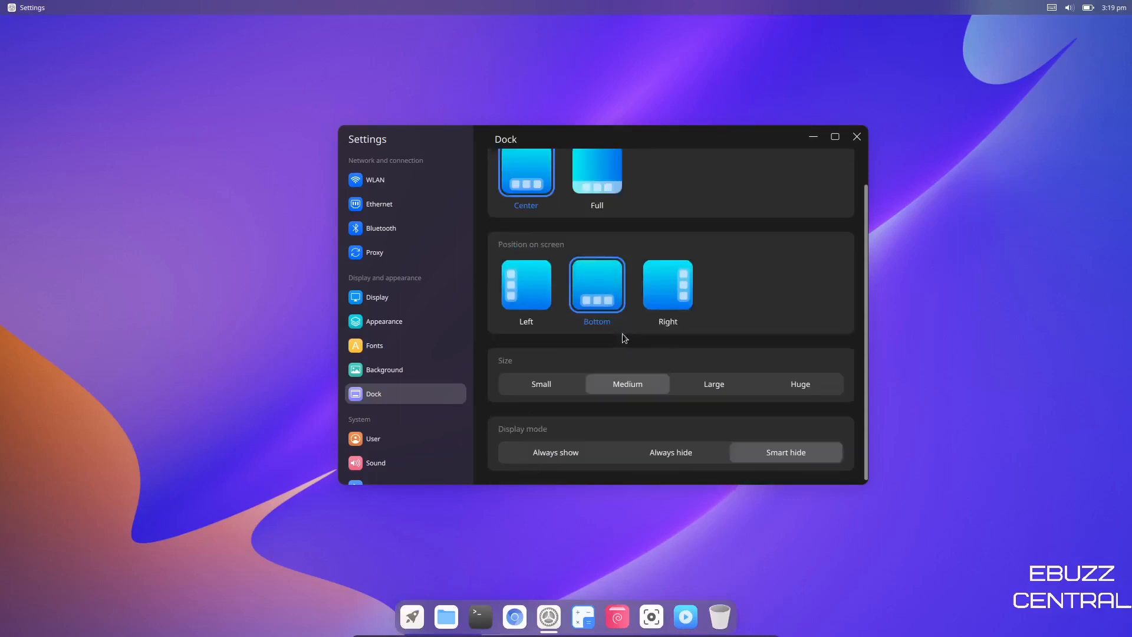
pyautogui.click(670, 452)
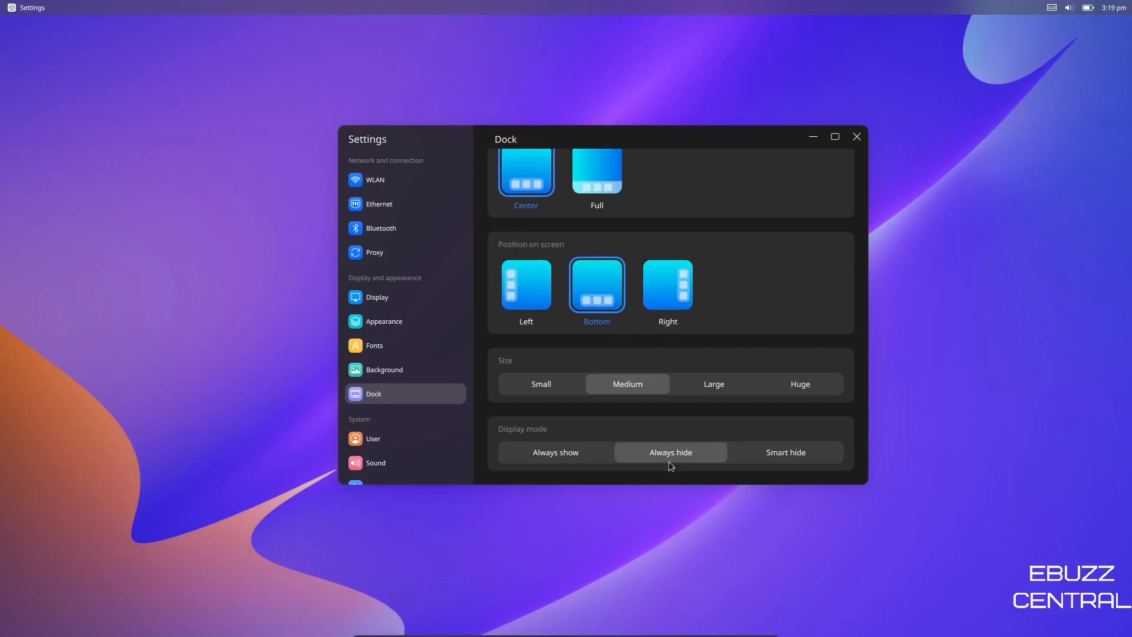
pyautogui.click(670, 452)
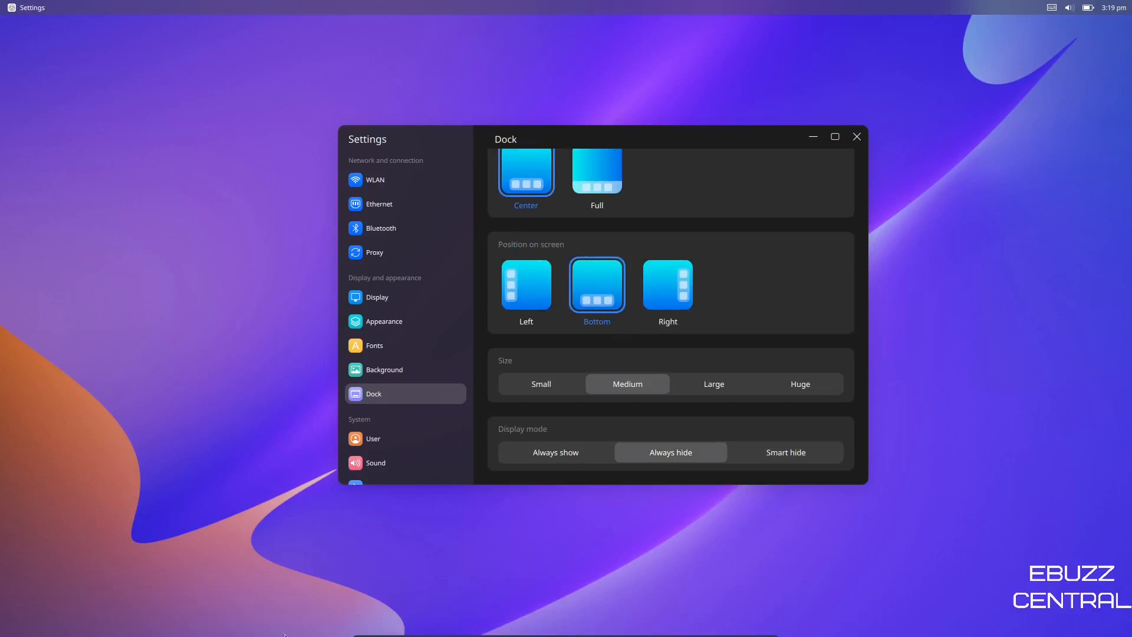
pyautogui.click(554, 452)
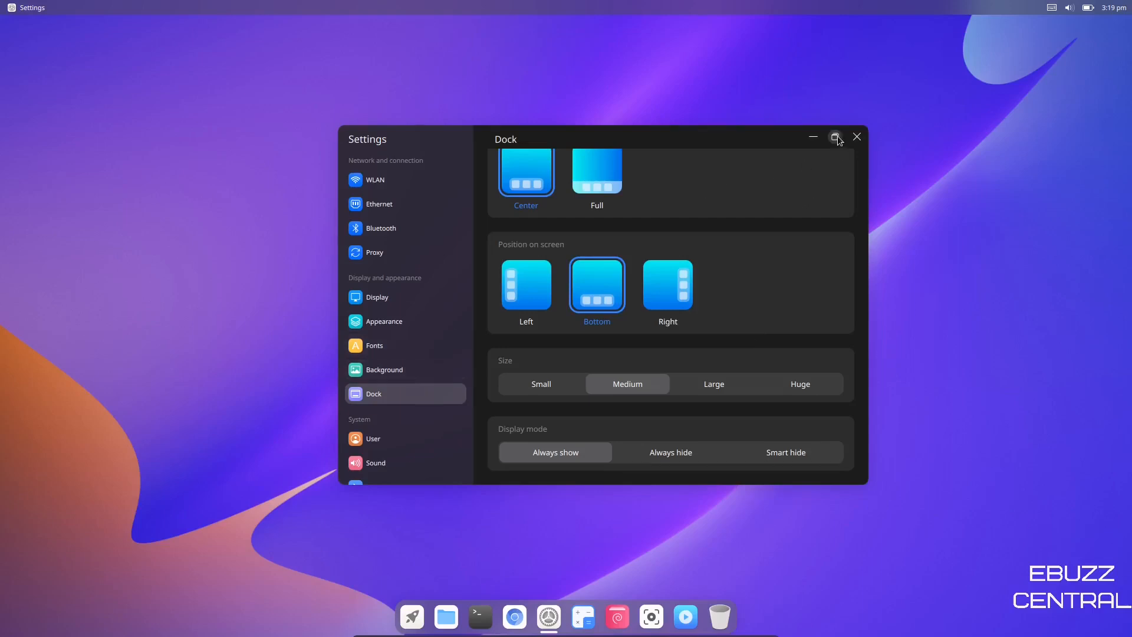
# Maximize the window and view the User and Sound pages before landing on Mouse.
pyautogui.click(835, 136)
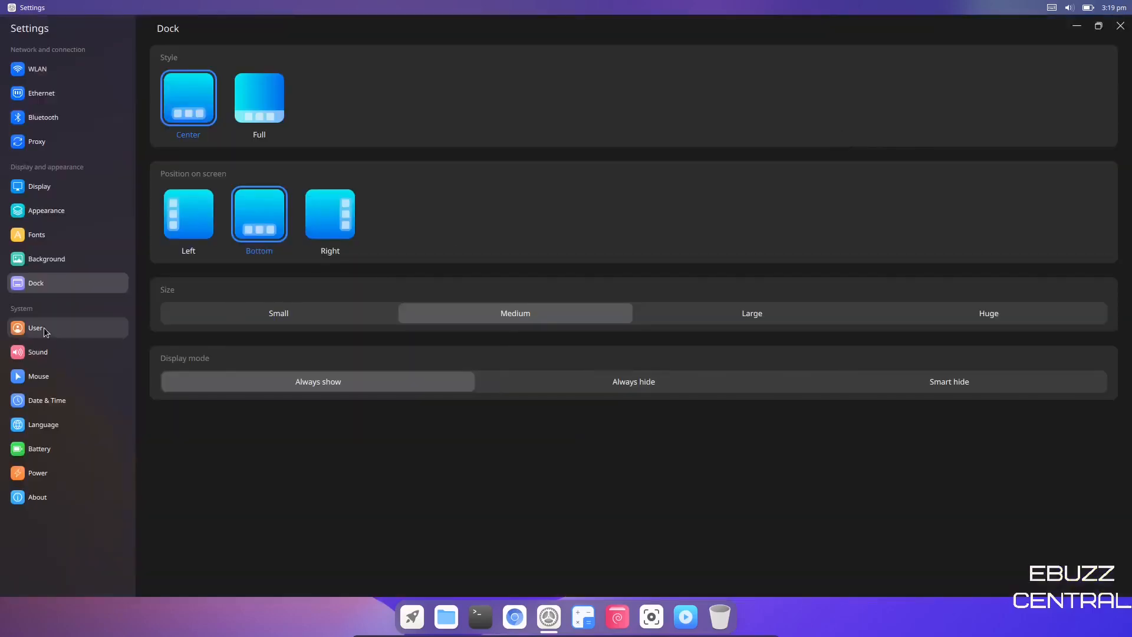
pyautogui.click(34, 327)
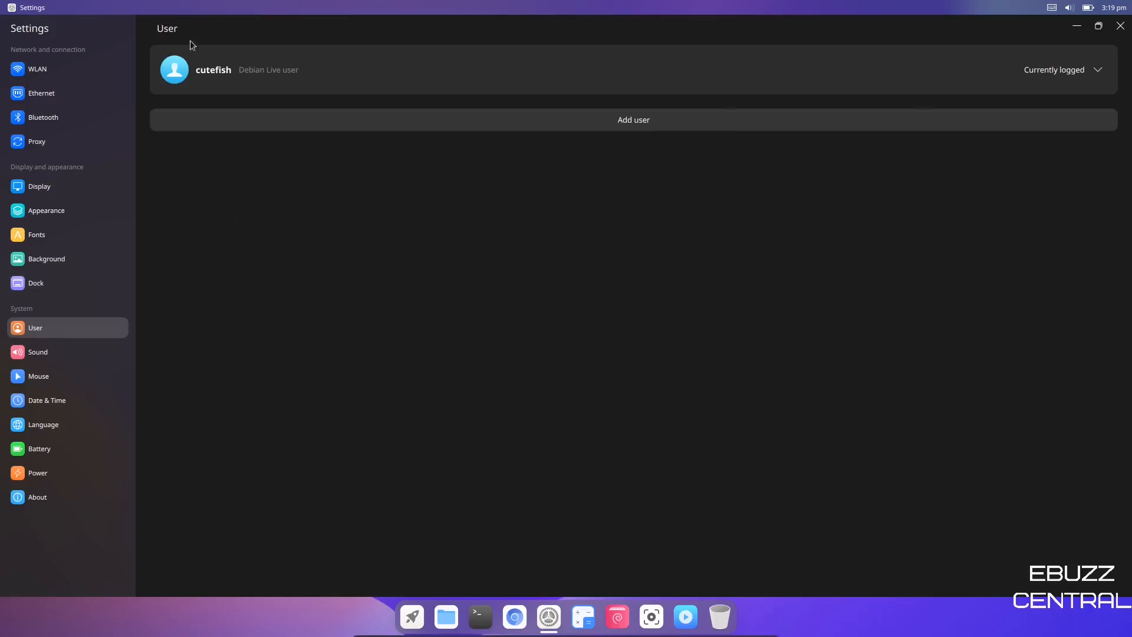
pyautogui.moveTo(32, 382)
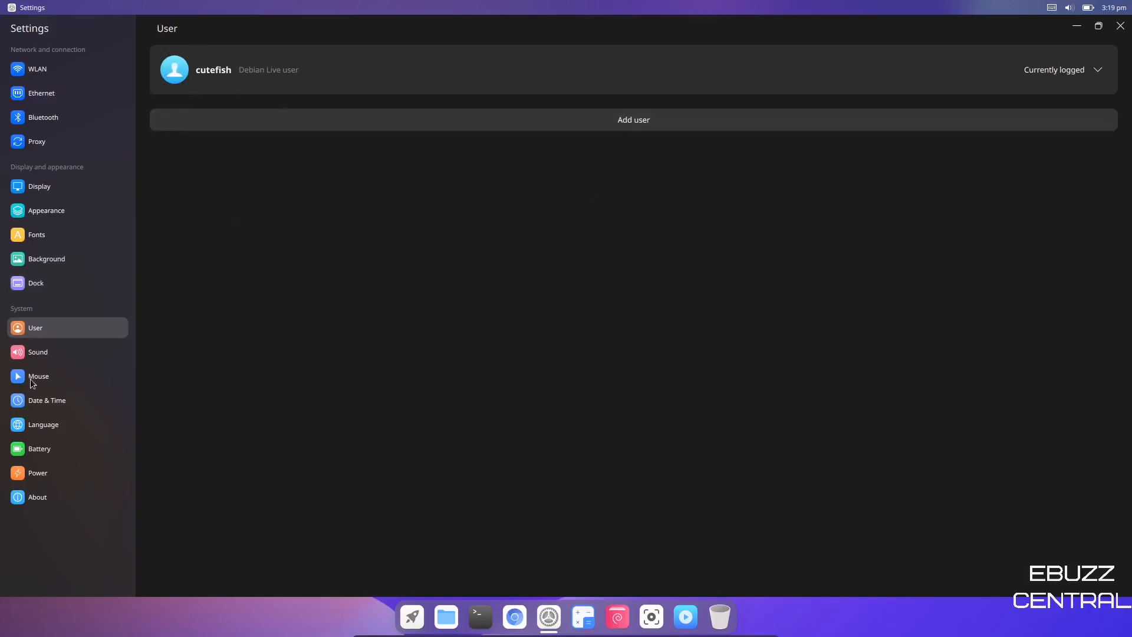
pyautogui.click(38, 351)
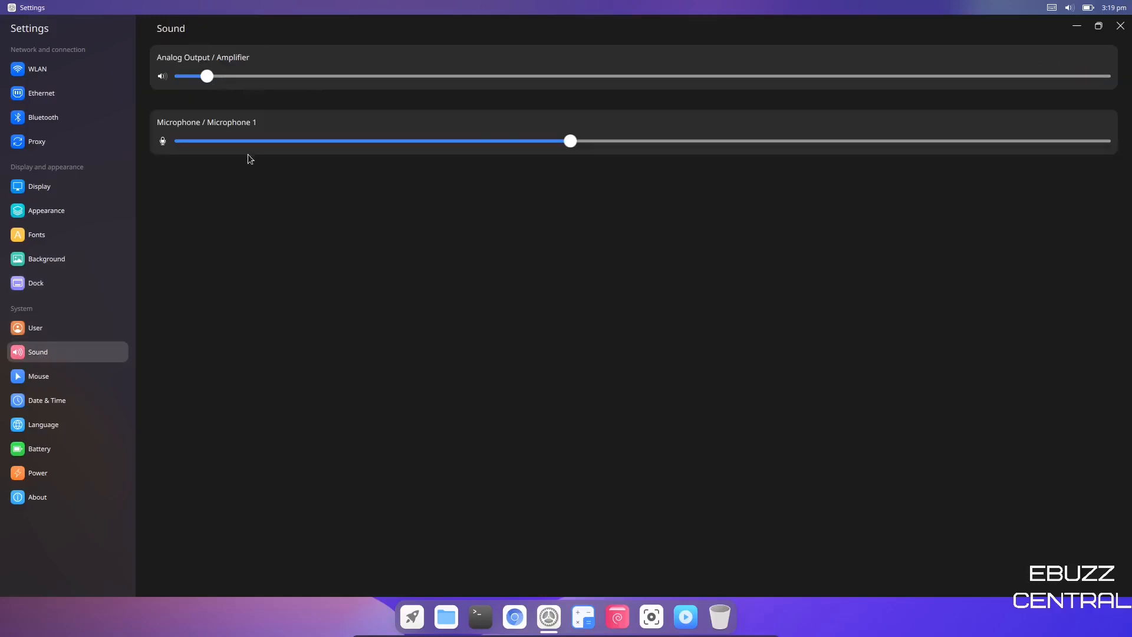
pyautogui.moveTo(38, 376)
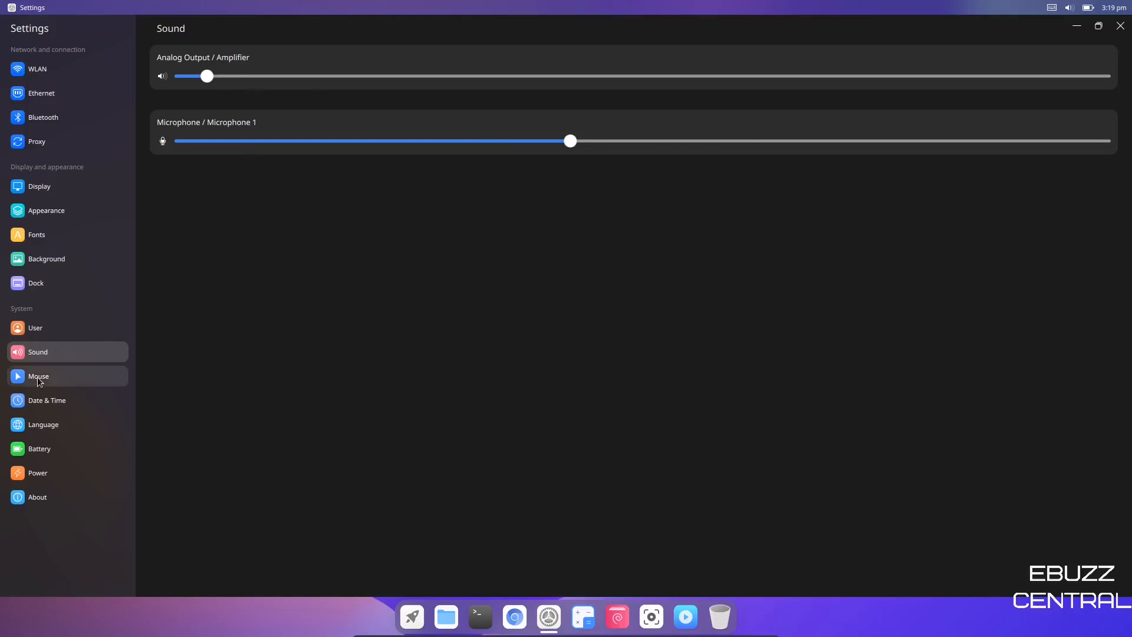
pyautogui.click(37, 376)
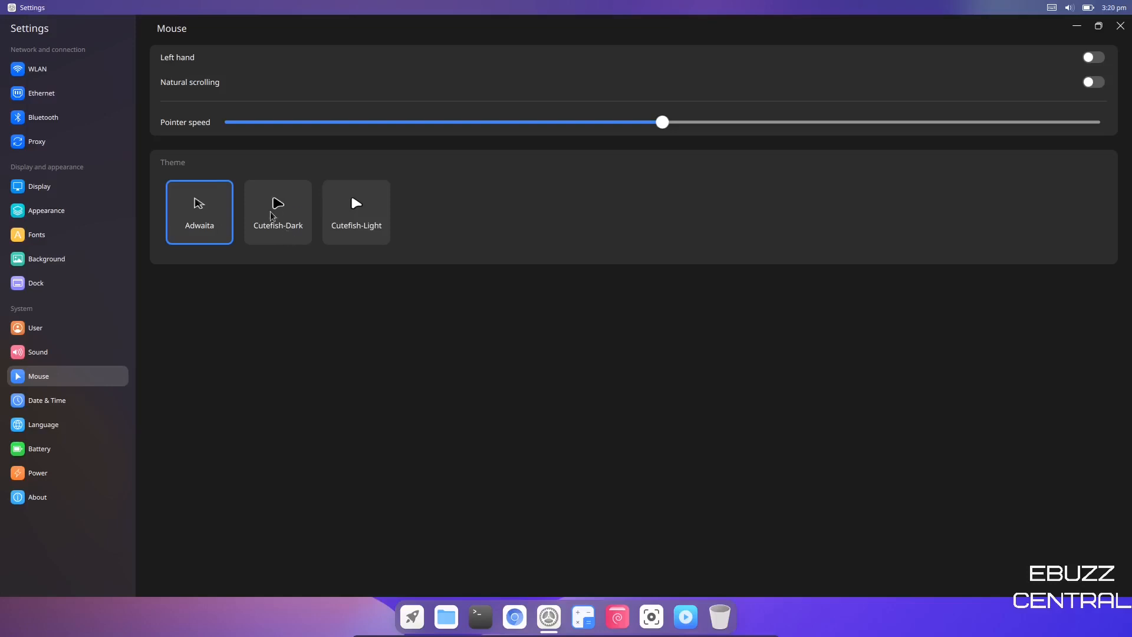
pyautogui.moveTo(565, 209)
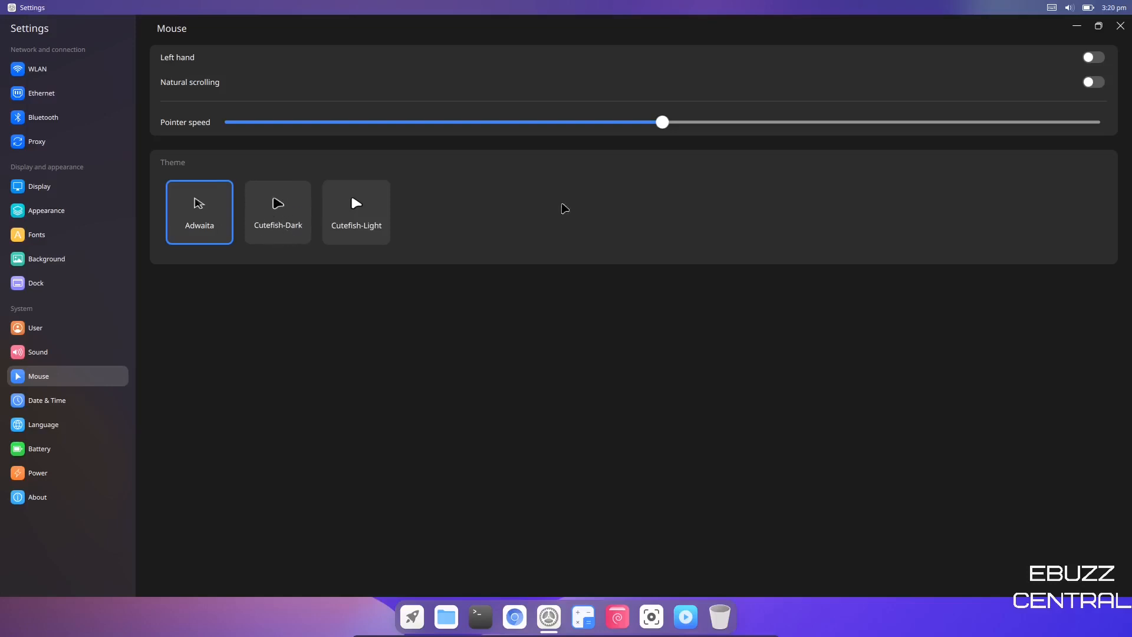
# Switch the cursor theme to Cutefish-Dark then Cutefish-Light, and go to Date & Time.
pyautogui.click(277, 211)
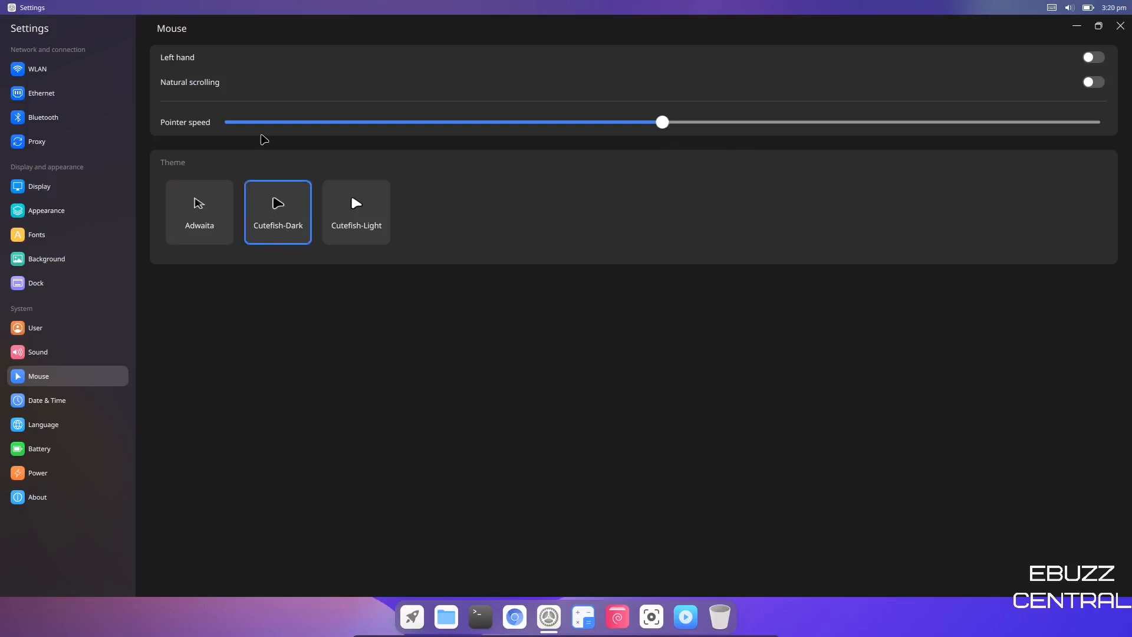
pyautogui.moveTo(365, 216)
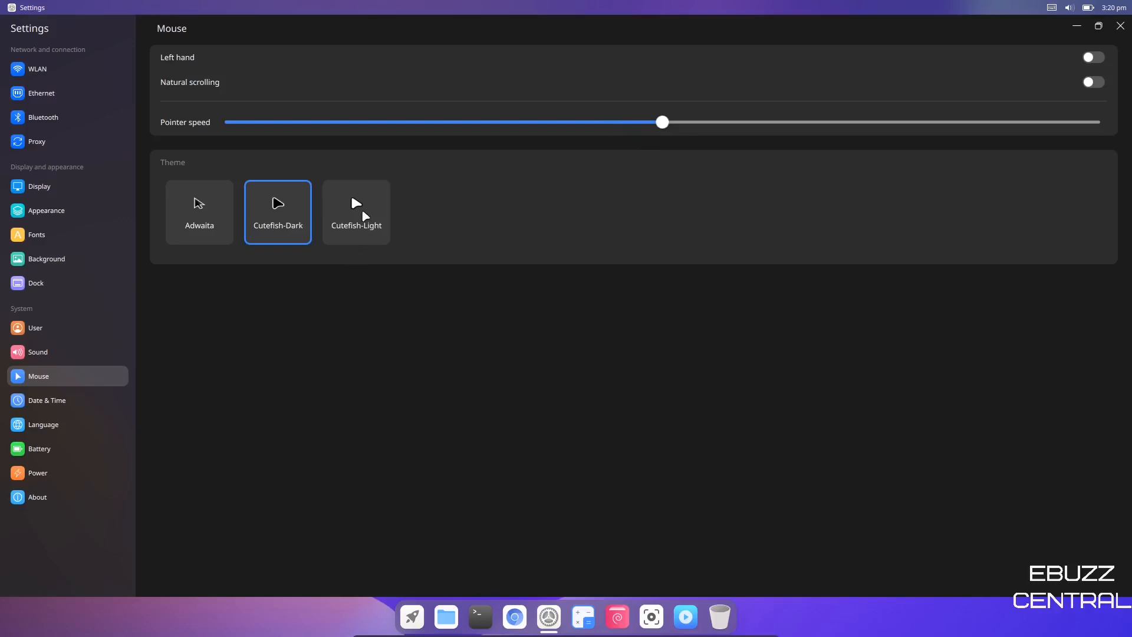
pyautogui.click(354, 211)
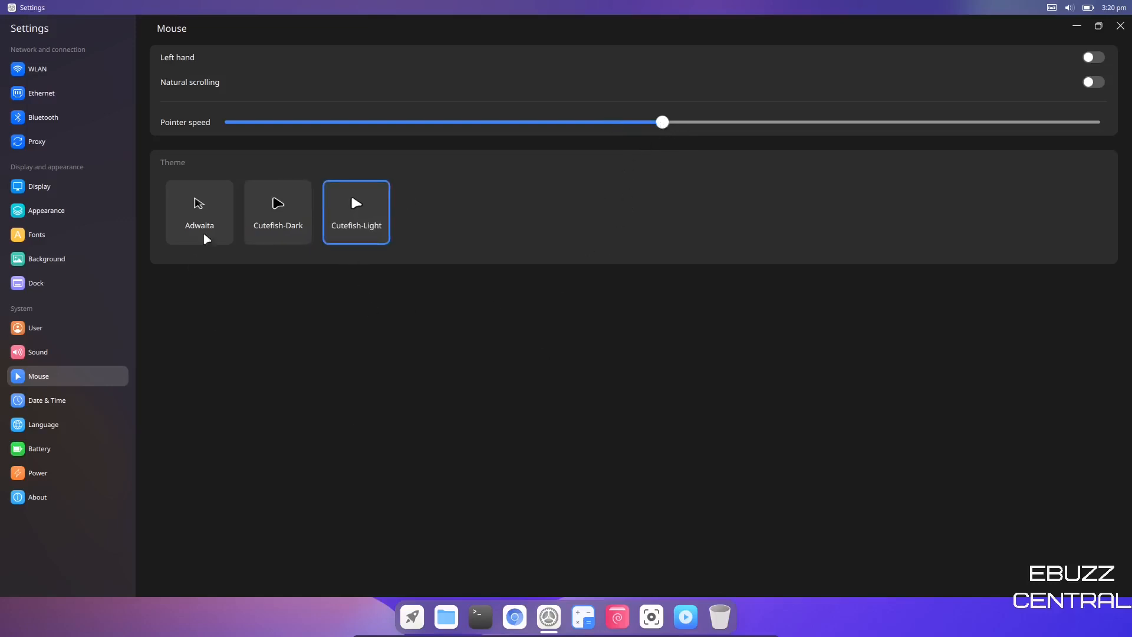
pyautogui.moveTo(66, 400)
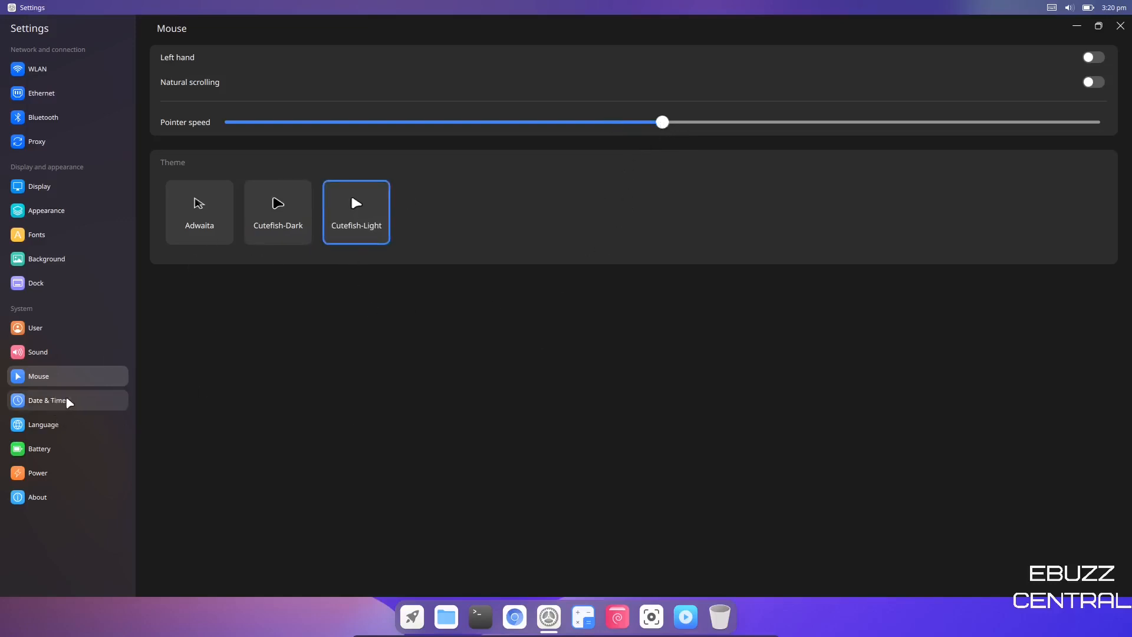
pyautogui.click(46, 400)
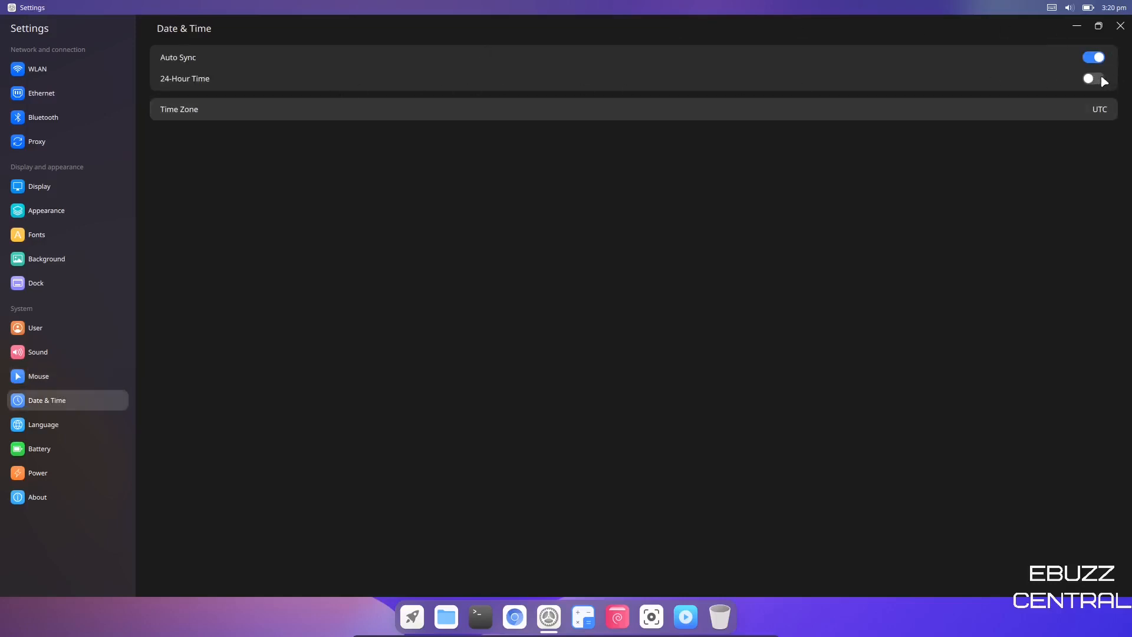
pyautogui.click(1091, 79)
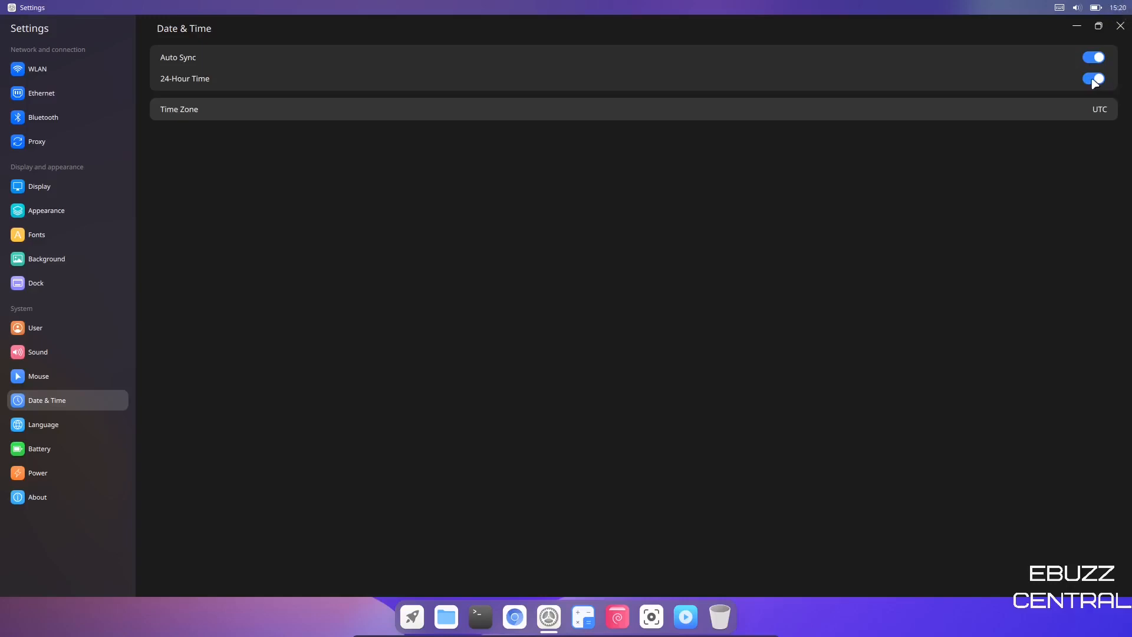
pyautogui.click(1092, 77)
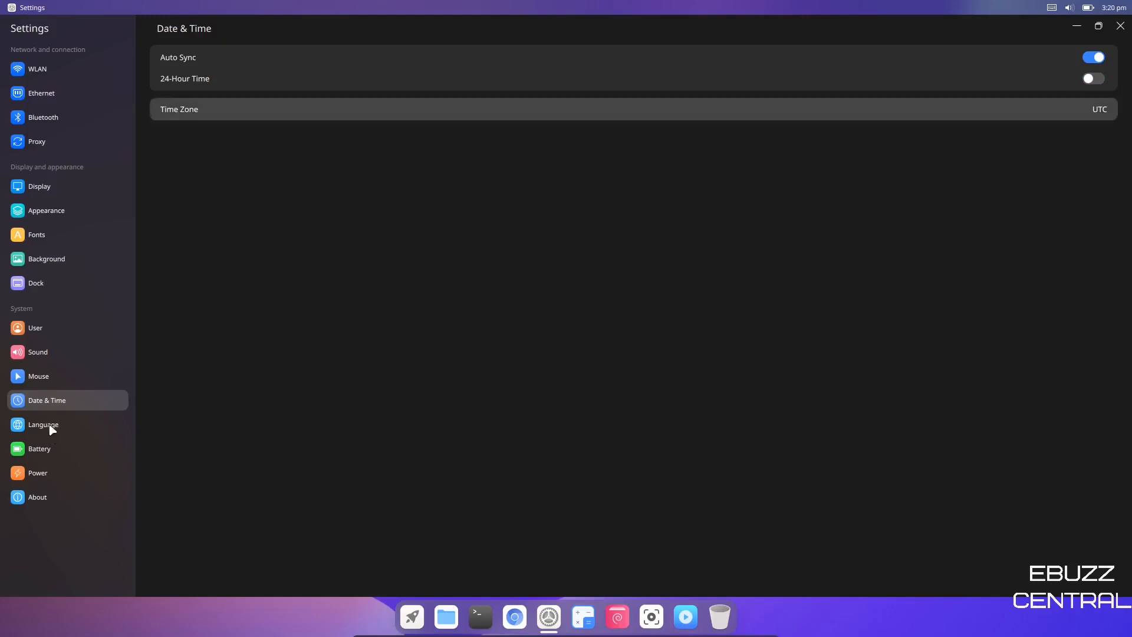
# Show the Language page with English (United States) selected.
pyautogui.click(43, 425)
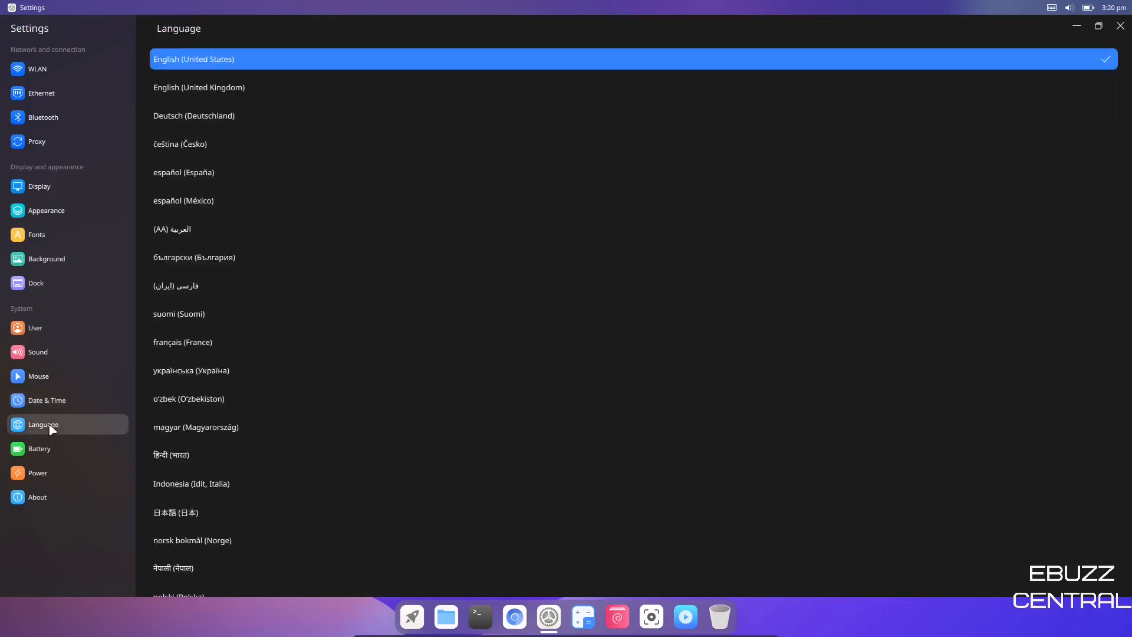
pyautogui.moveTo(210, 59)
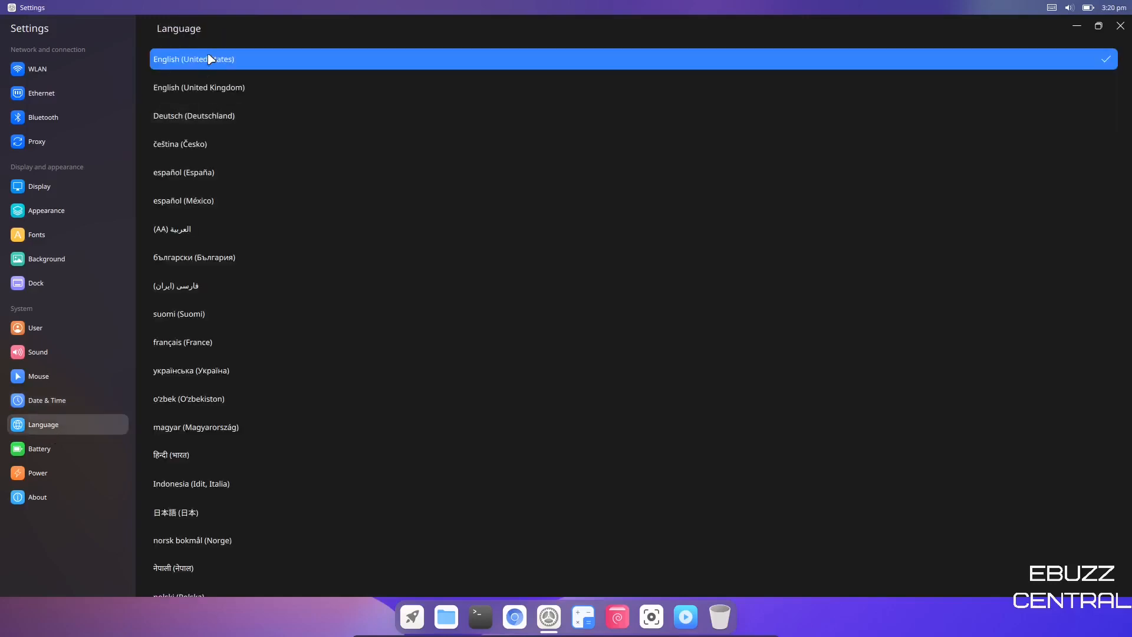
pyautogui.moveTo(260, 446)
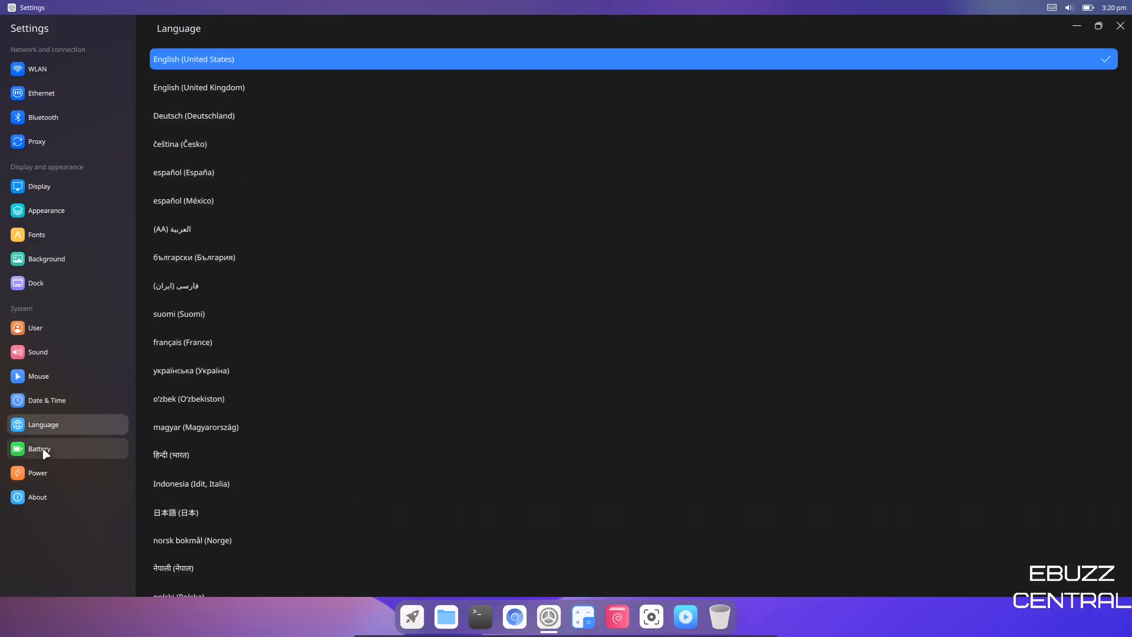
# View battery at 79% with excellent health, toggling the status-bar percentage on then off.
pyautogui.click(40, 448)
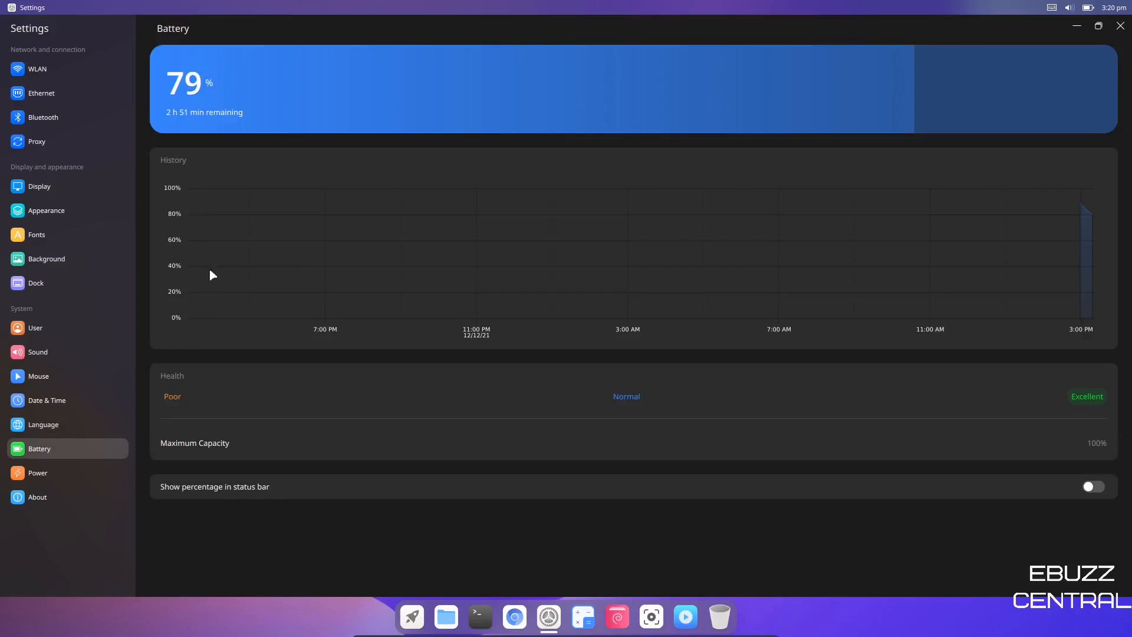
pyautogui.moveTo(1004, 430)
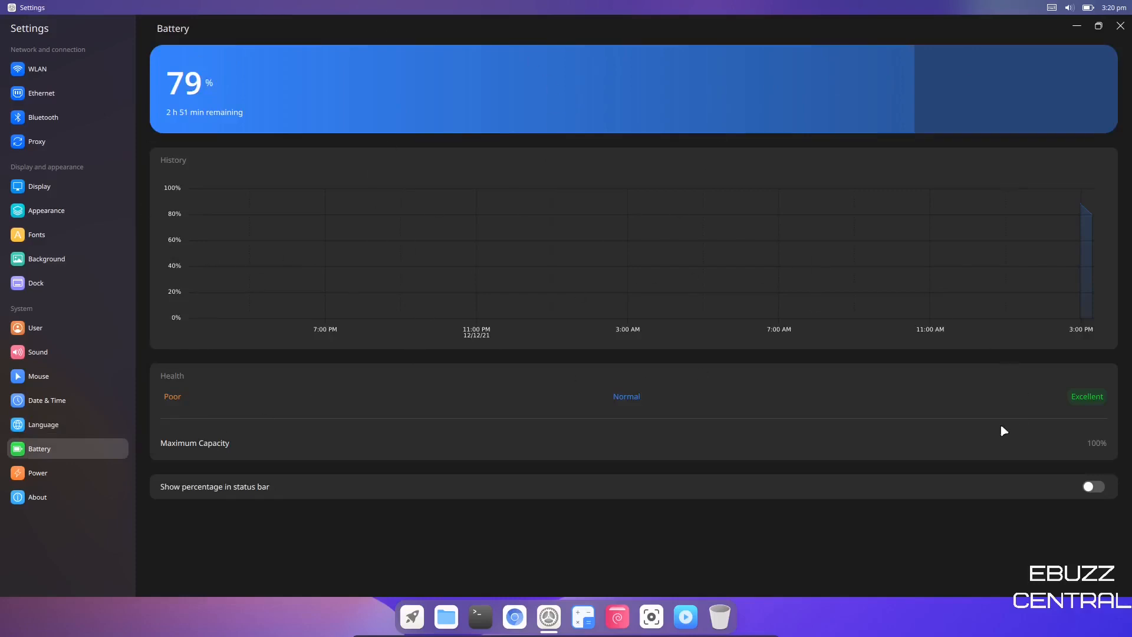
pyautogui.moveTo(445, 431)
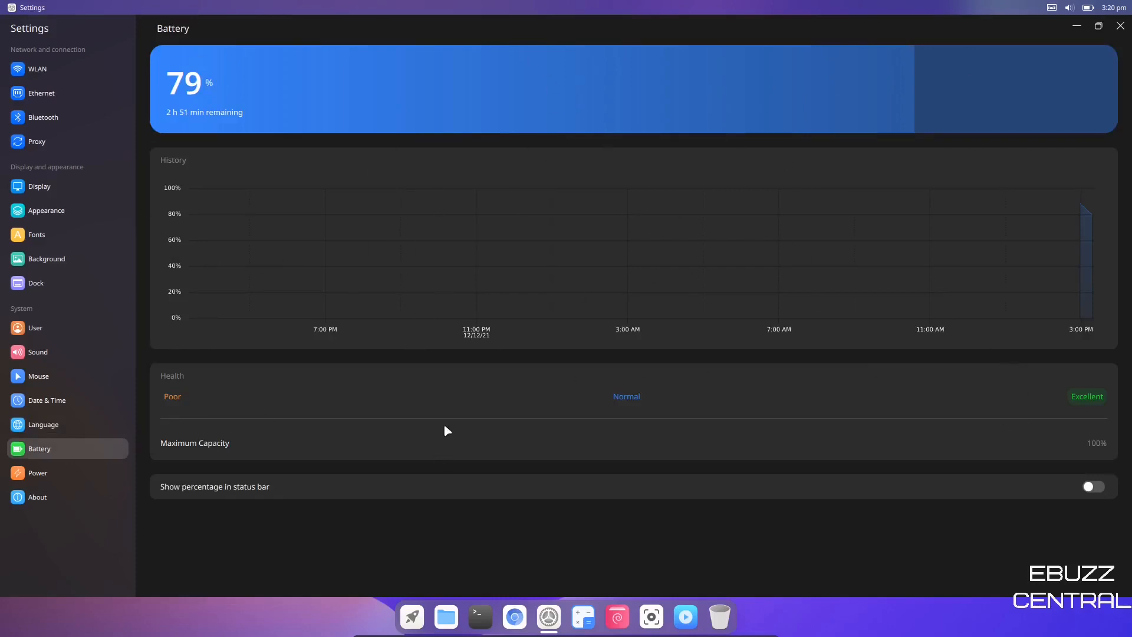
pyautogui.moveTo(881, 442)
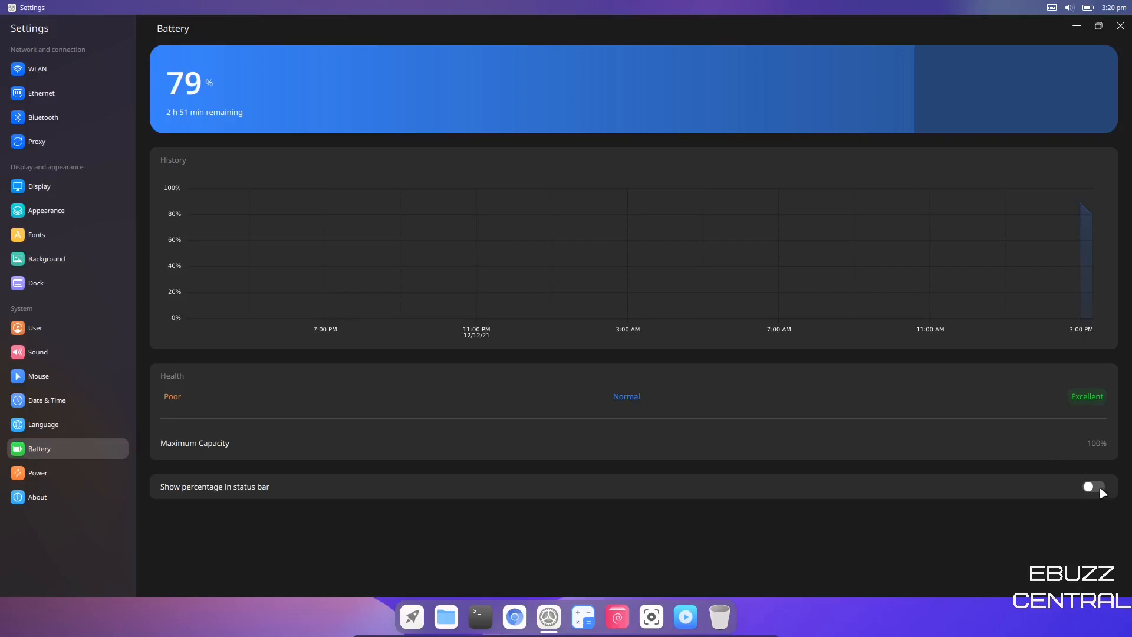
pyautogui.click(1092, 485)
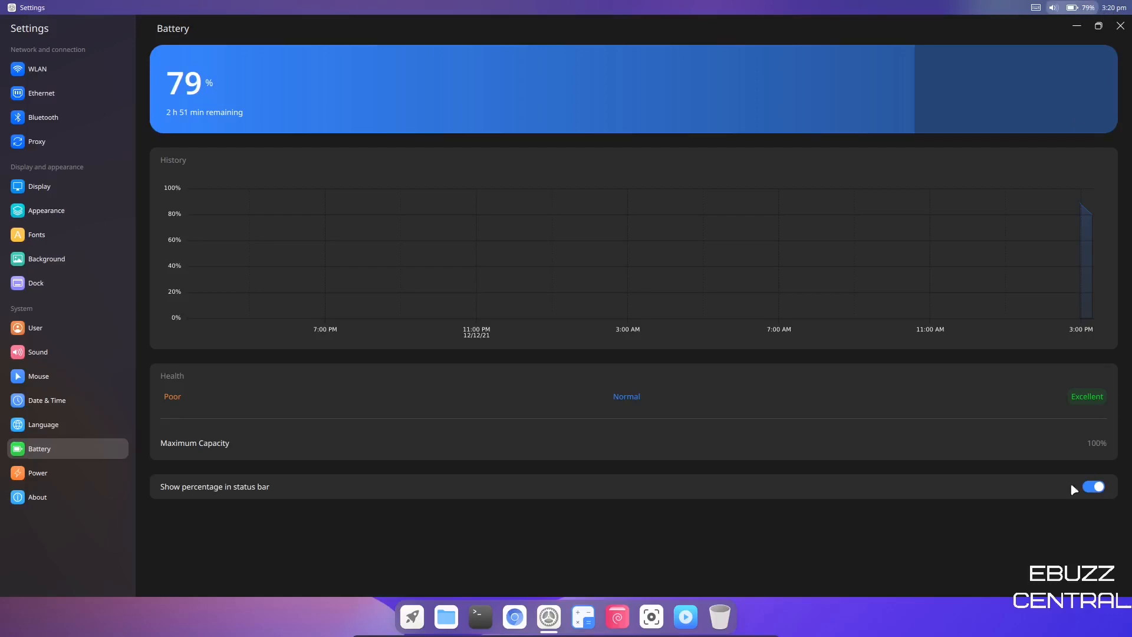
pyautogui.click(1092, 486)
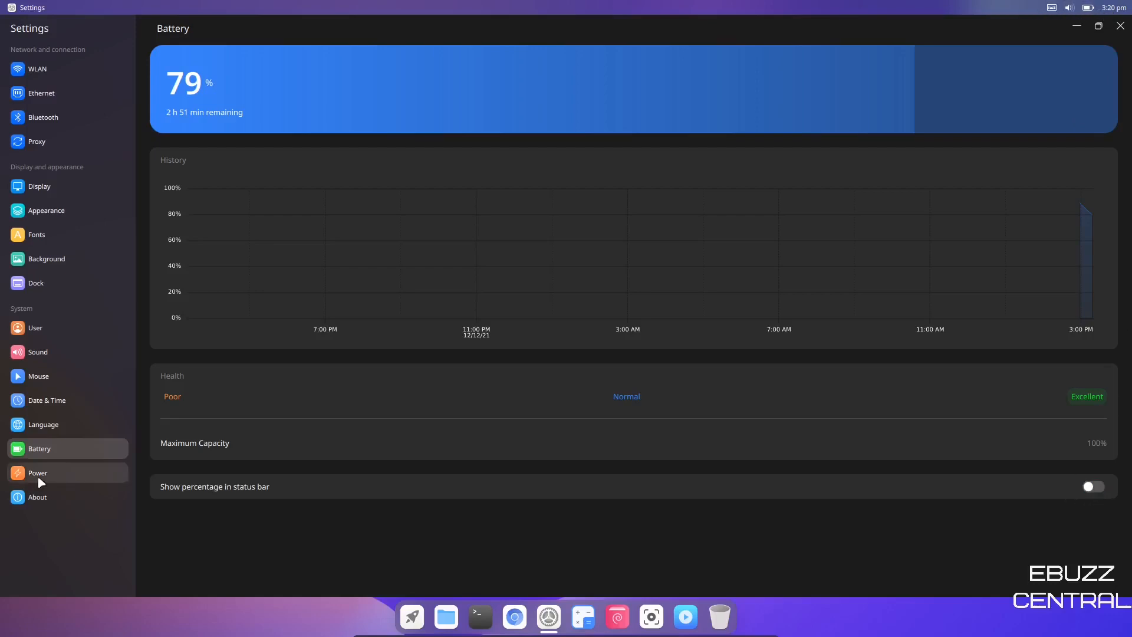
# Review the Power page: Power Save mode and 10-minute screen-off timeout.
pyautogui.click(37, 473)
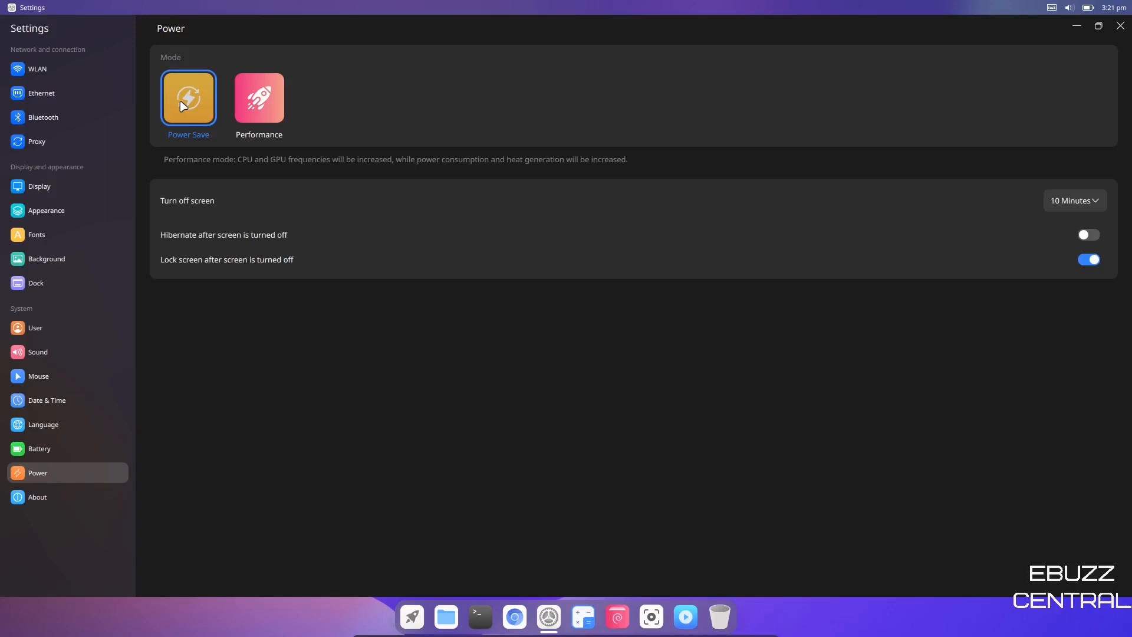
pyautogui.moveTo(200, 239)
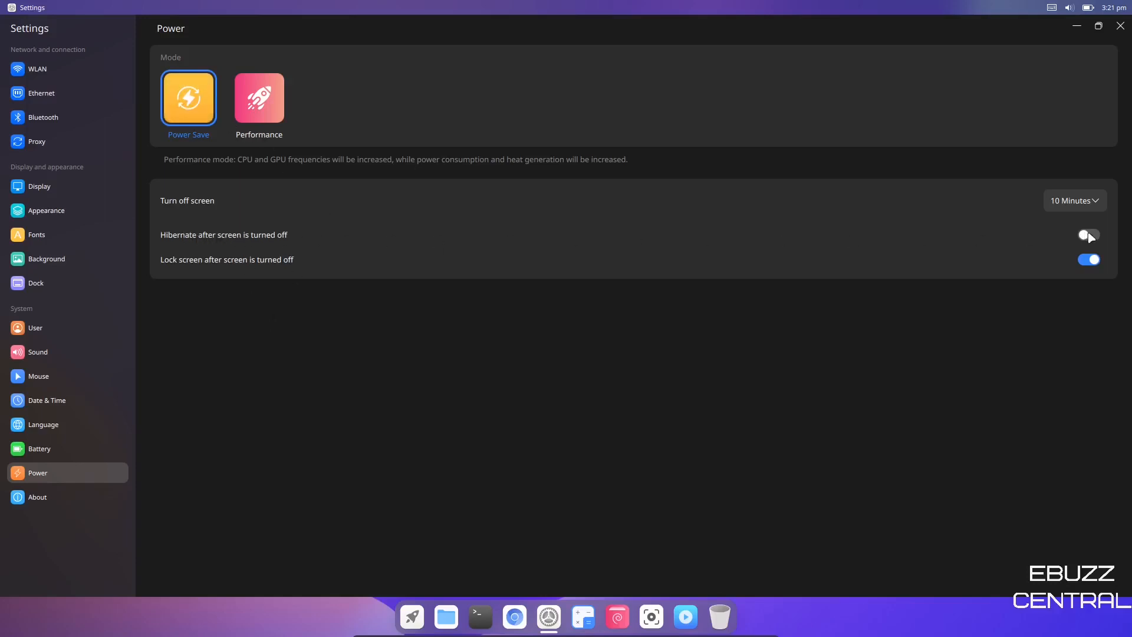
pyautogui.click(1088, 236)
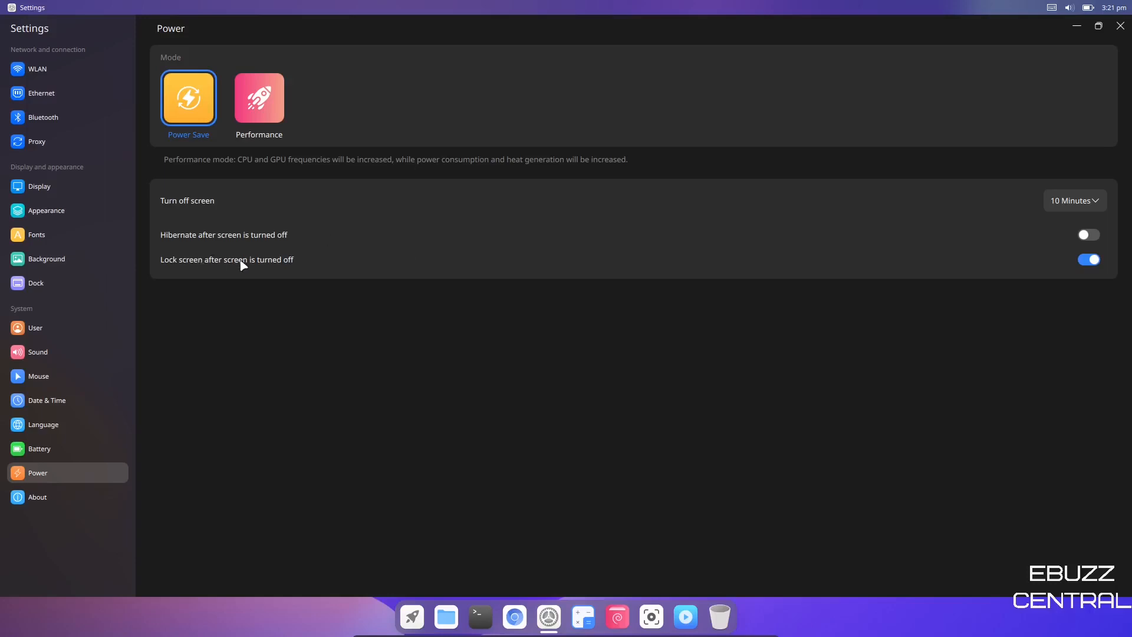
pyautogui.moveTo(14, 503)
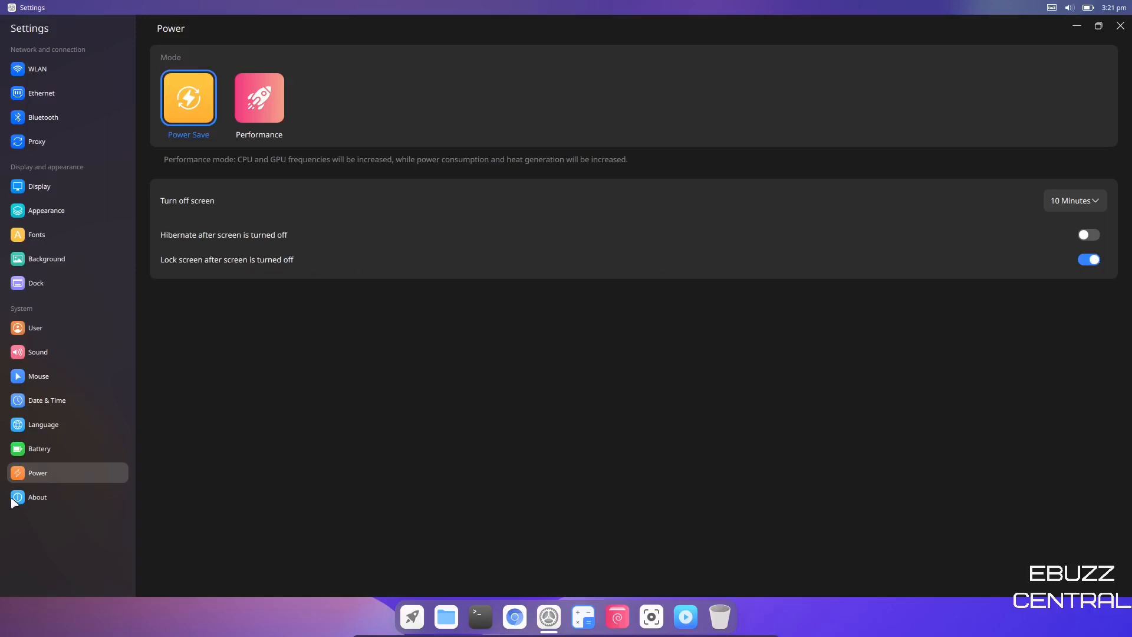
# View the About page: version 0.6, kernel 5.10.0-9, Ryzen 5 5500U, 3 GB RAM.
pyautogui.click(36, 496)
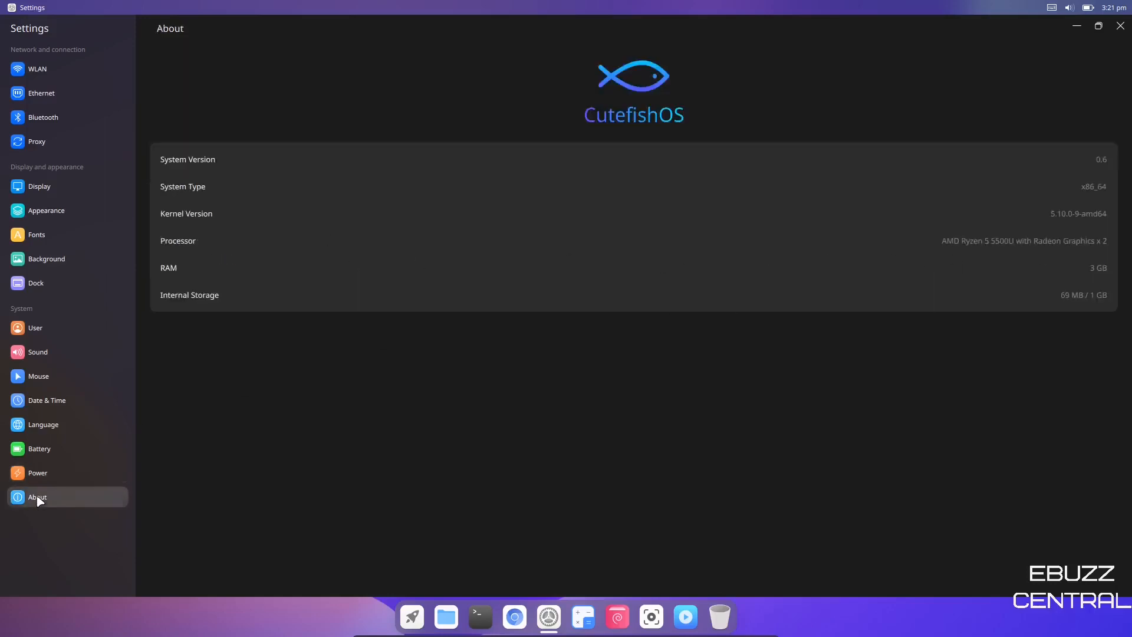
pyautogui.moveTo(207, 164)
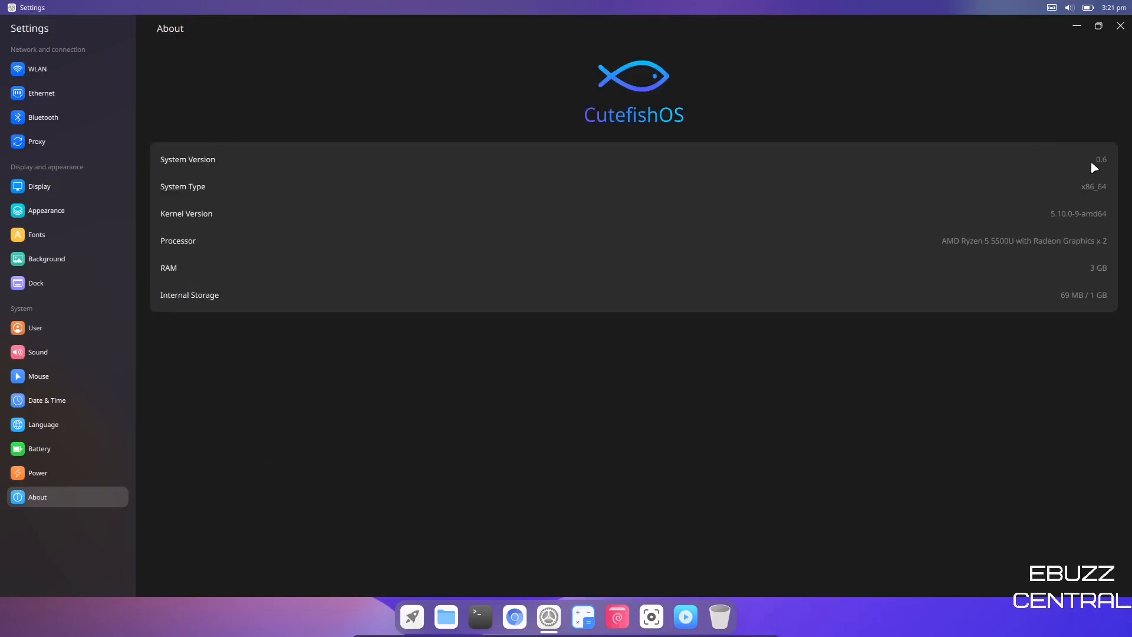
pyautogui.moveTo(1085, 201)
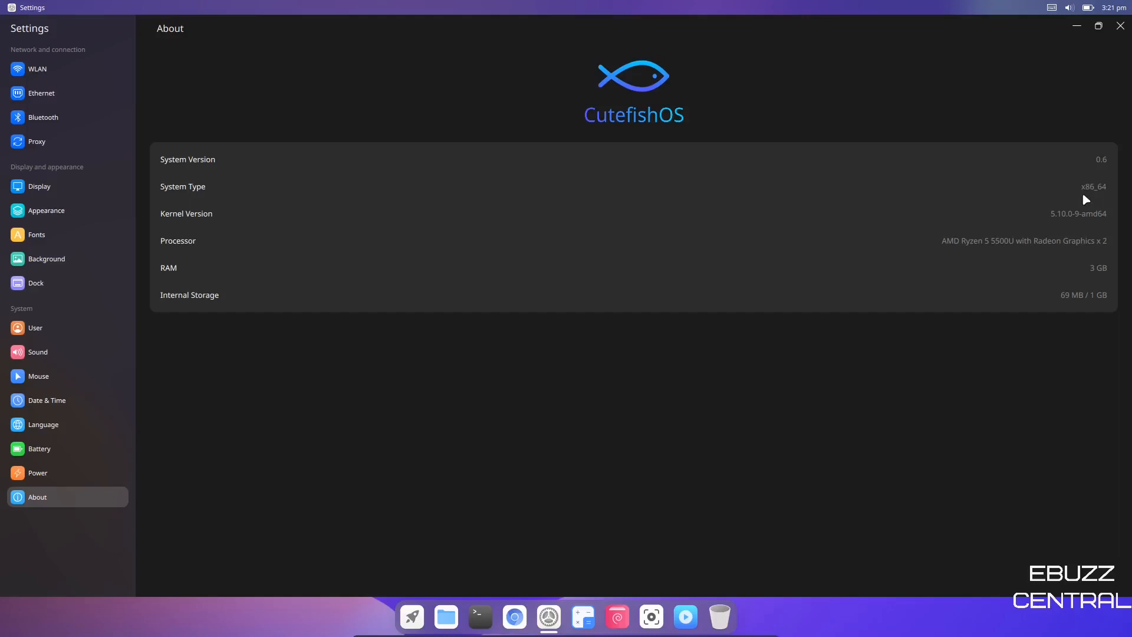
pyautogui.moveTo(1058, 223)
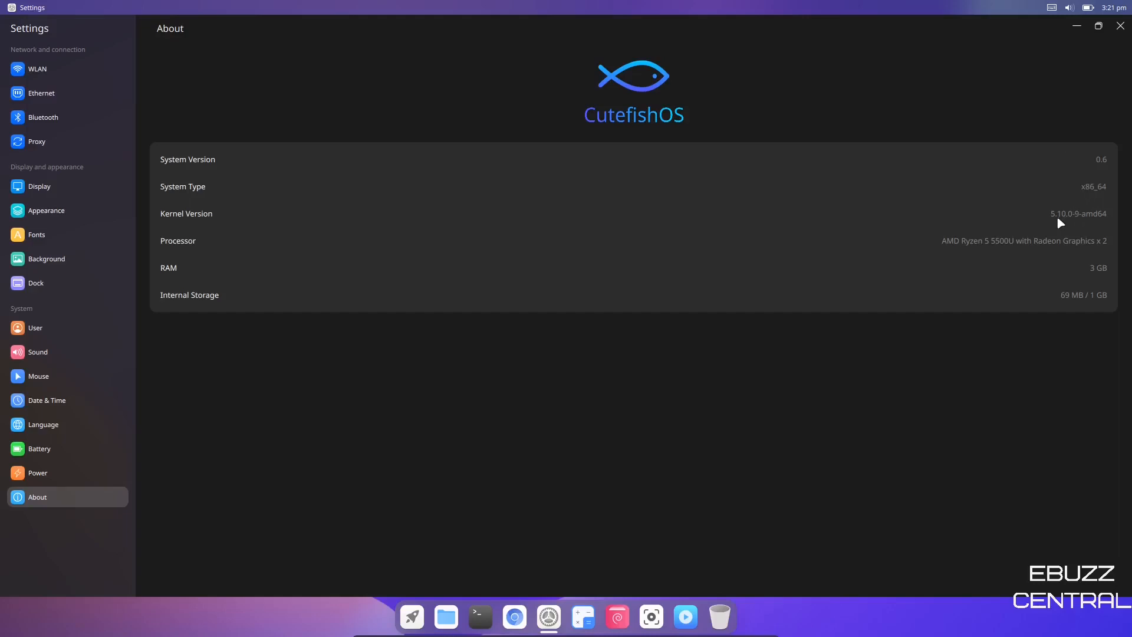
pyautogui.moveTo(1086, 281)
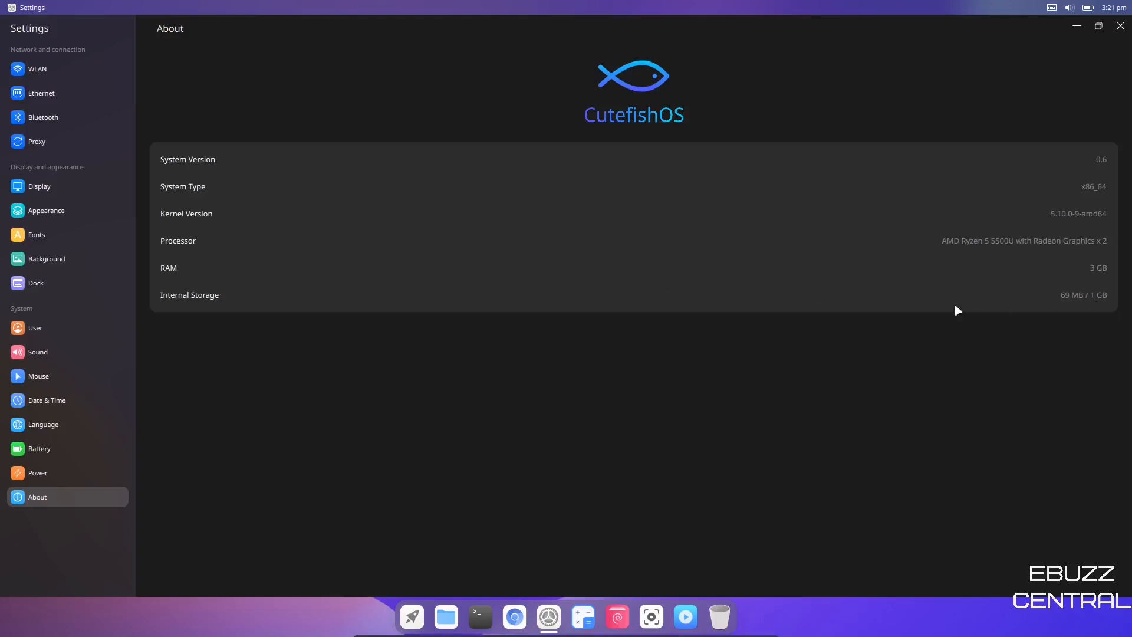
pyautogui.moveTo(1115, 38)
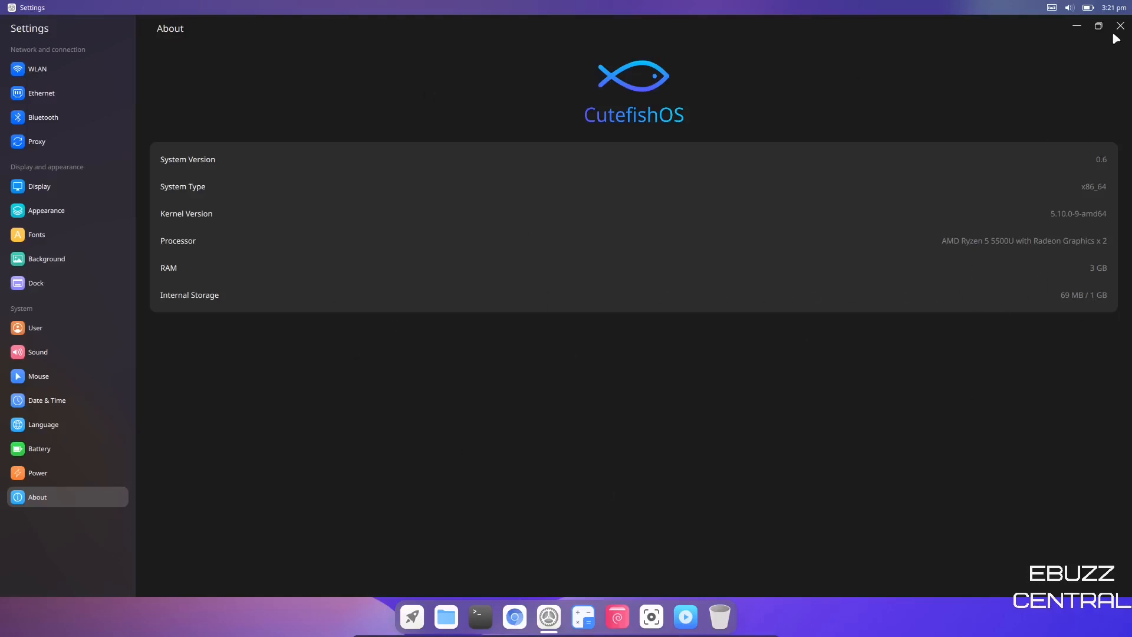
# Close Settings and show the launcher's grid of installed applications.
pyautogui.click(1120, 25)
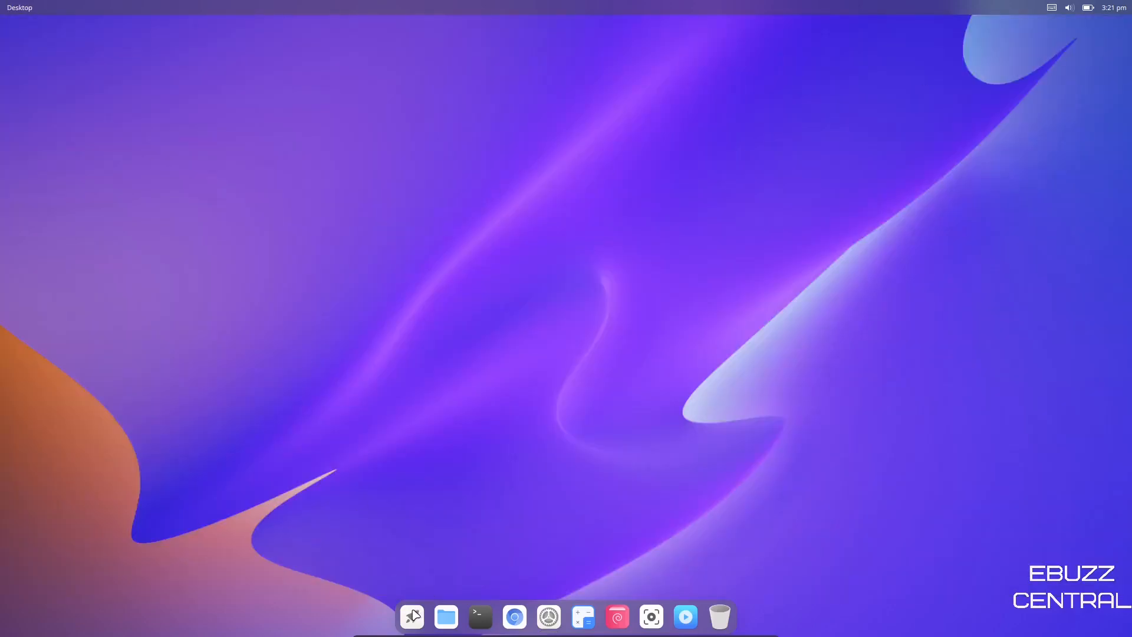
pyautogui.click(413, 615)
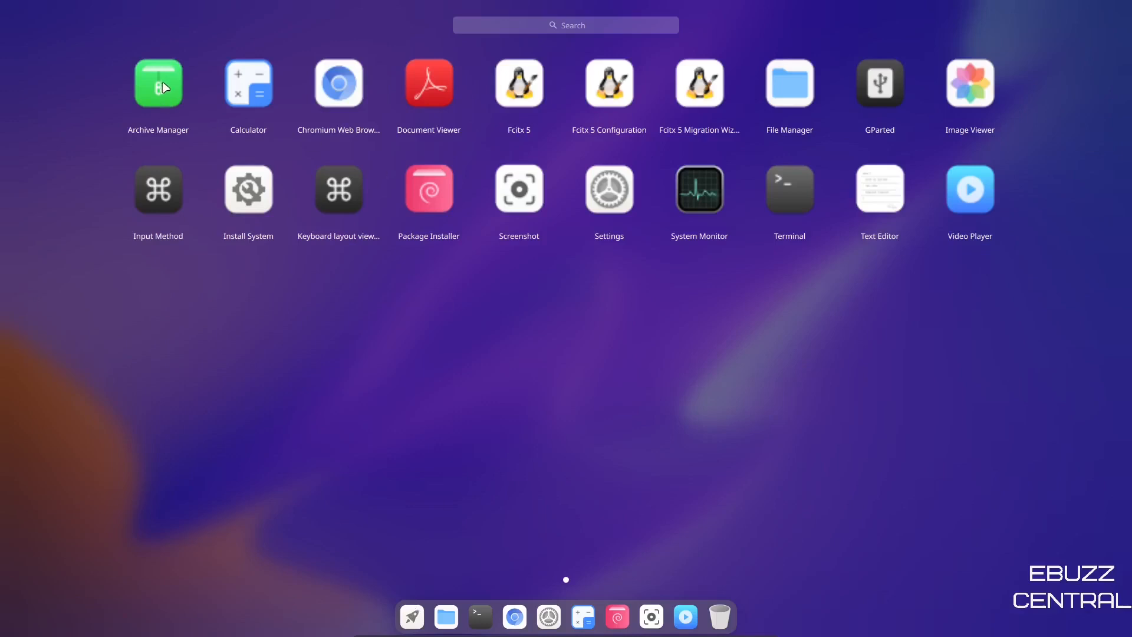
pyautogui.moveTo(269, 117)
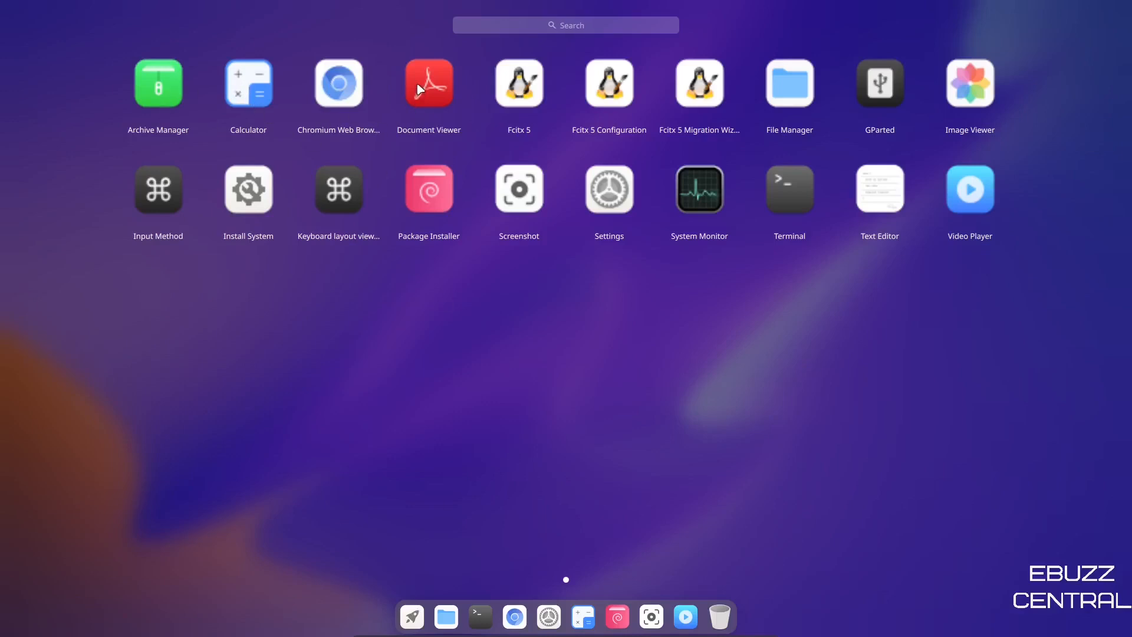
pyautogui.moveTo(953, 99)
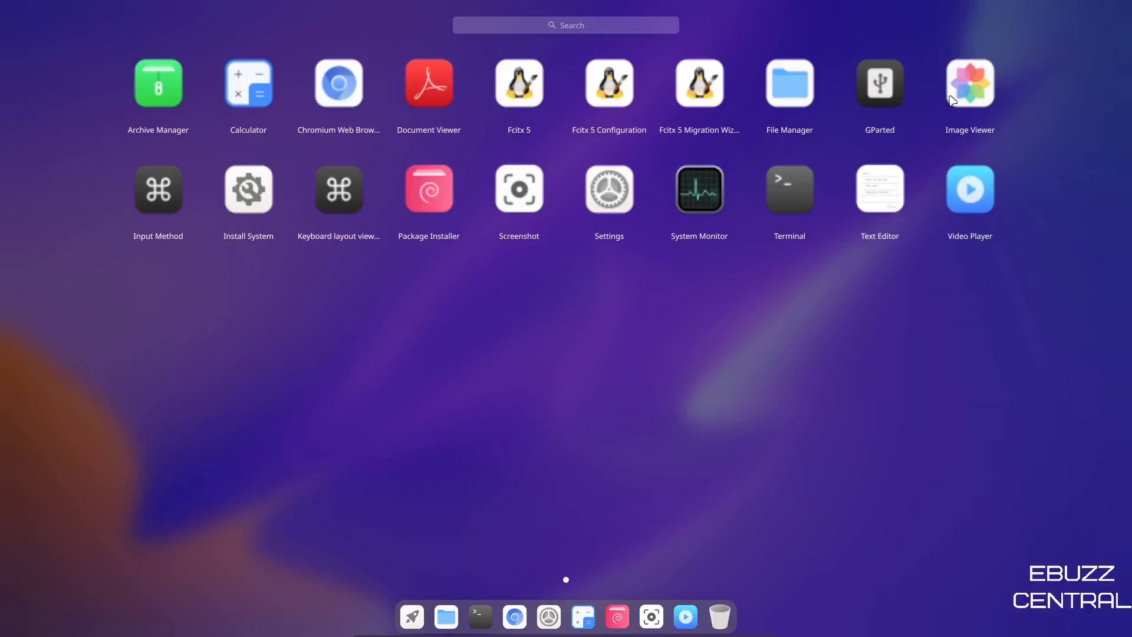
pyautogui.moveTo(692, 194)
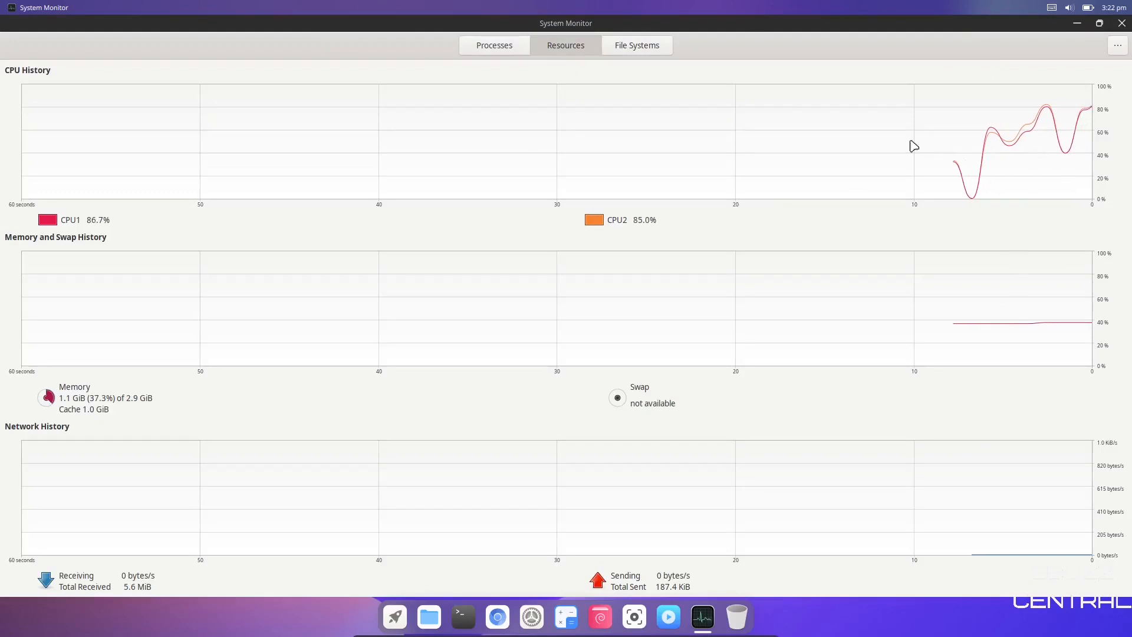
pyautogui.moveTo(801, 244)
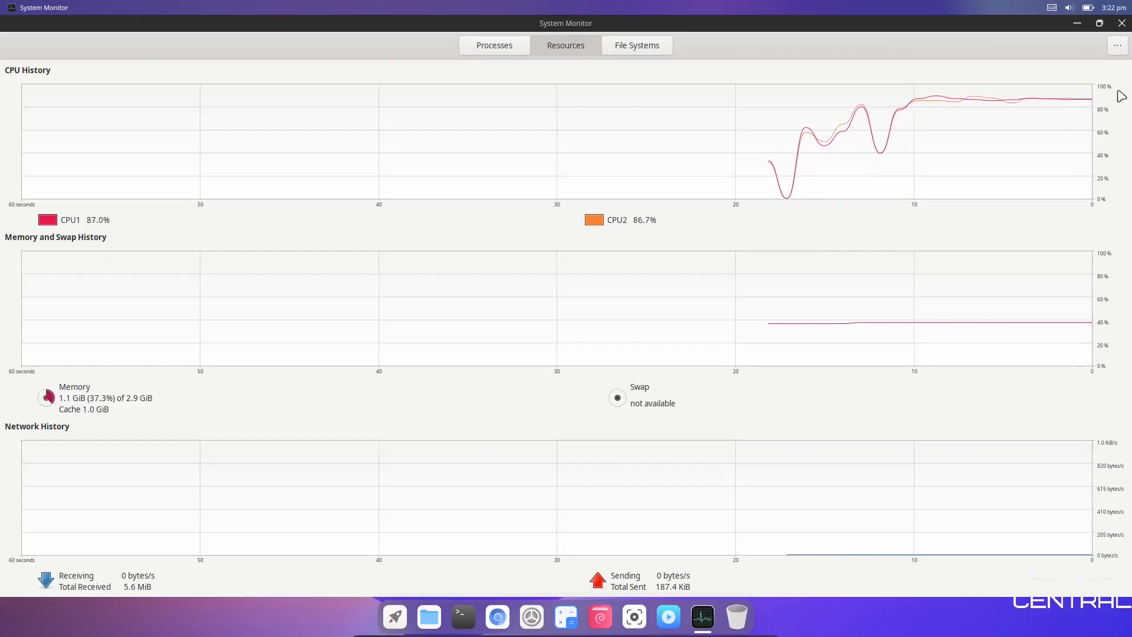
# Restore System Monitor from full screen to a floating window over the desktop.
pyautogui.click(1098, 24)
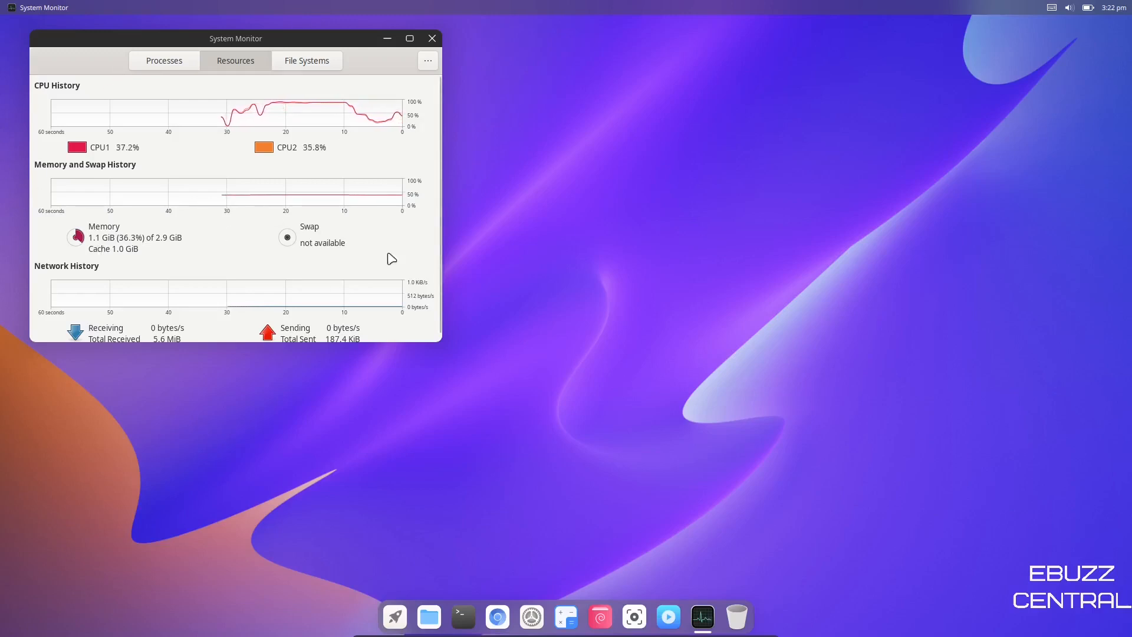
pyautogui.moveTo(381, 343)
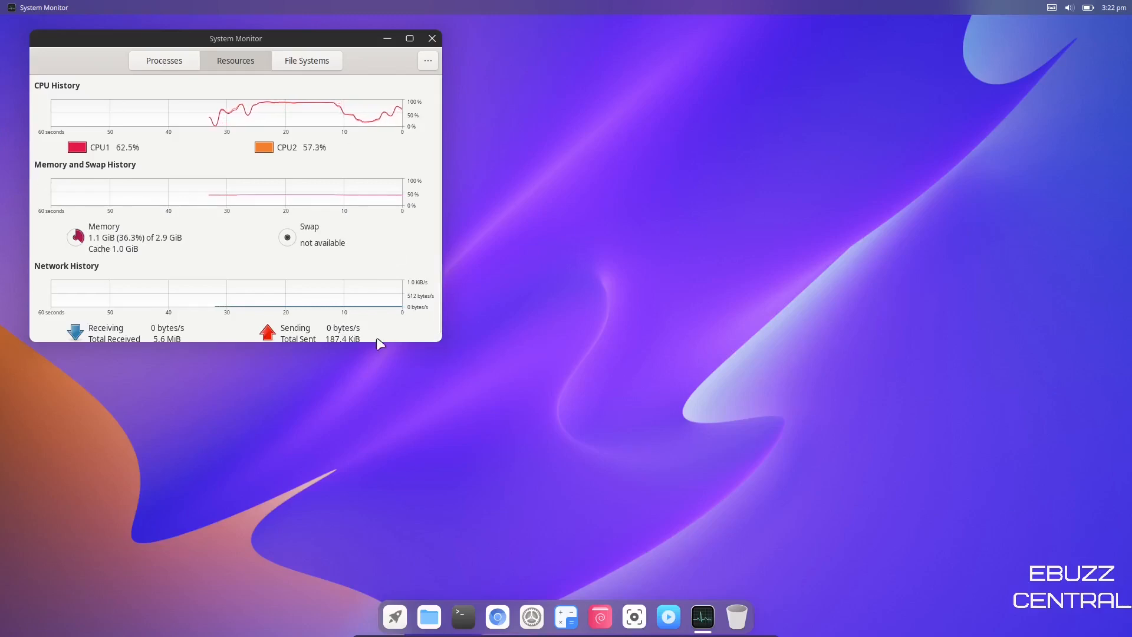
pyautogui.moveTo(462, 616)
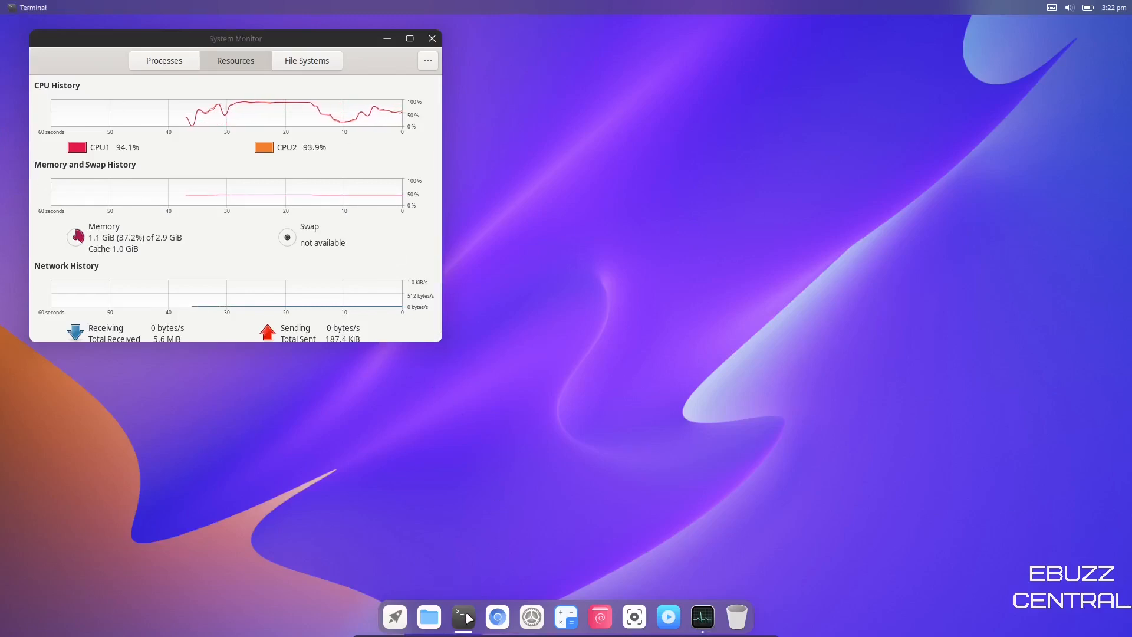
# Run top in a Terminal beside System Monitor, then quit it confirming the running process.
pyautogui.click(464, 615)
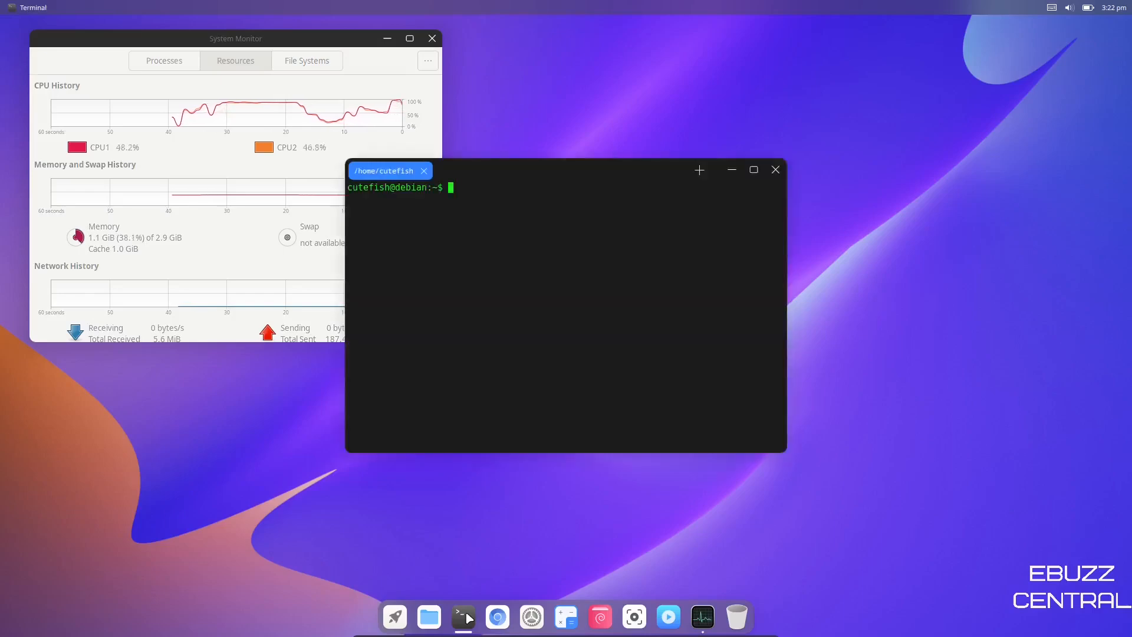
pyautogui.write('top')
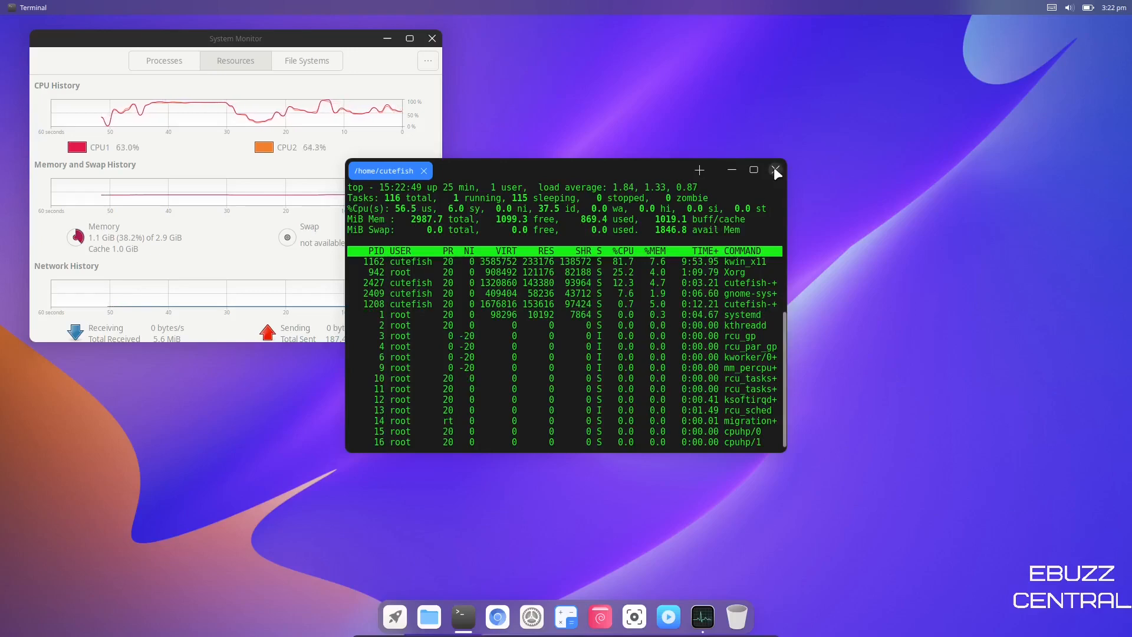
pyautogui.click(776, 170)
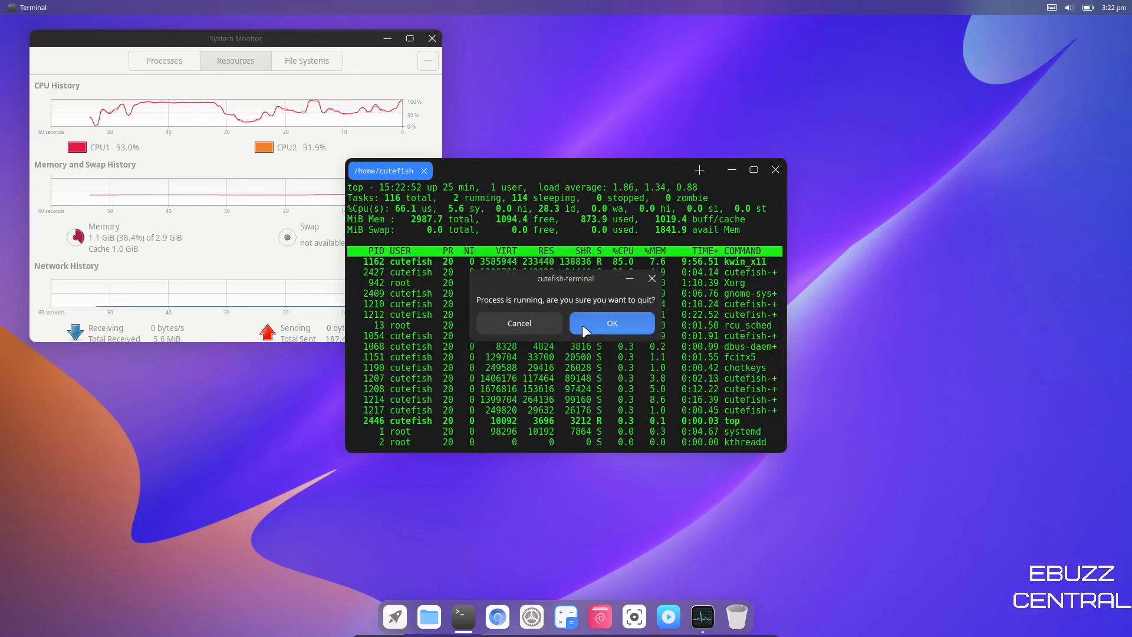
pyautogui.click(610, 323)
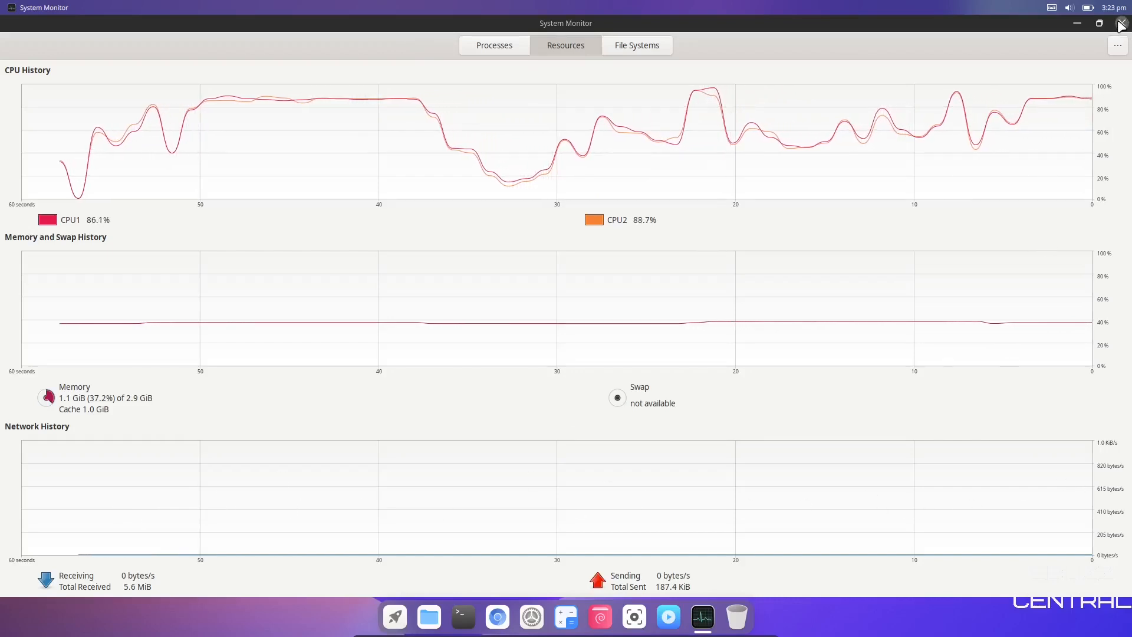
# Close System Monitor and reopen the launcher's application grid.
pyautogui.click(1120, 23)
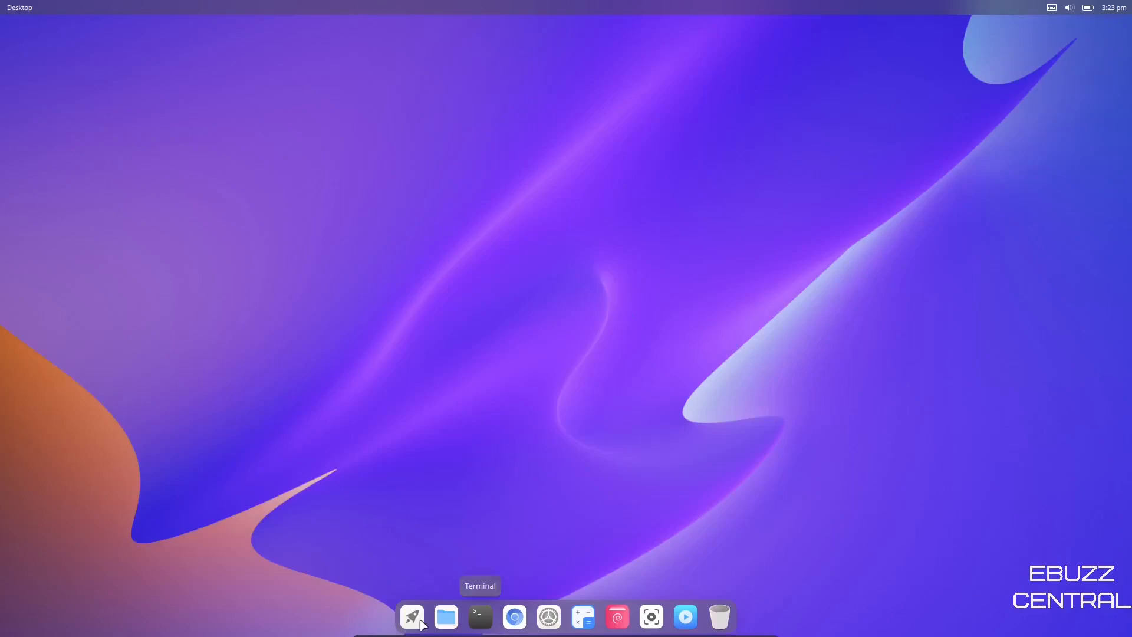
pyautogui.click(411, 616)
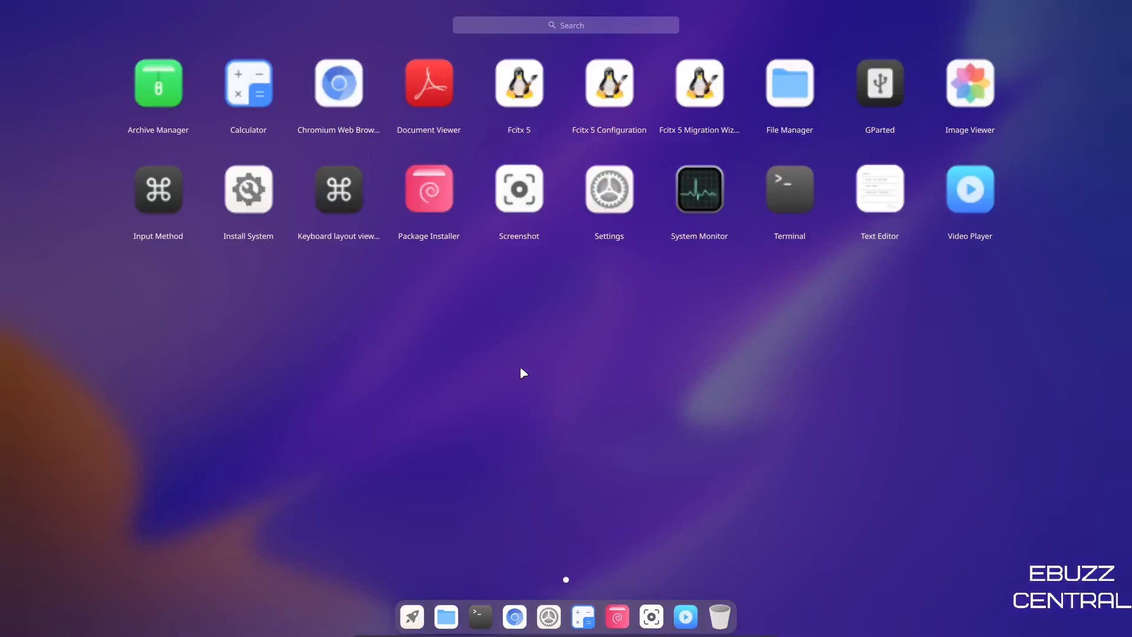
pyautogui.moveTo(436, 202)
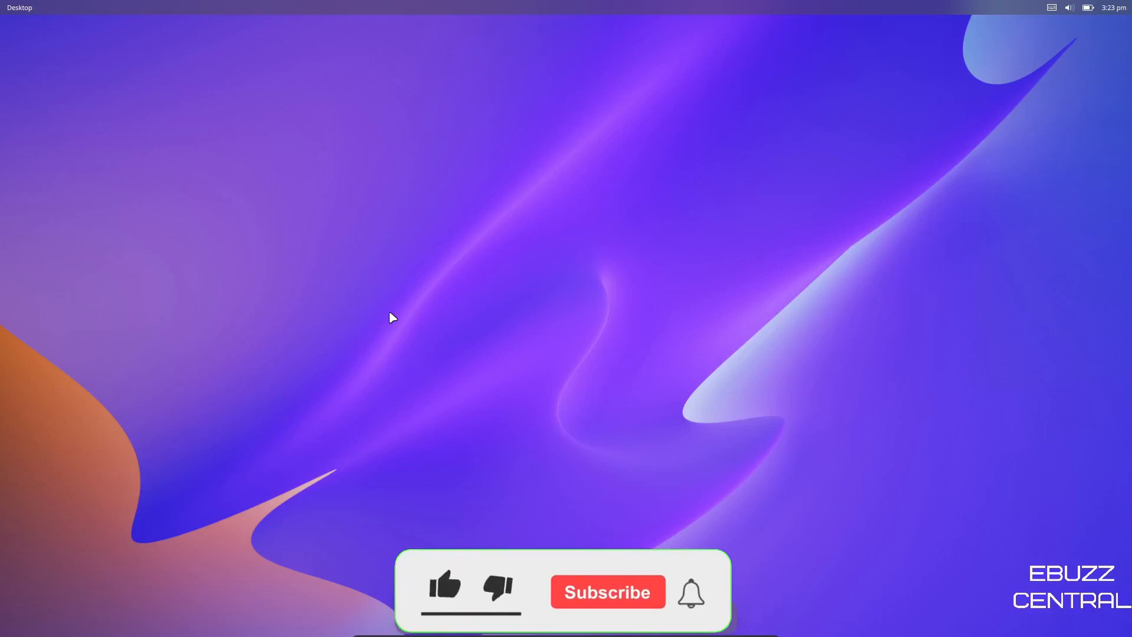
pyautogui.click(445, 591)
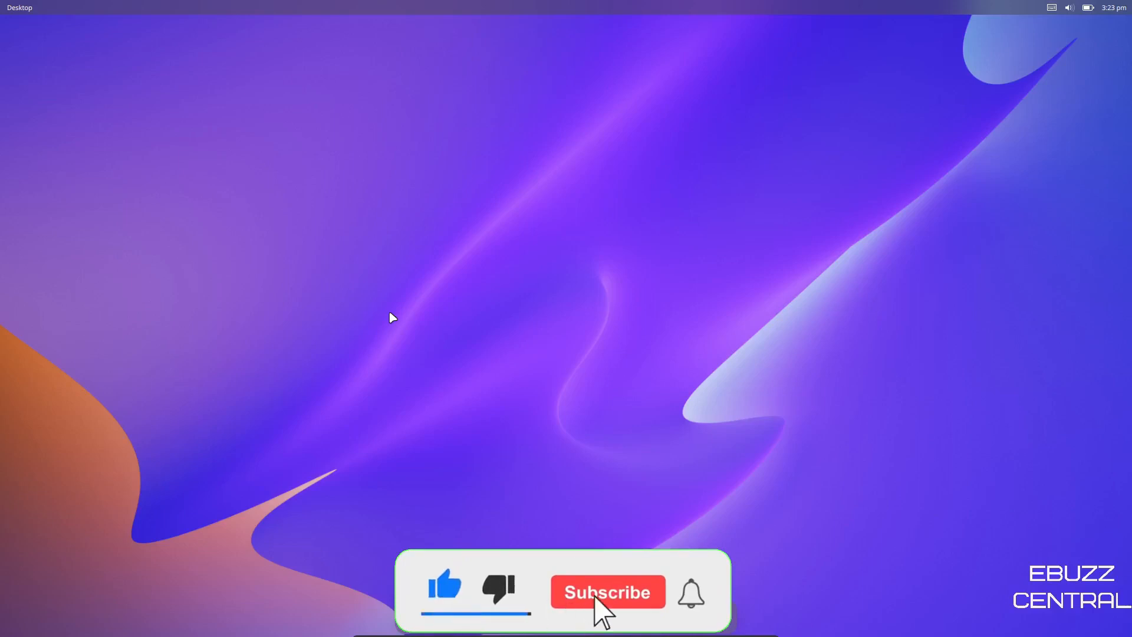
pyautogui.click(606, 591)
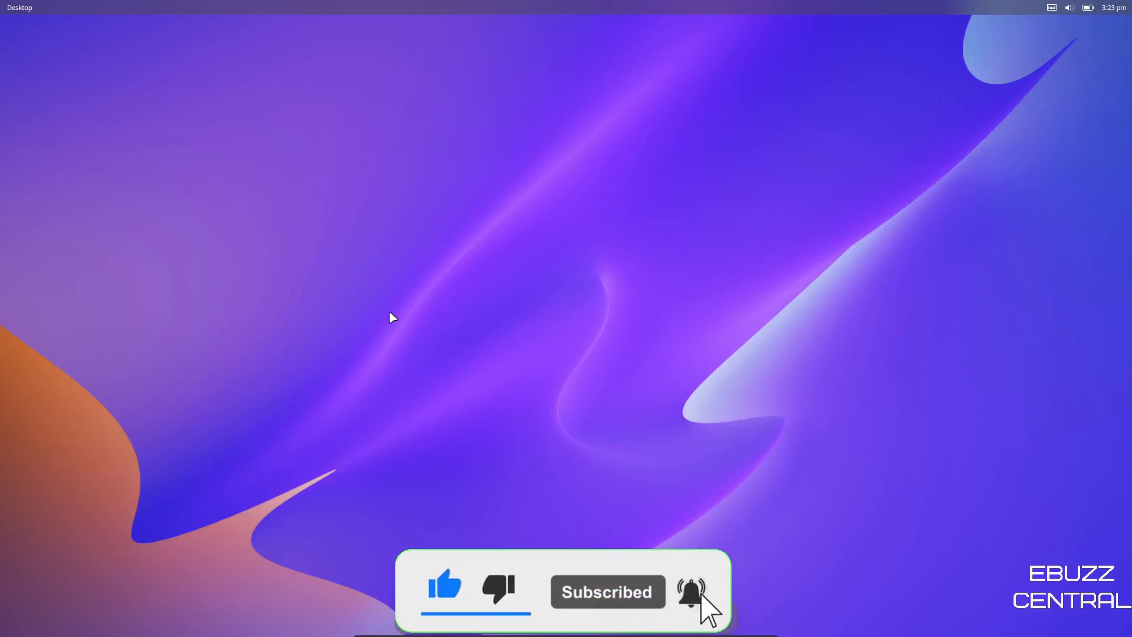